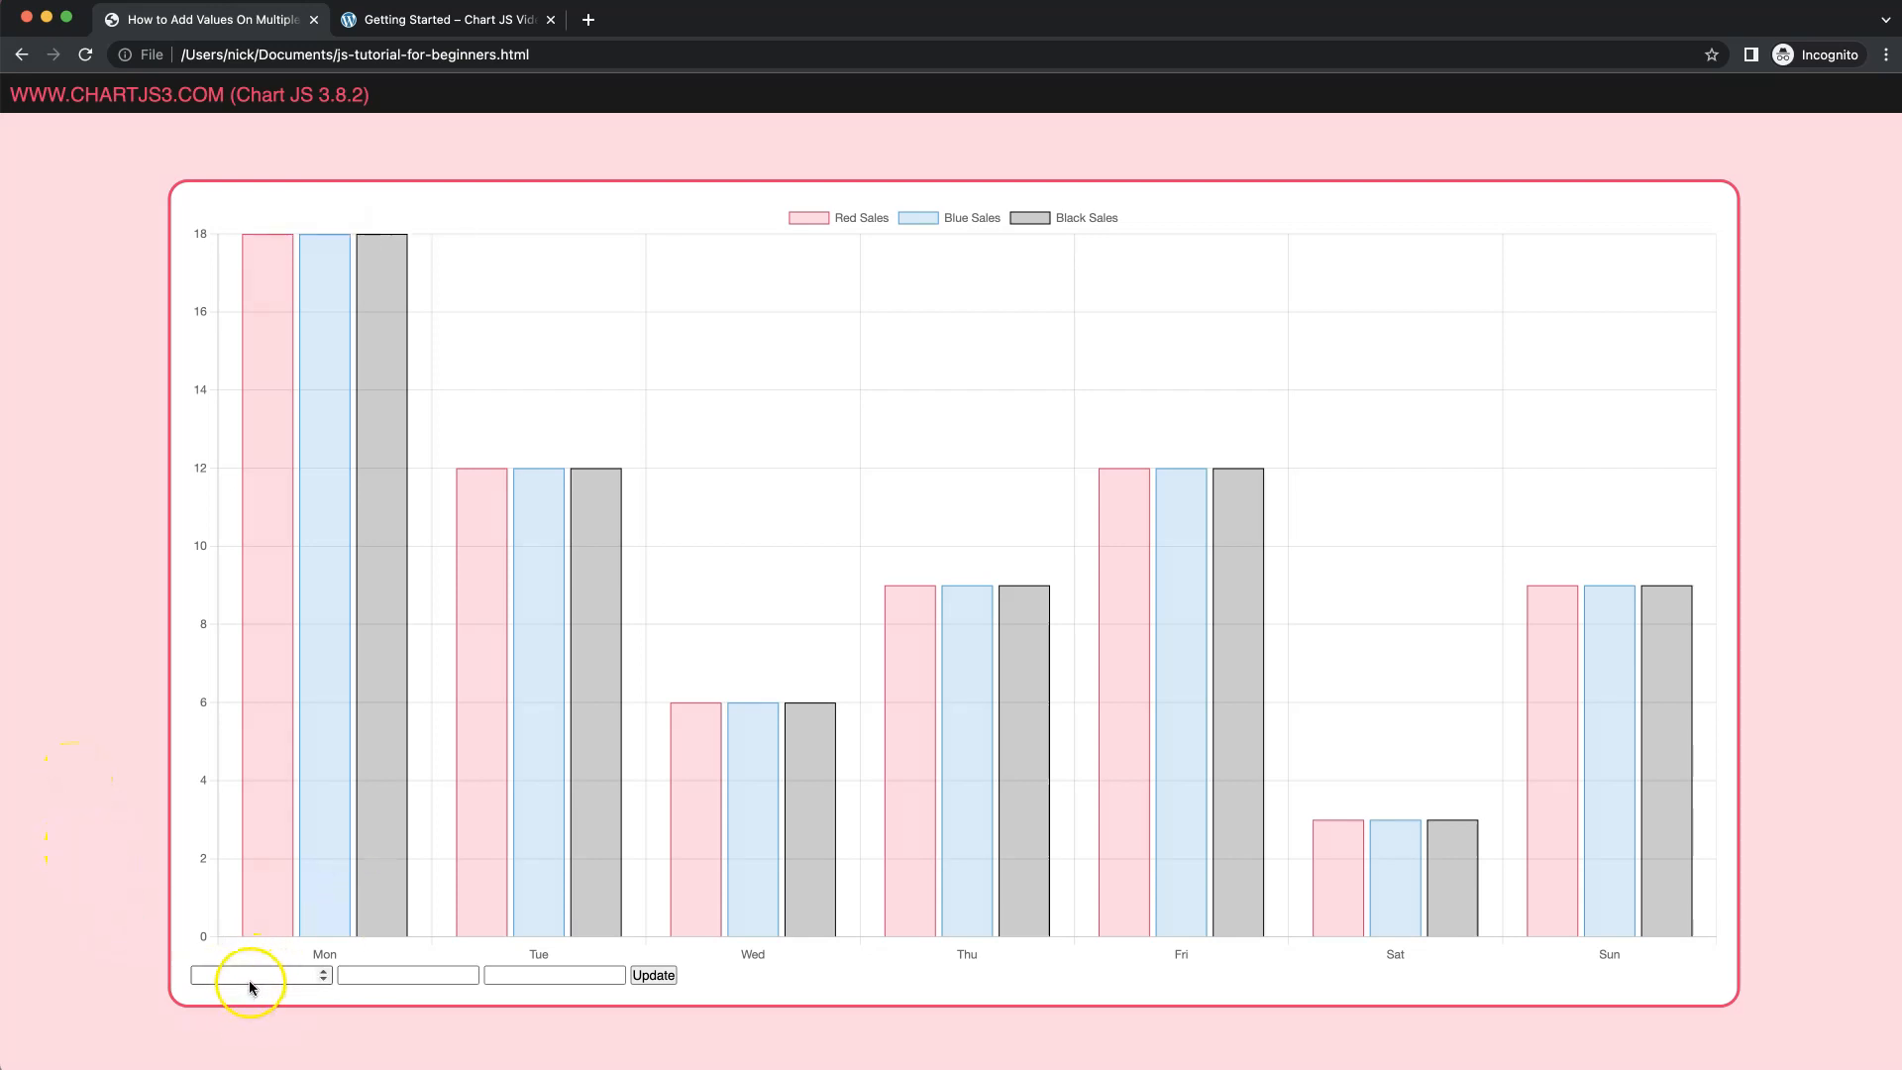
pyautogui.moveTo(285, 927)
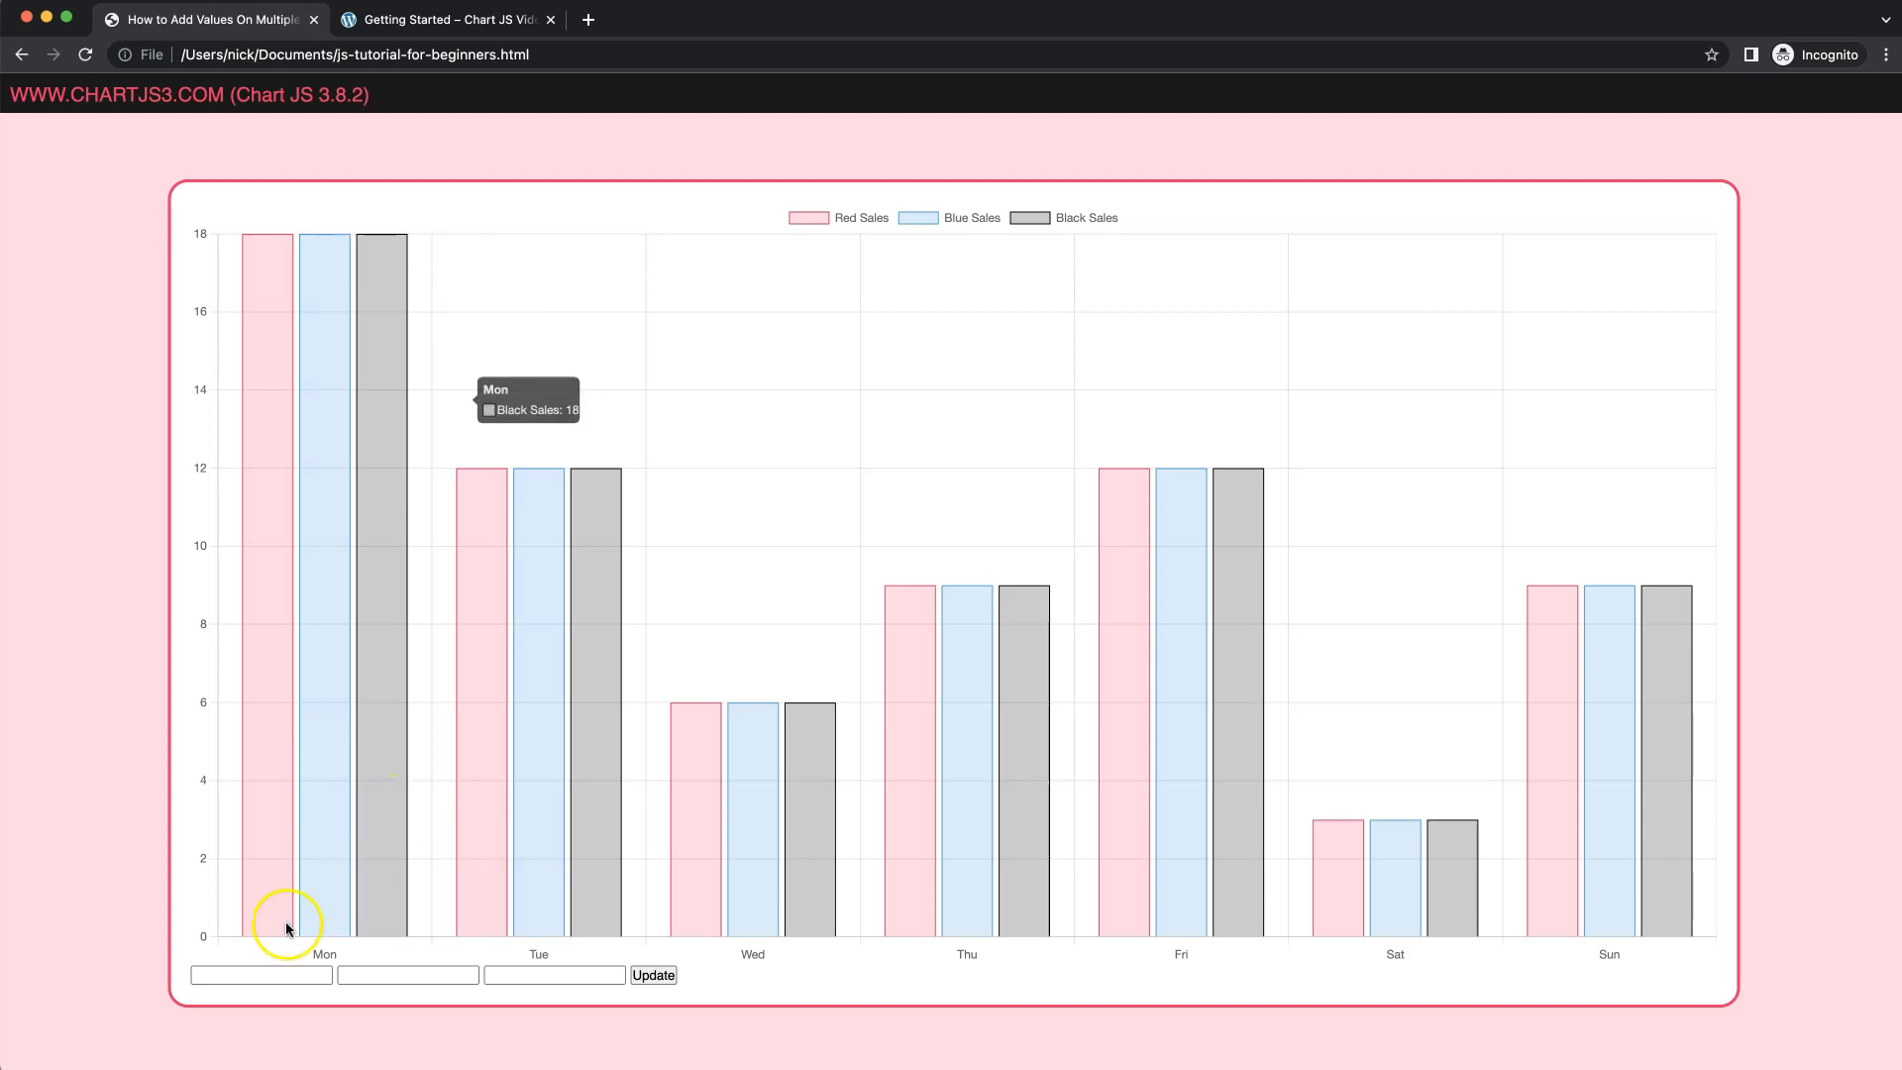
# - Push the three input values (20, 10, 5) as a 'New Day' bar group via Update
pyautogui.write('20')
pyautogui.write('5')
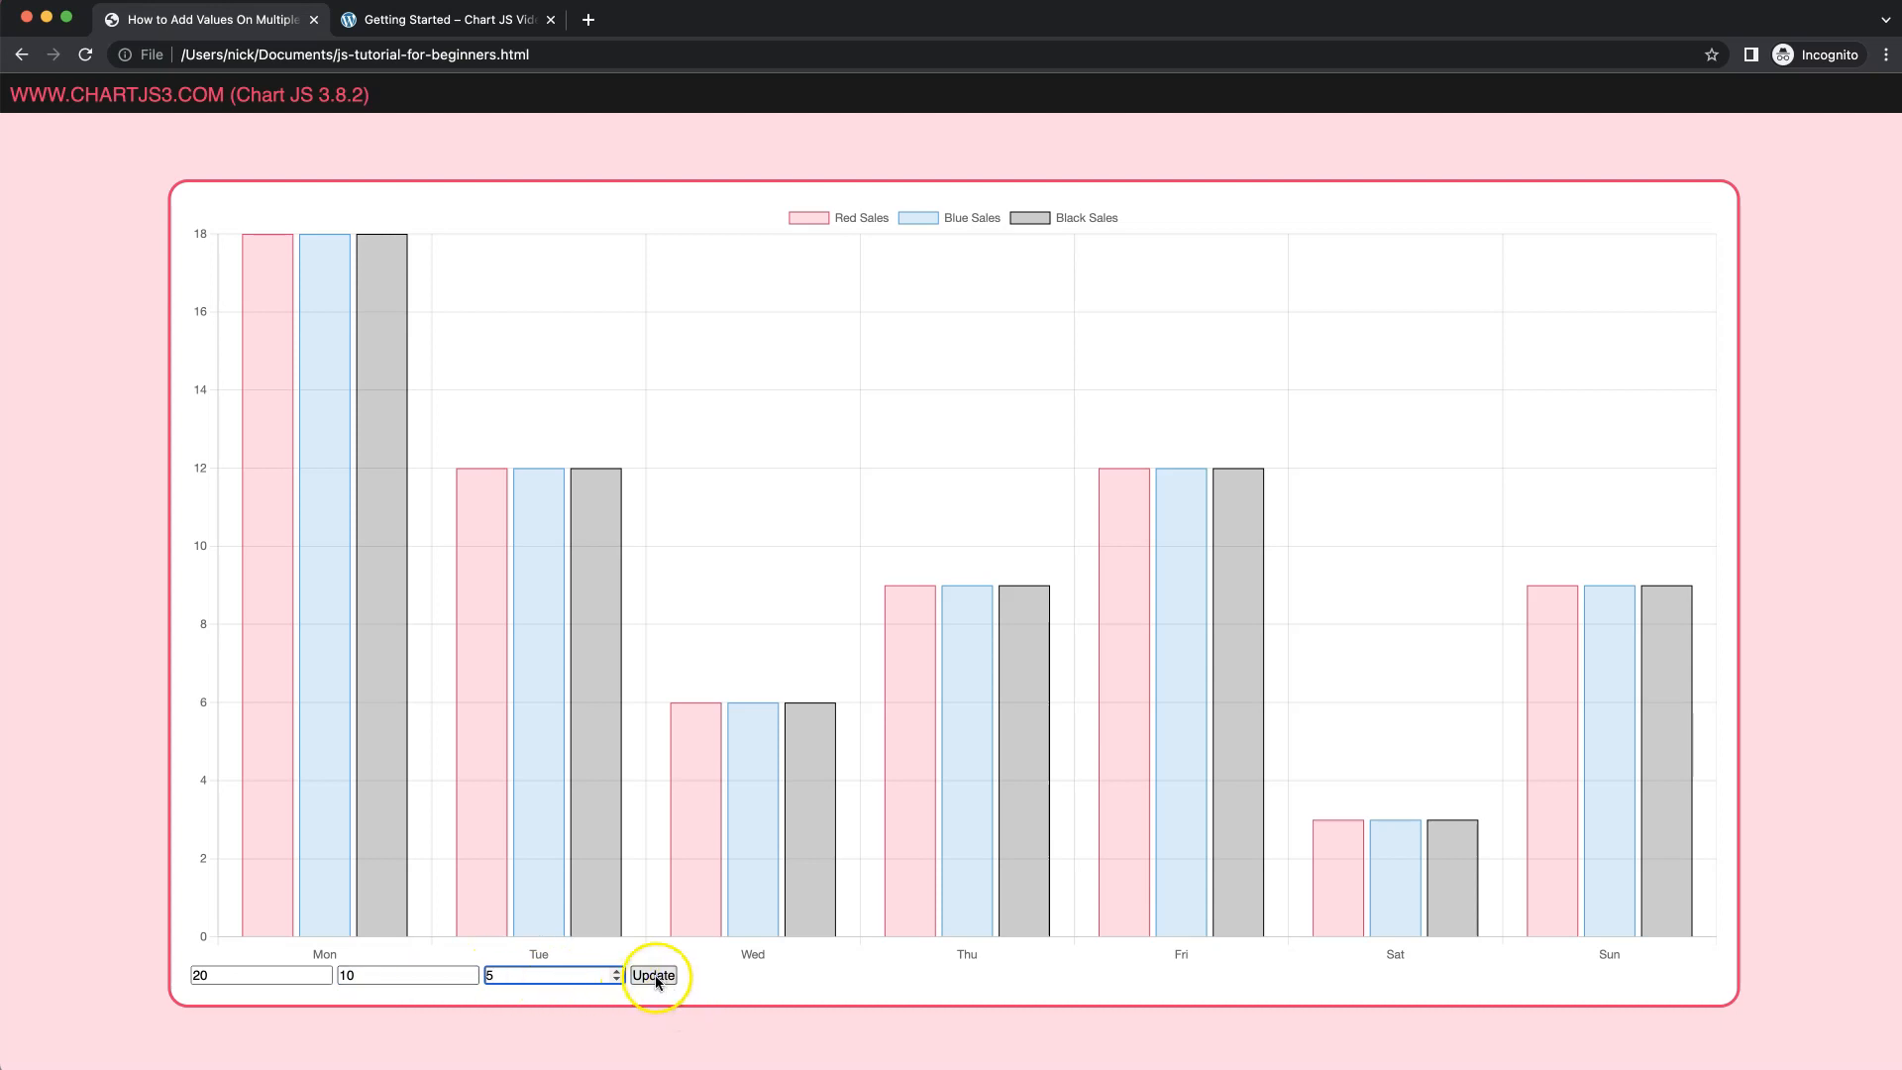
pyautogui.click(652, 974)
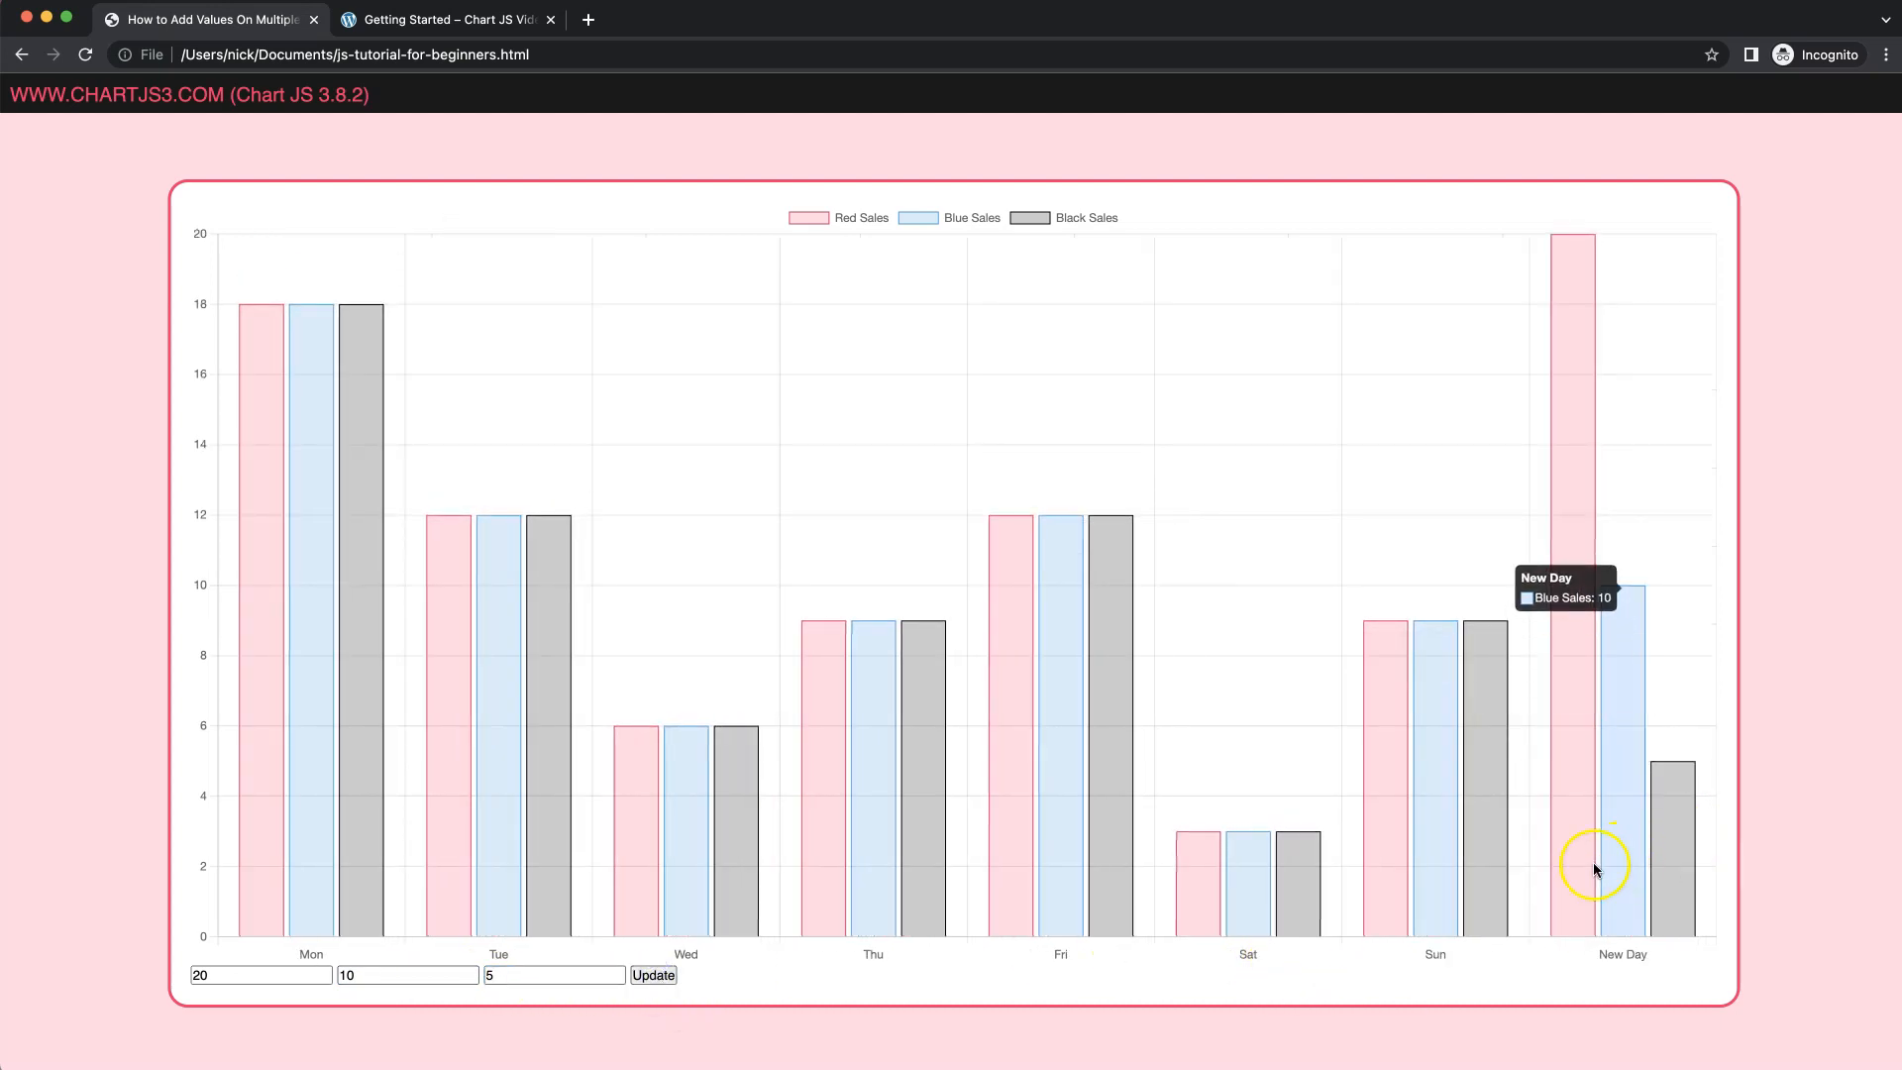
pyautogui.moveTo(1575, 509)
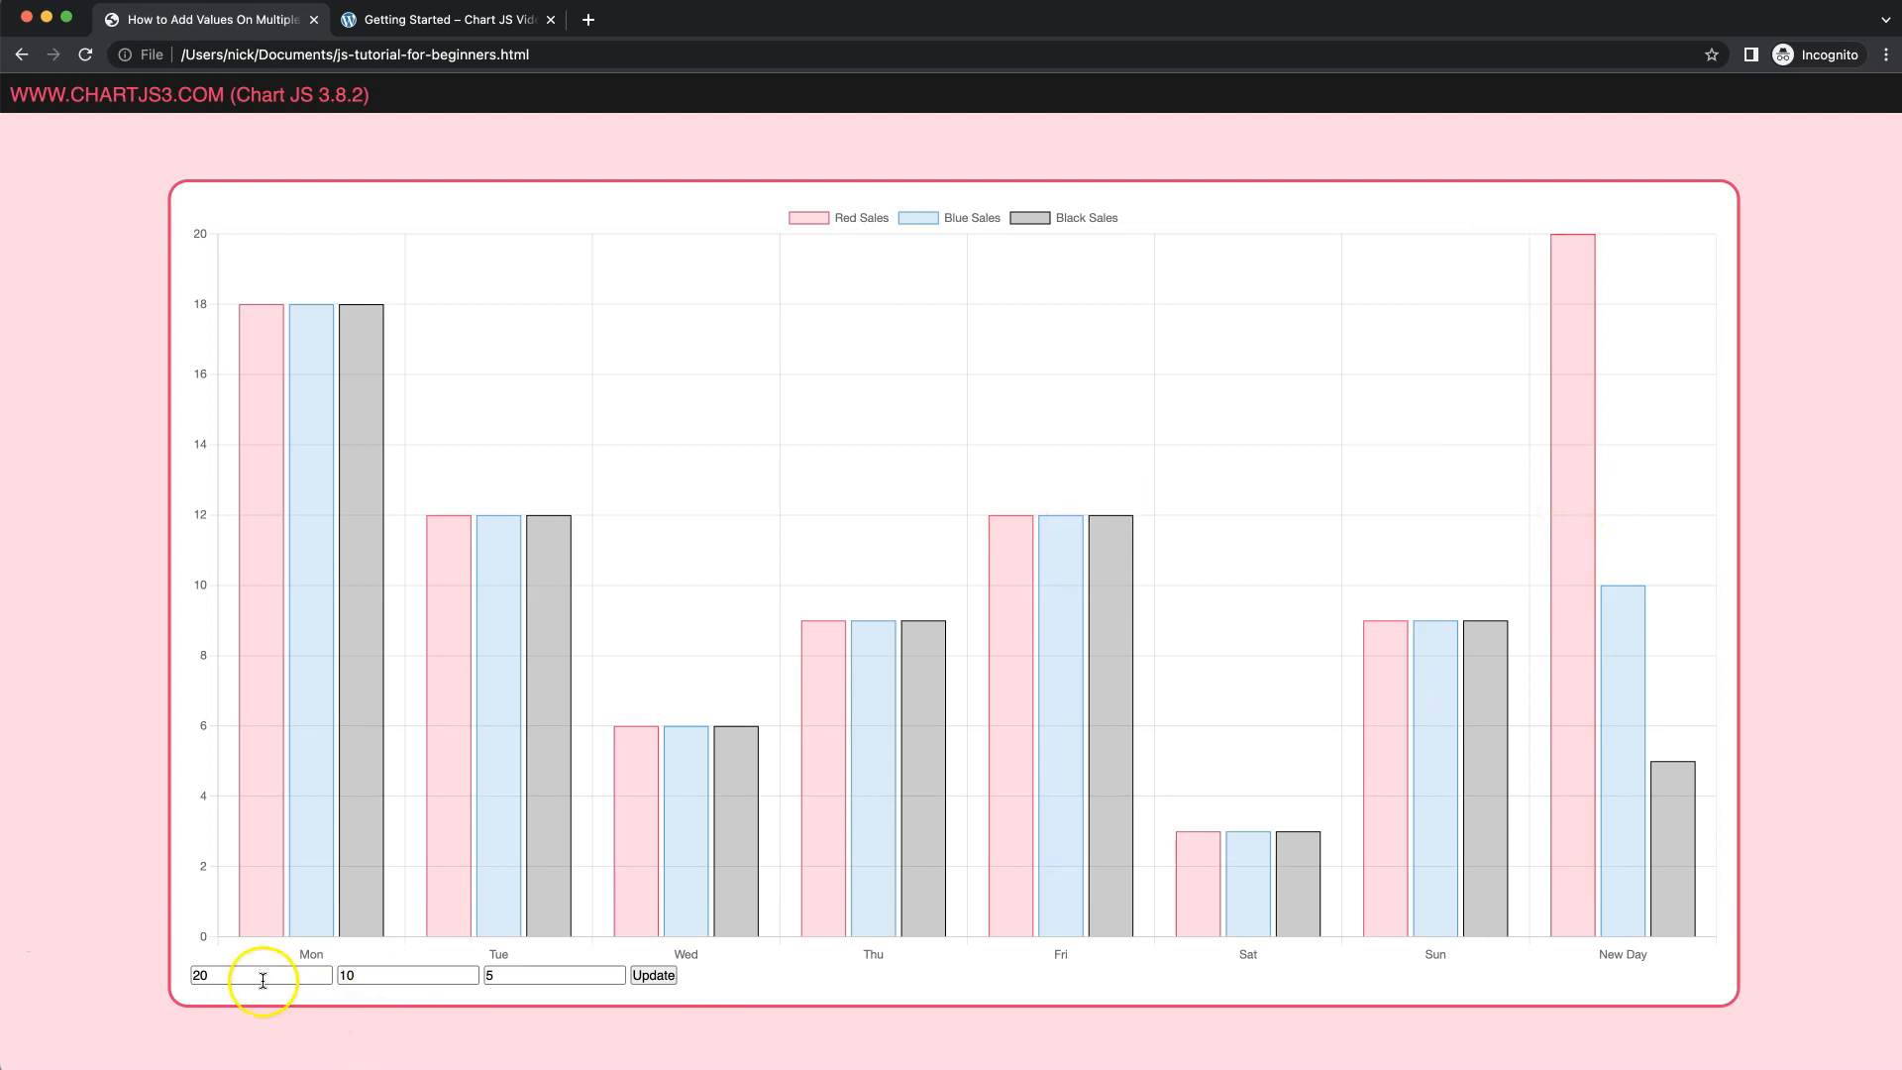
pyautogui.click(553, 974)
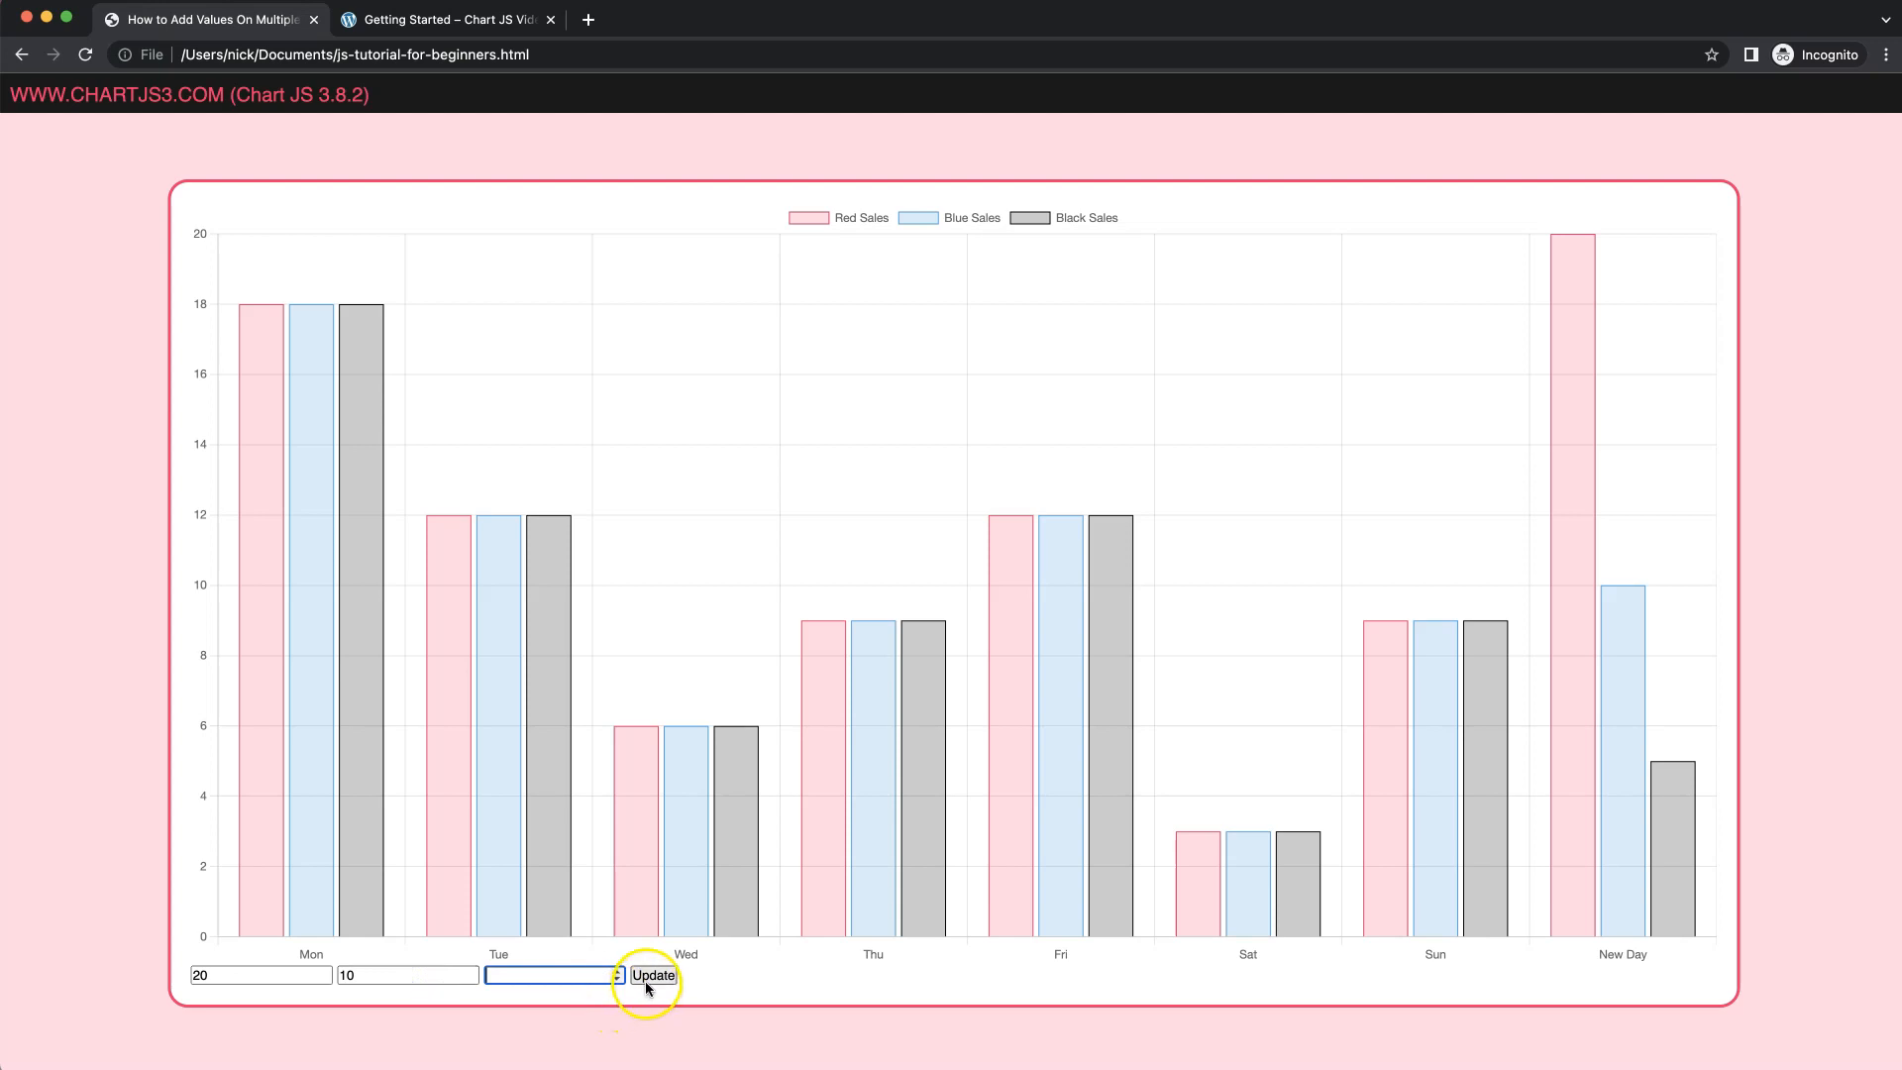
pyautogui.click(652, 975)
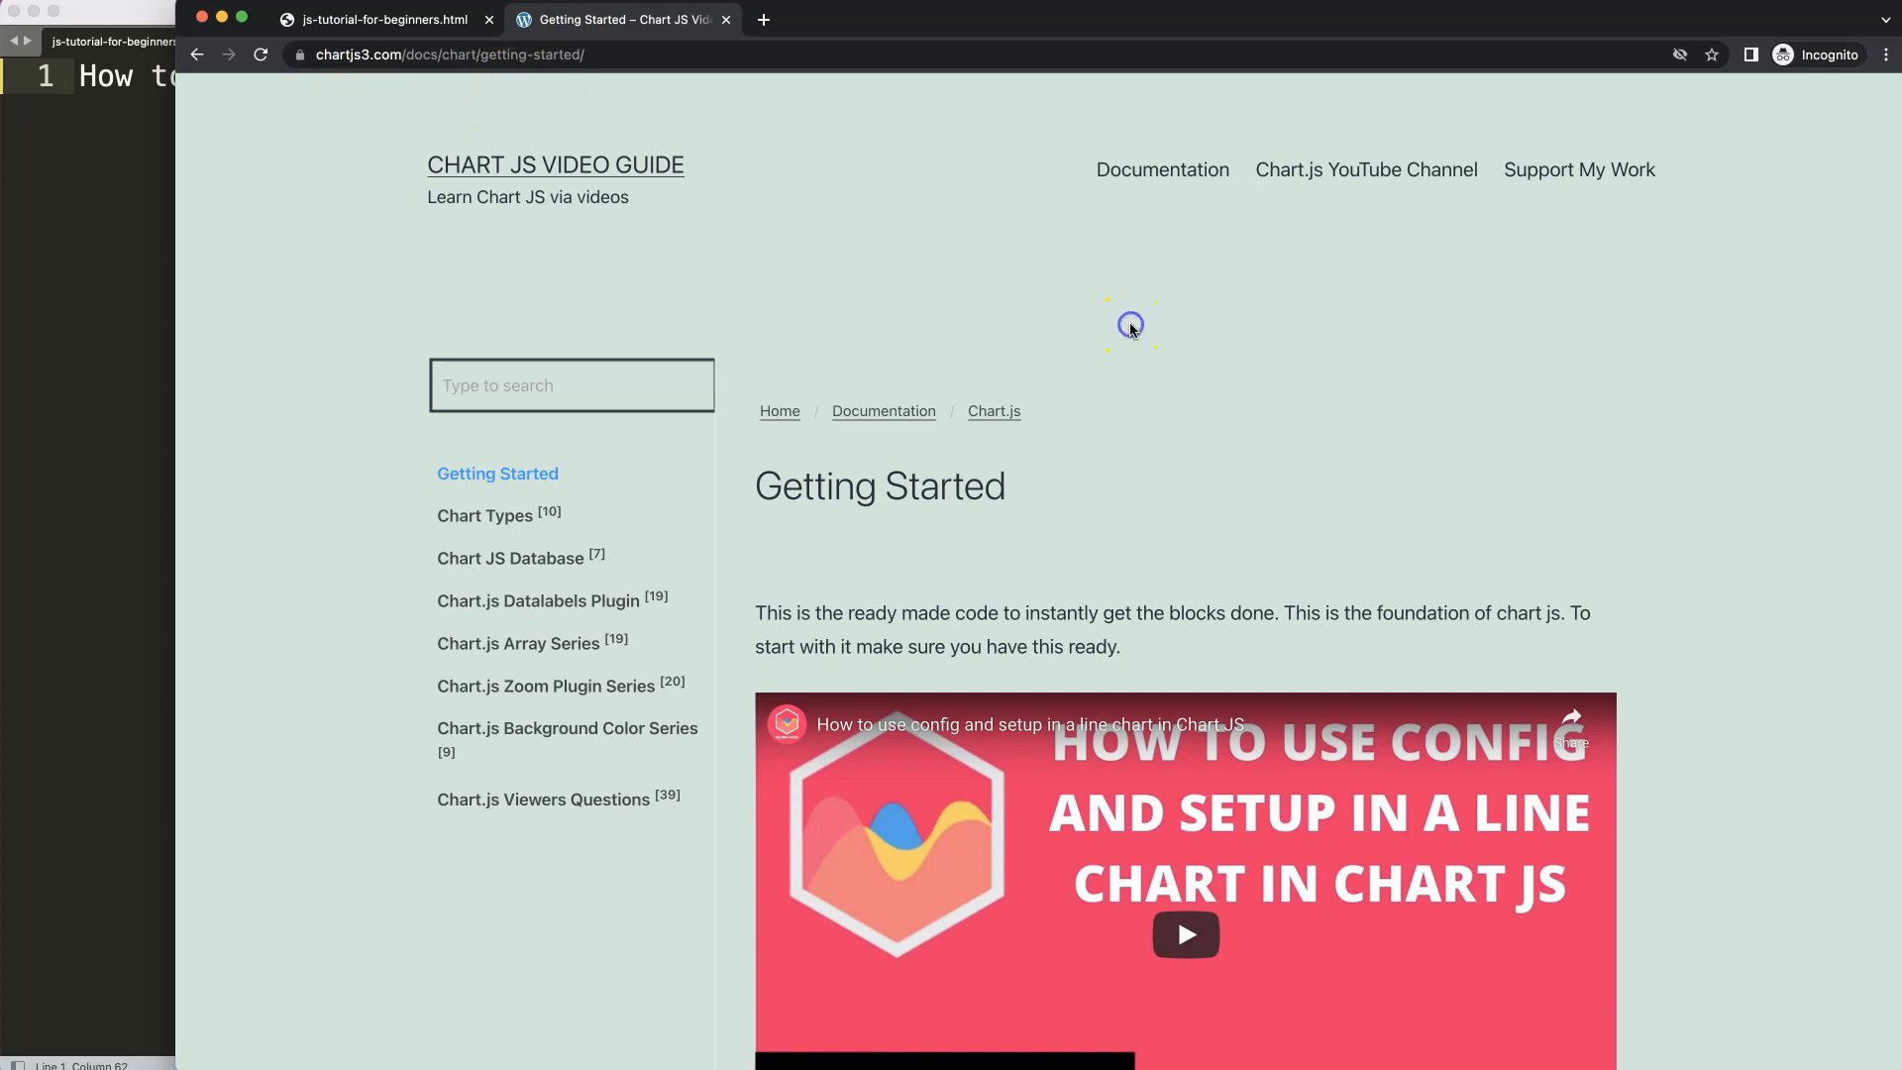
# - Scroll the Chart JS Getting Started page down to the starter code block
pyautogui.scroll(-3)
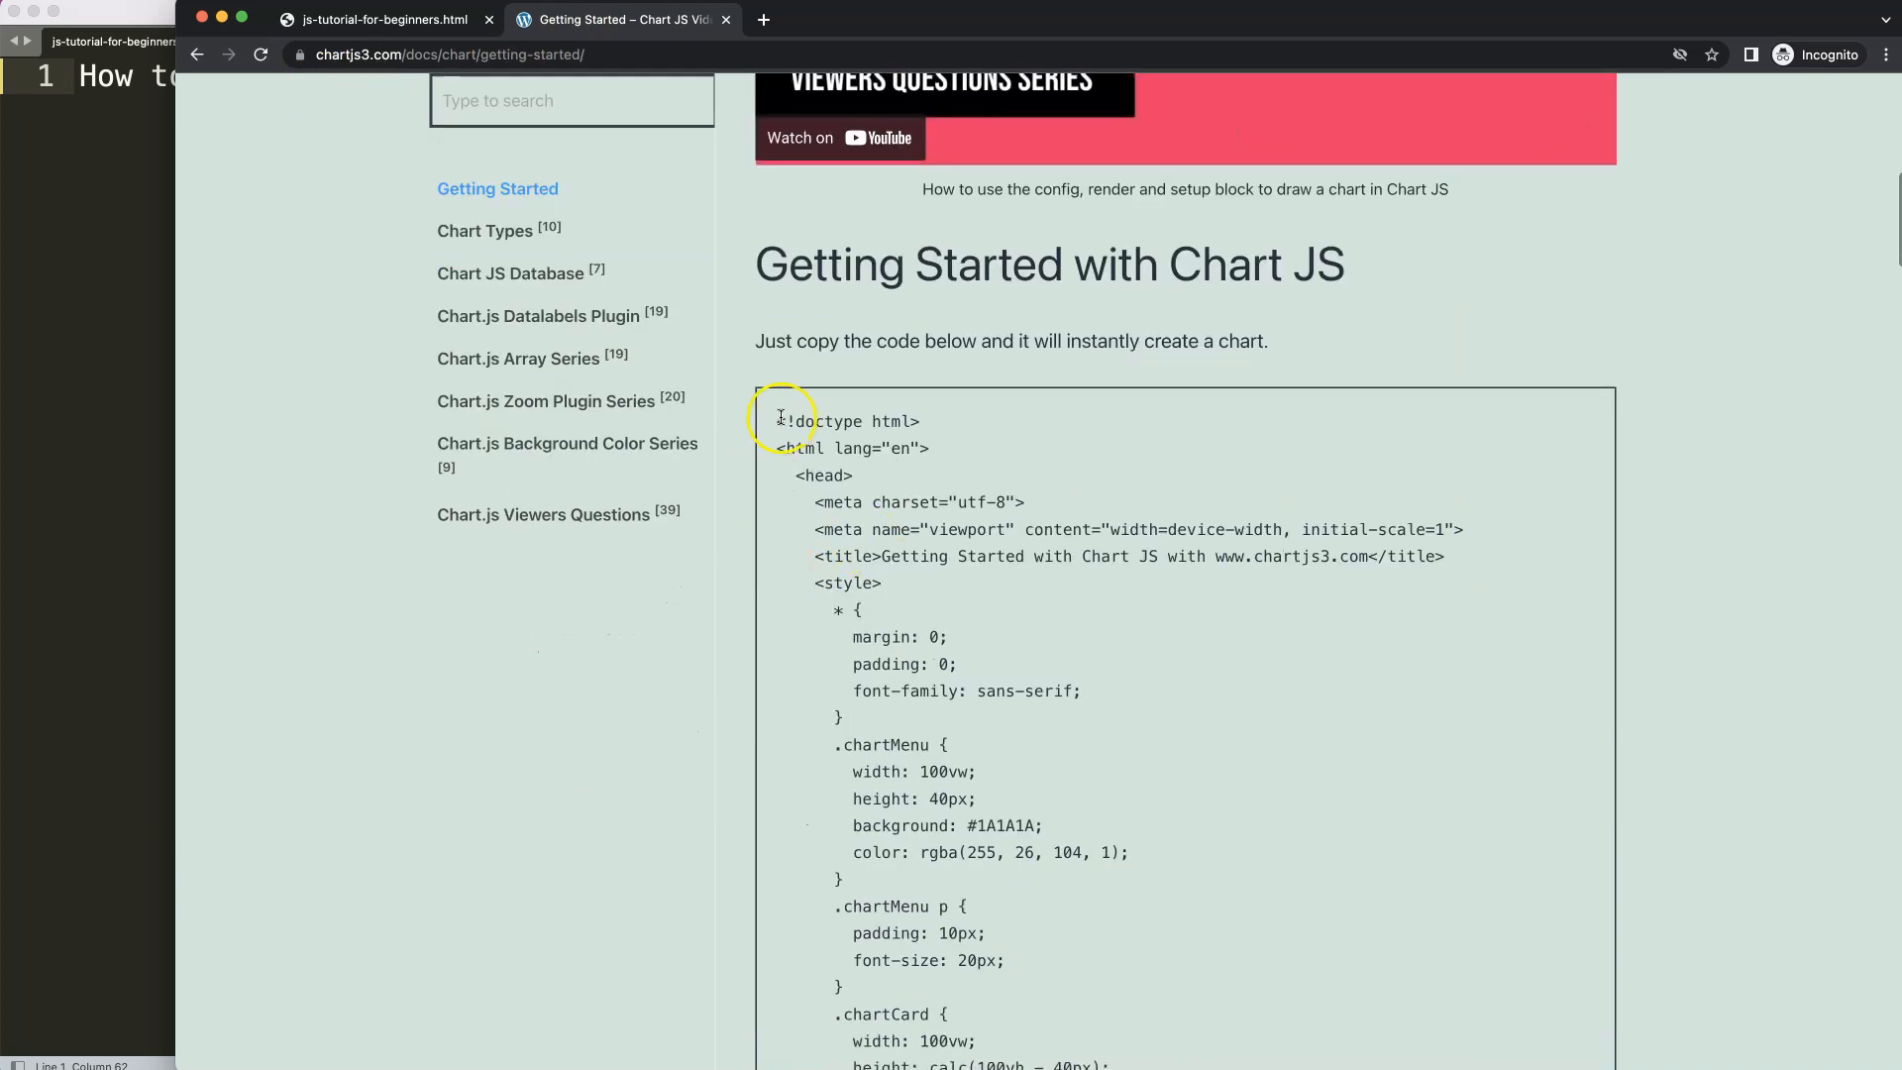
pyautogui.scroll(-3)
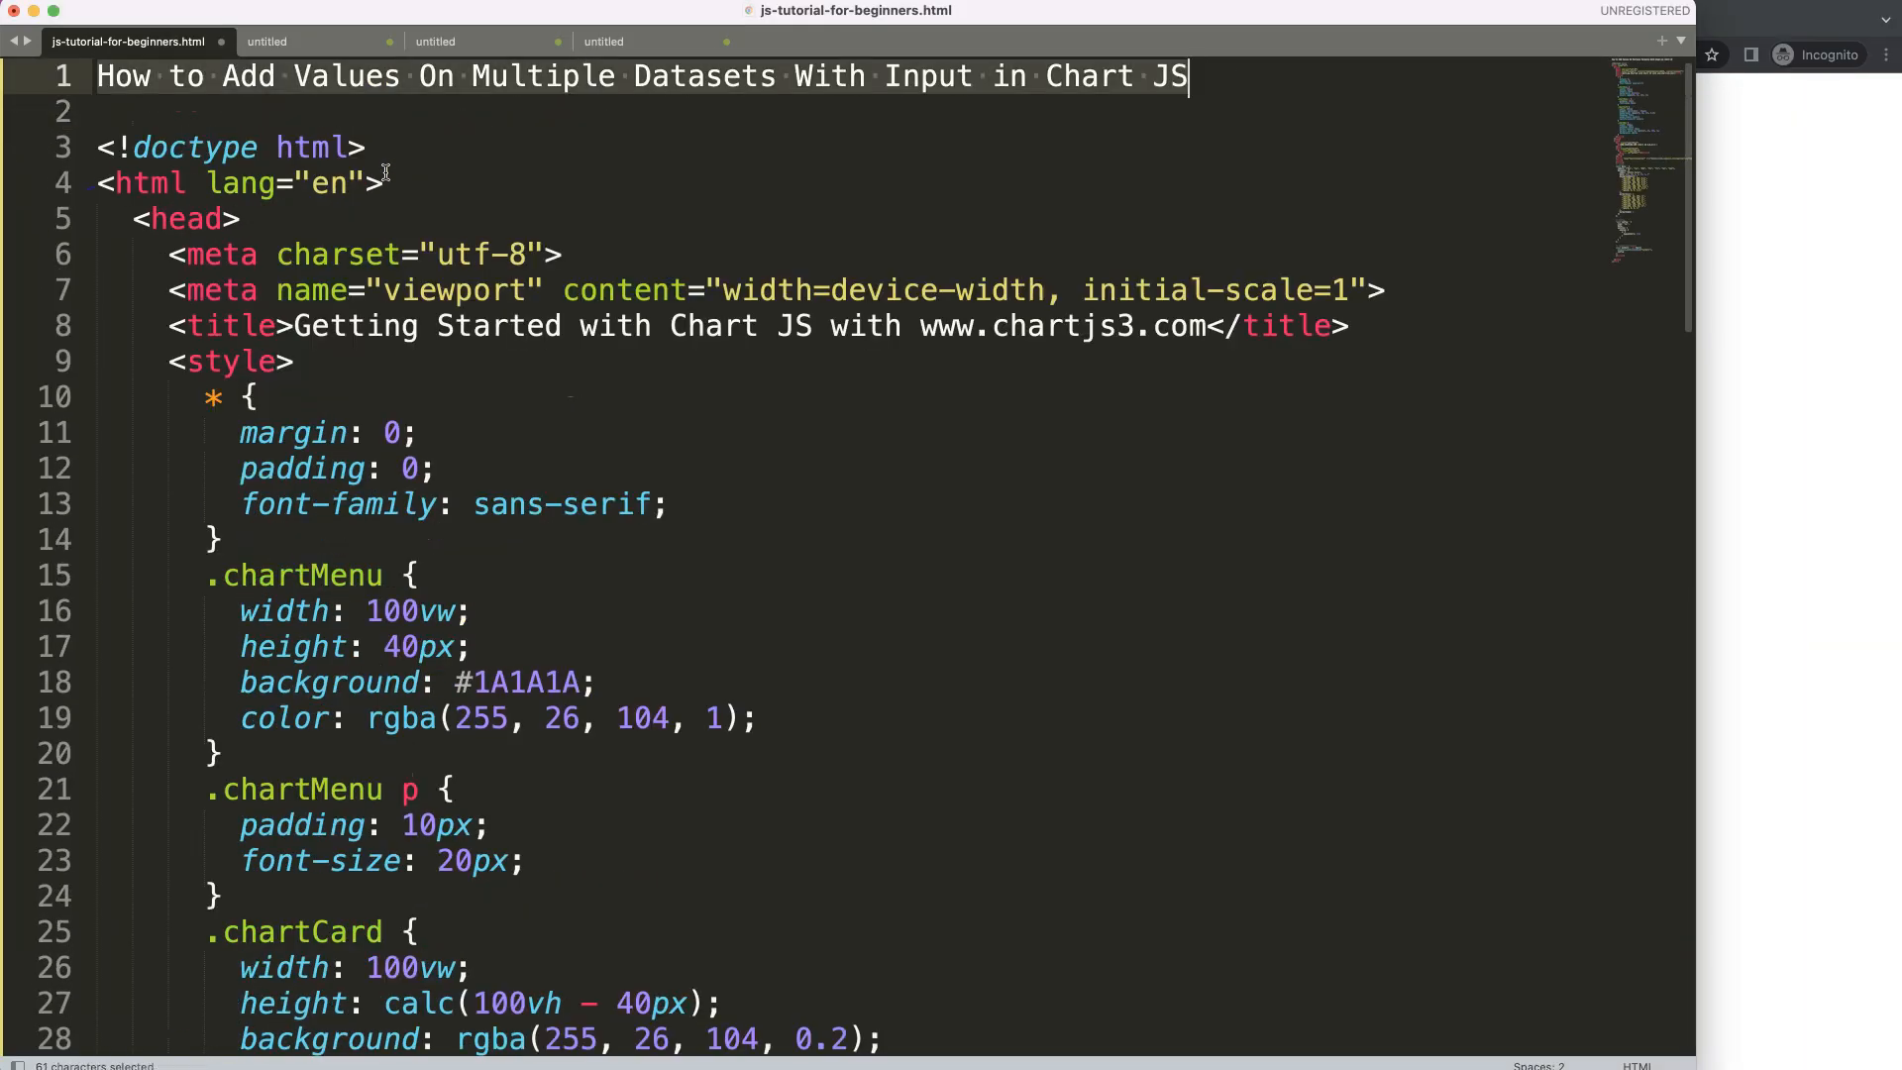
# - Cut the copied starter page code for placement beneath the tutorial title line
pyautogui.press('Cmd+x')
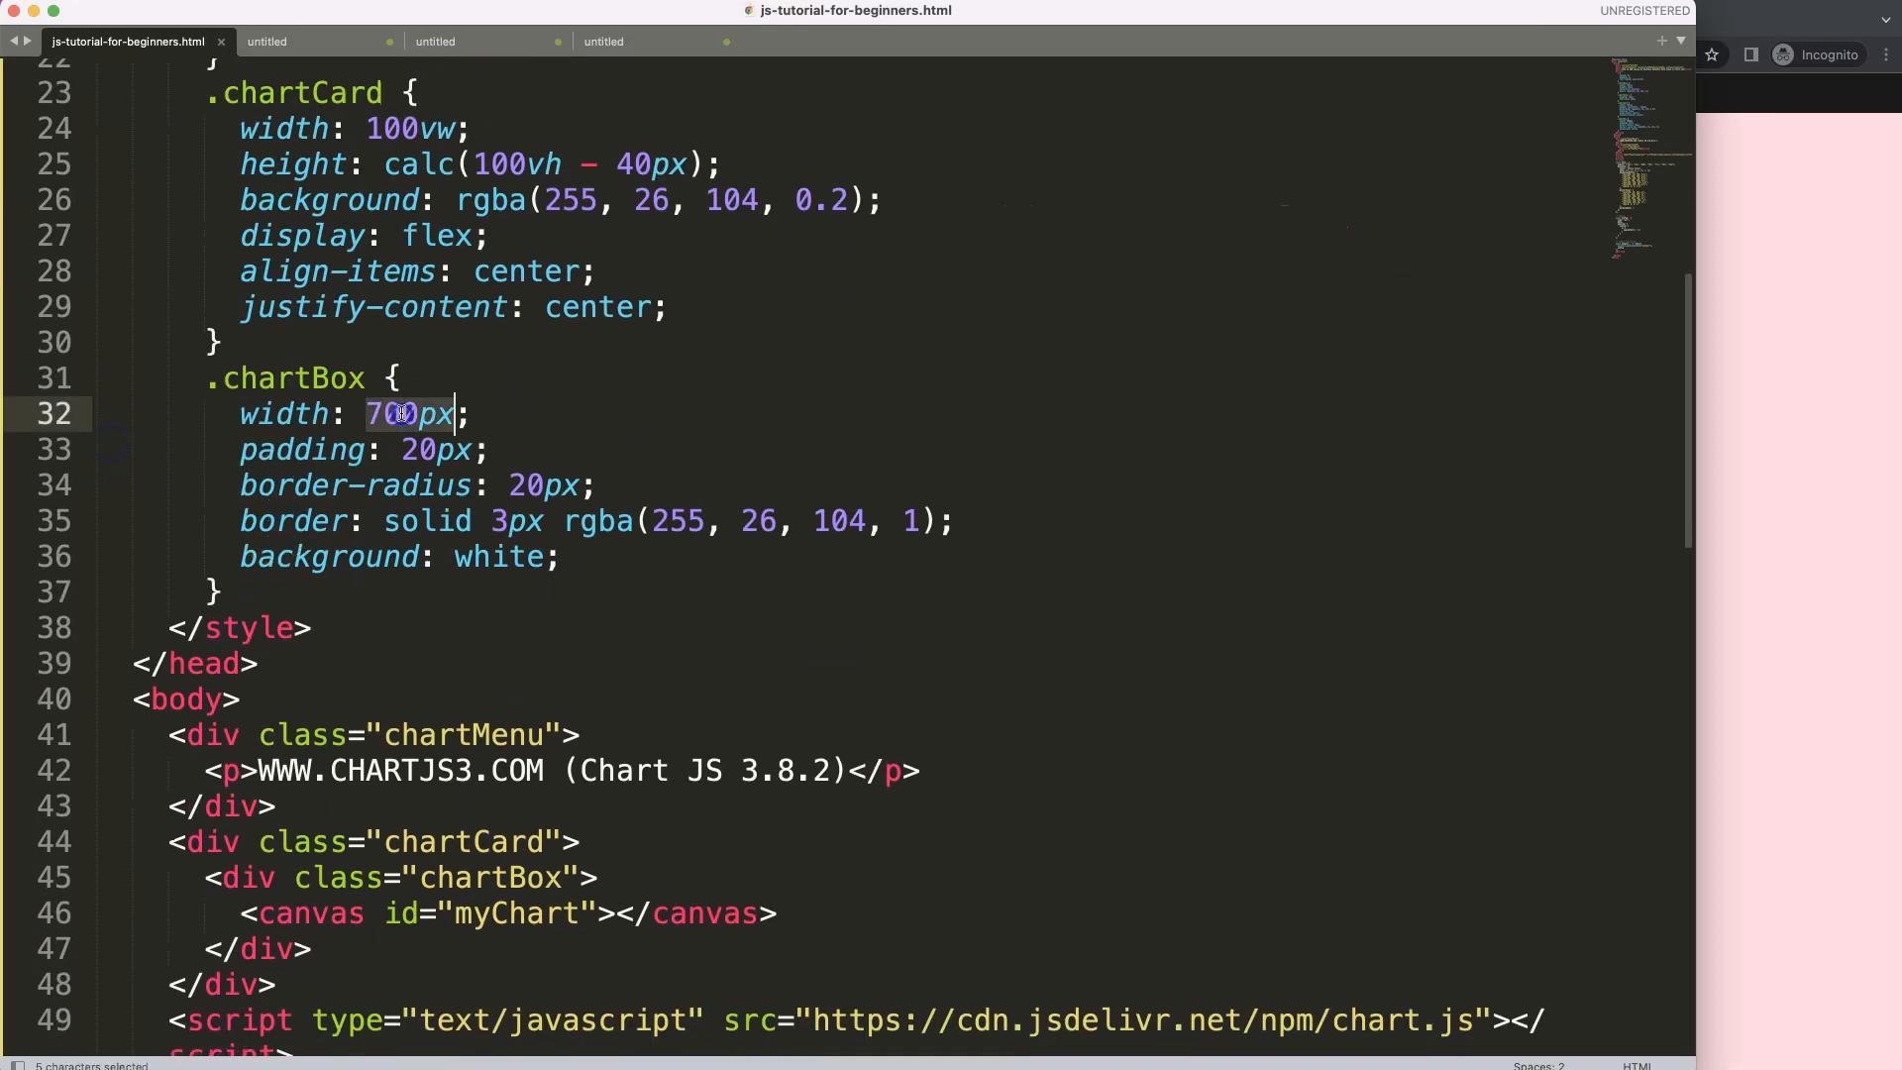
# - Widen .chartBox to 80% and move down to the dataset definition
pyautogui.write('80%')
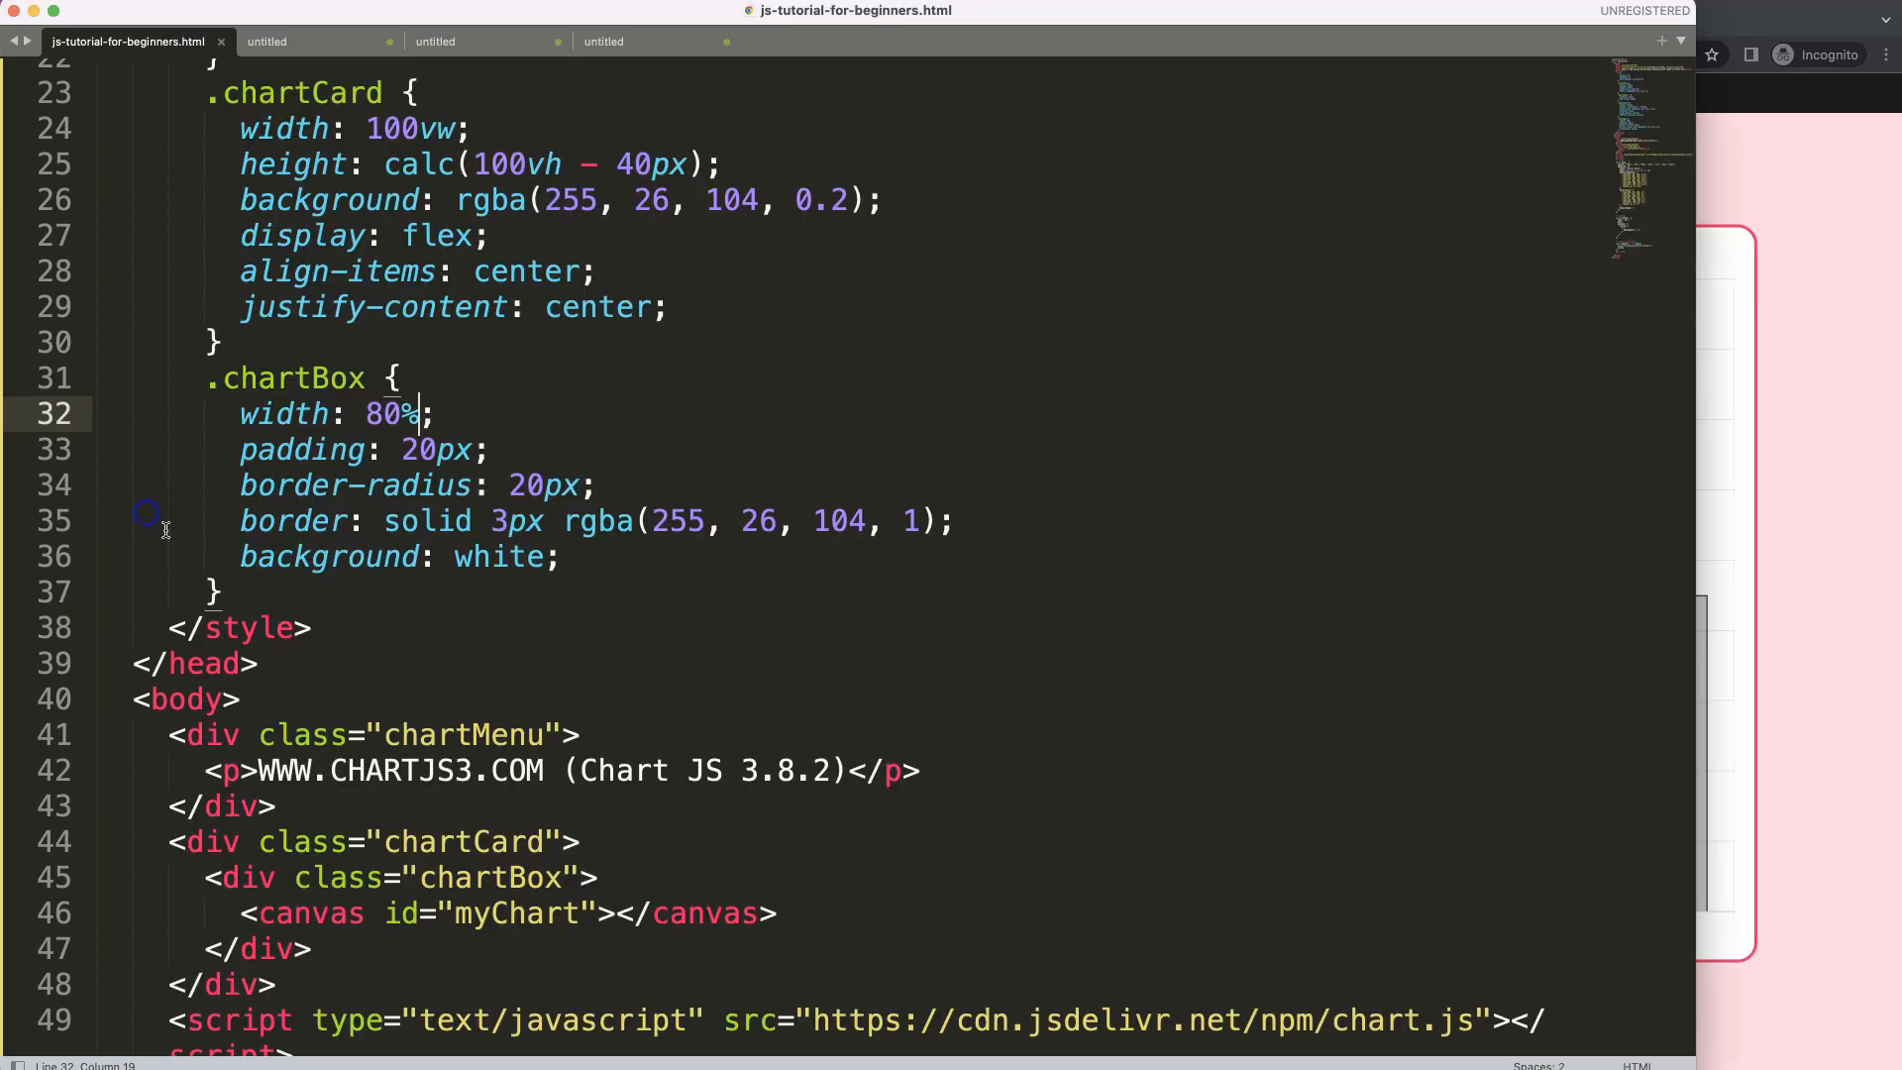
pyautogui.scroll(-3)
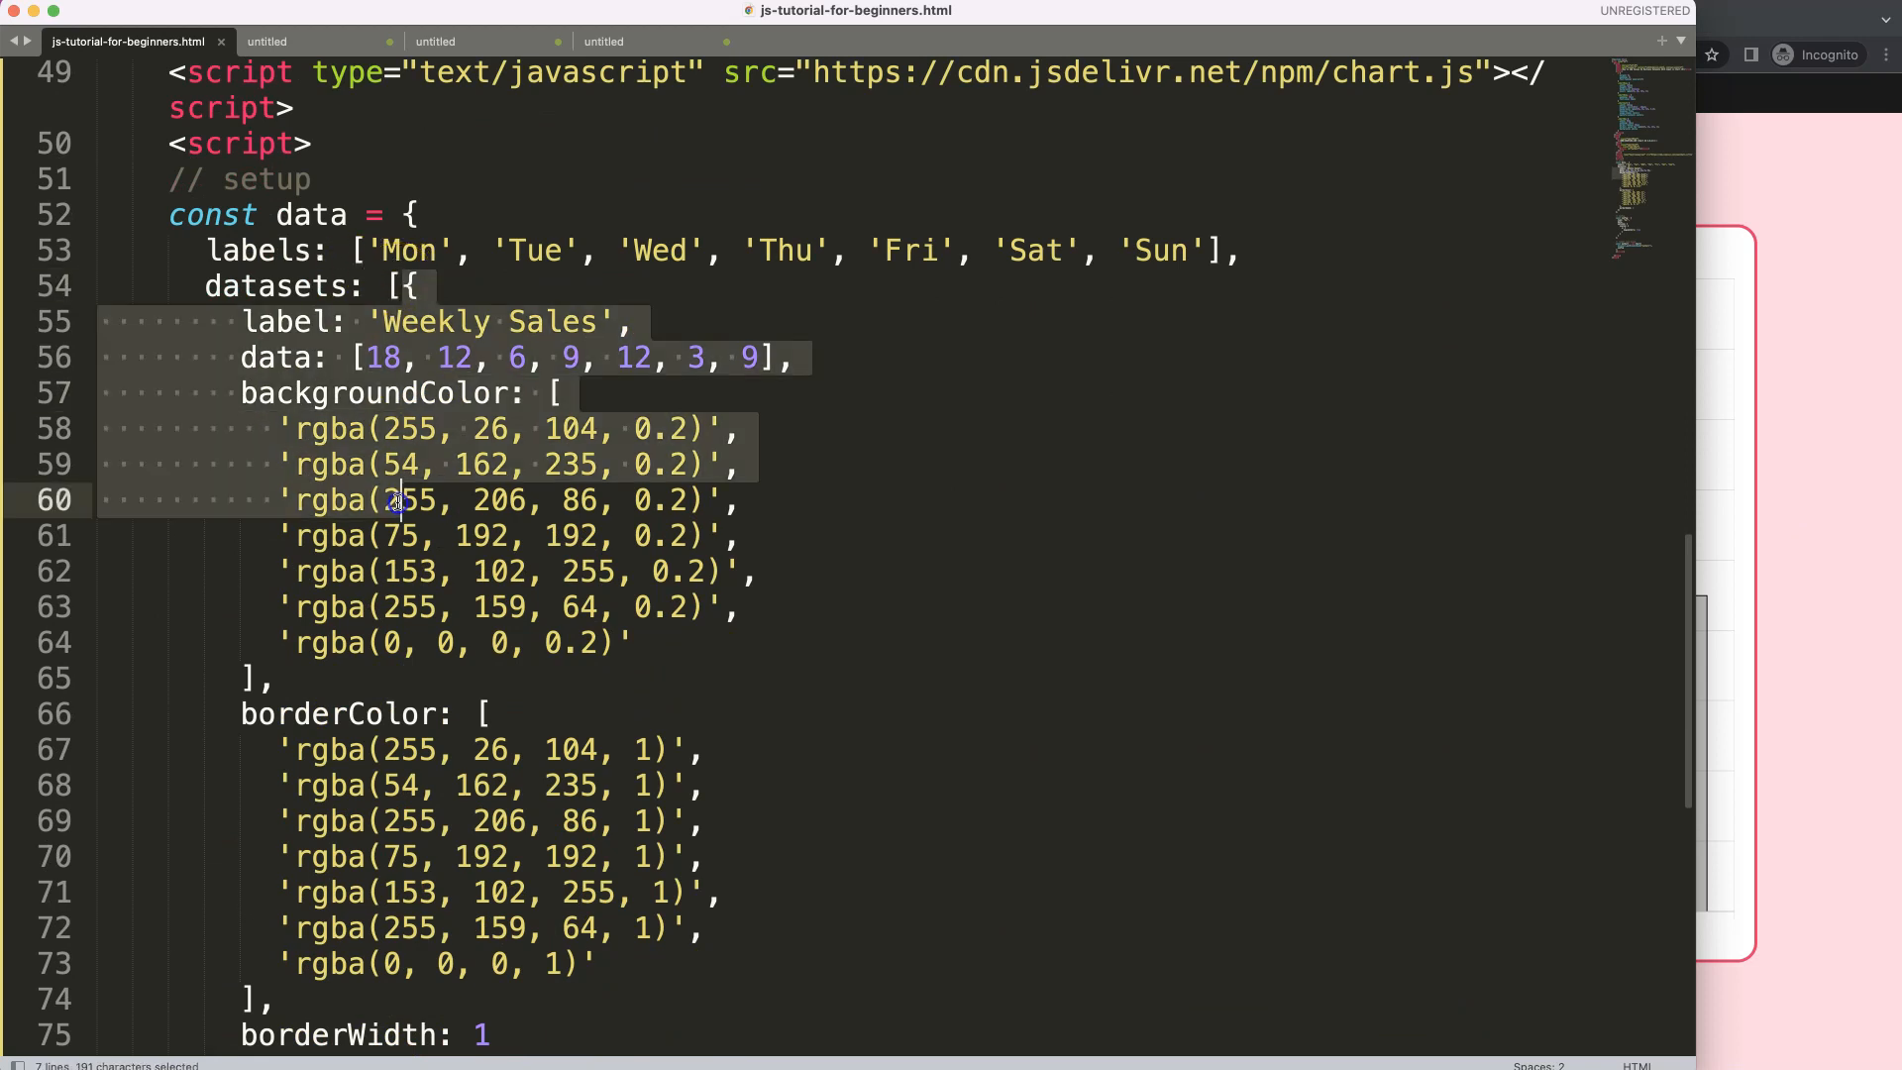
pyautogui.scroll(-3)
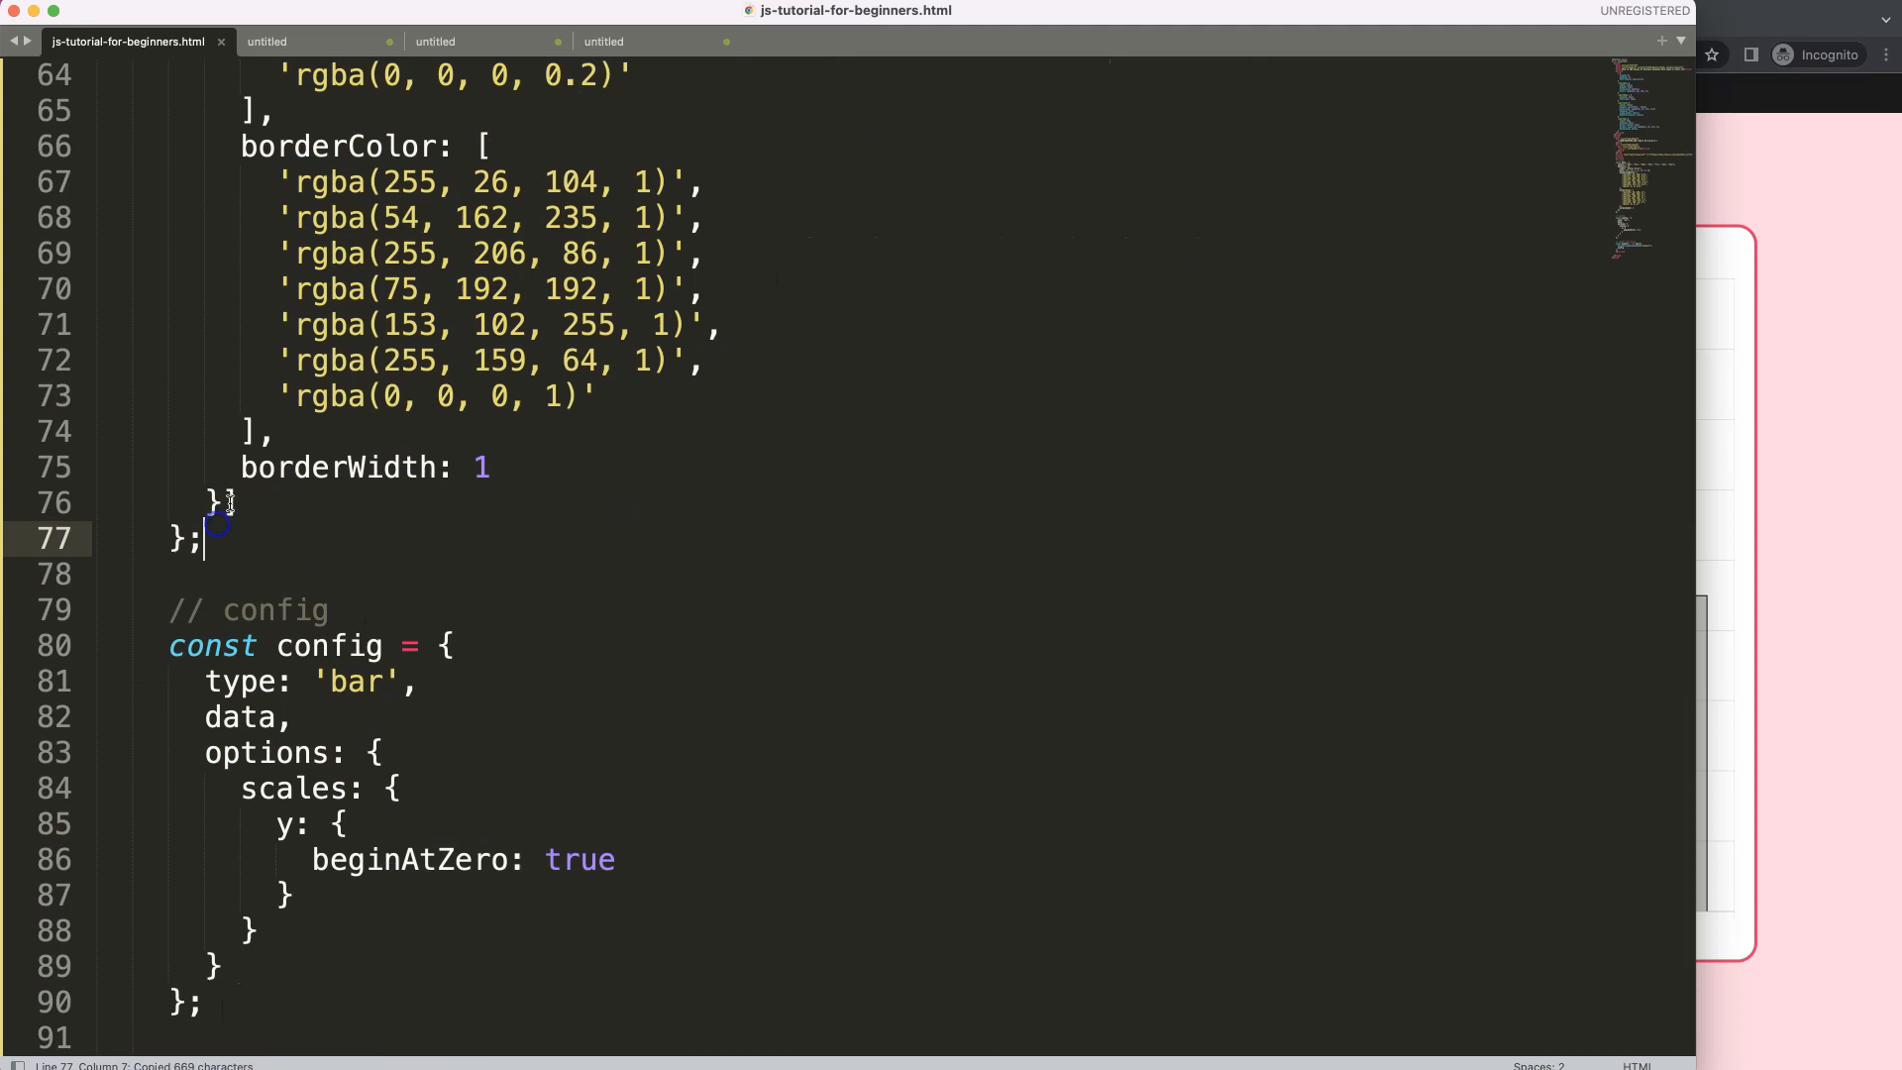
# - Split sales into single-colour datasets, naming Black Sales and removing extra border colours
pyautogui.write(']')
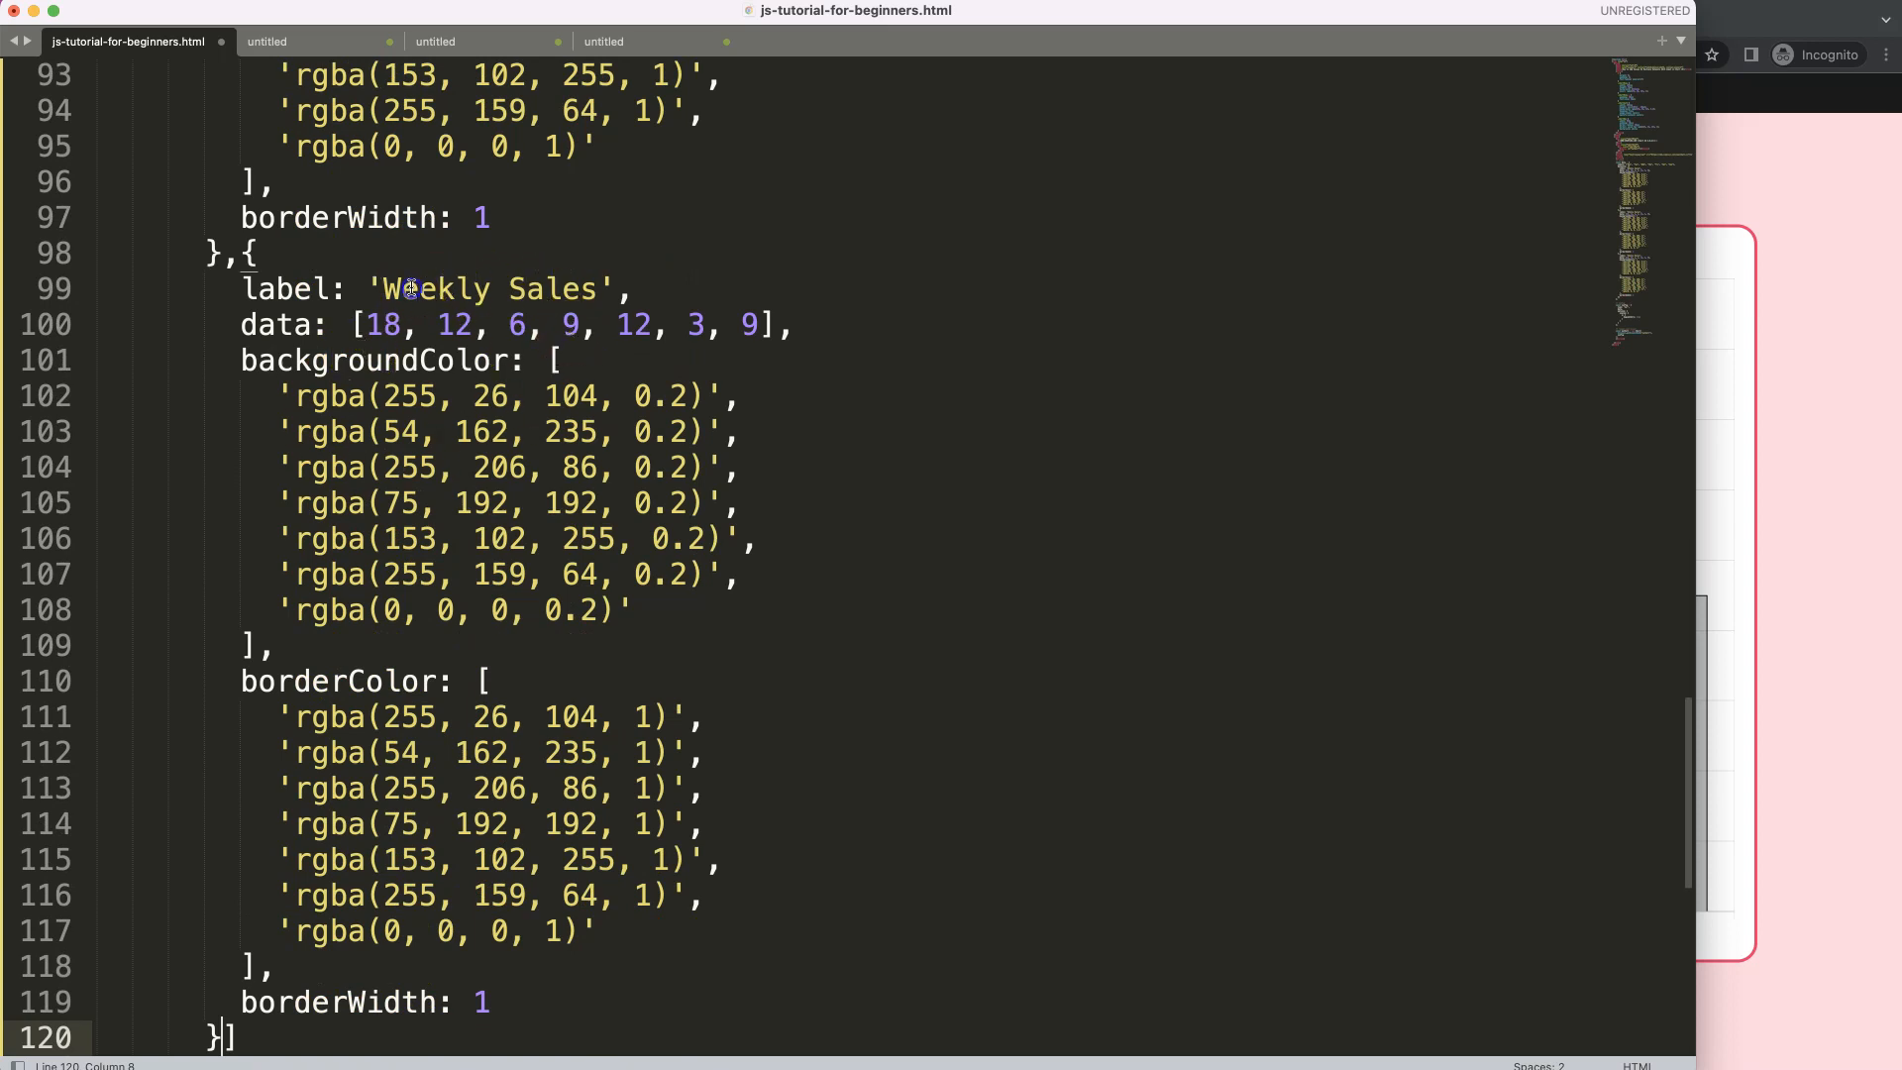
pyautogui.write('Blac')
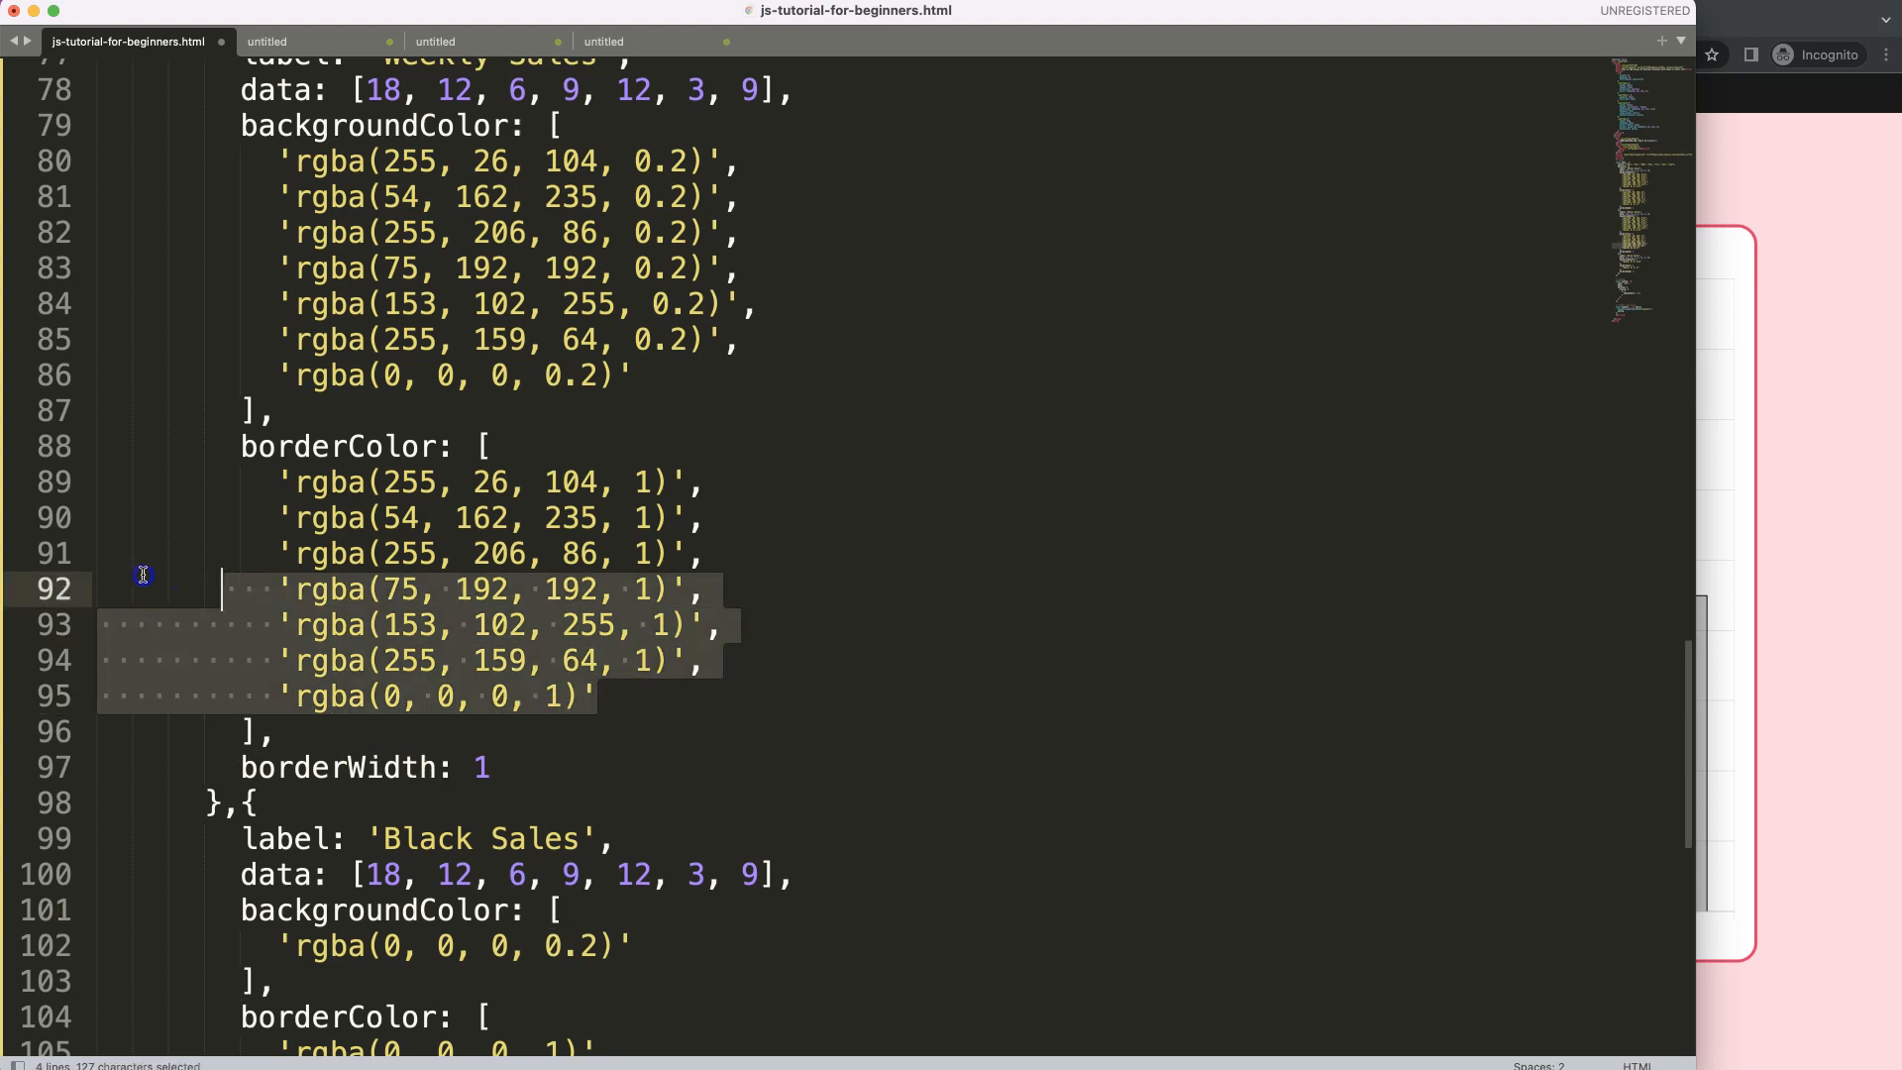
pyautogui.press('Backspace')
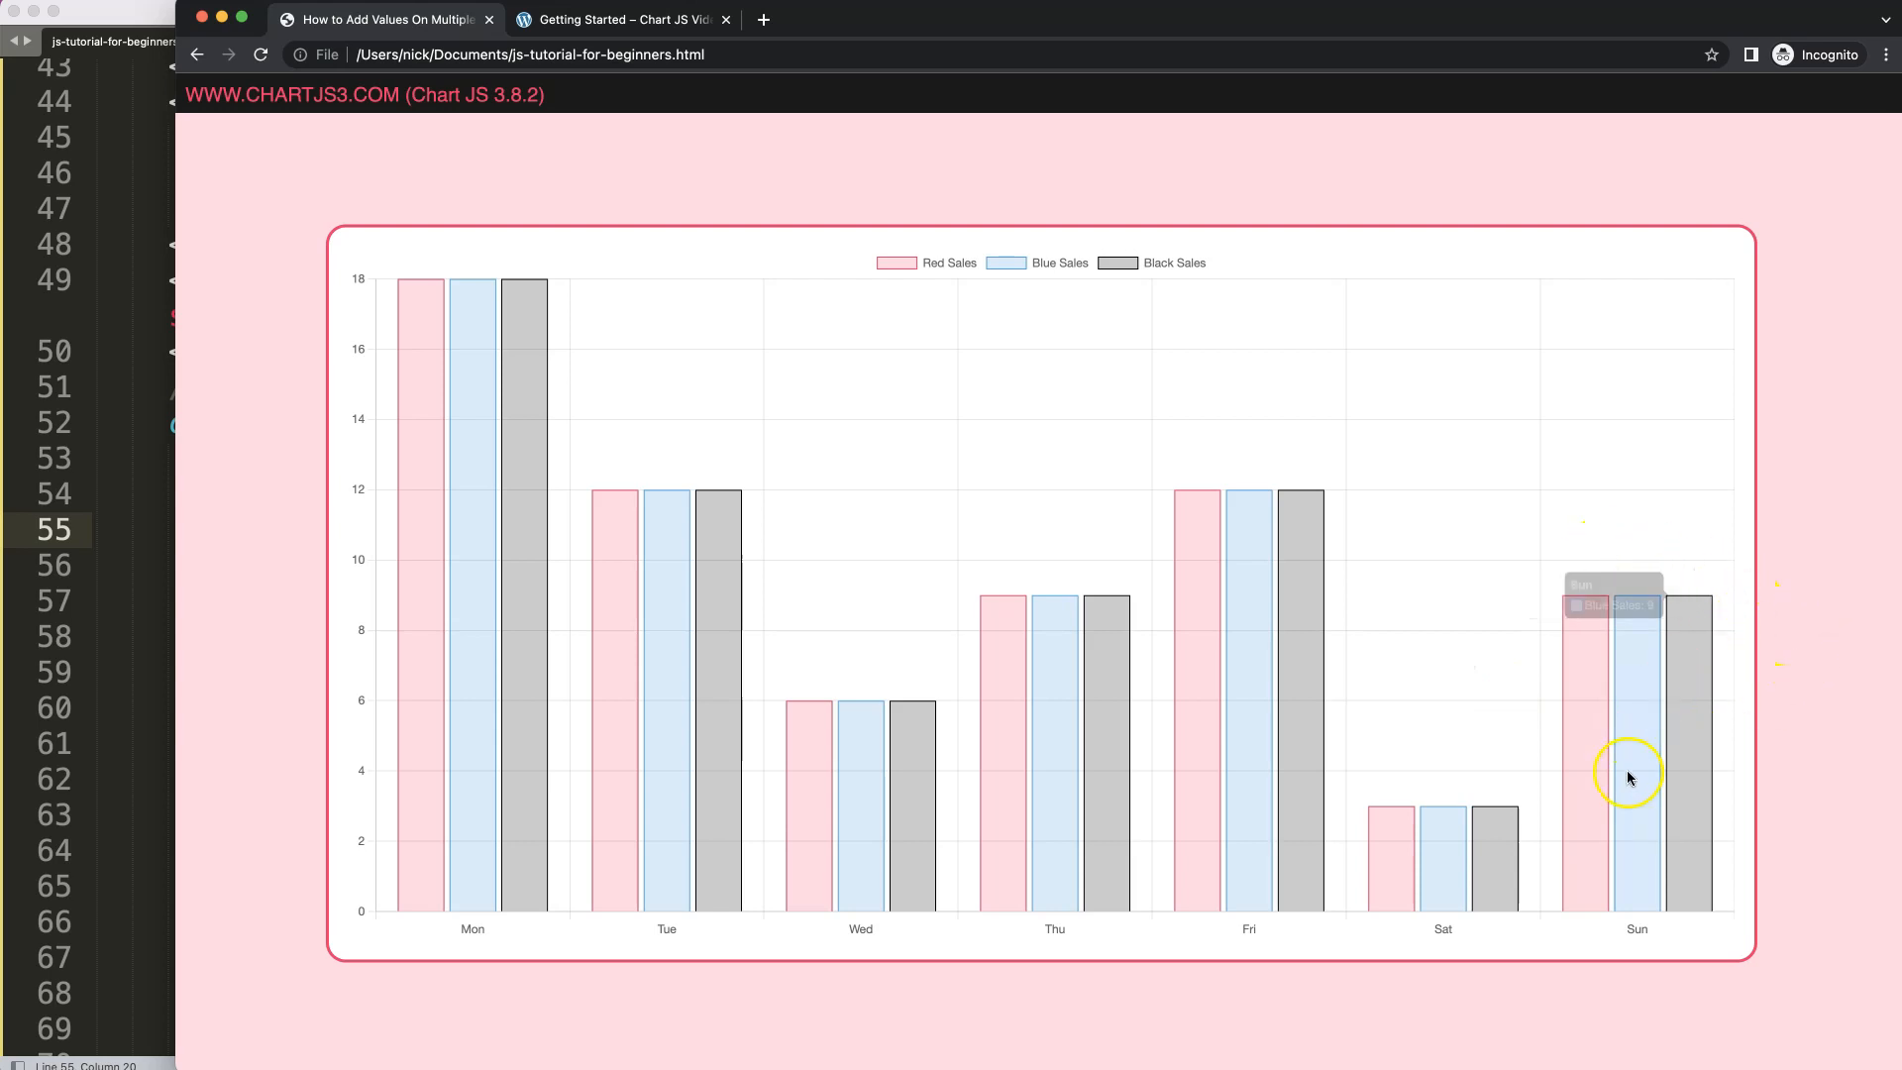
pyautogui.moveTo(1631, 686)
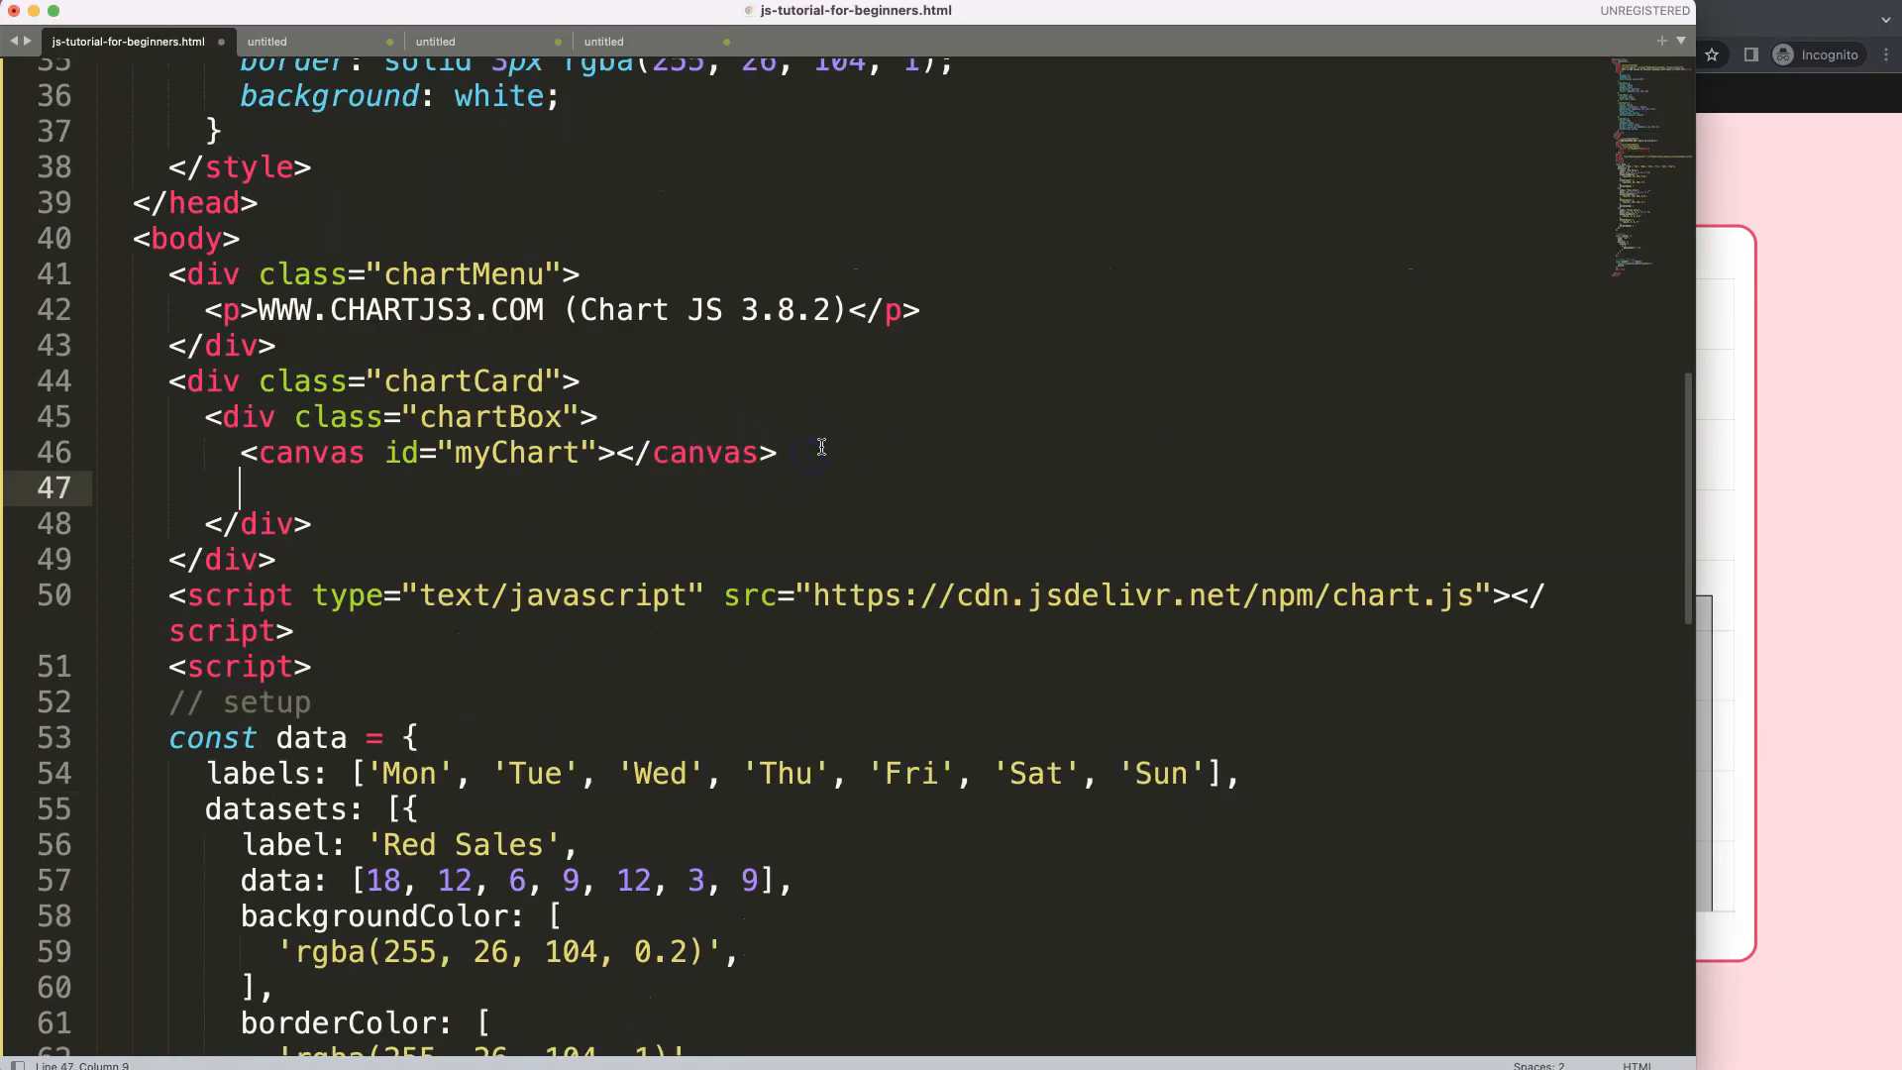
# - Add a number input with id bar1 below the chart
pyautogui.write('<i')
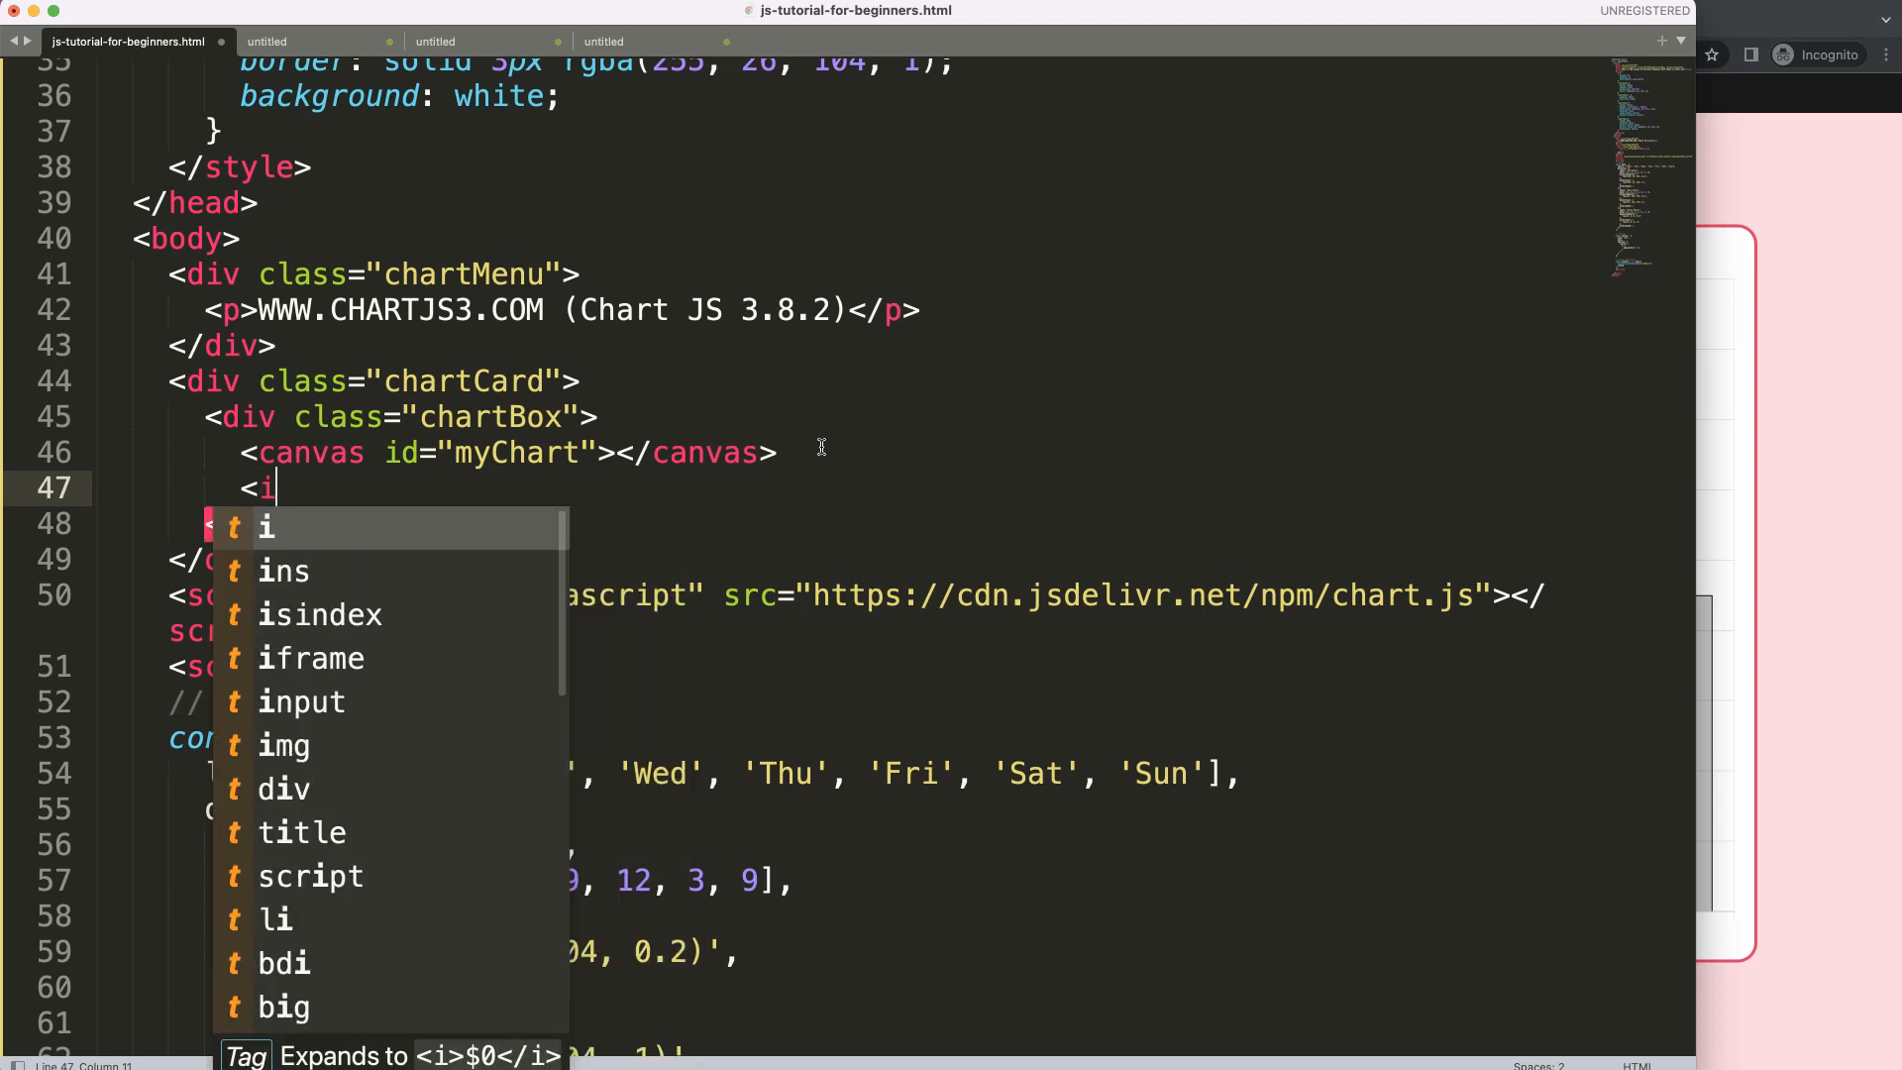
pyautogui.write('nput id=')
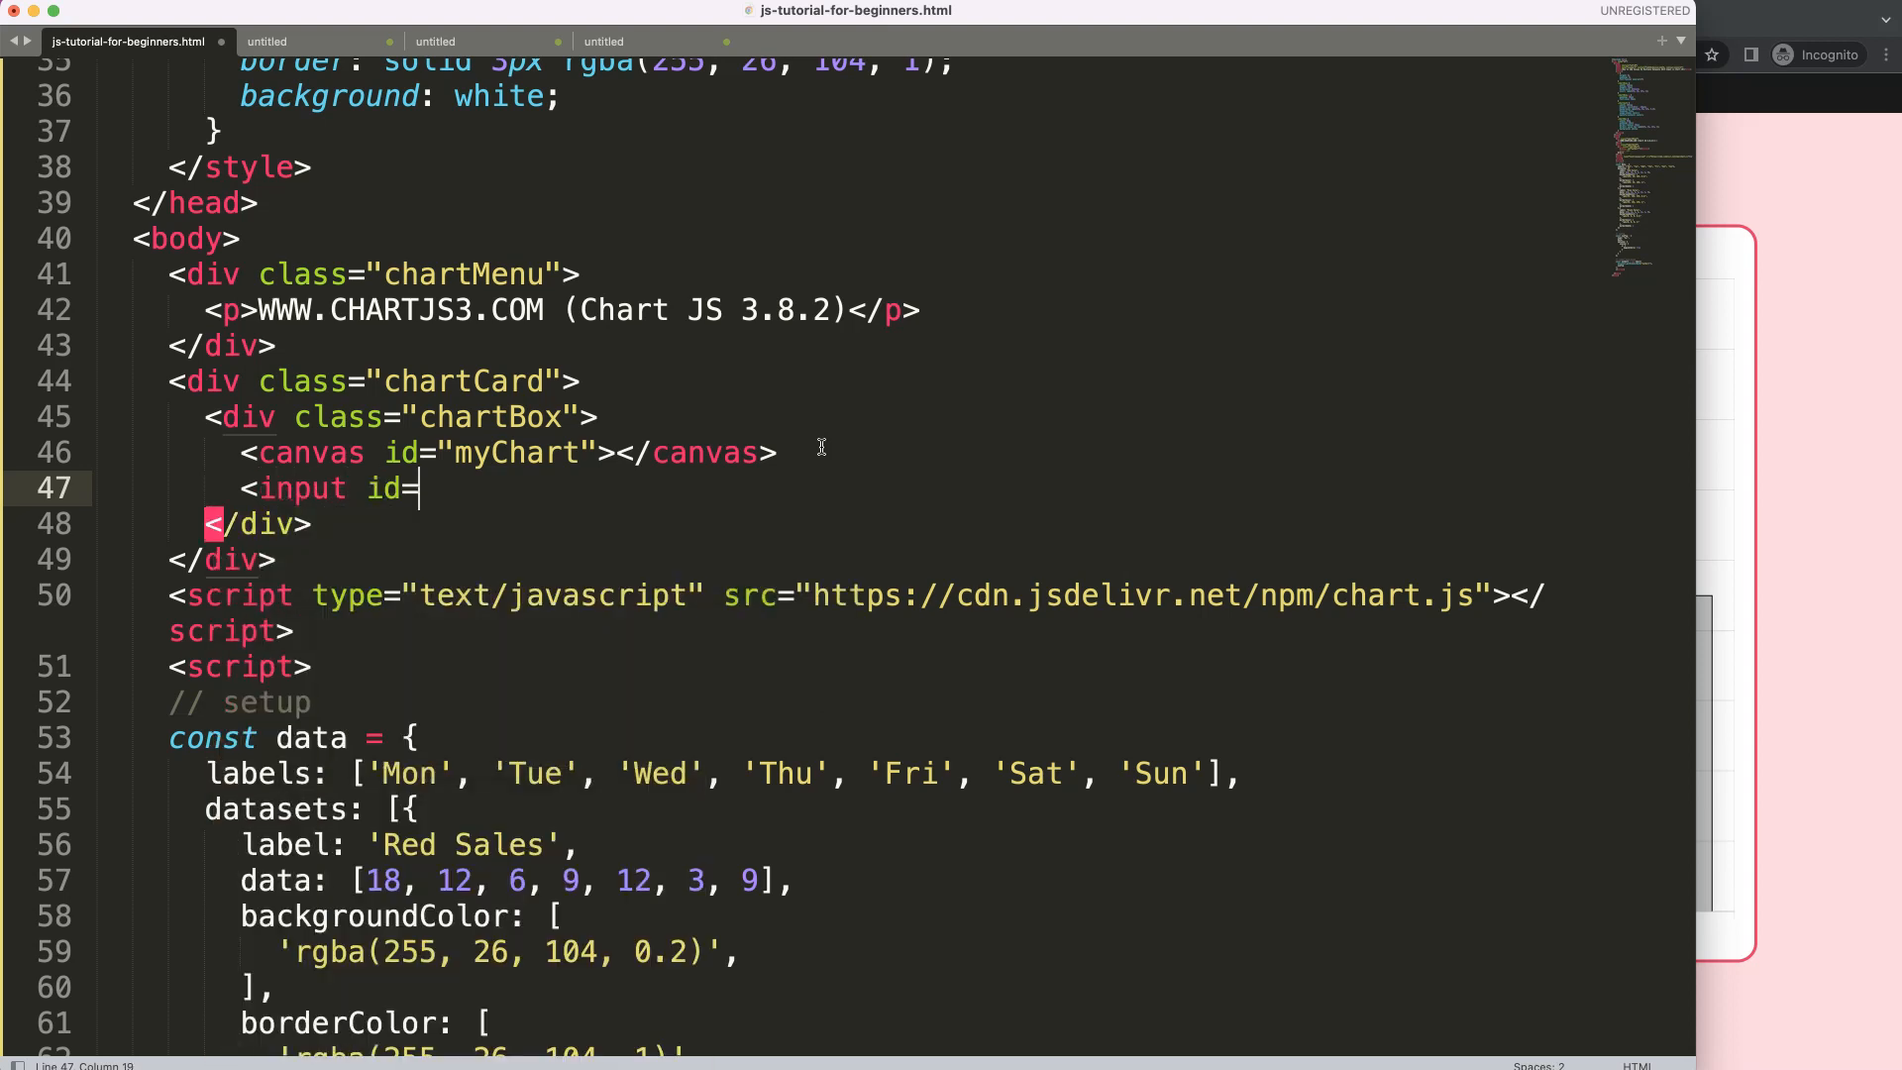
pyautogui.write('""')
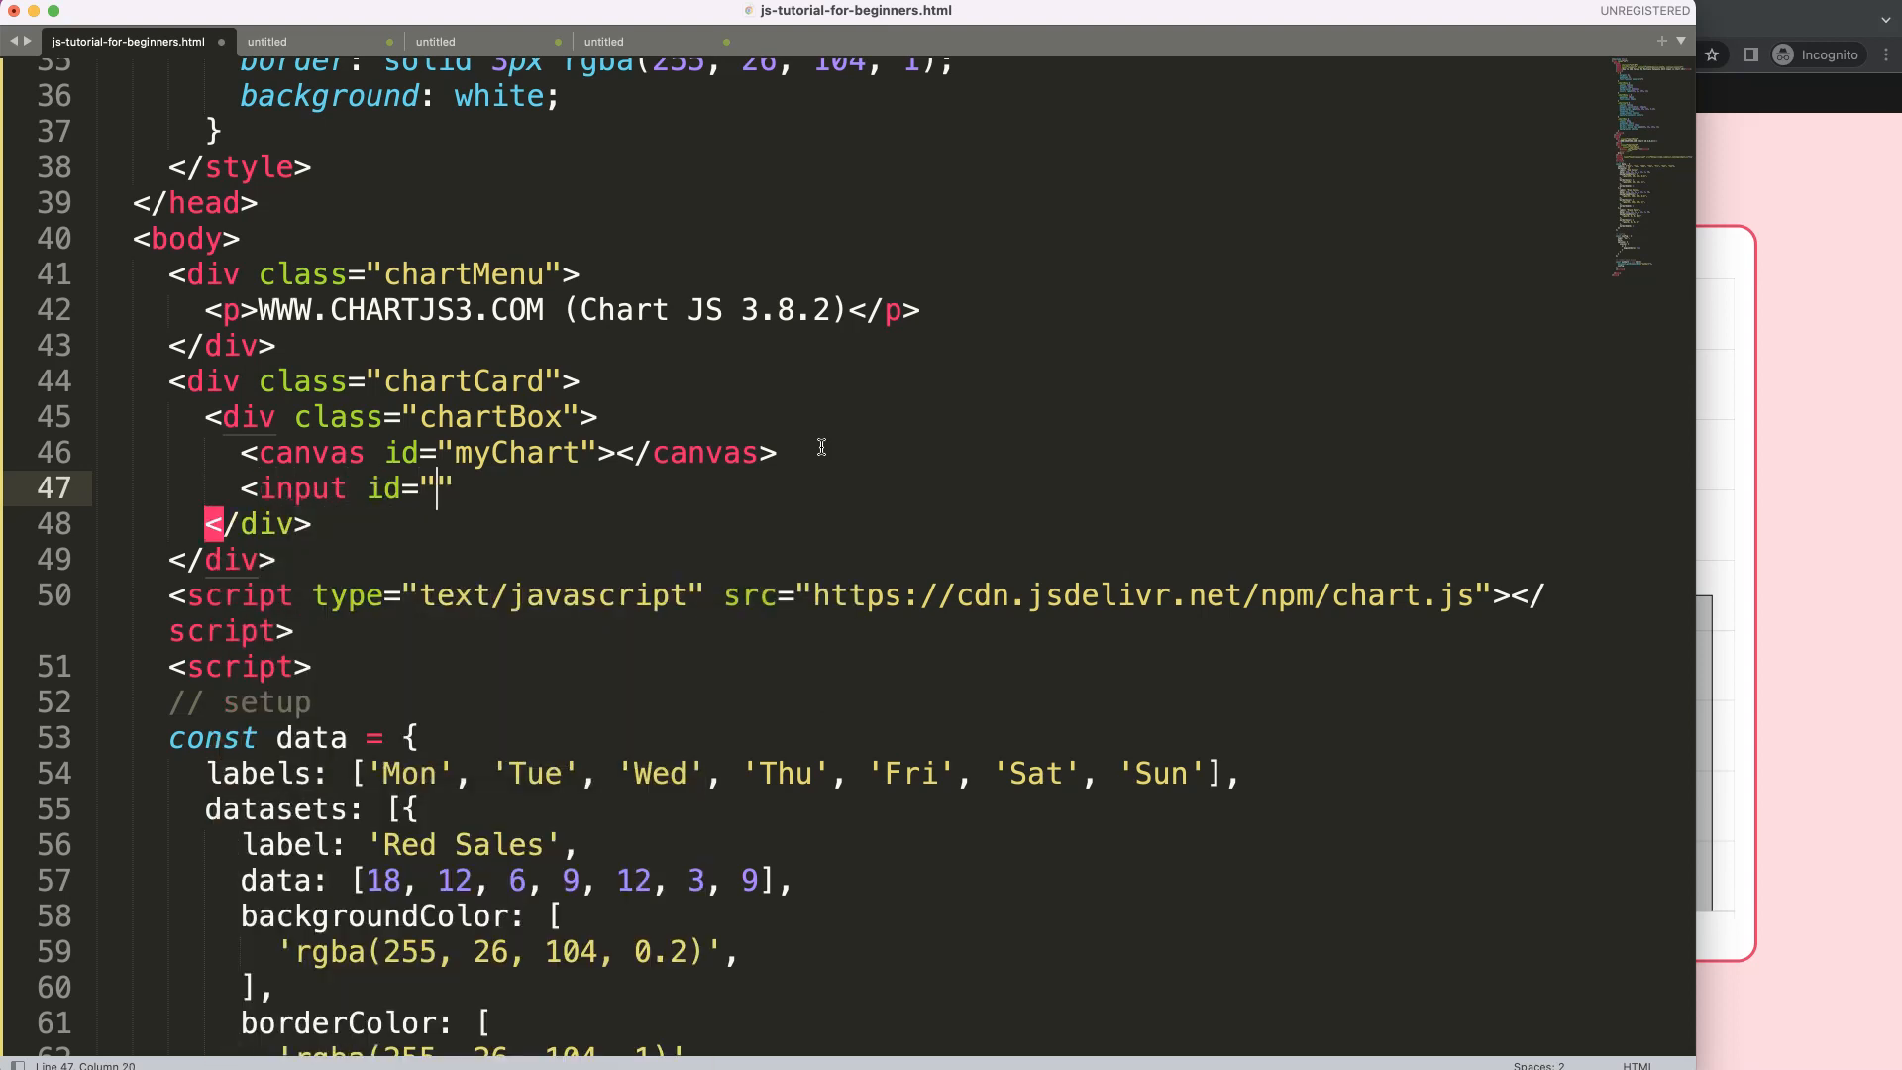
pyautogui.write('ba')
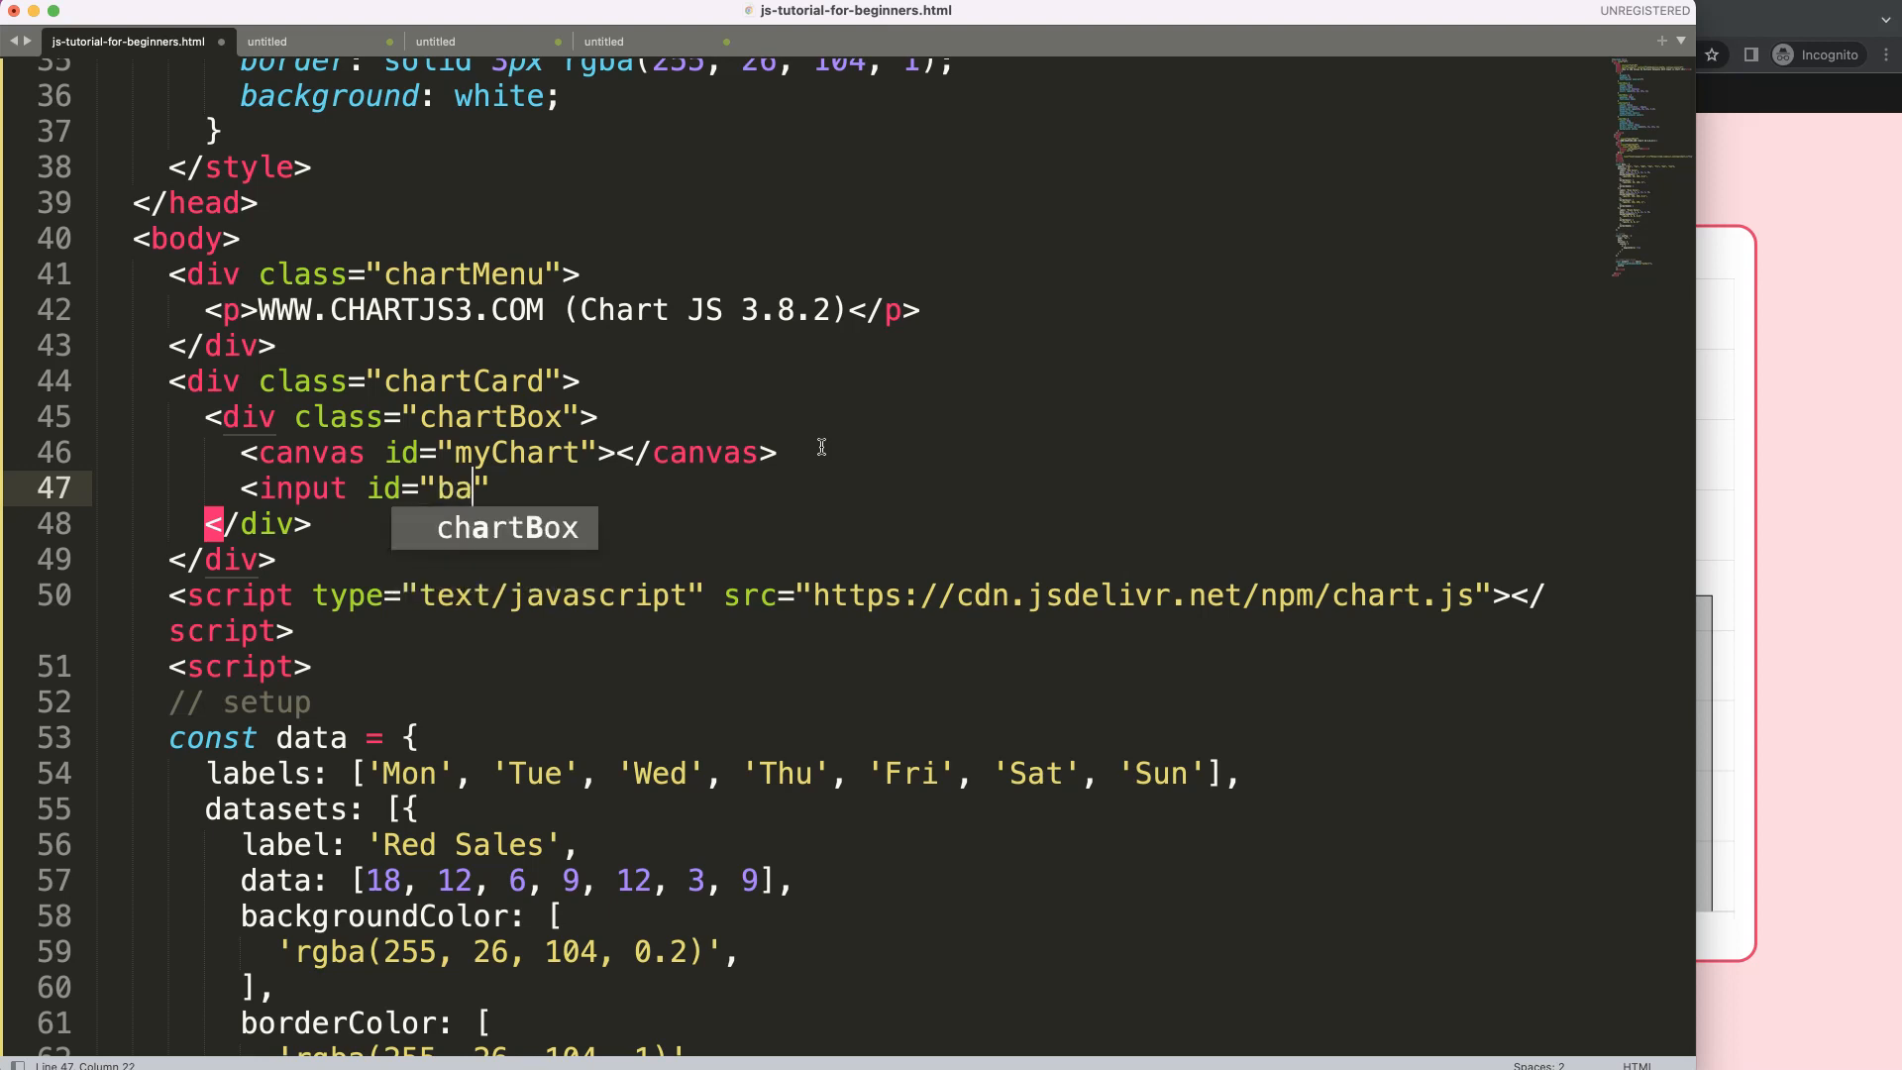
pyautogui.write('r1"')
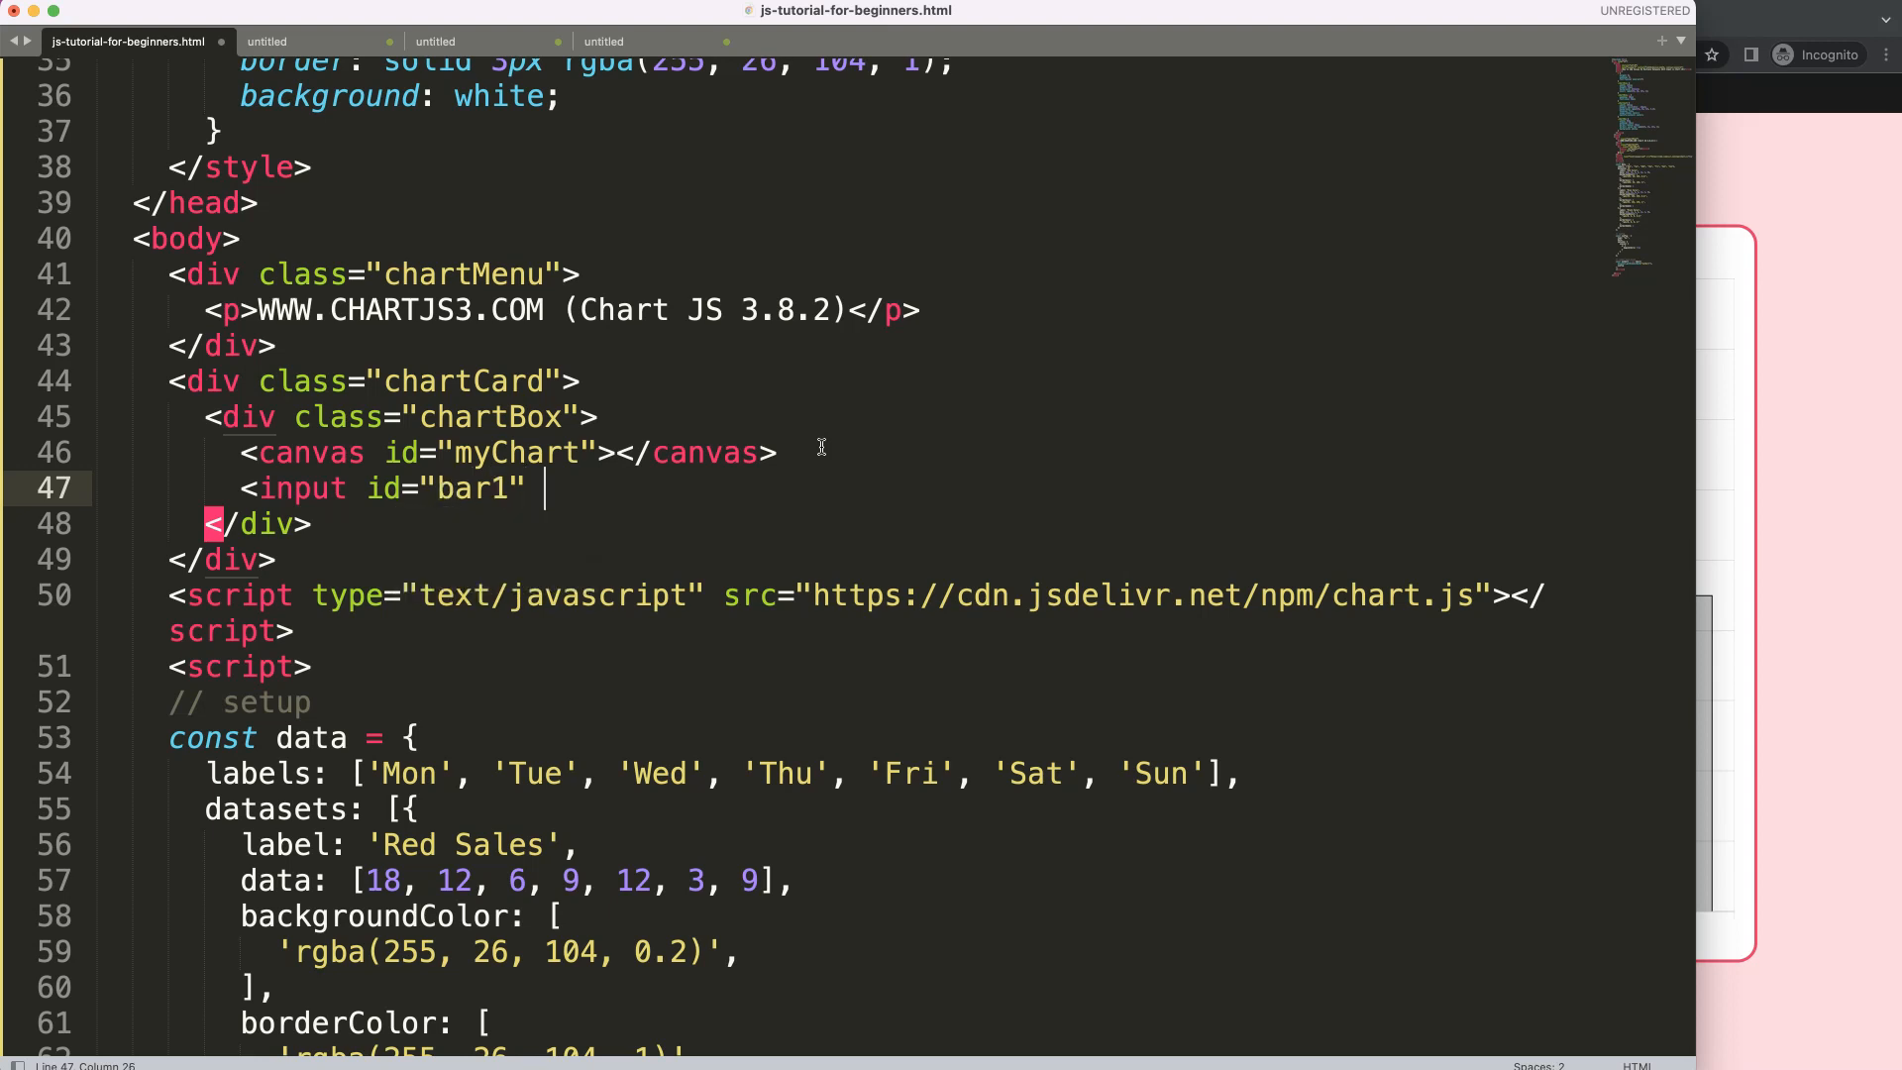
pyautogui.write('>')
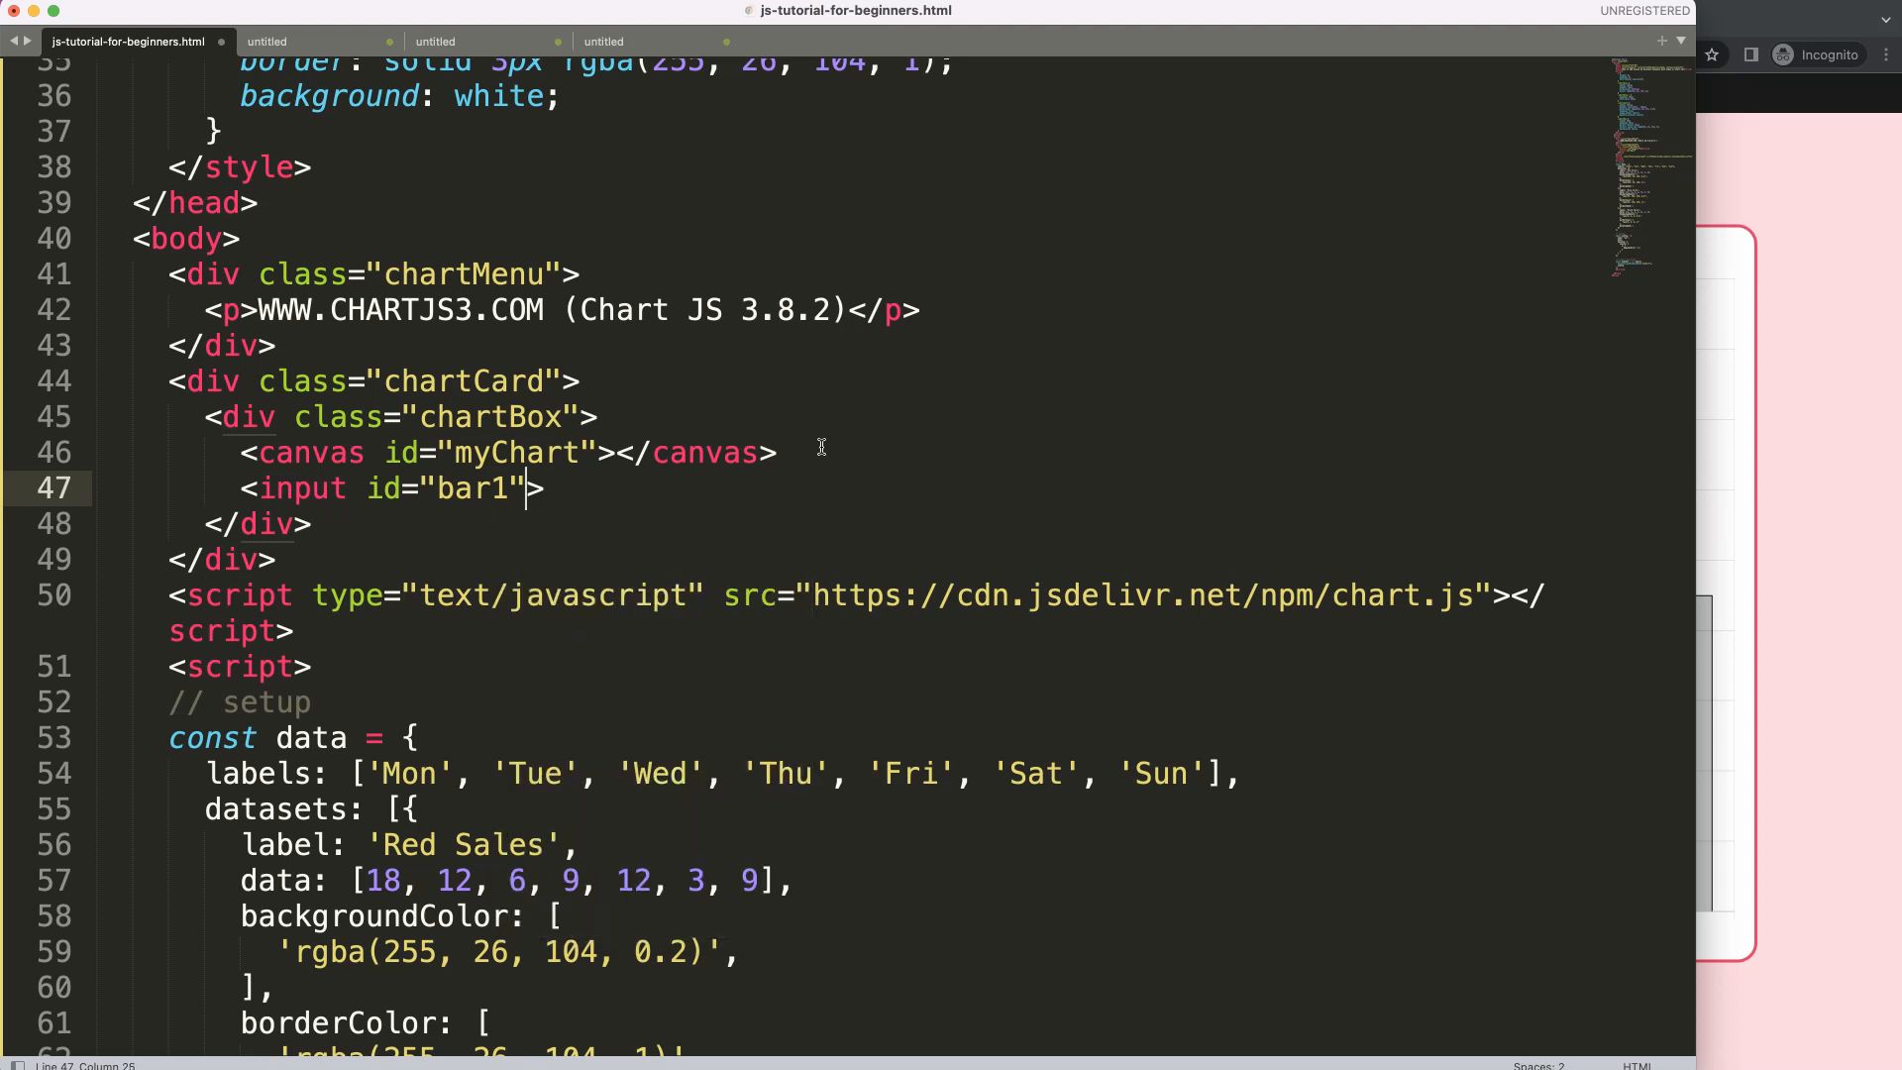
pyautogui.write('type=""')
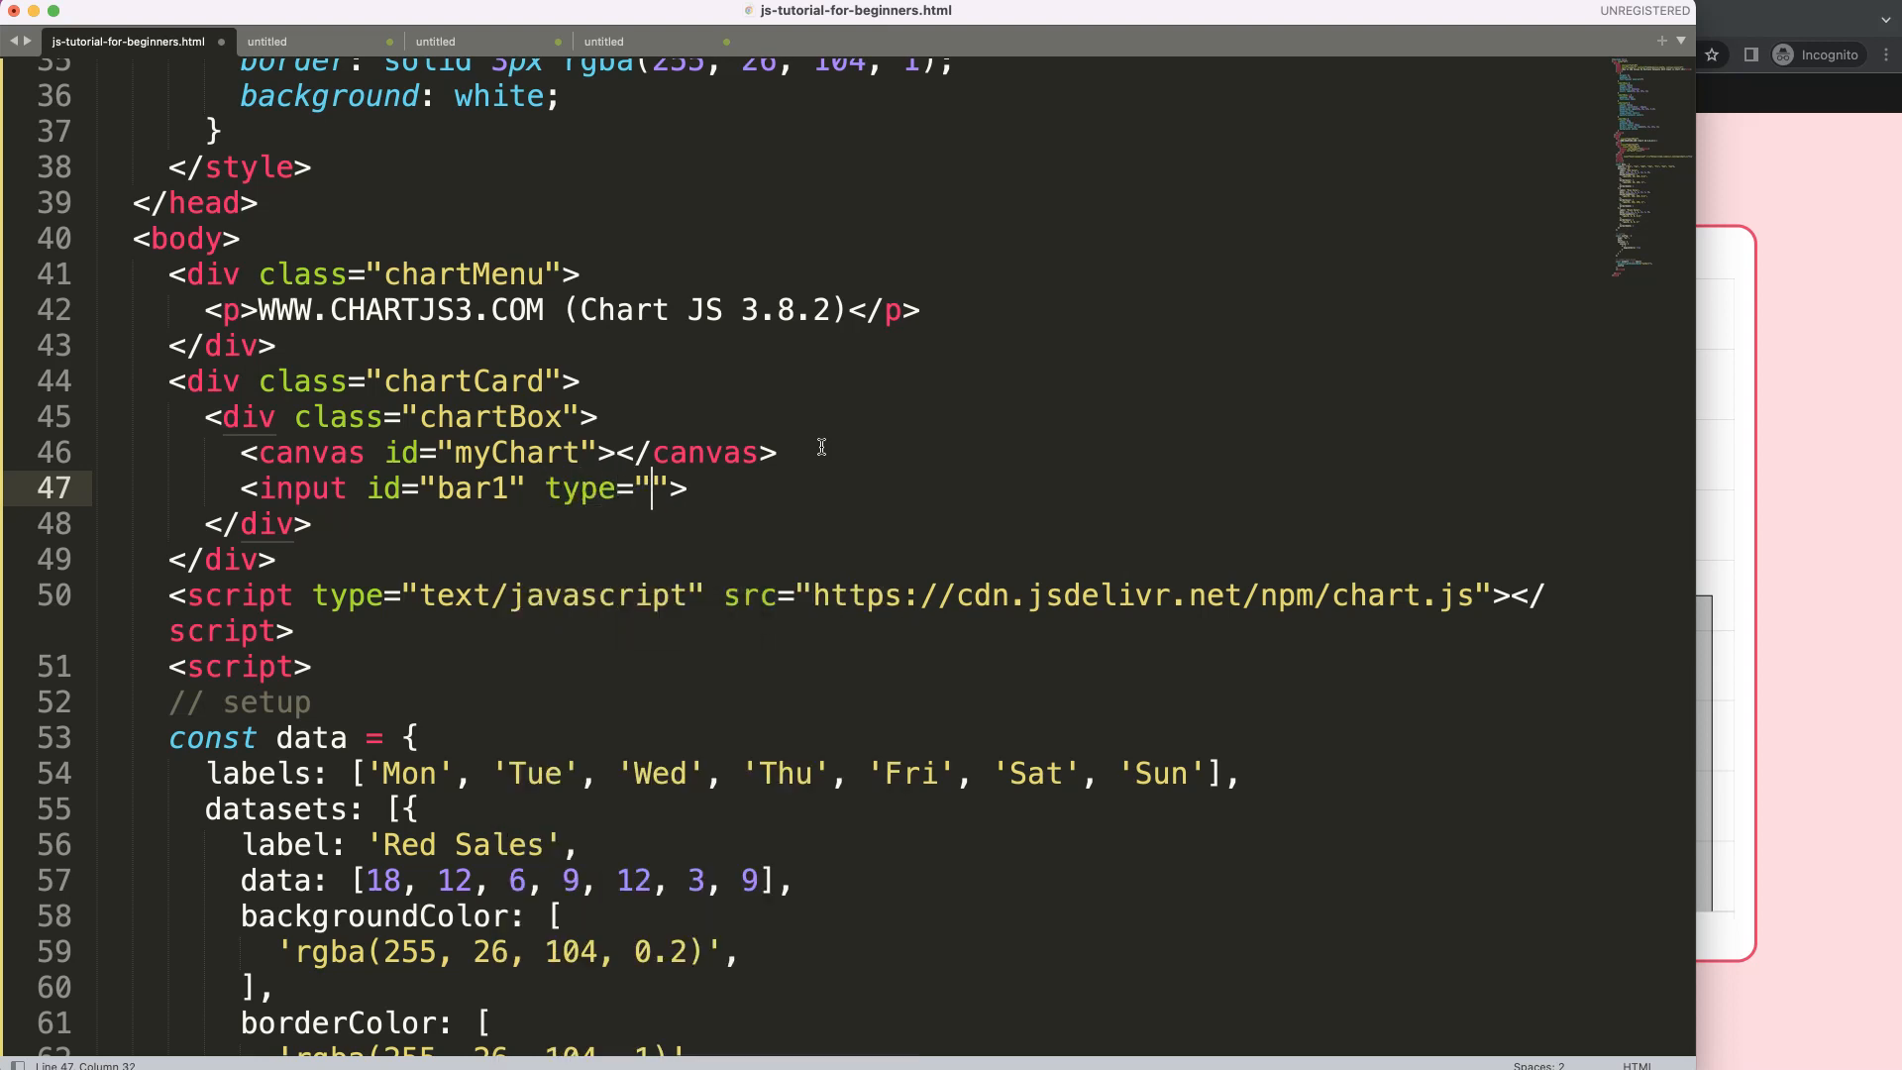
pyautogui.write('number')
pyautogui.write('<button ></button>')
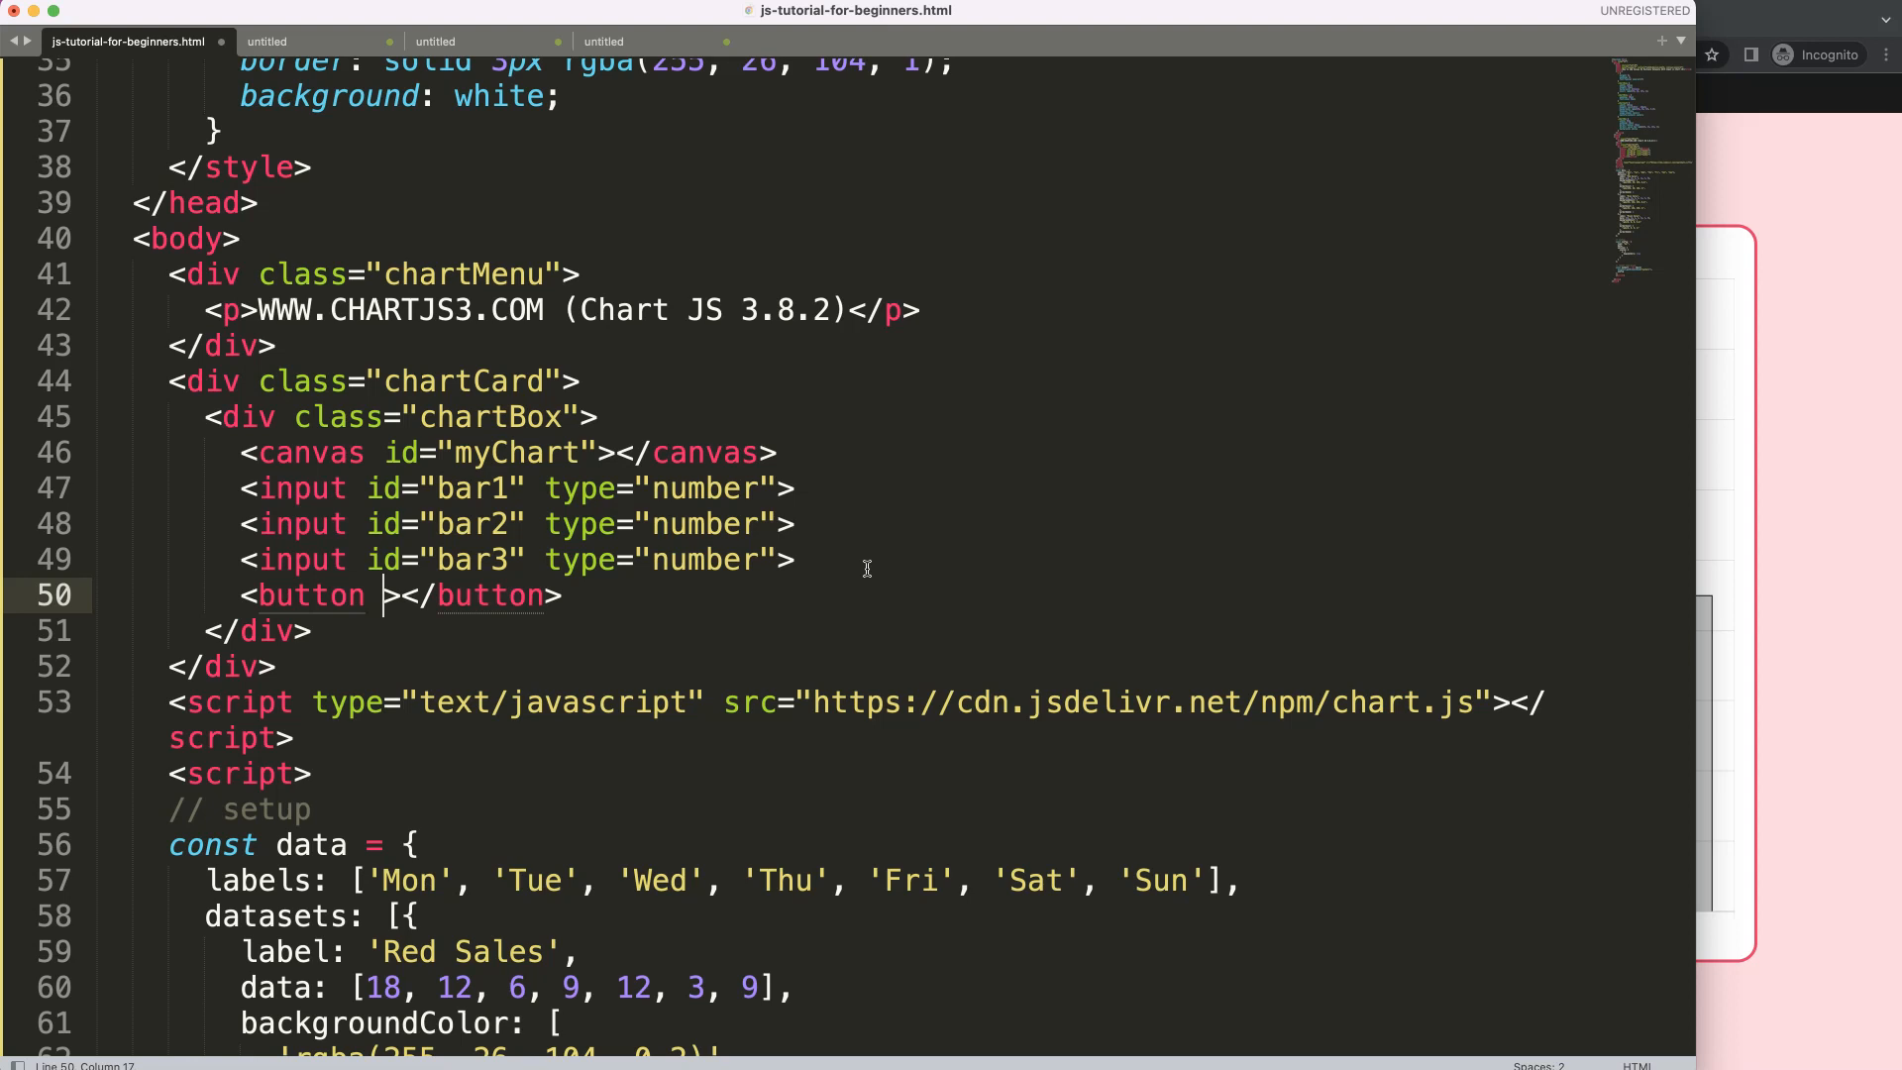
# - Give the button onclick="update()" and the label Update
pyautogui.write('onclick=')
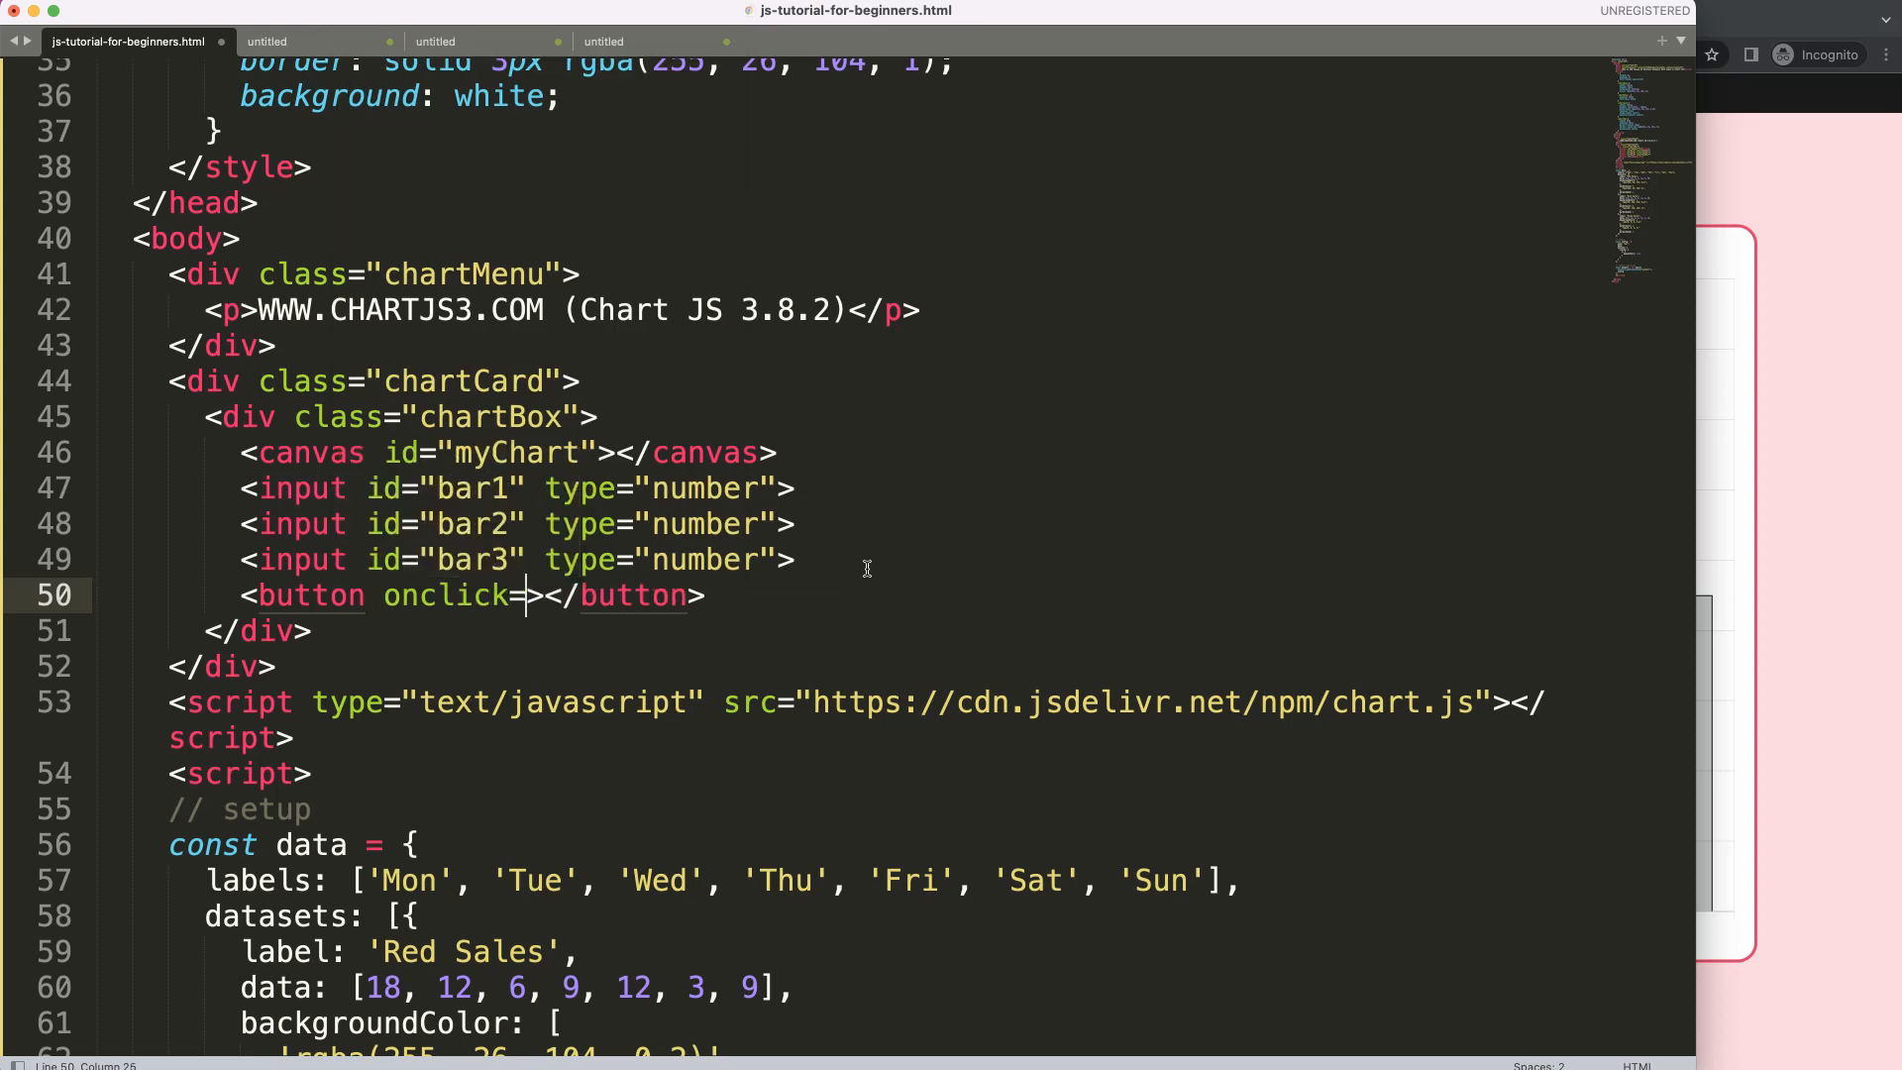
pyautogui.write('""')
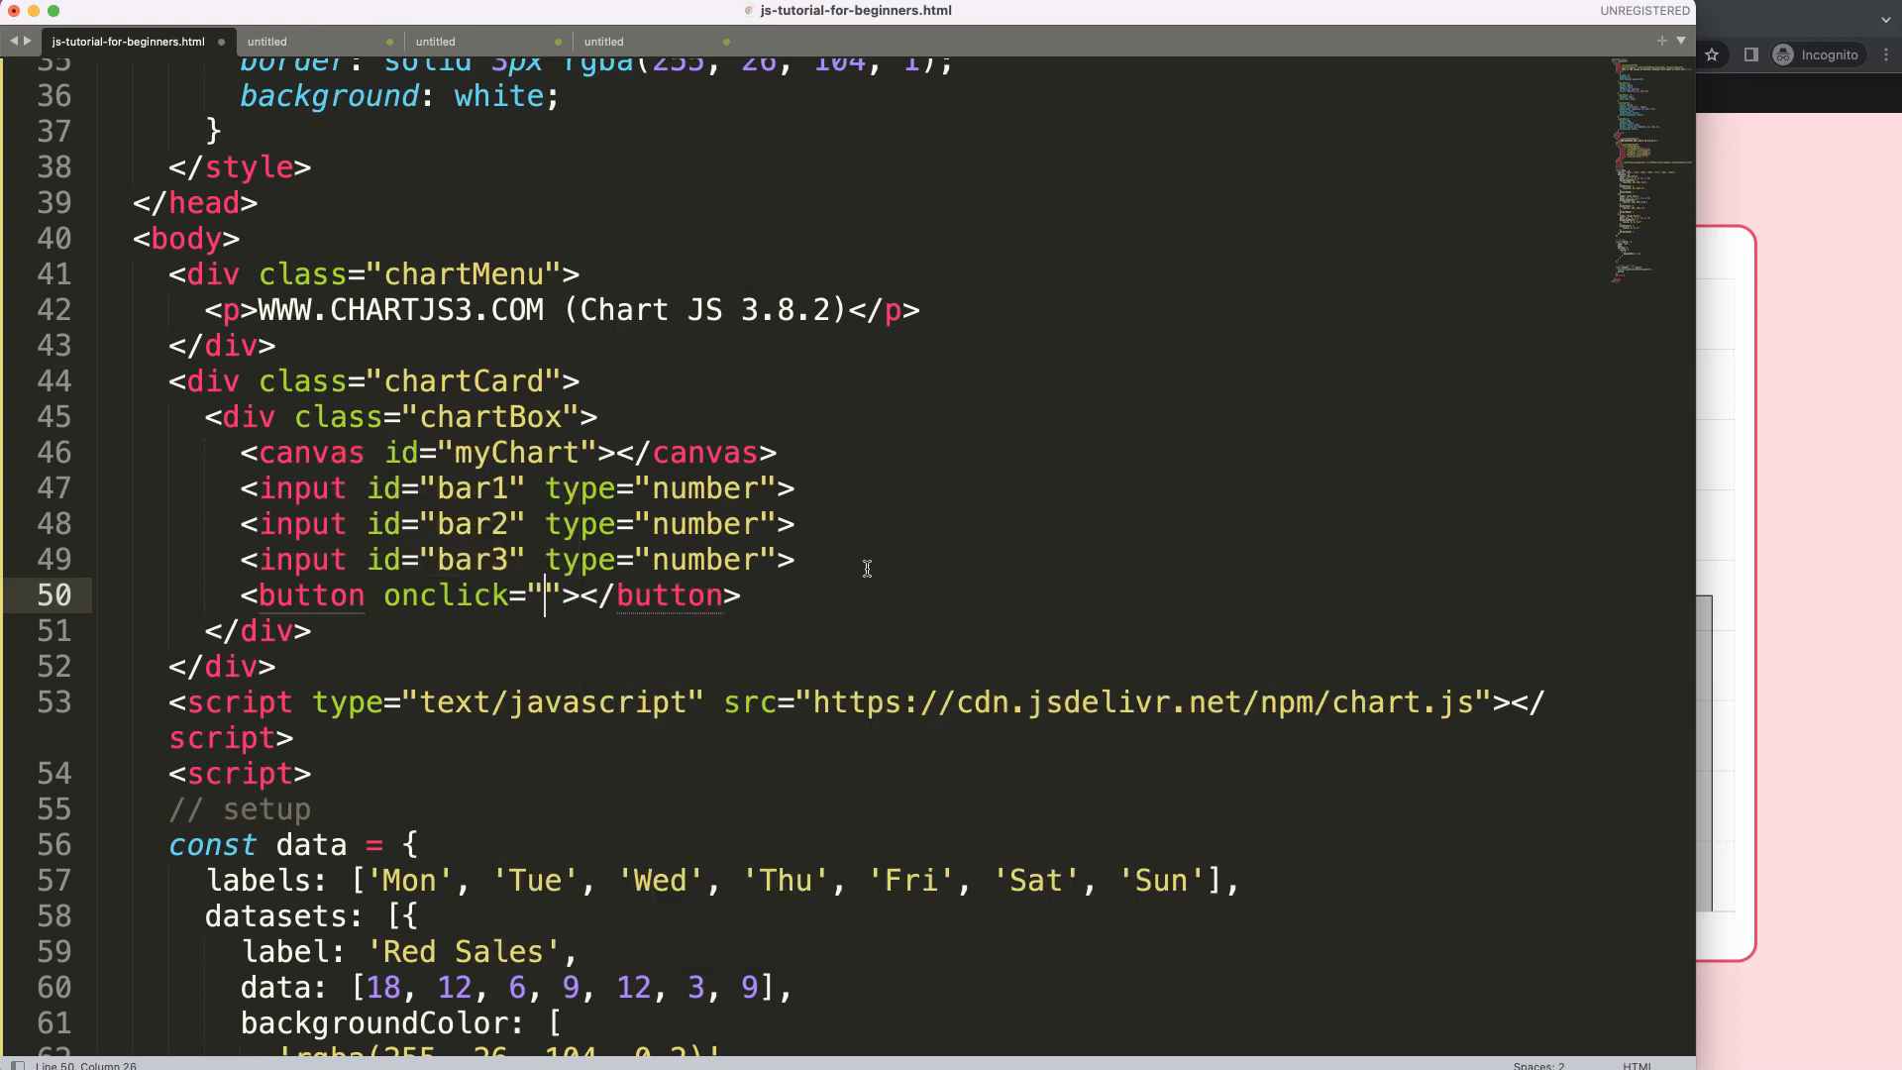
pyautogui.write('update()')
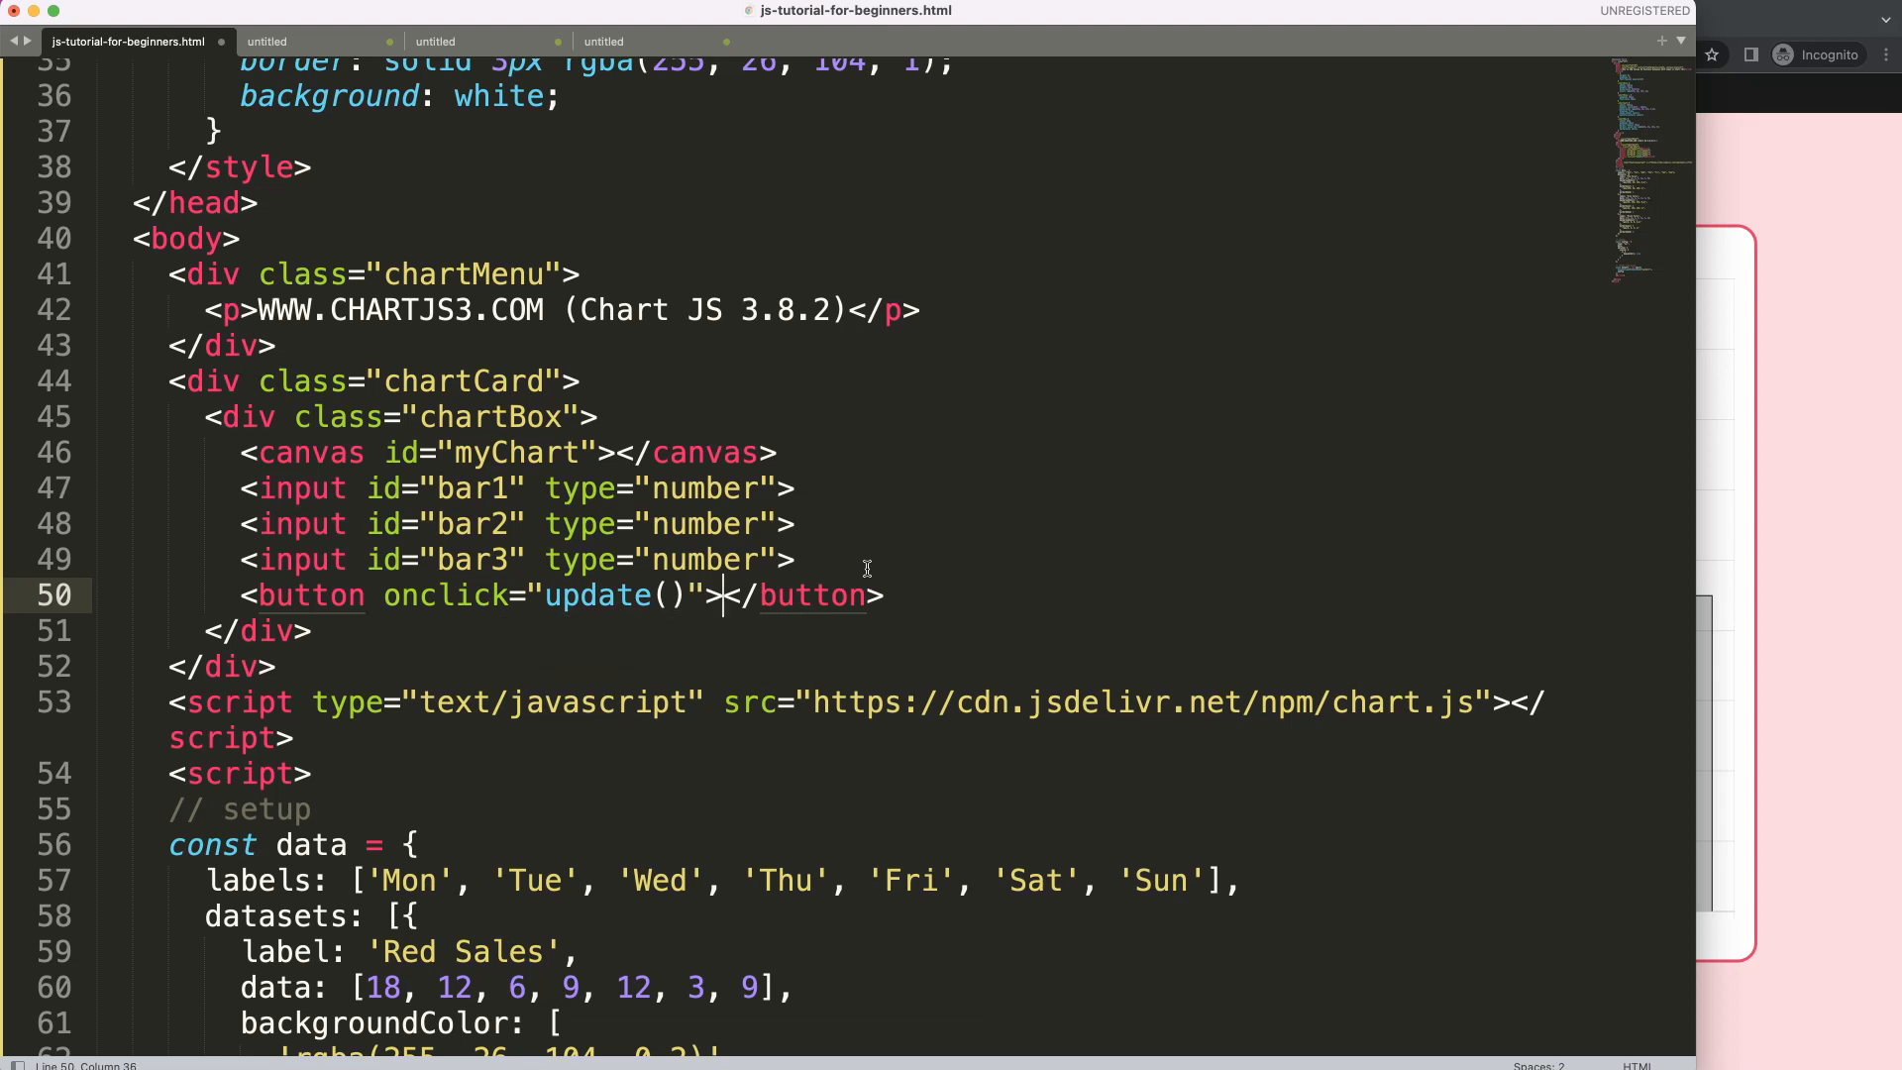
pyautogui.write('Update')
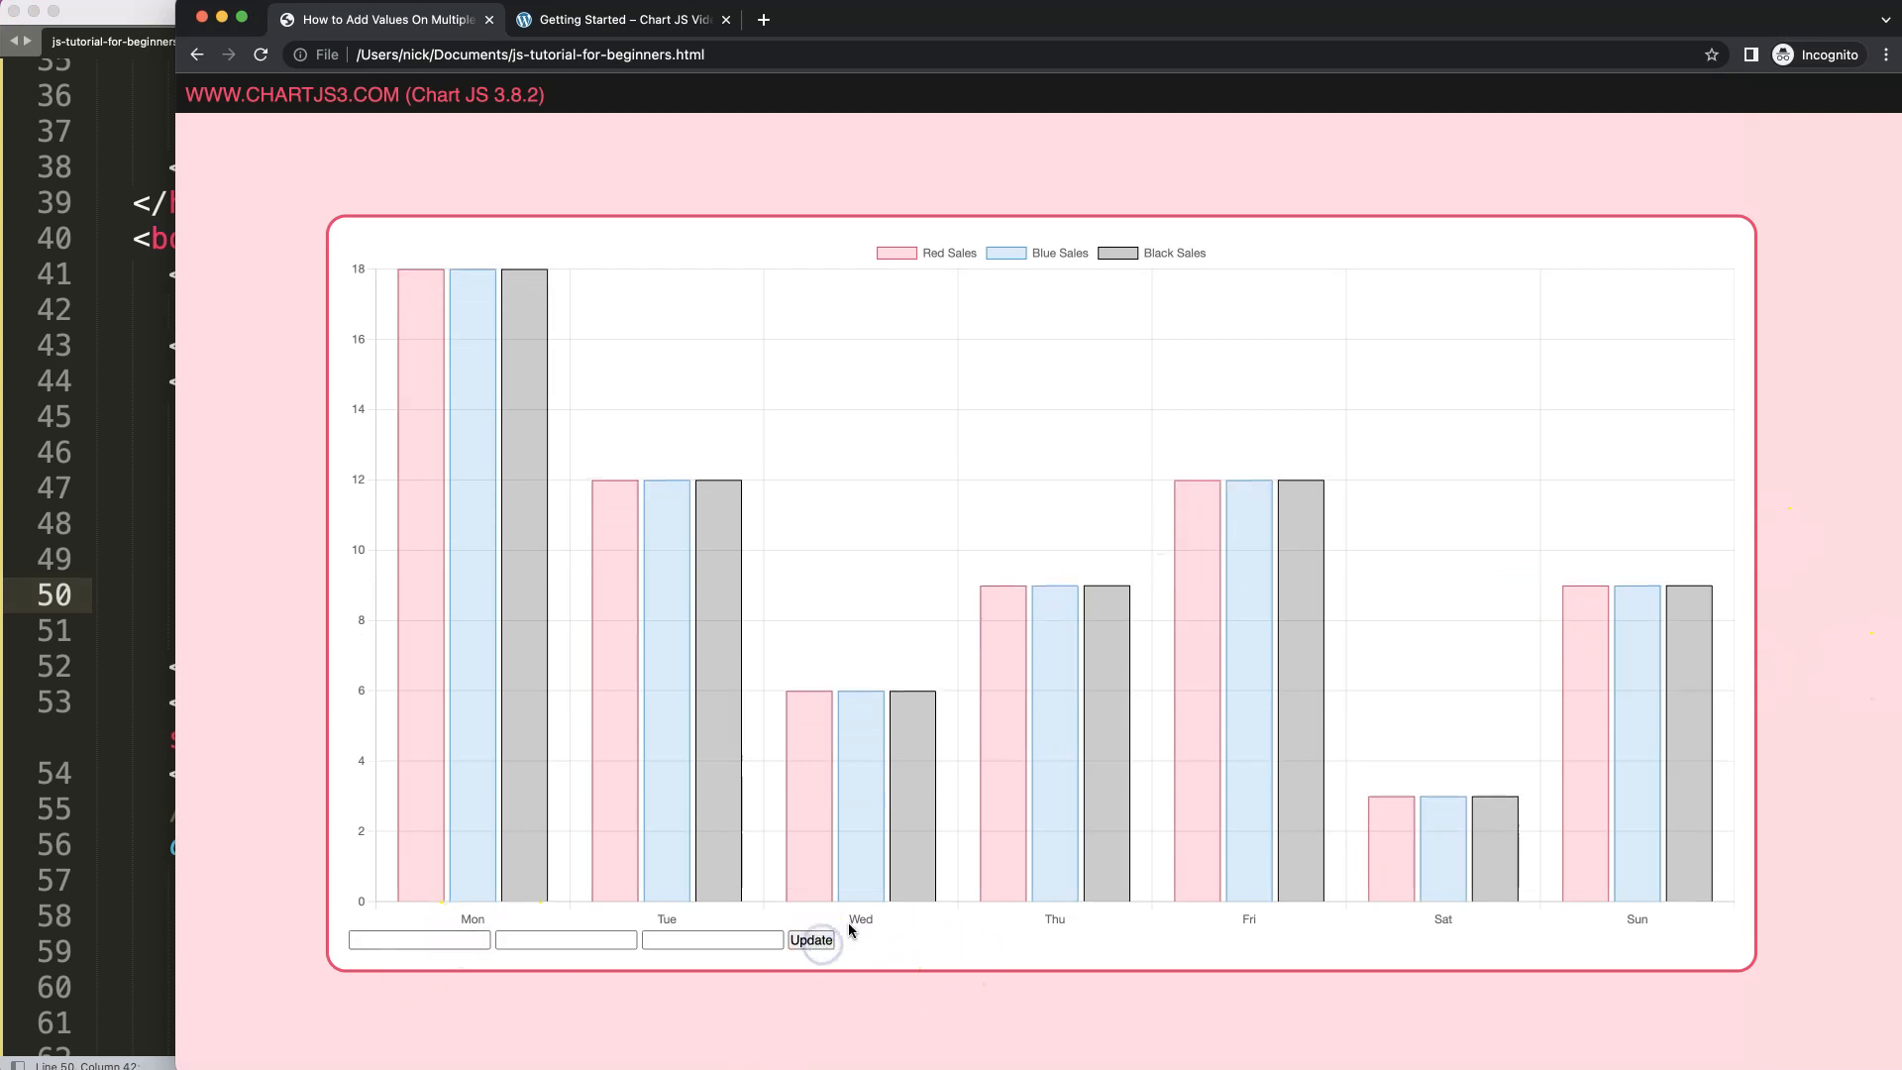
# - Reload the Chrome page to show the three number inputs and Update button
pyautogui.click(810, 939)
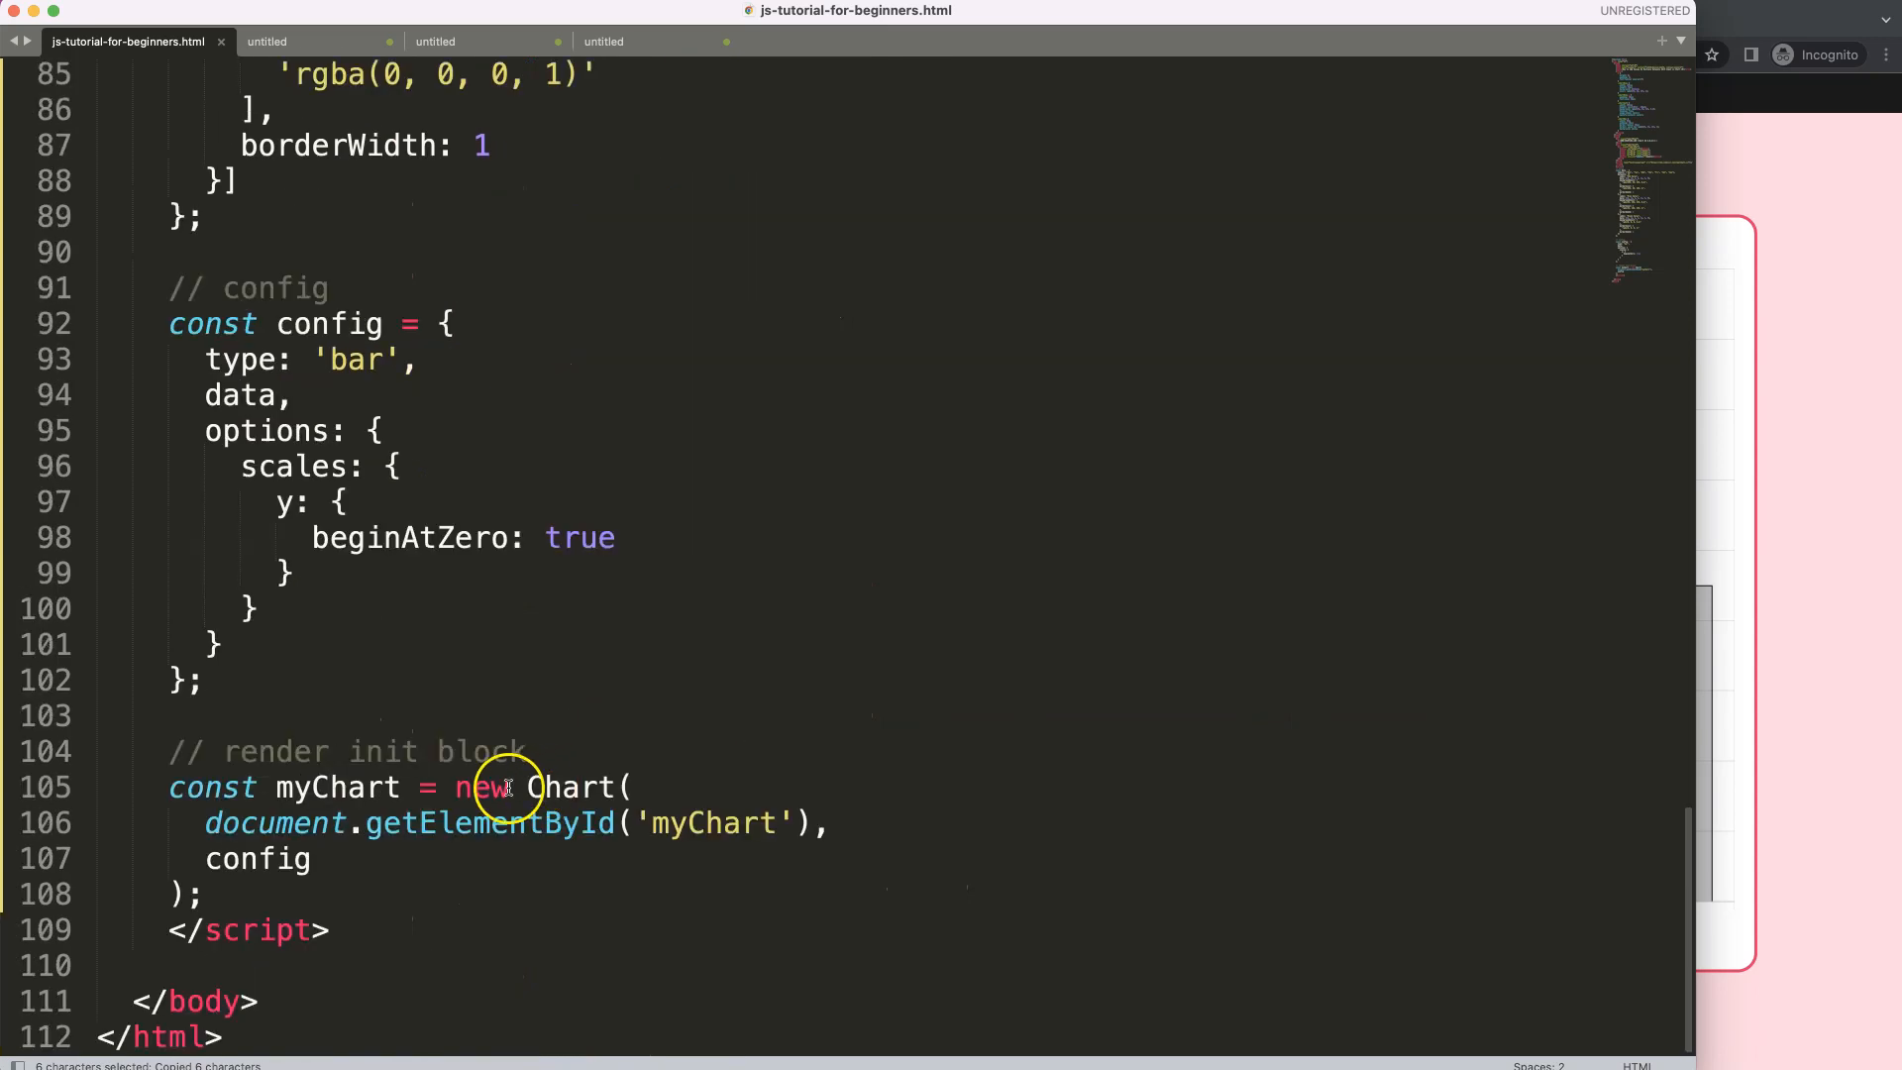
# - Write function update(){ console.log('test') } after the chart setup
pyautogui.write('function update(')
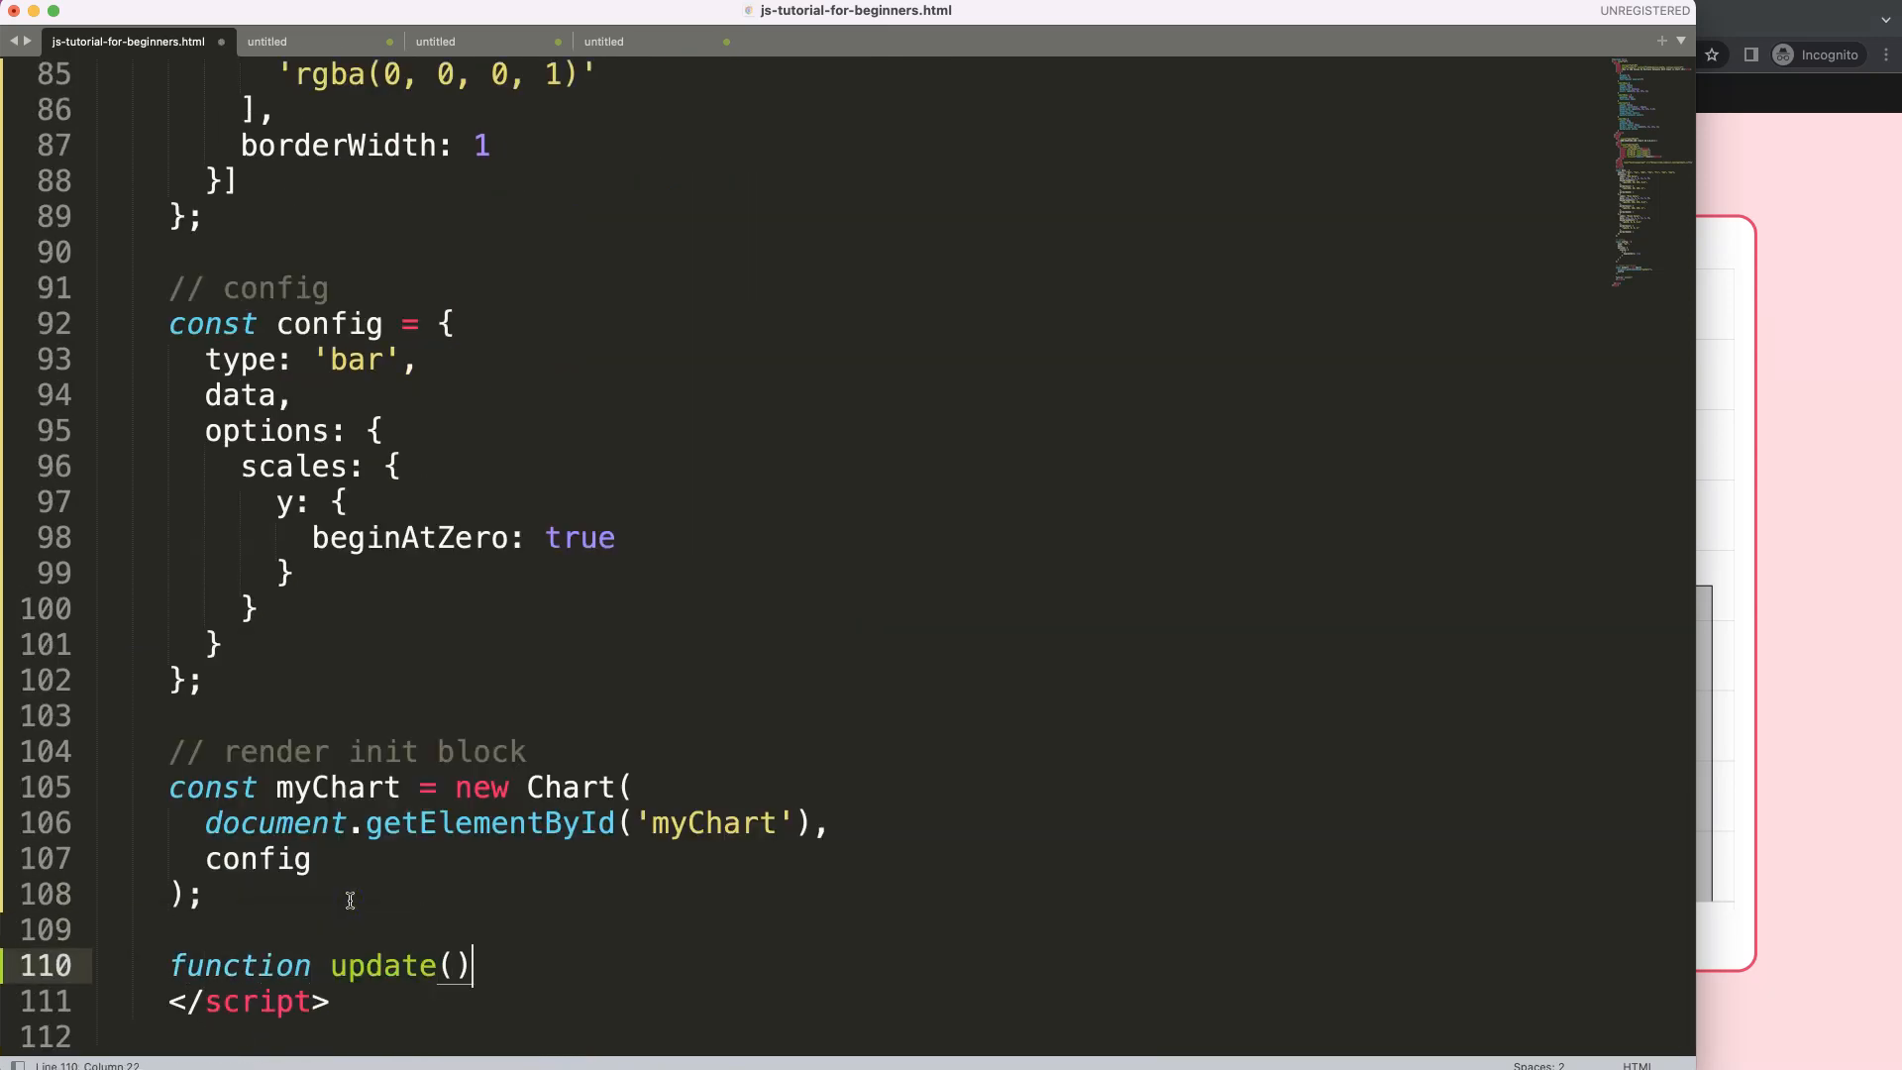
pyautogui.write('{')
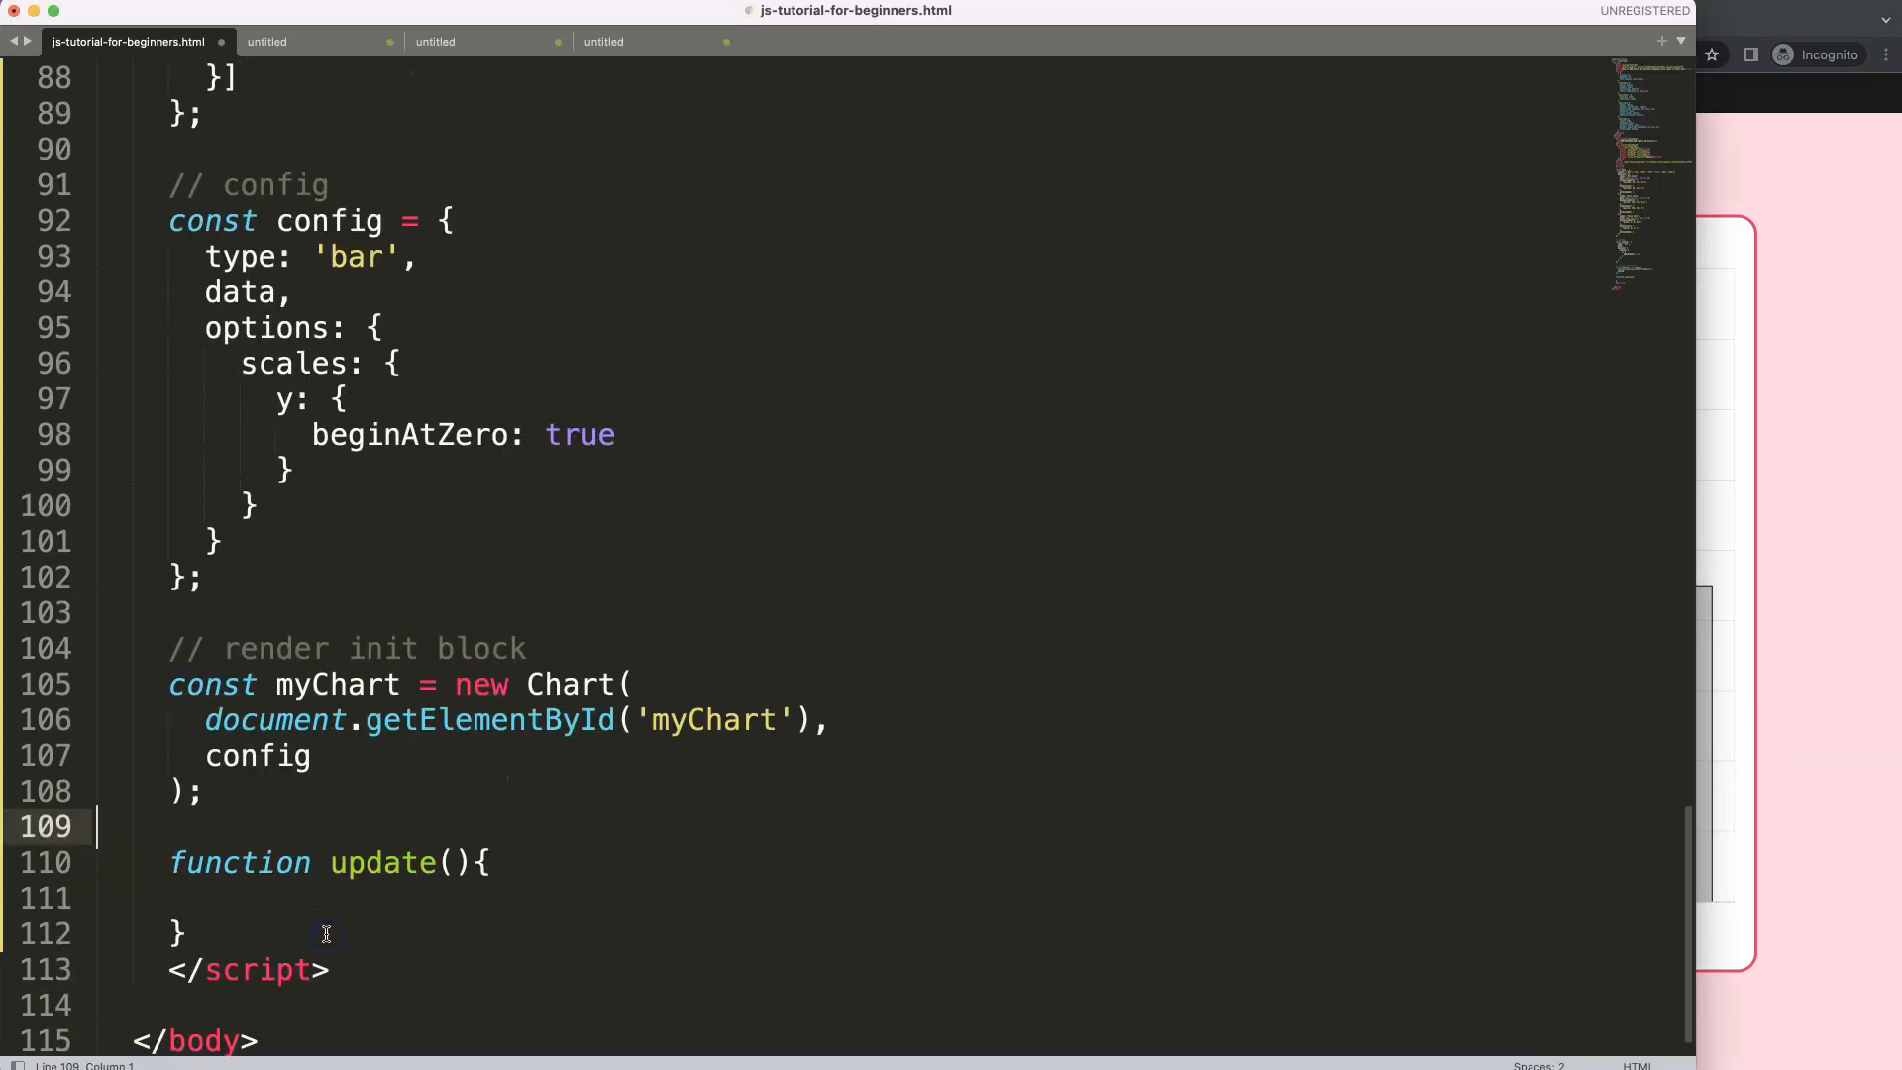
pyautogui.write('cons')
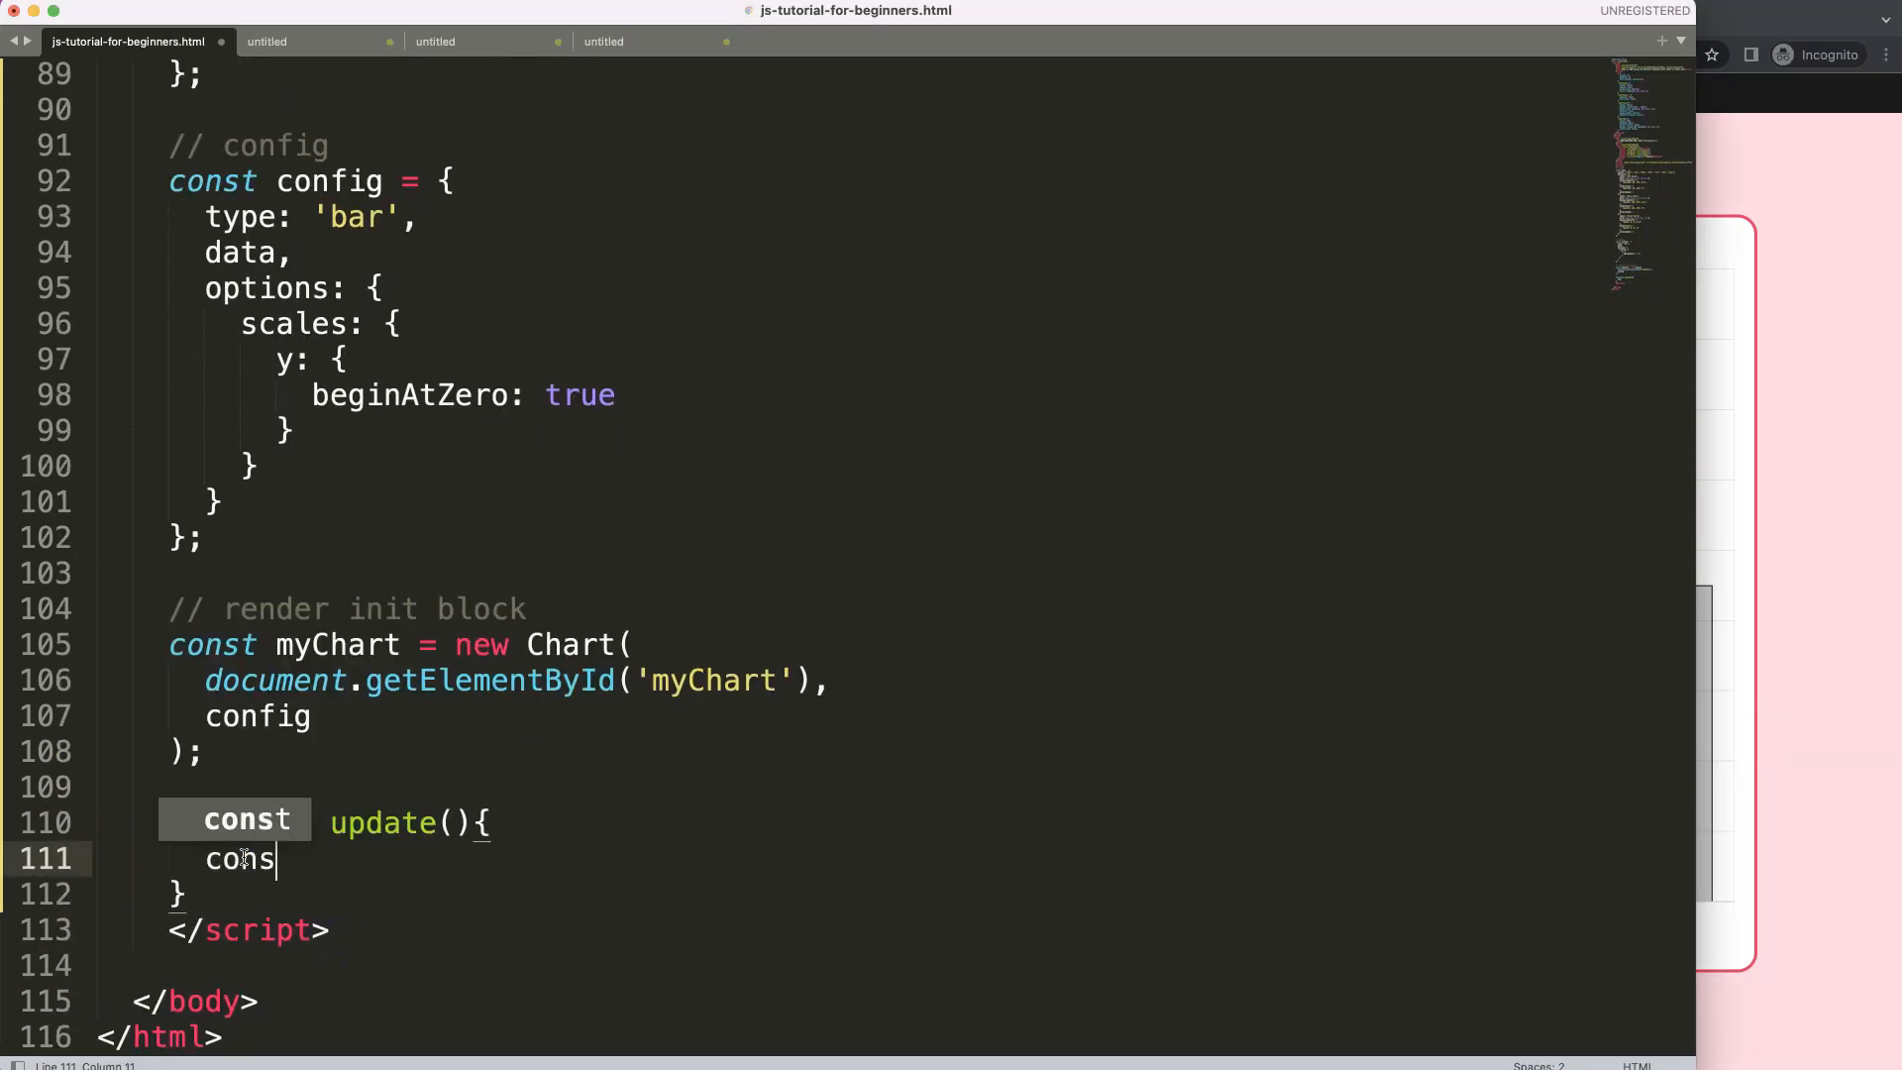
pyautogui.write('ole.log')
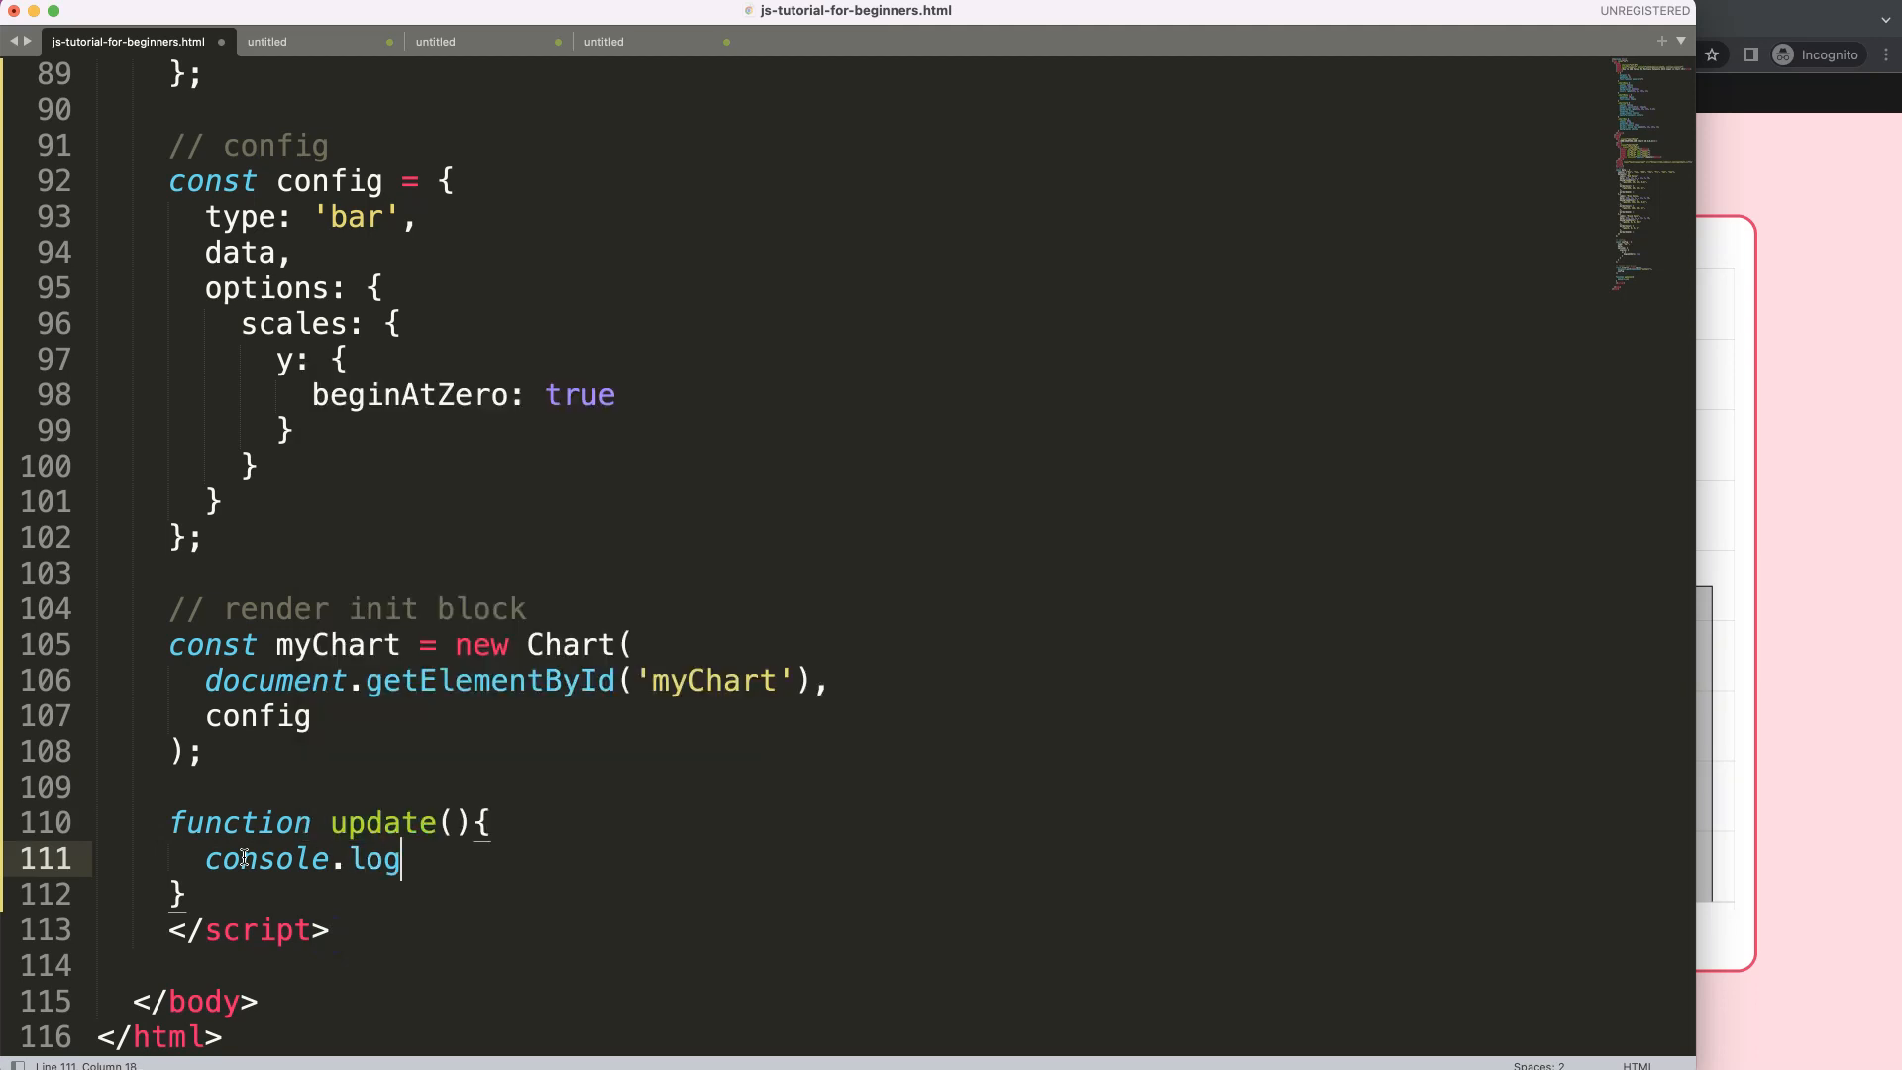
pyautogui.write("('')")
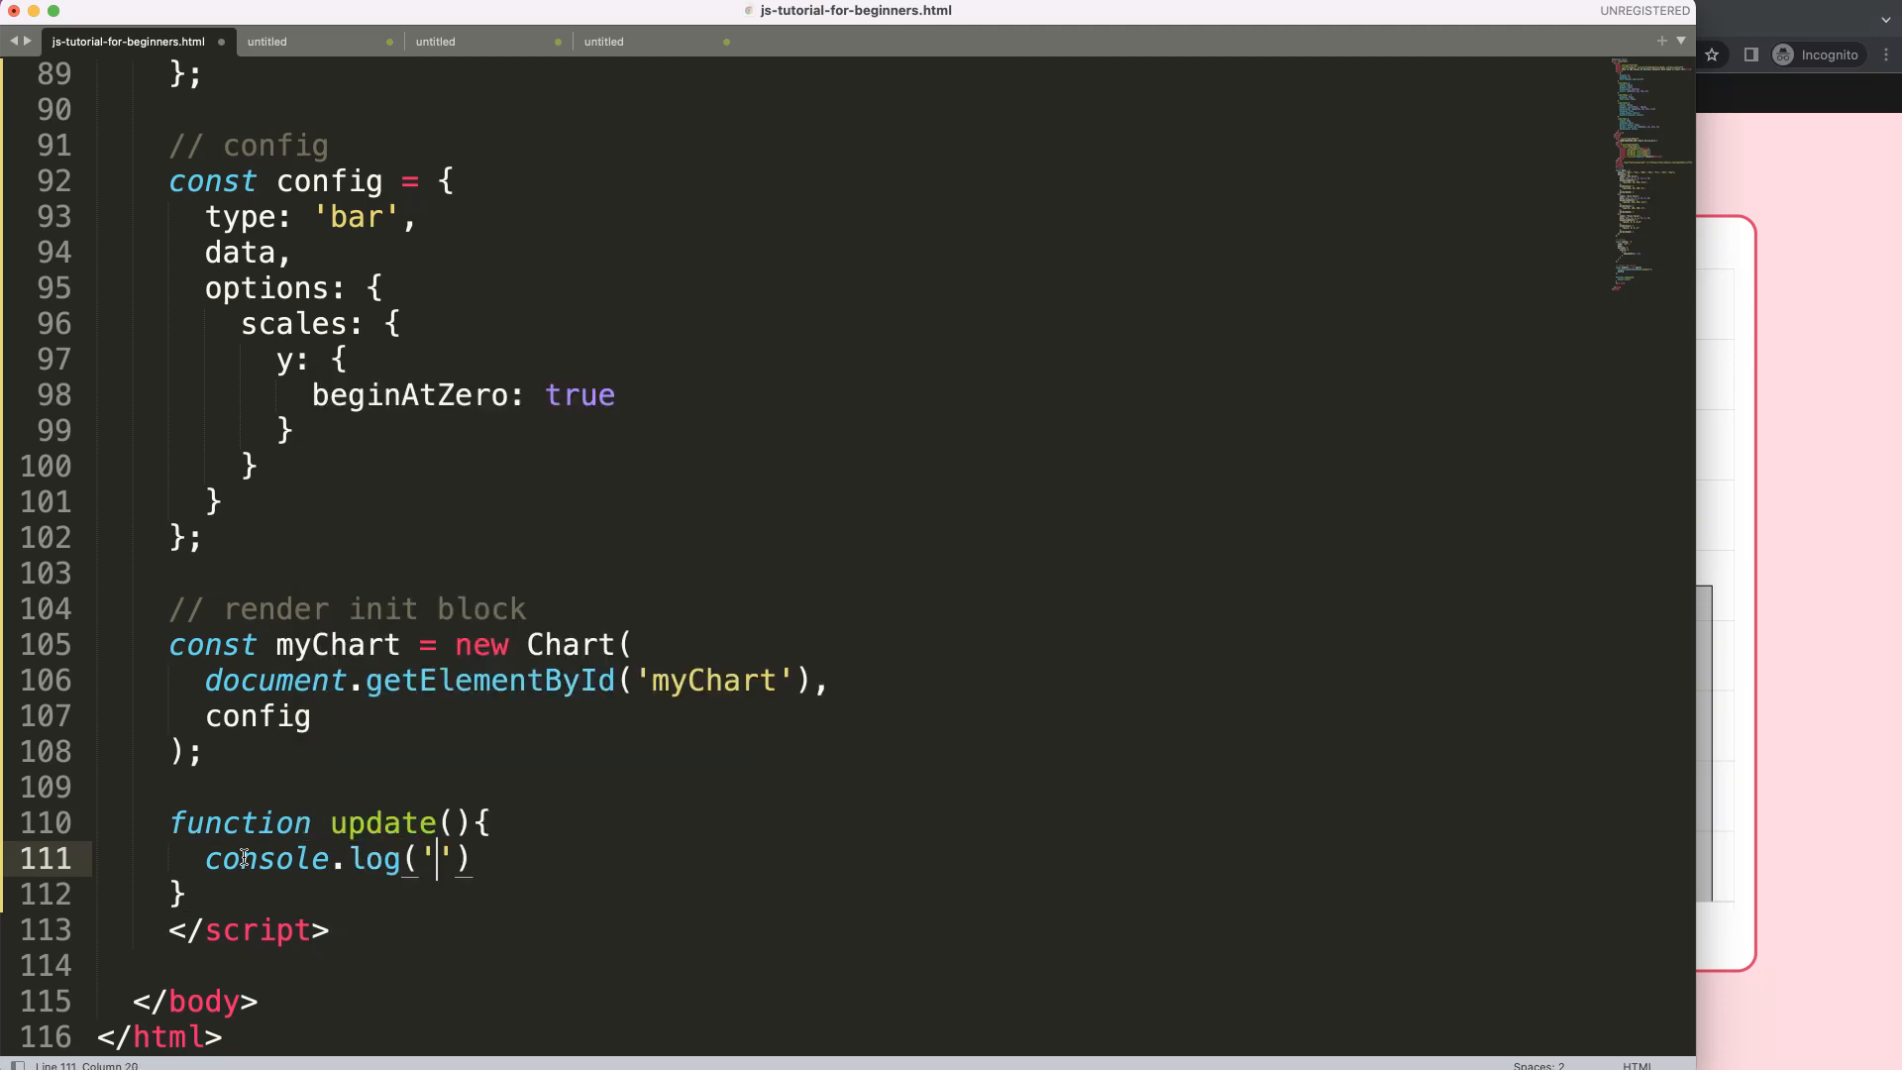
pyautogui.write('test')
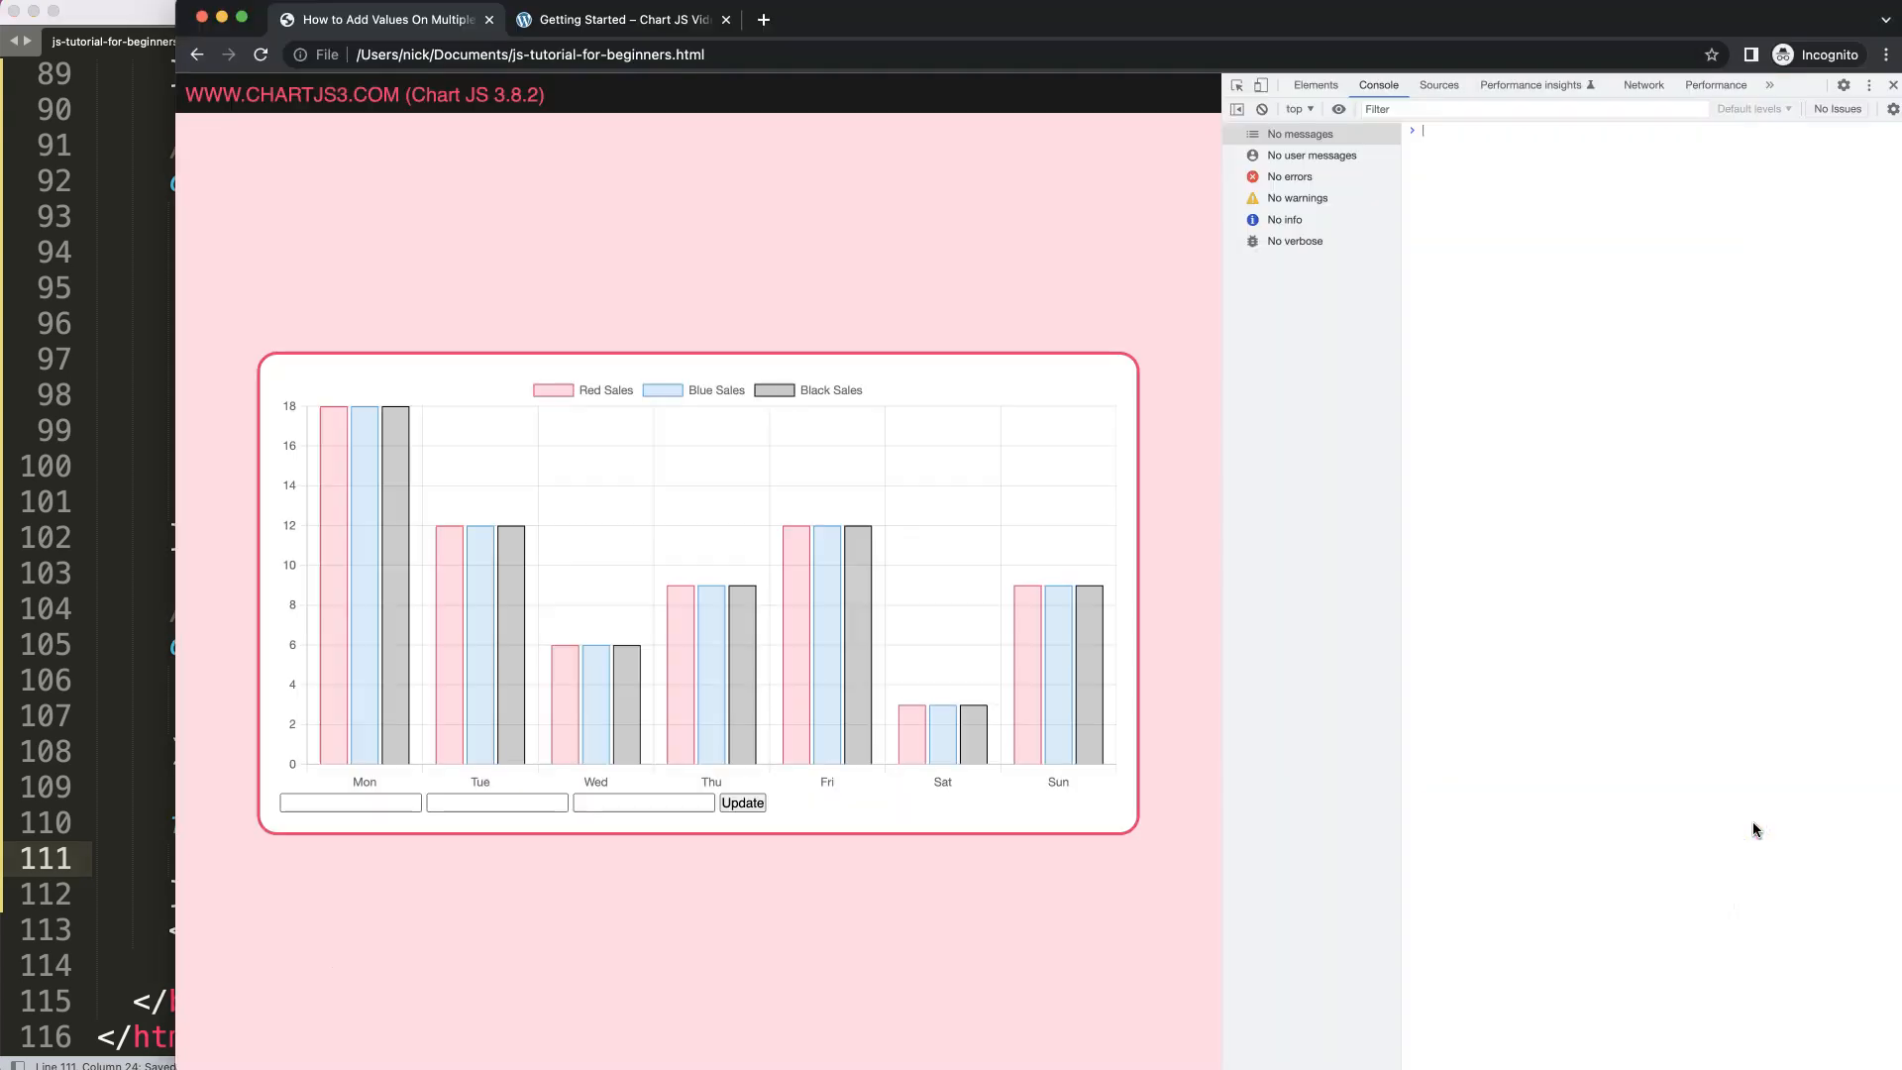
# - Run Update in Chrome repeatedly to see 'test' logged in the console
pyautogui.click(741, 803)
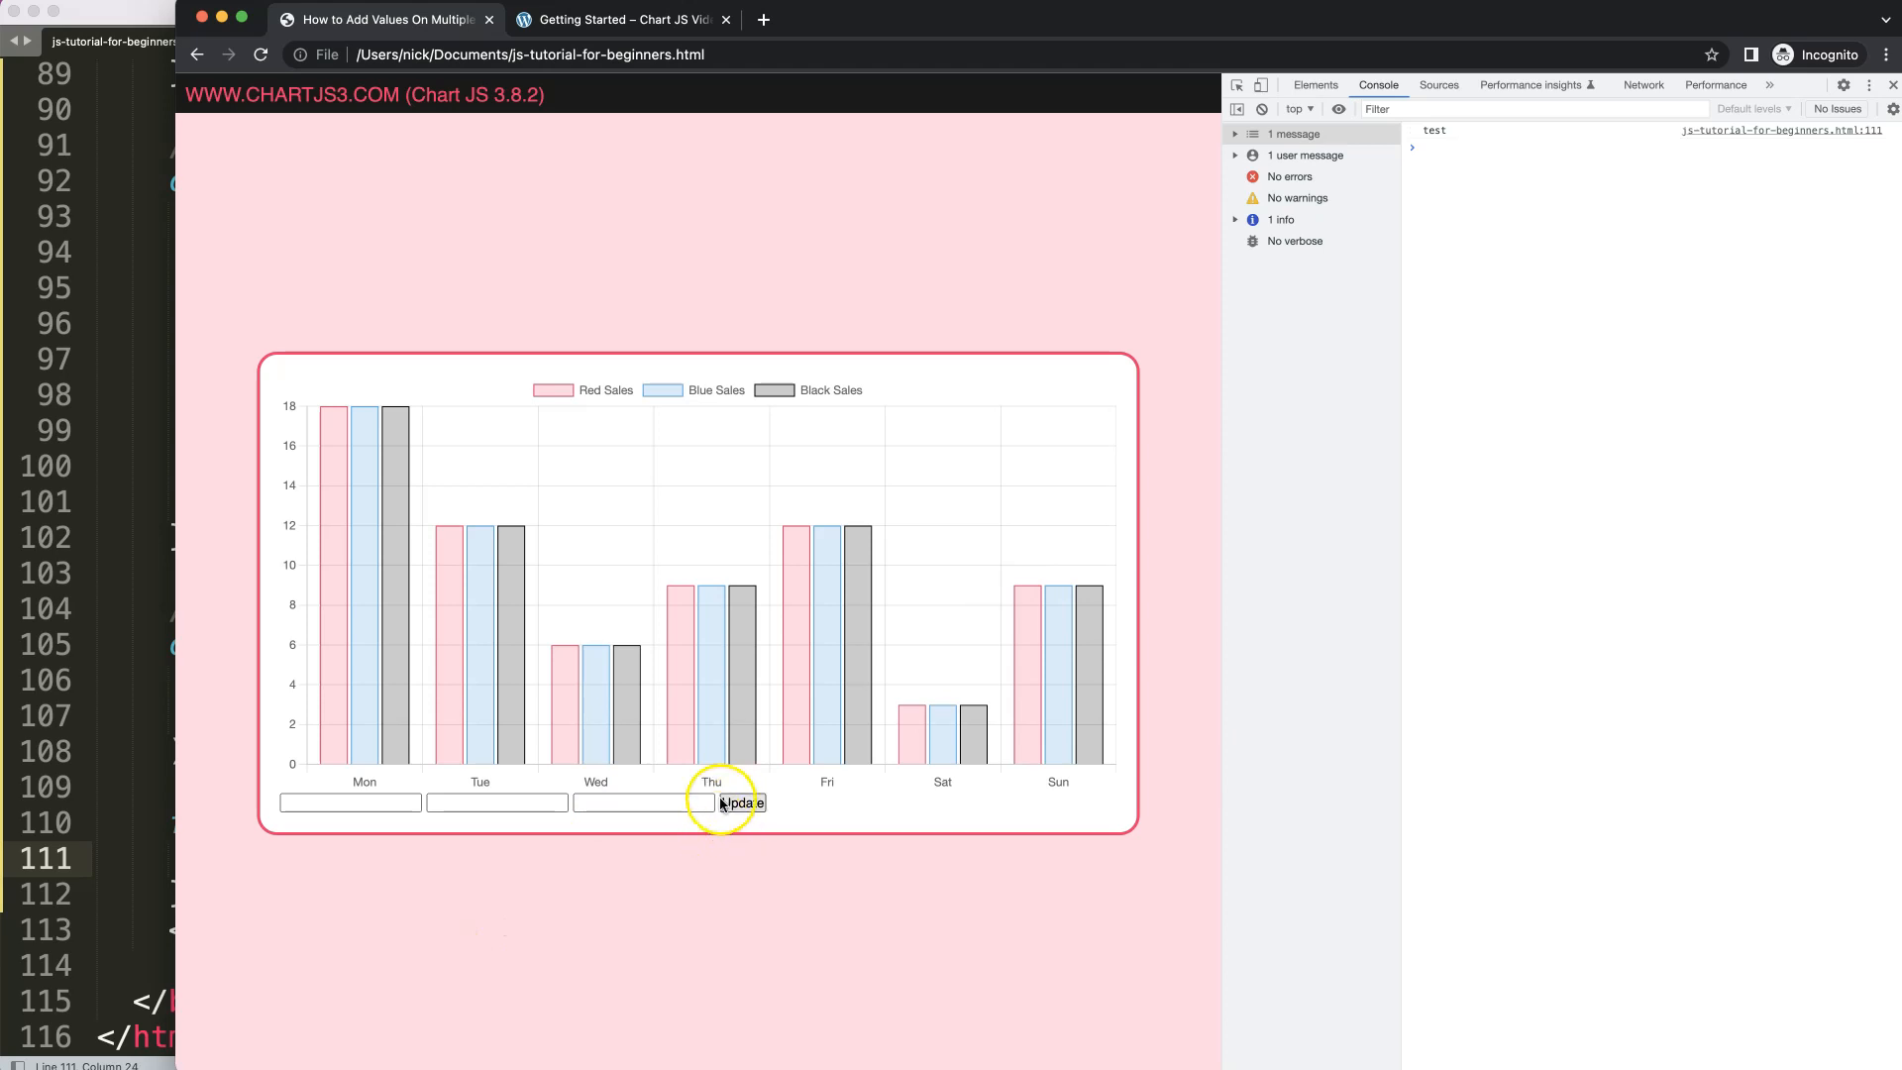
pyautogui.click(741, 803)
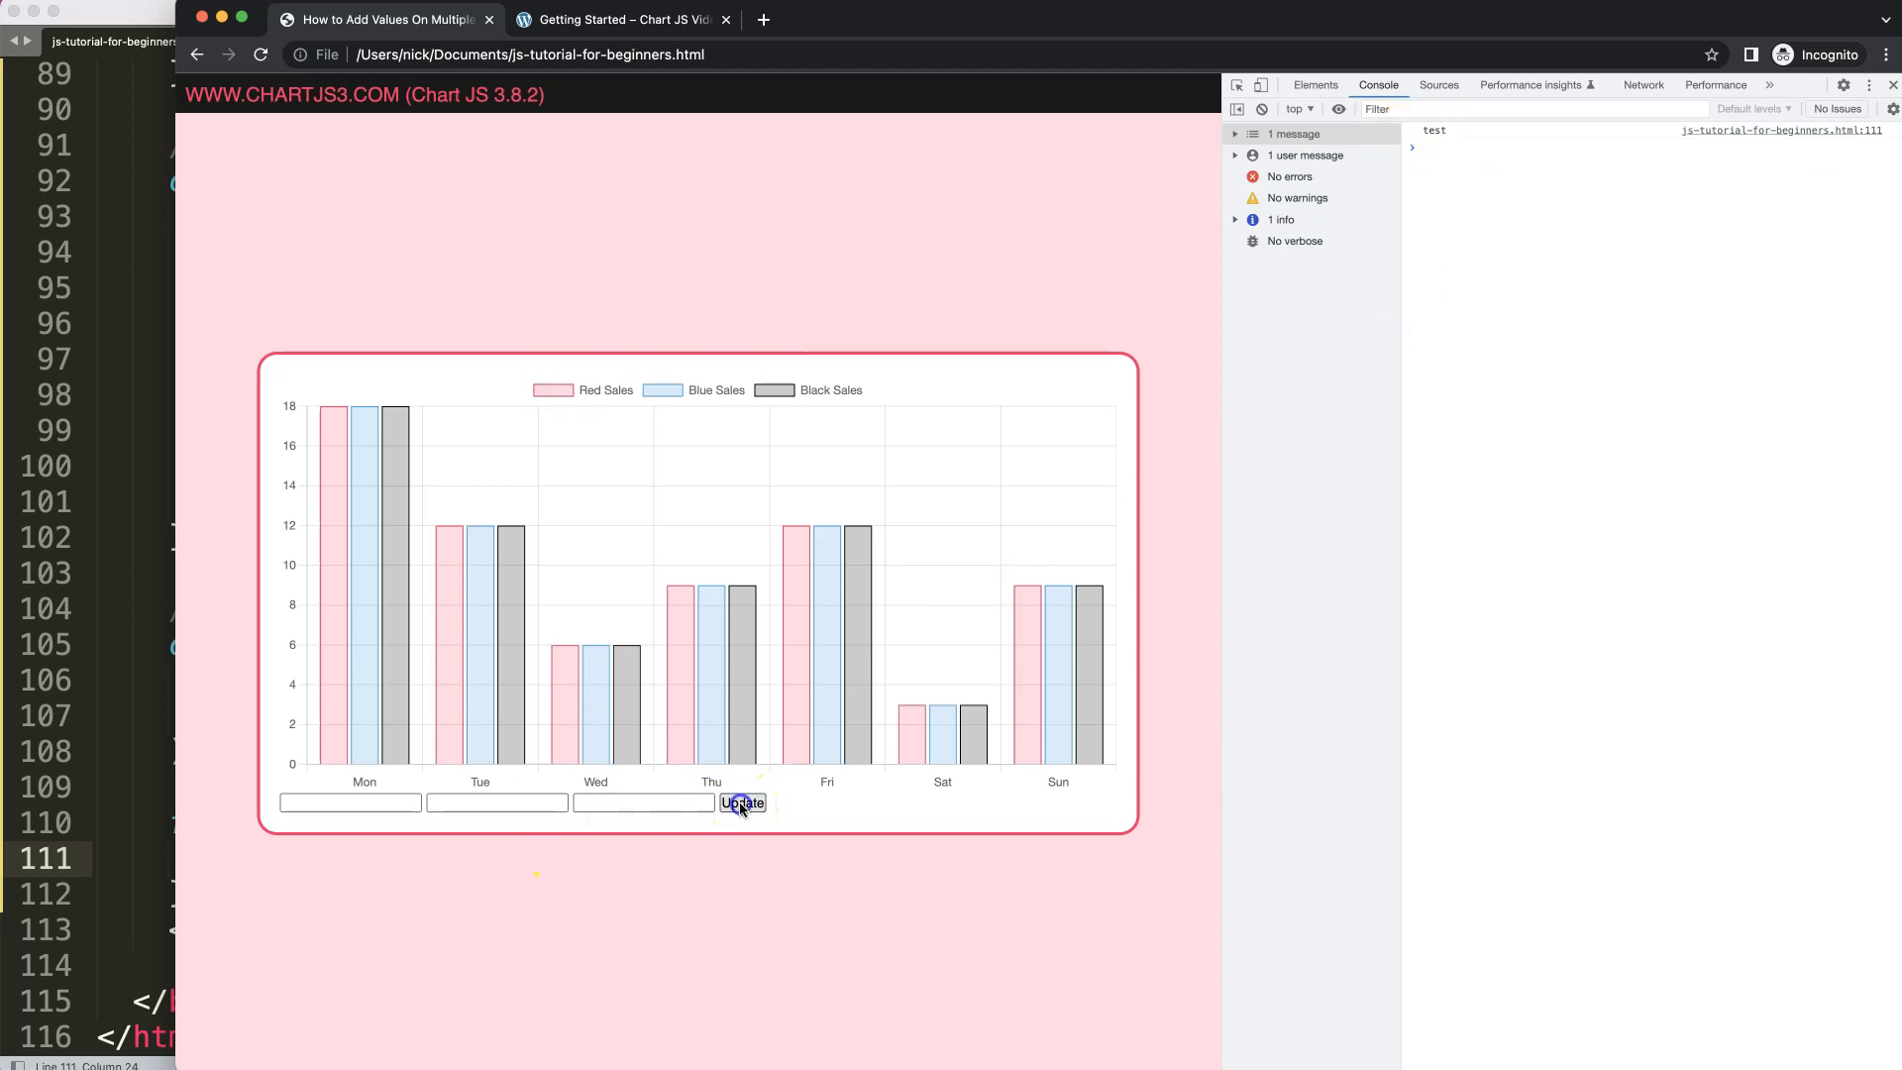
pyautogui.click(741, 802)
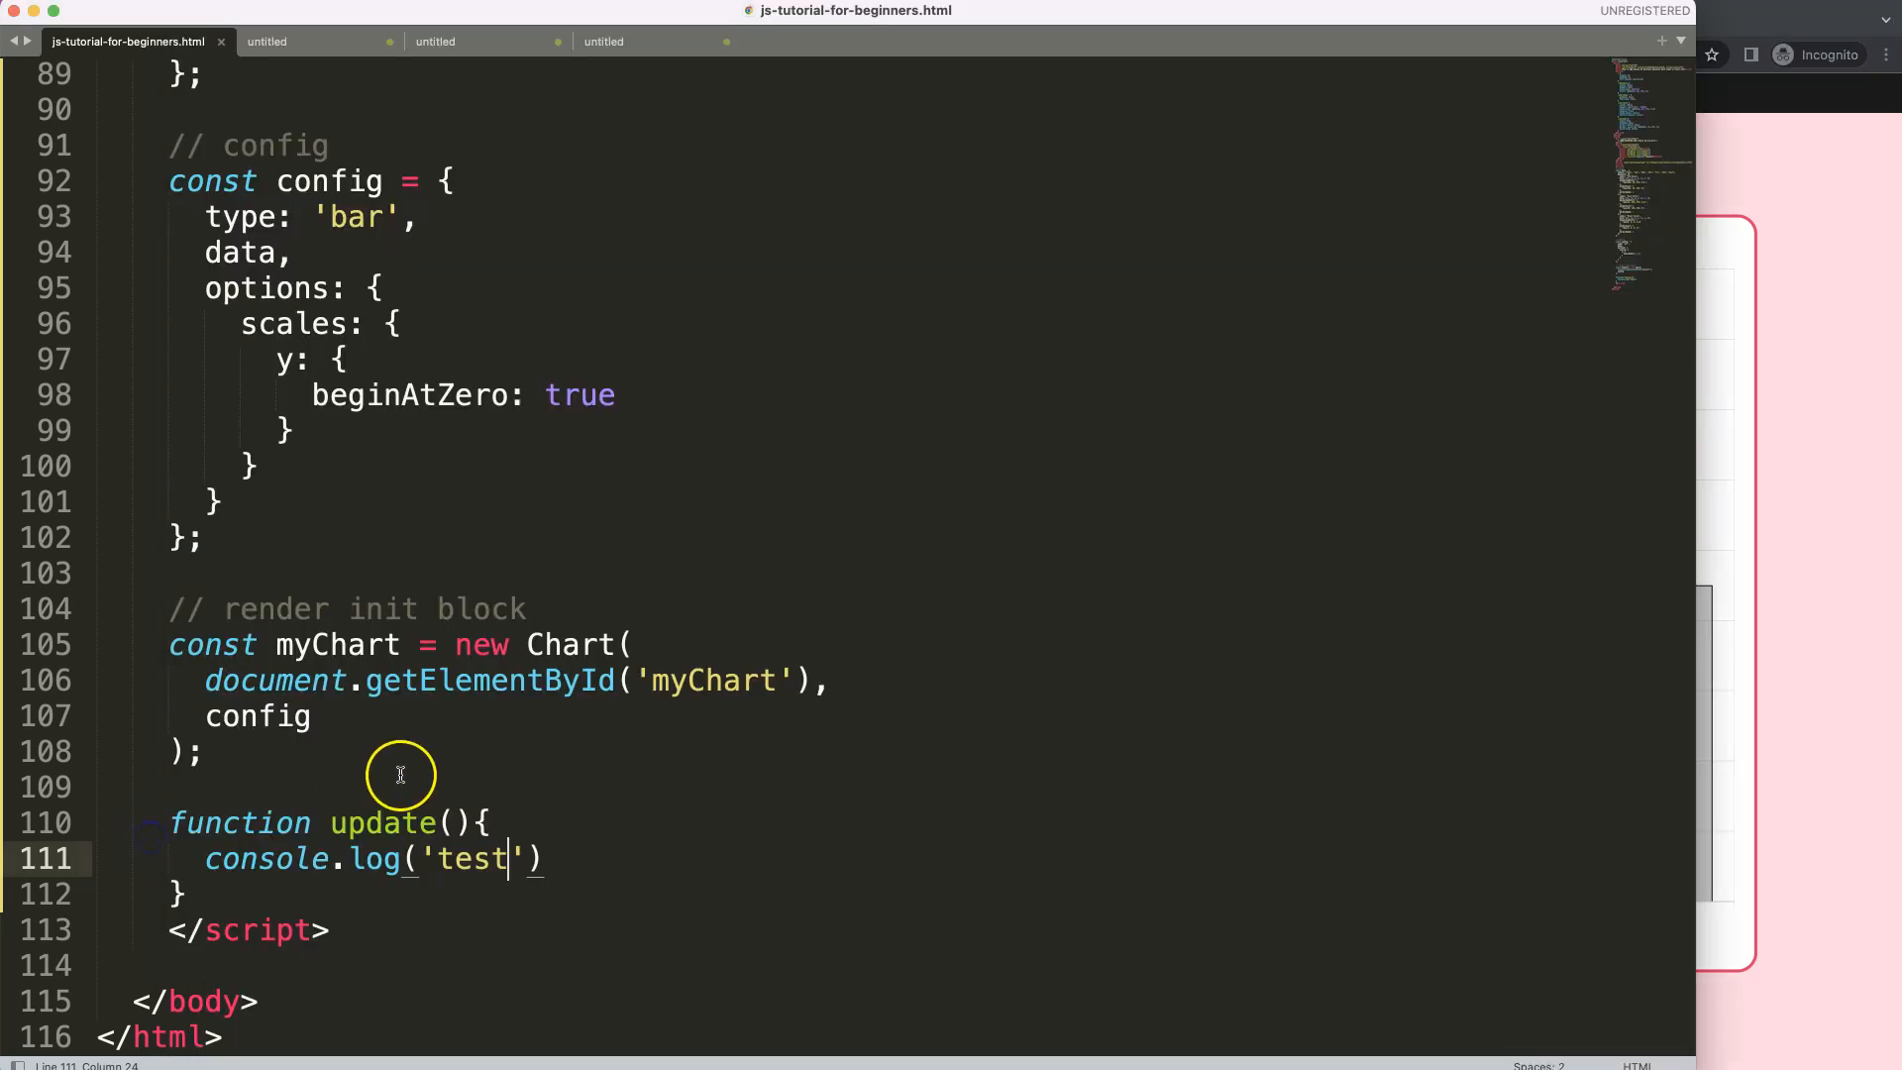
# - Declare const bar1 = document.getElementById('bar1'); inside update()
pyautogui.write('const')
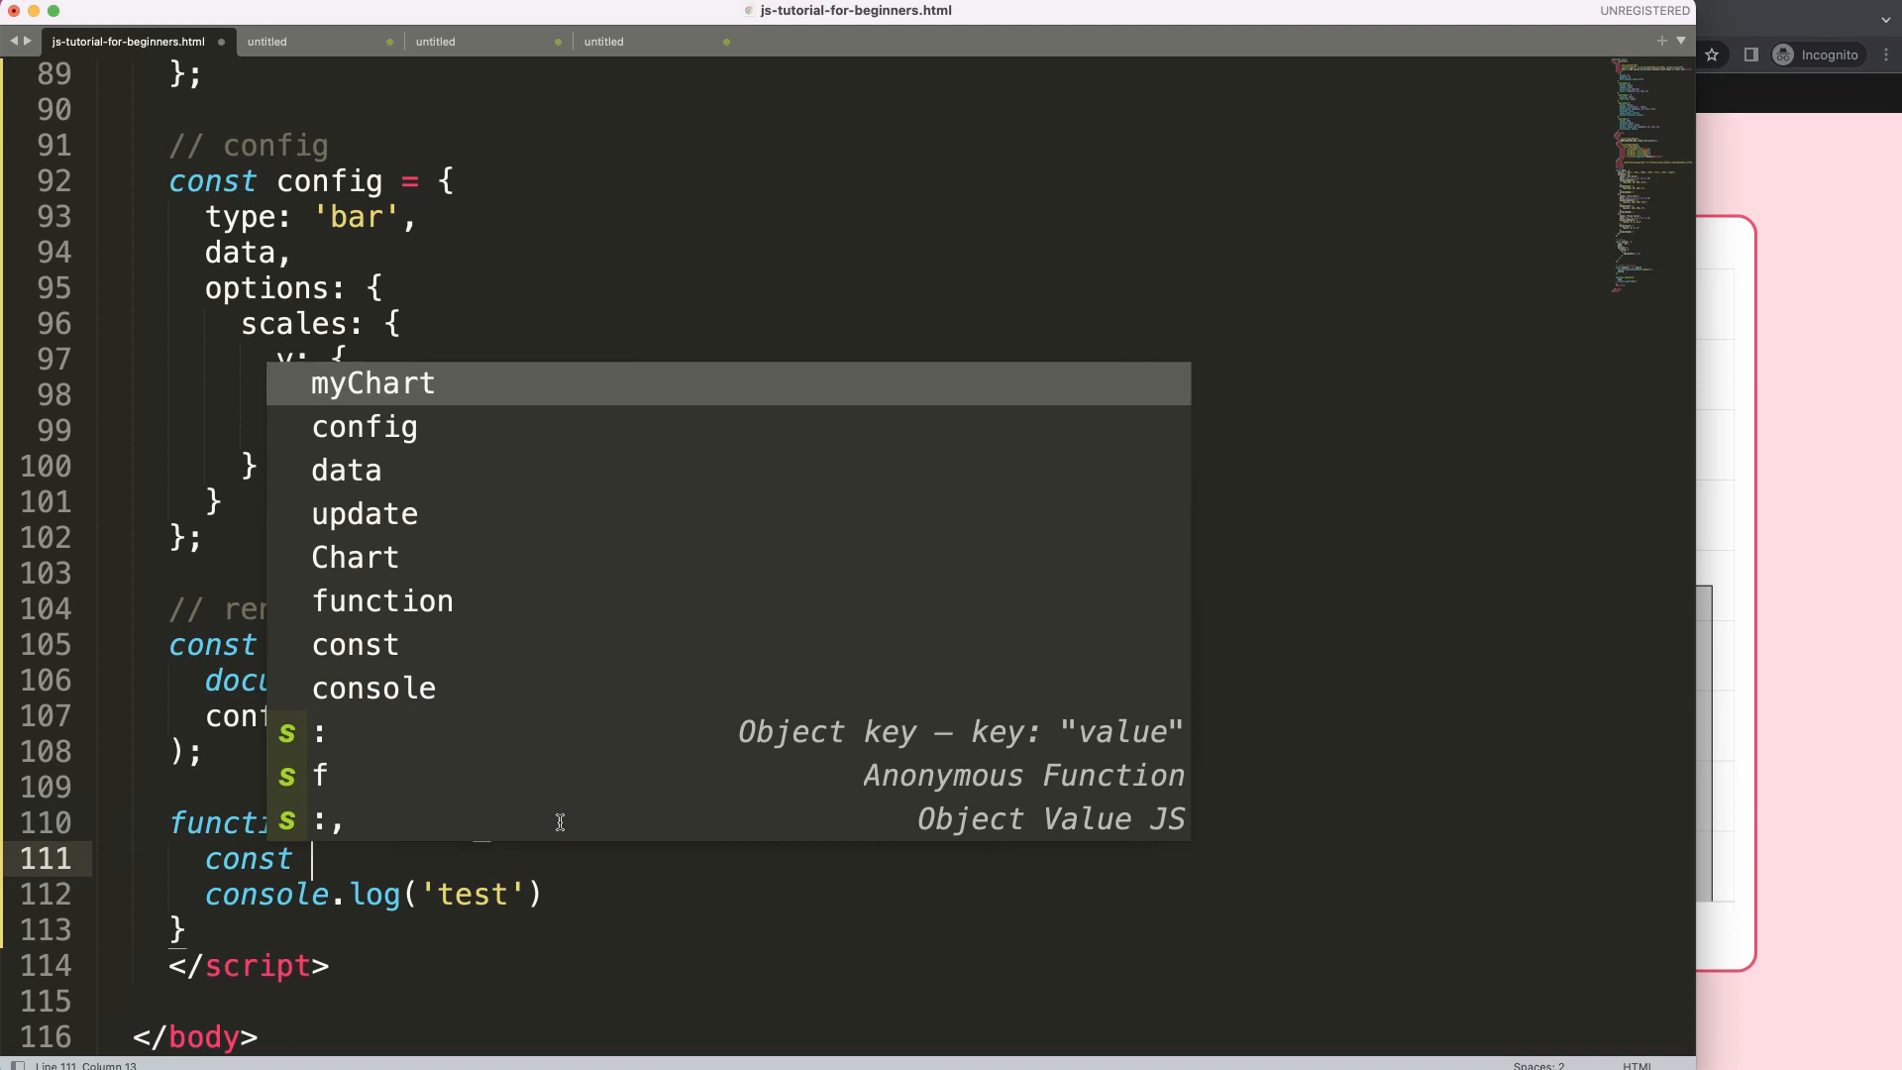
pyautogui.write('bar1')
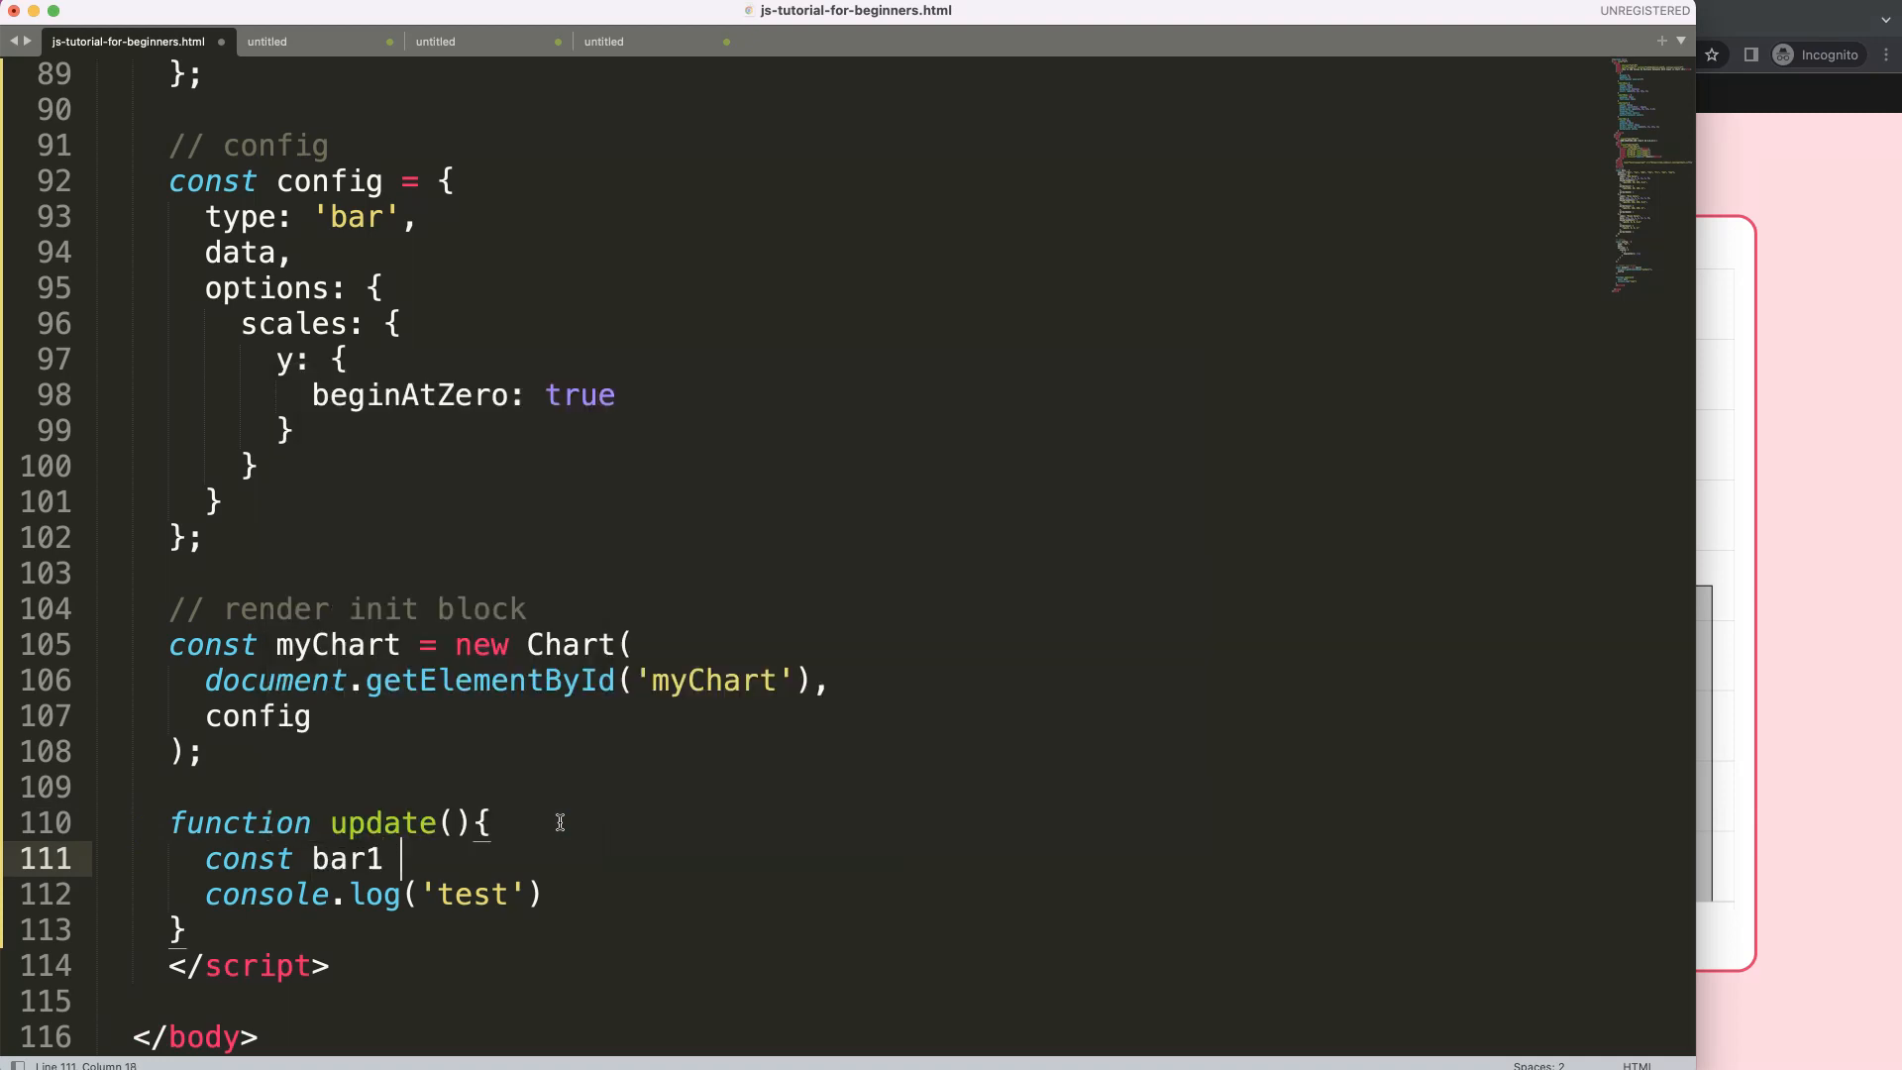
pyautogui.write('=')
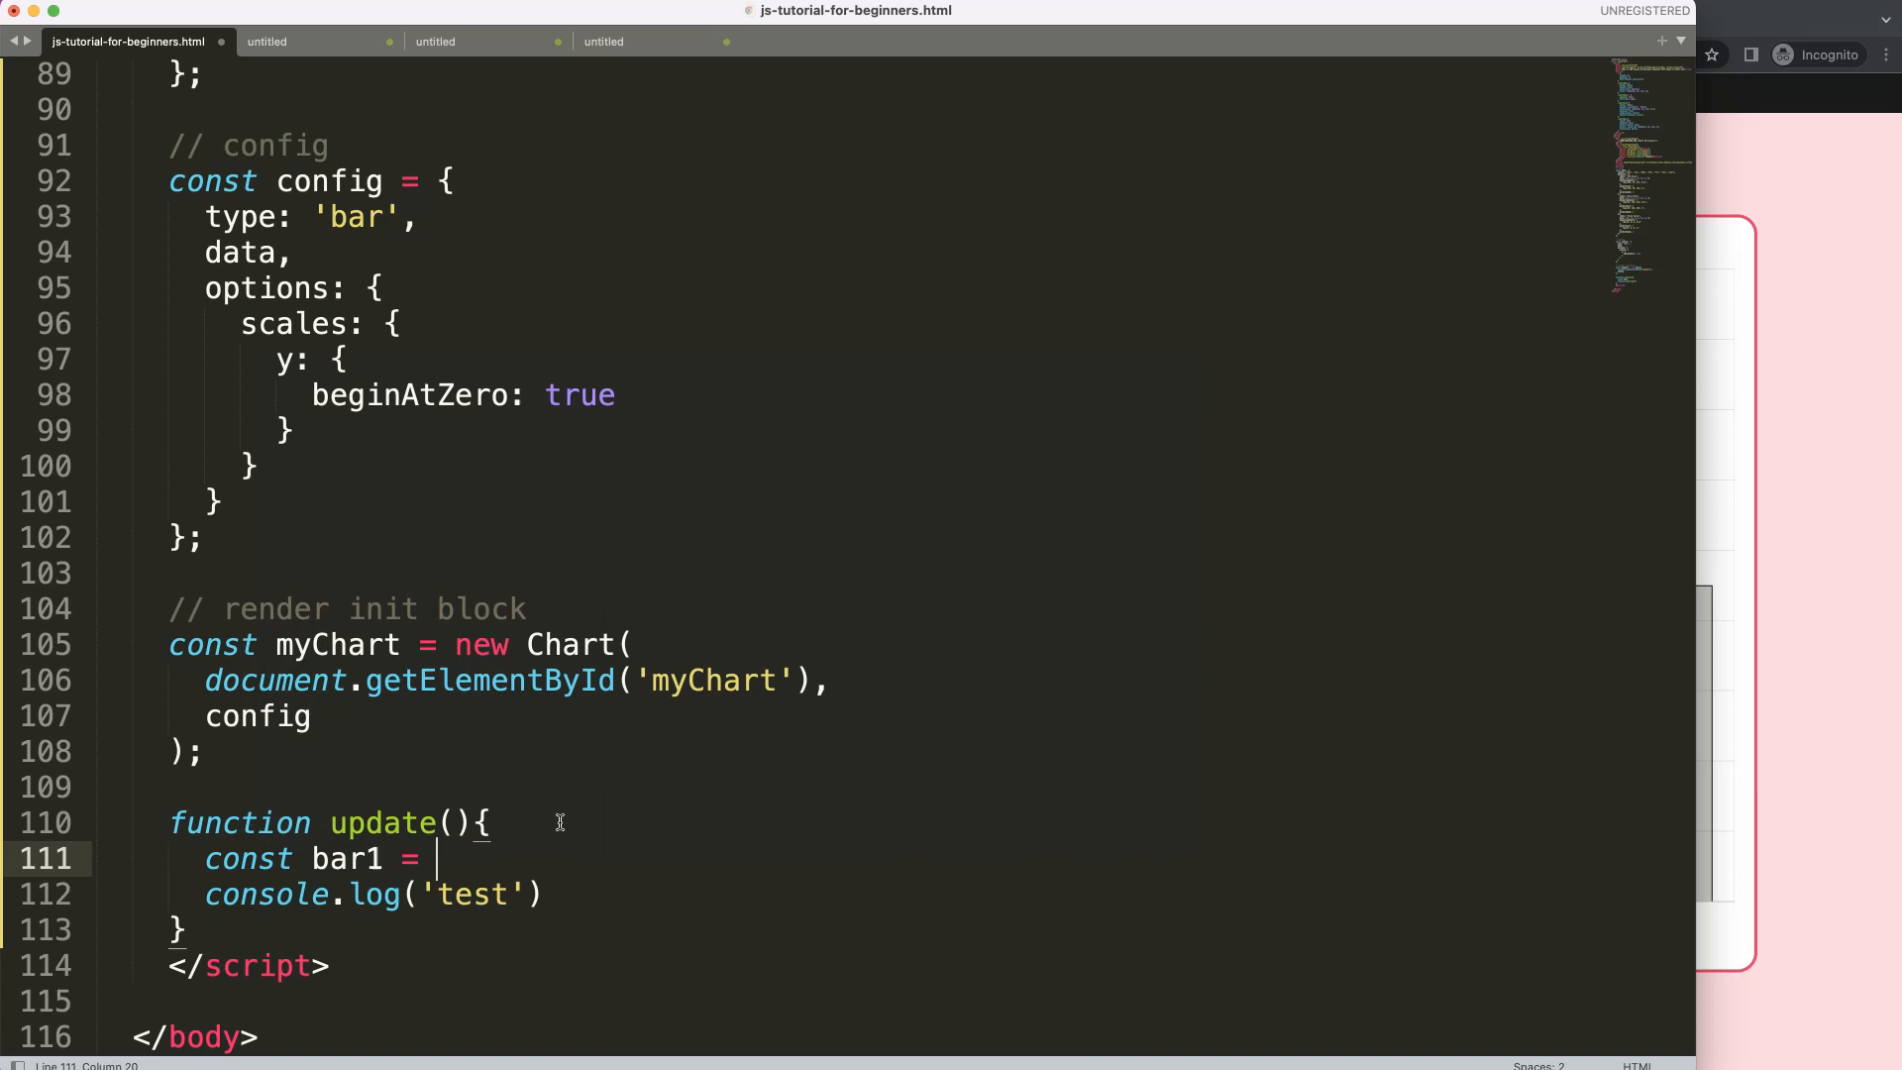
pyautogui.write('document.ge')
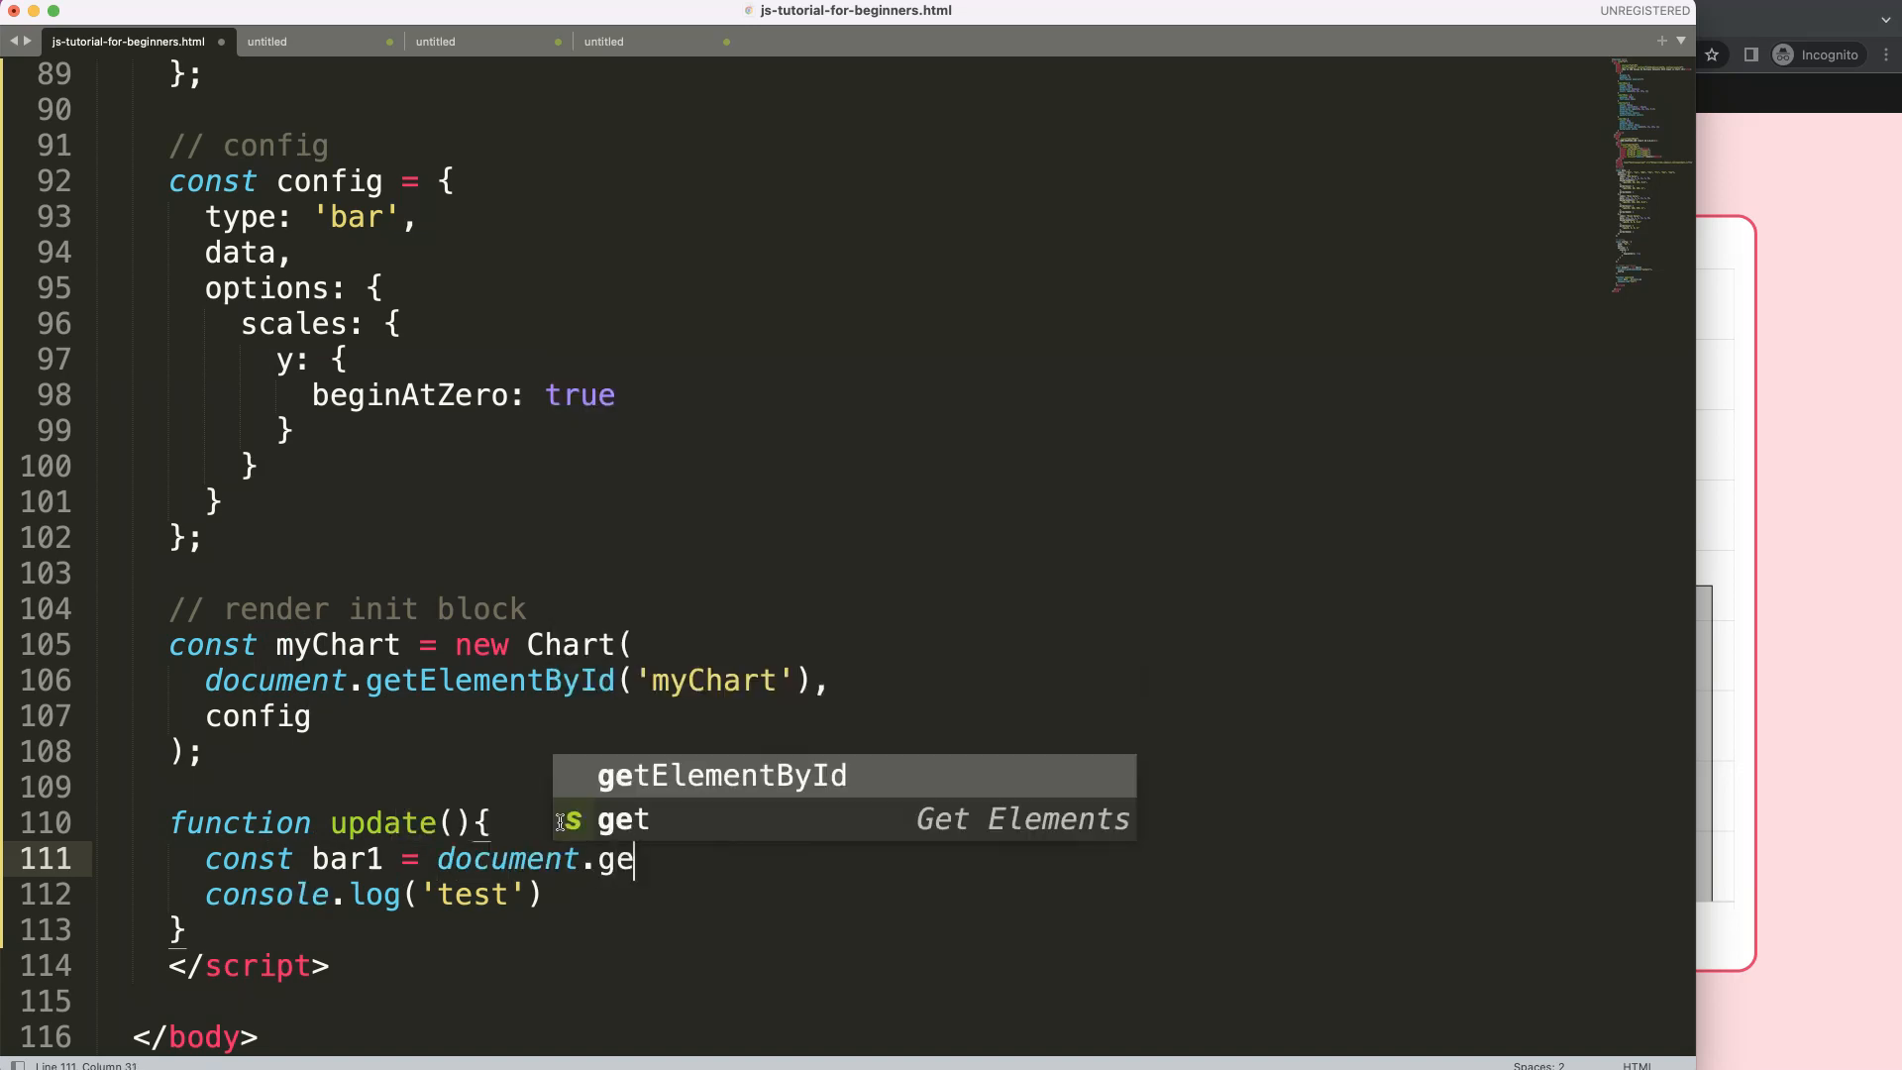
pyautogui.press('Tab')
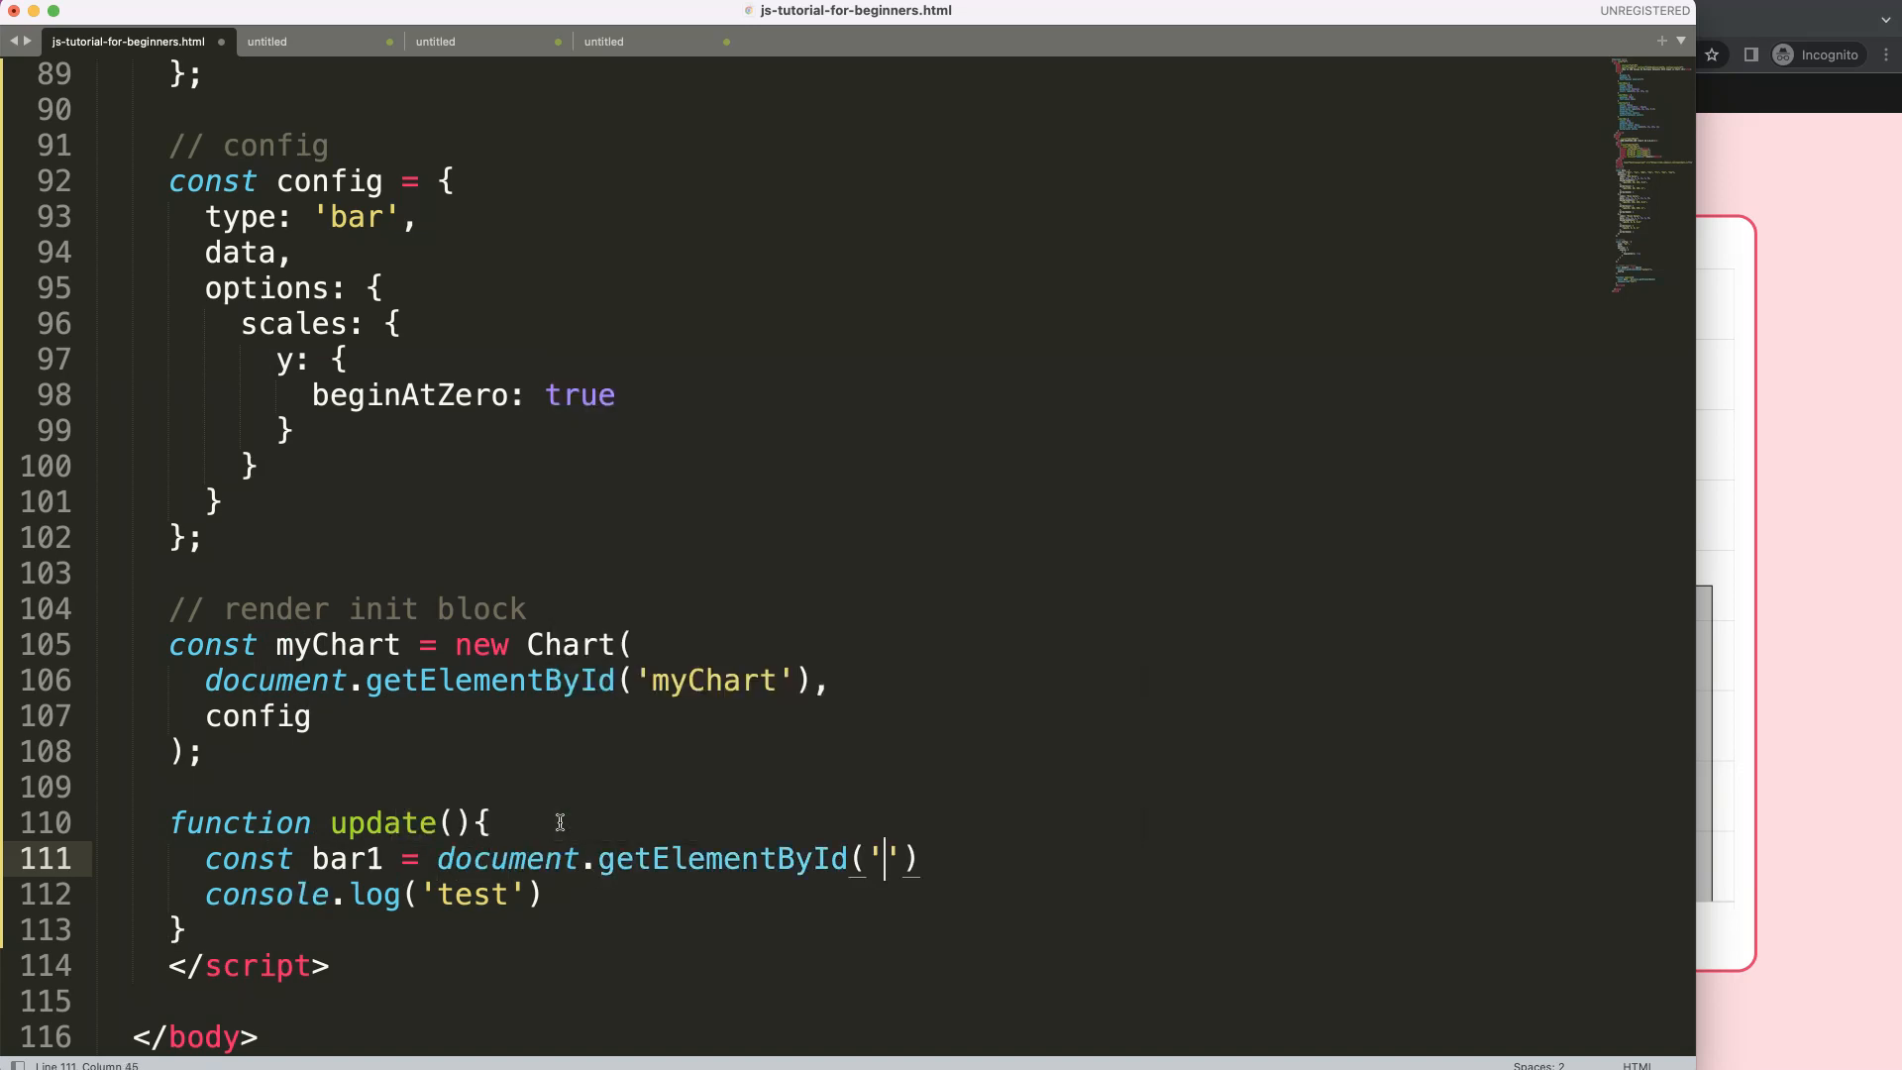
pyautogui.write('bar1')
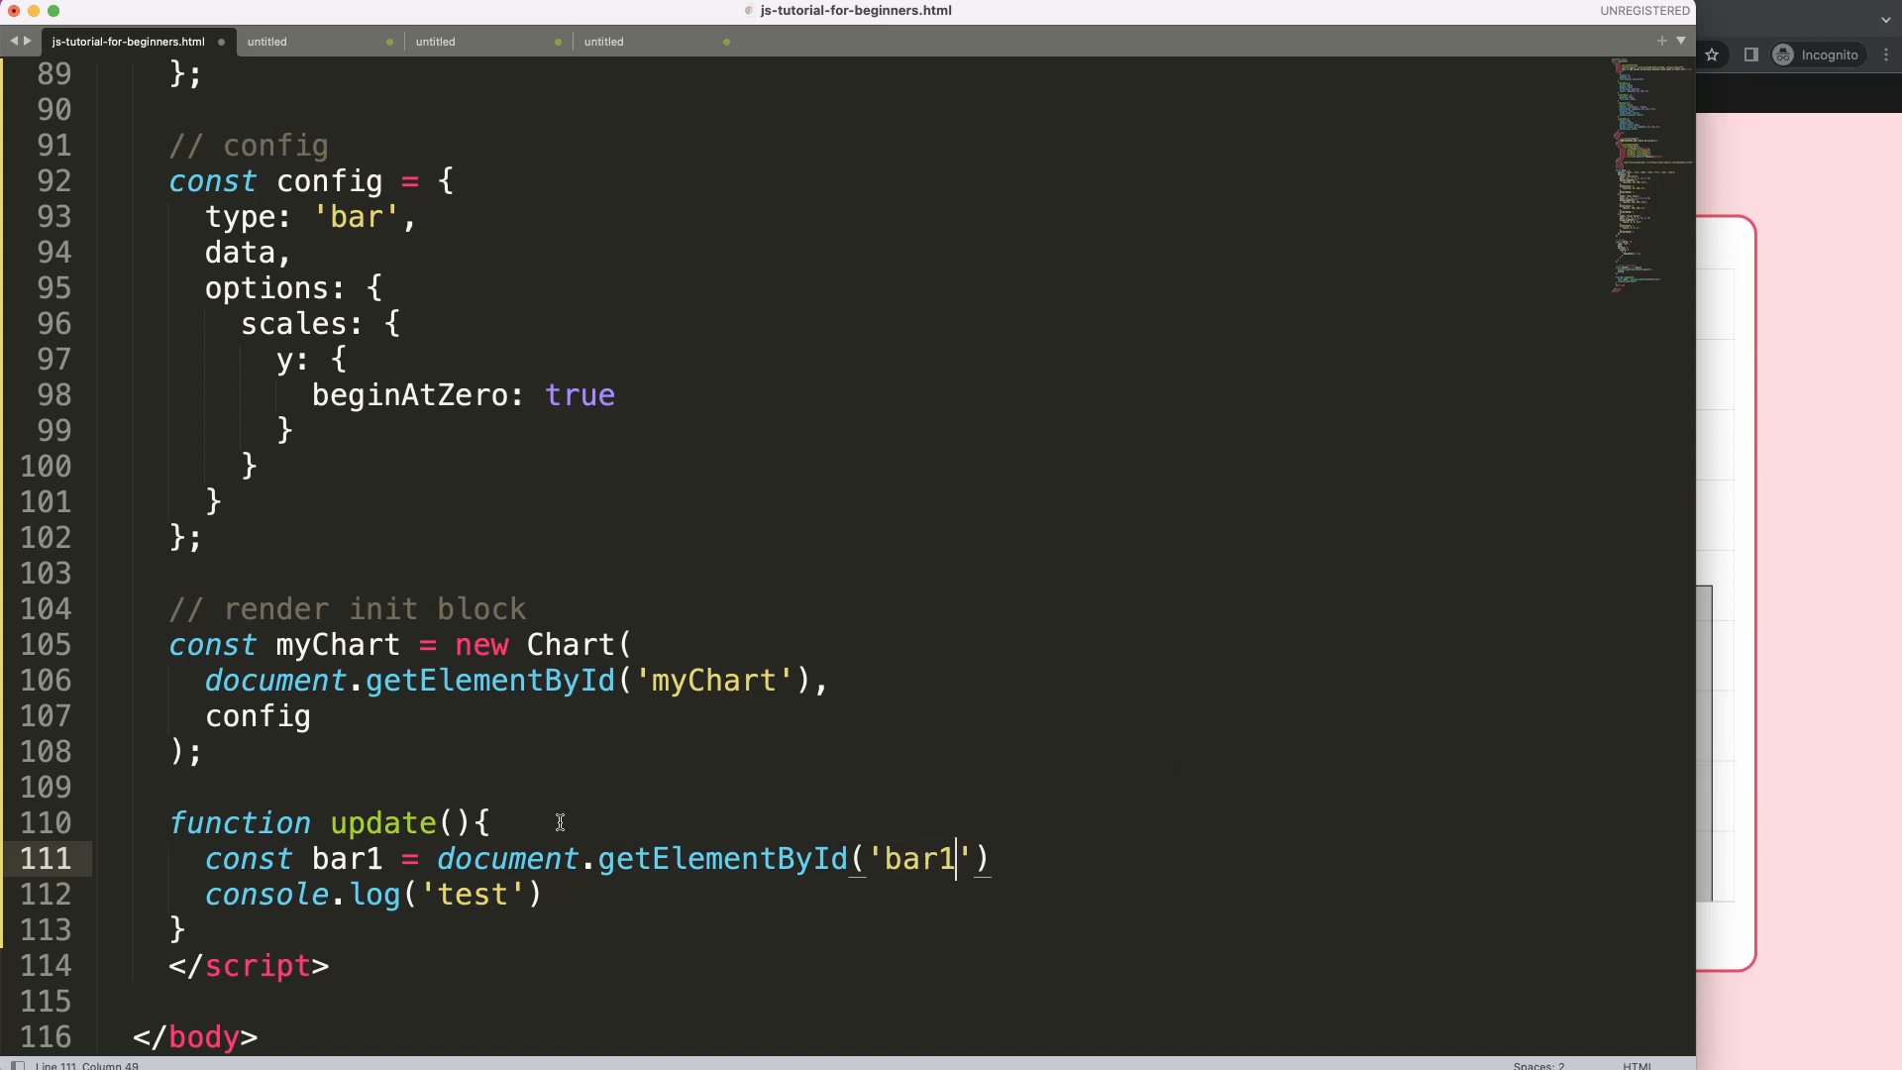
pyautogui.write(';')
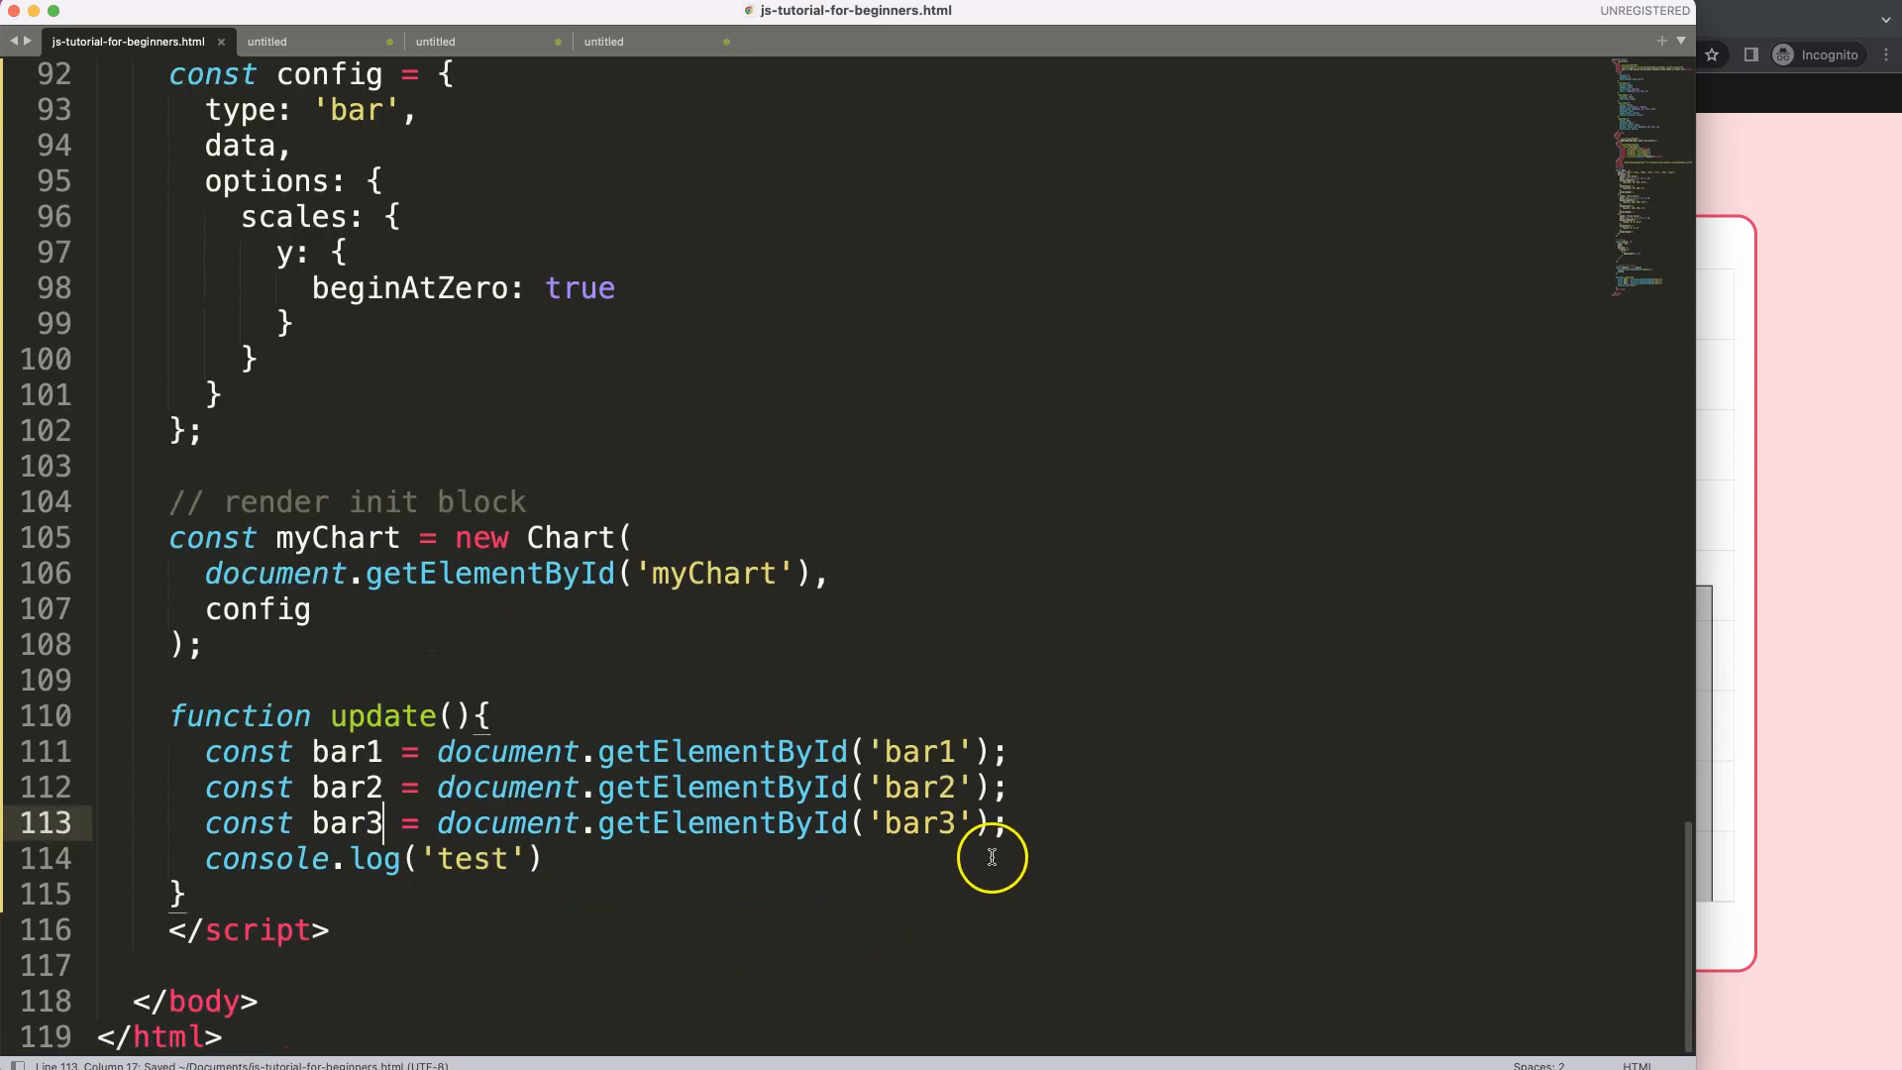
# - Log bar1 instead of 'test' in the console.log call
pyautogui.press('enter')
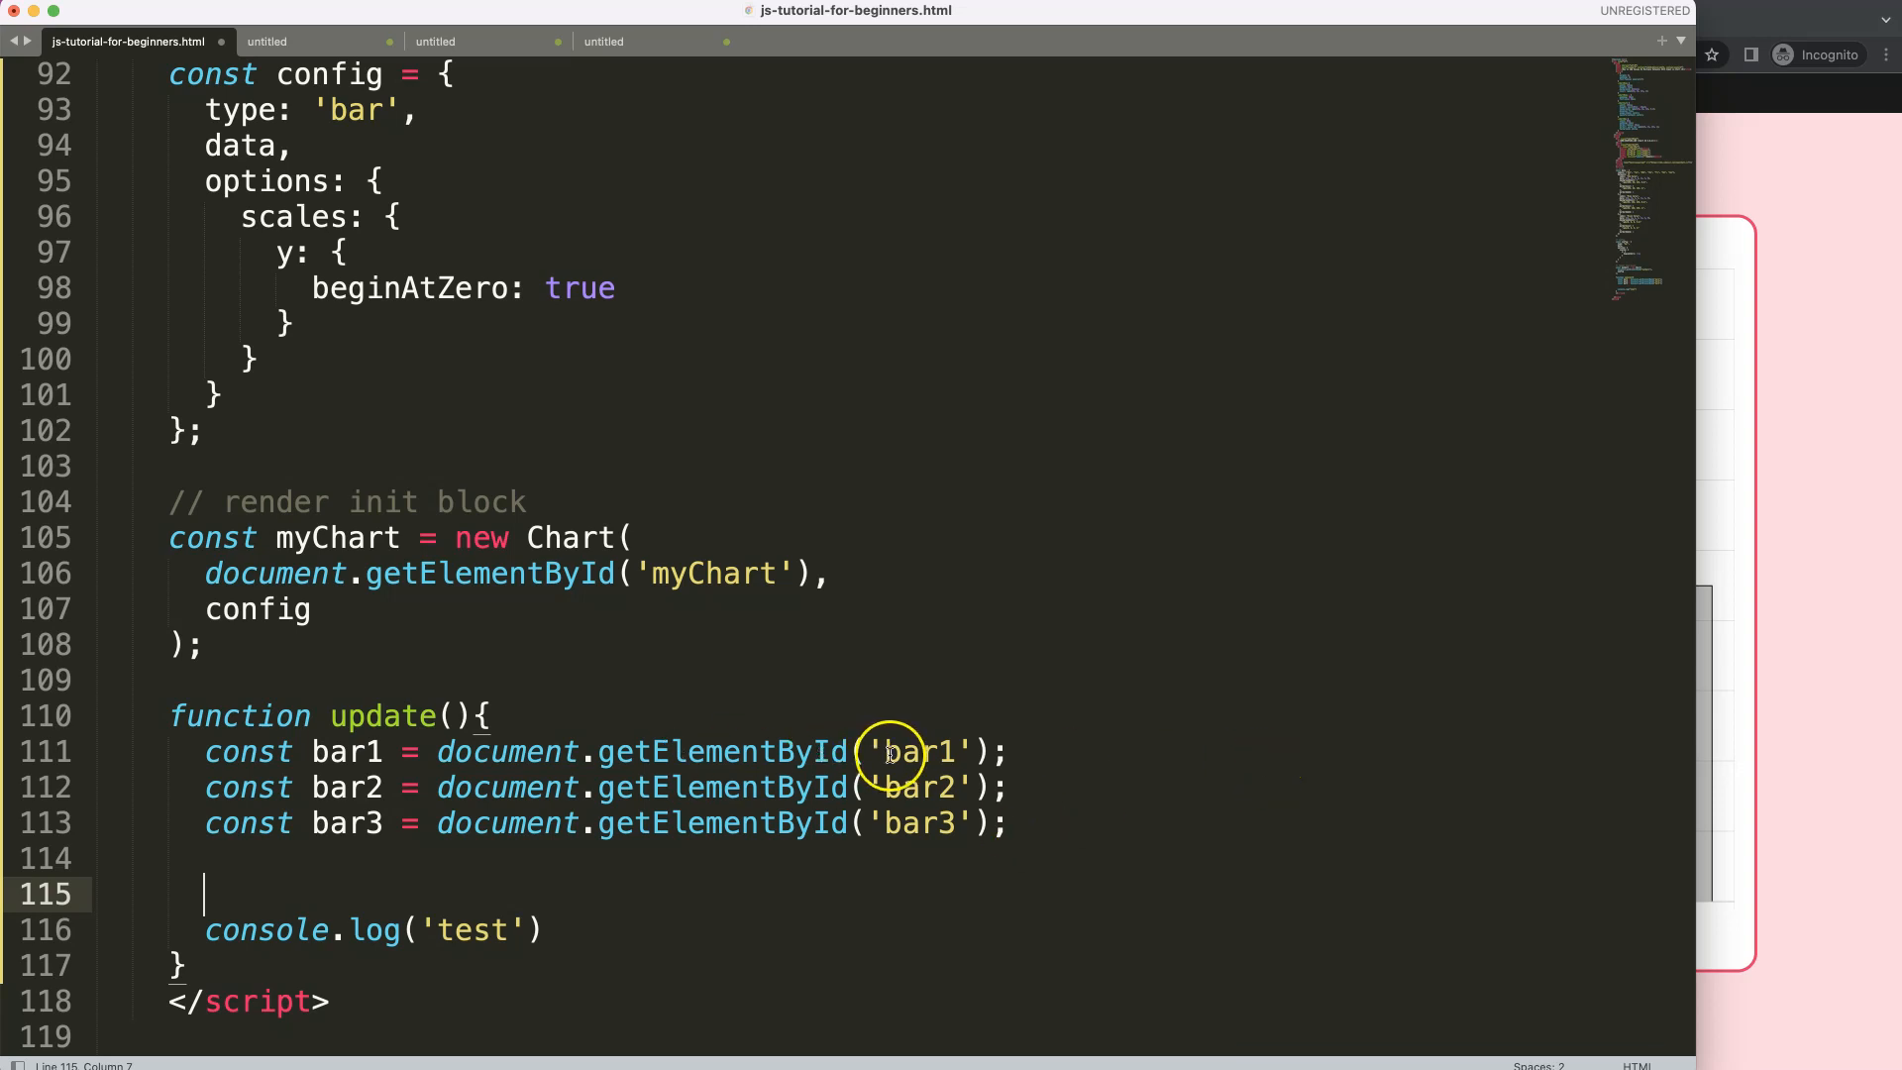
pyautogui.moveTo(305, 906)
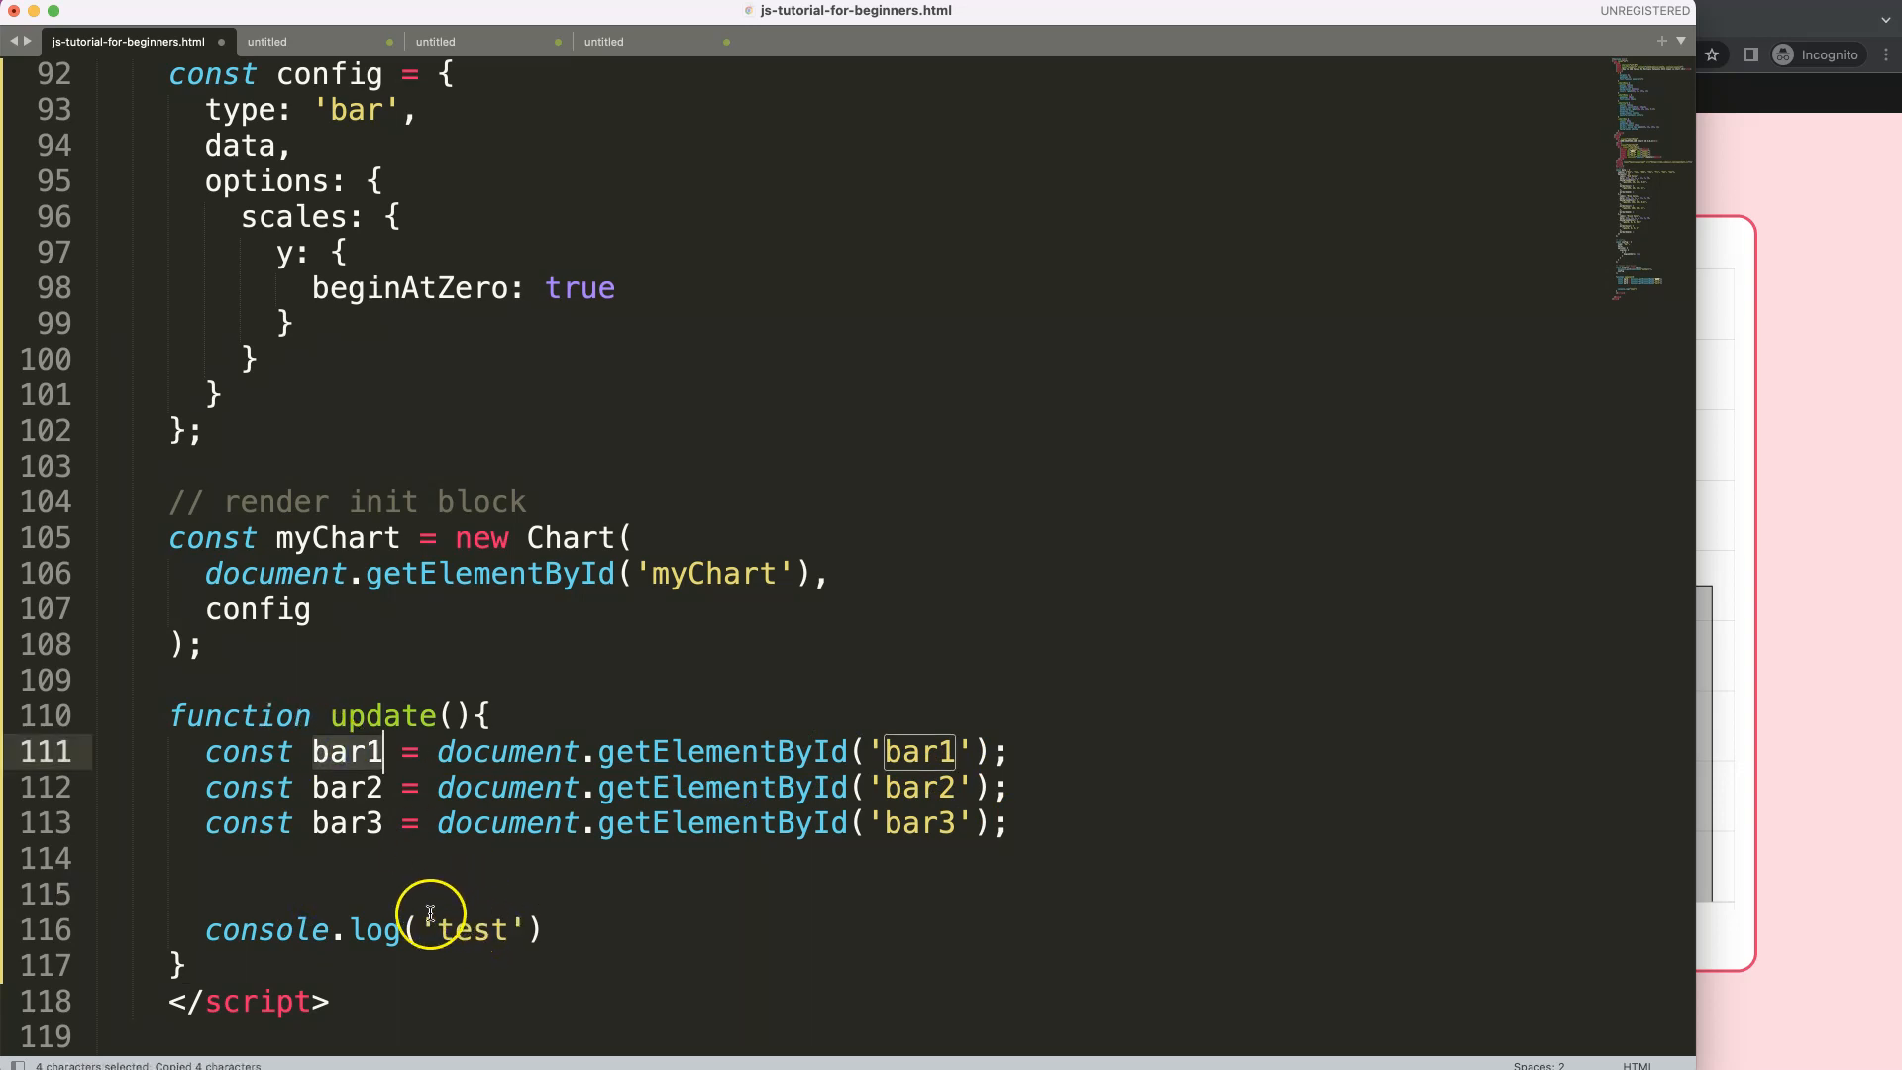
pyautogui.write('bar1')
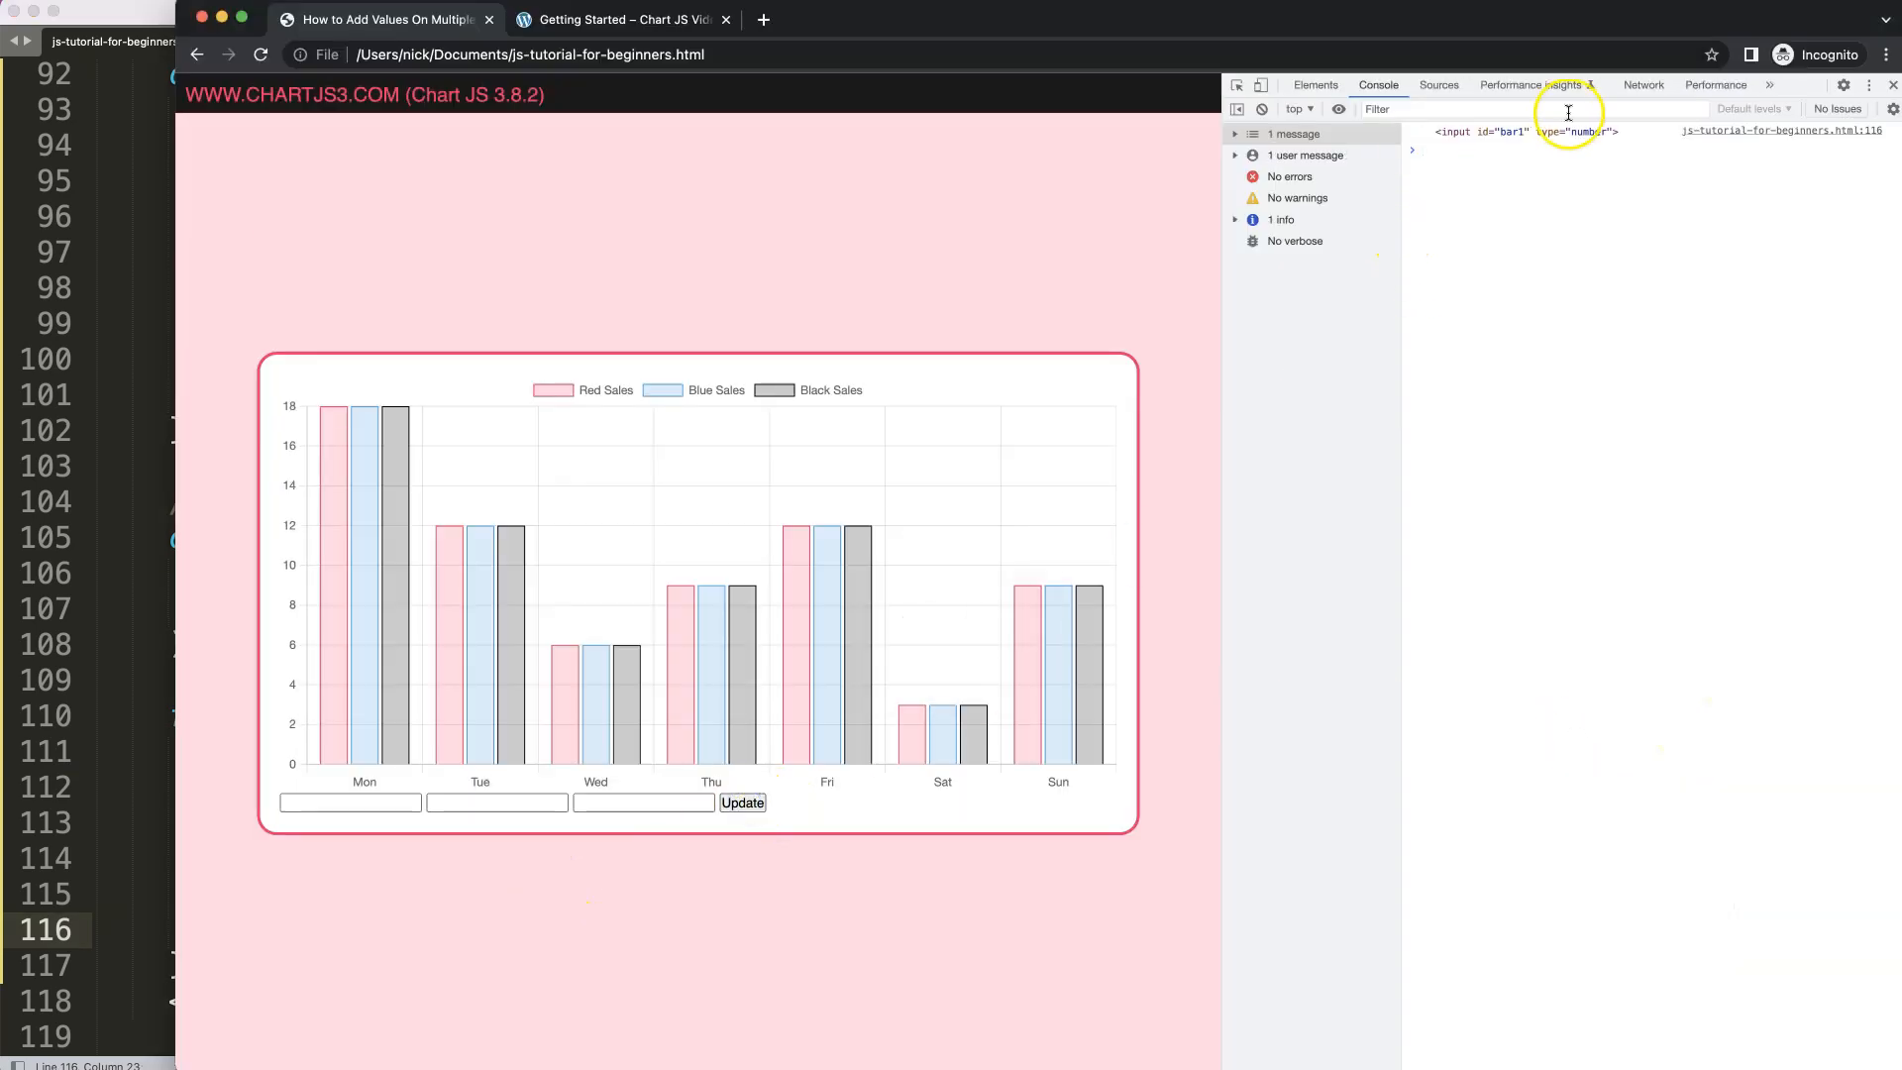
pyautogui.moveTo(1440, 127)
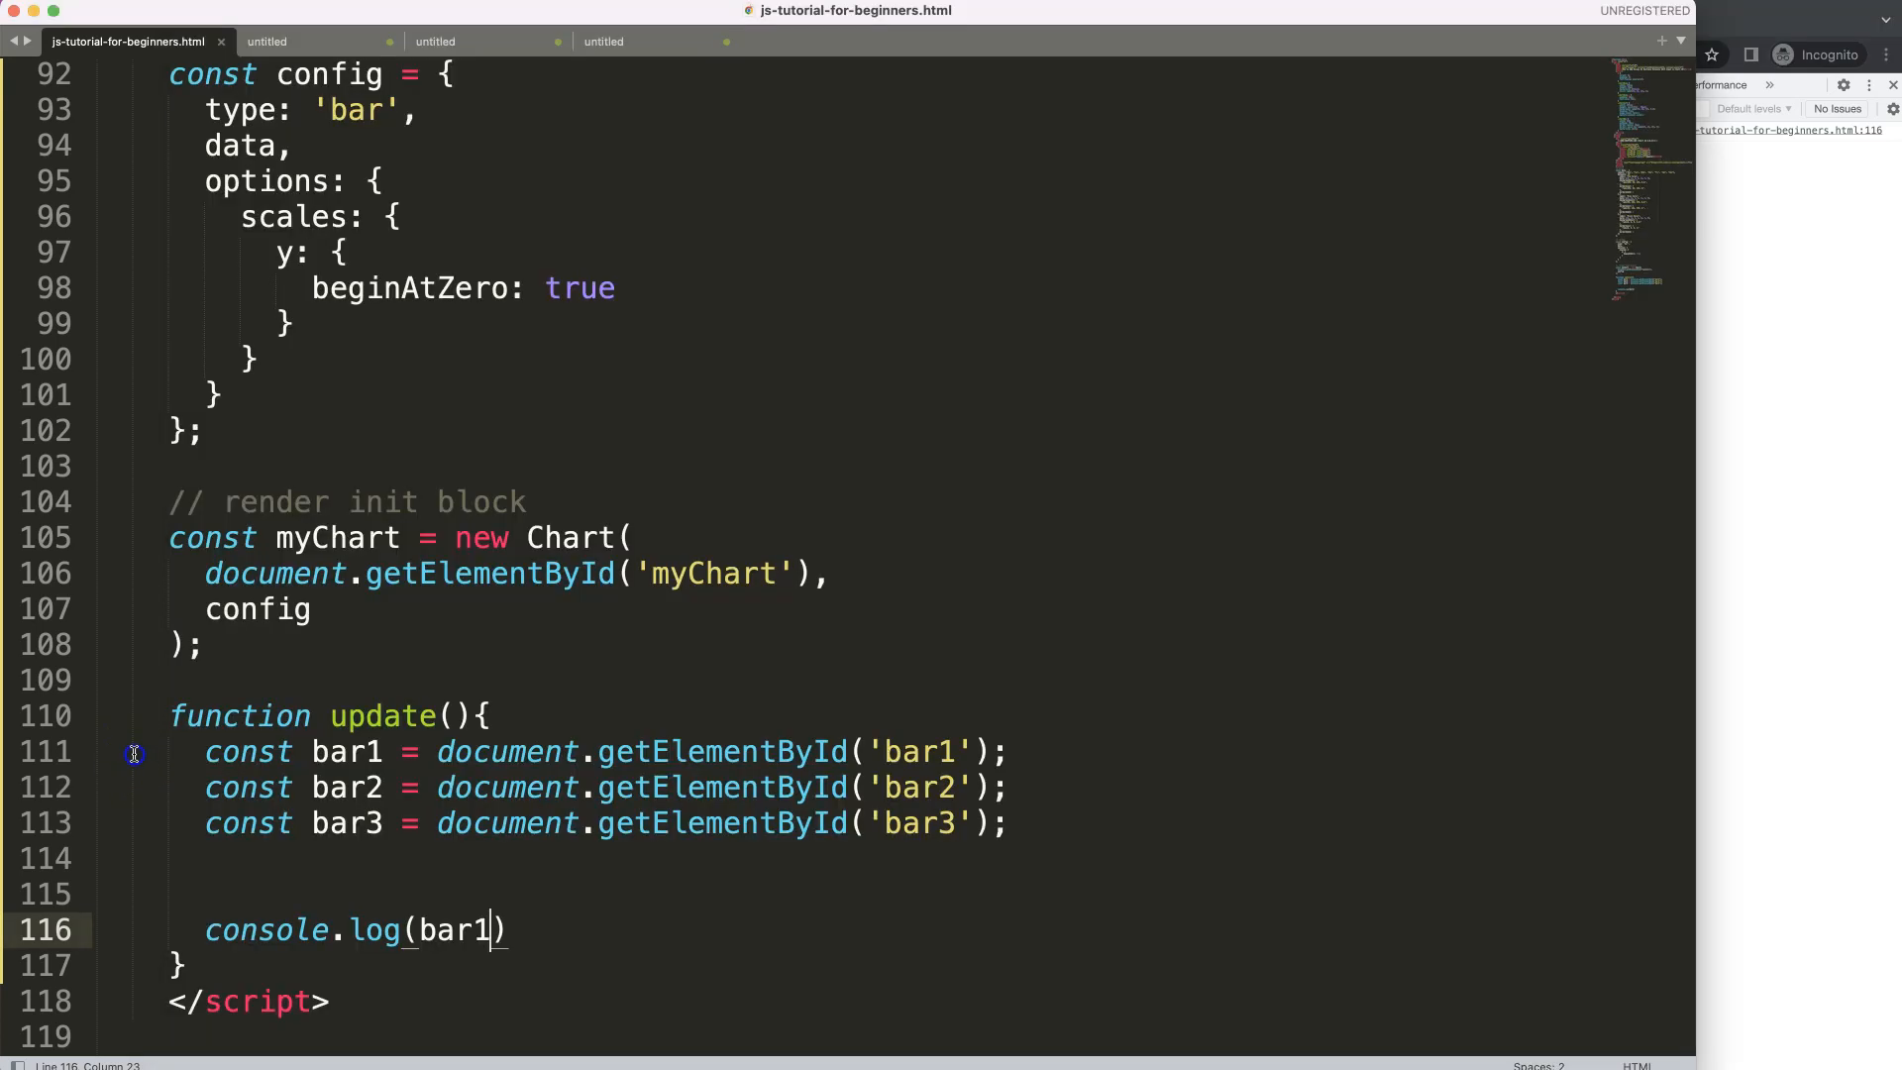
# - Log bar1.value, then enter values in the first field and check the console output
pyautogui.write('.va')
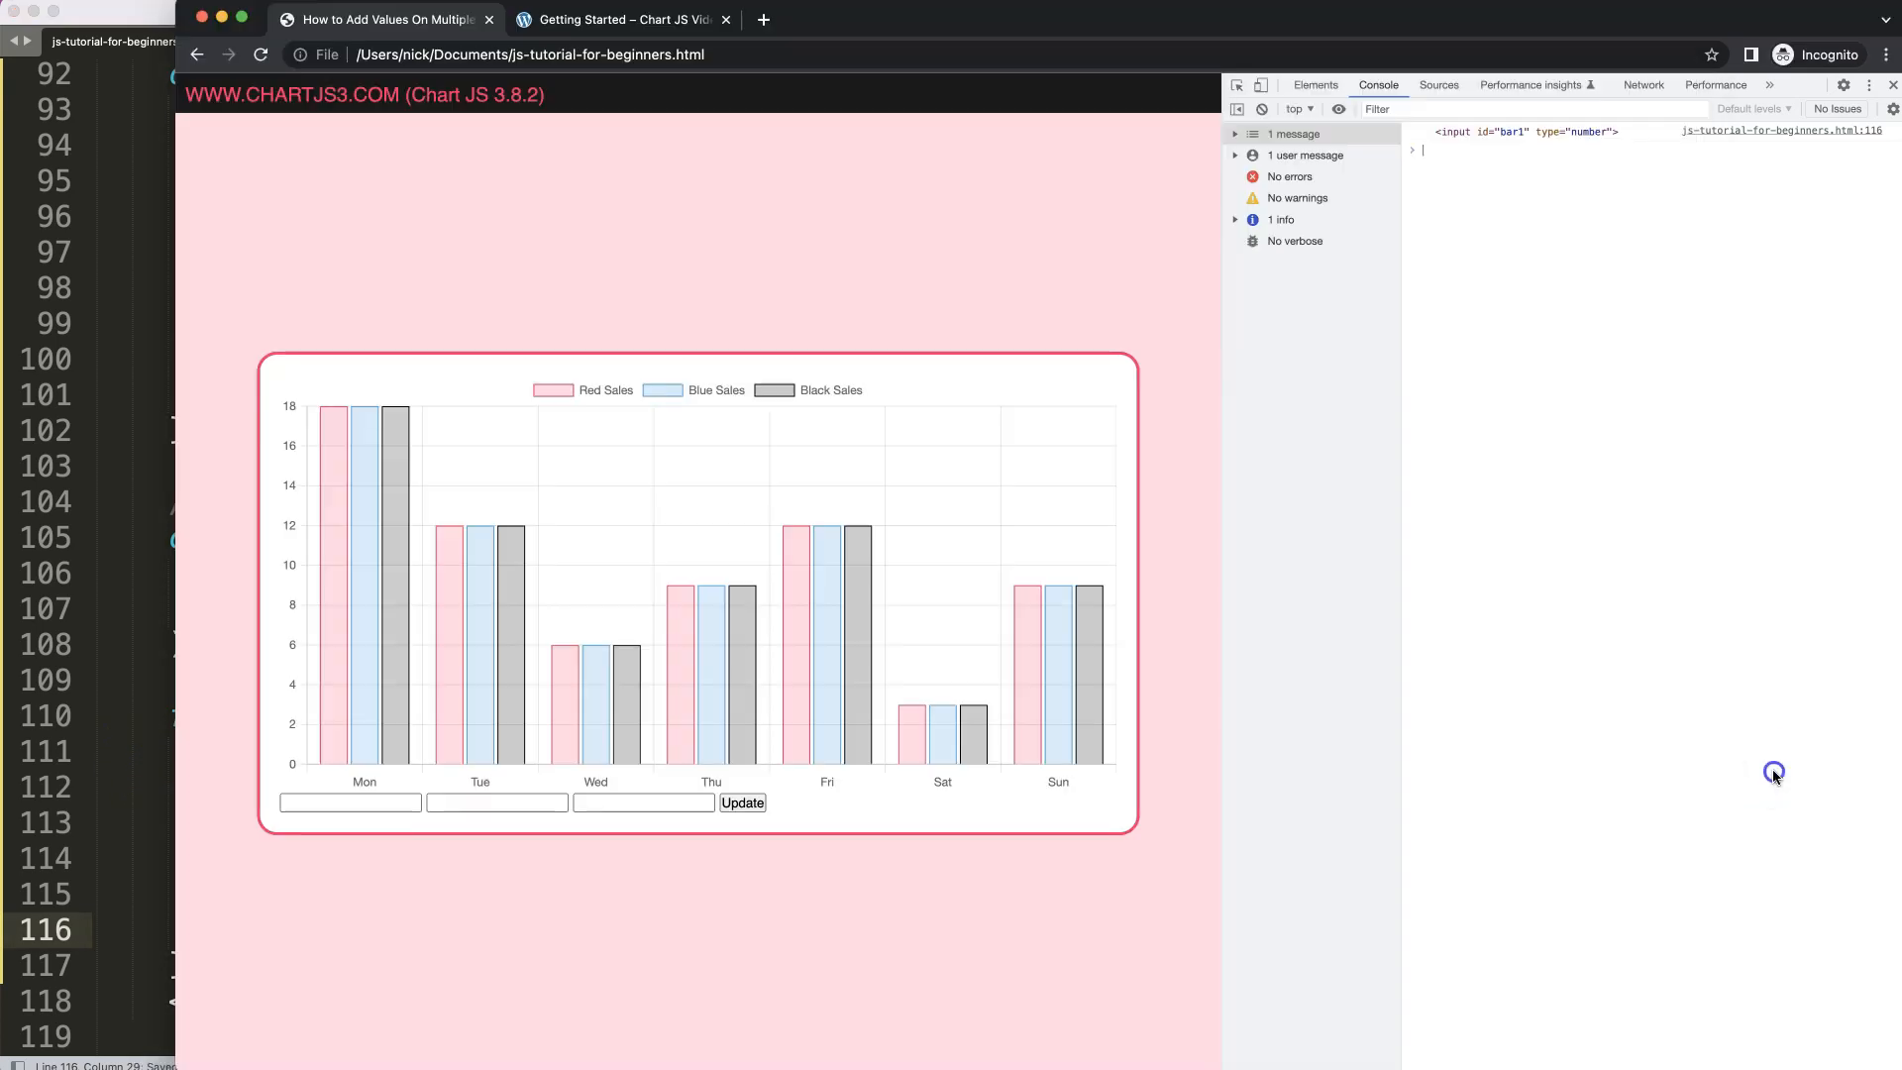
pyautogui.click(741, 803)
pyautogui.write('1')
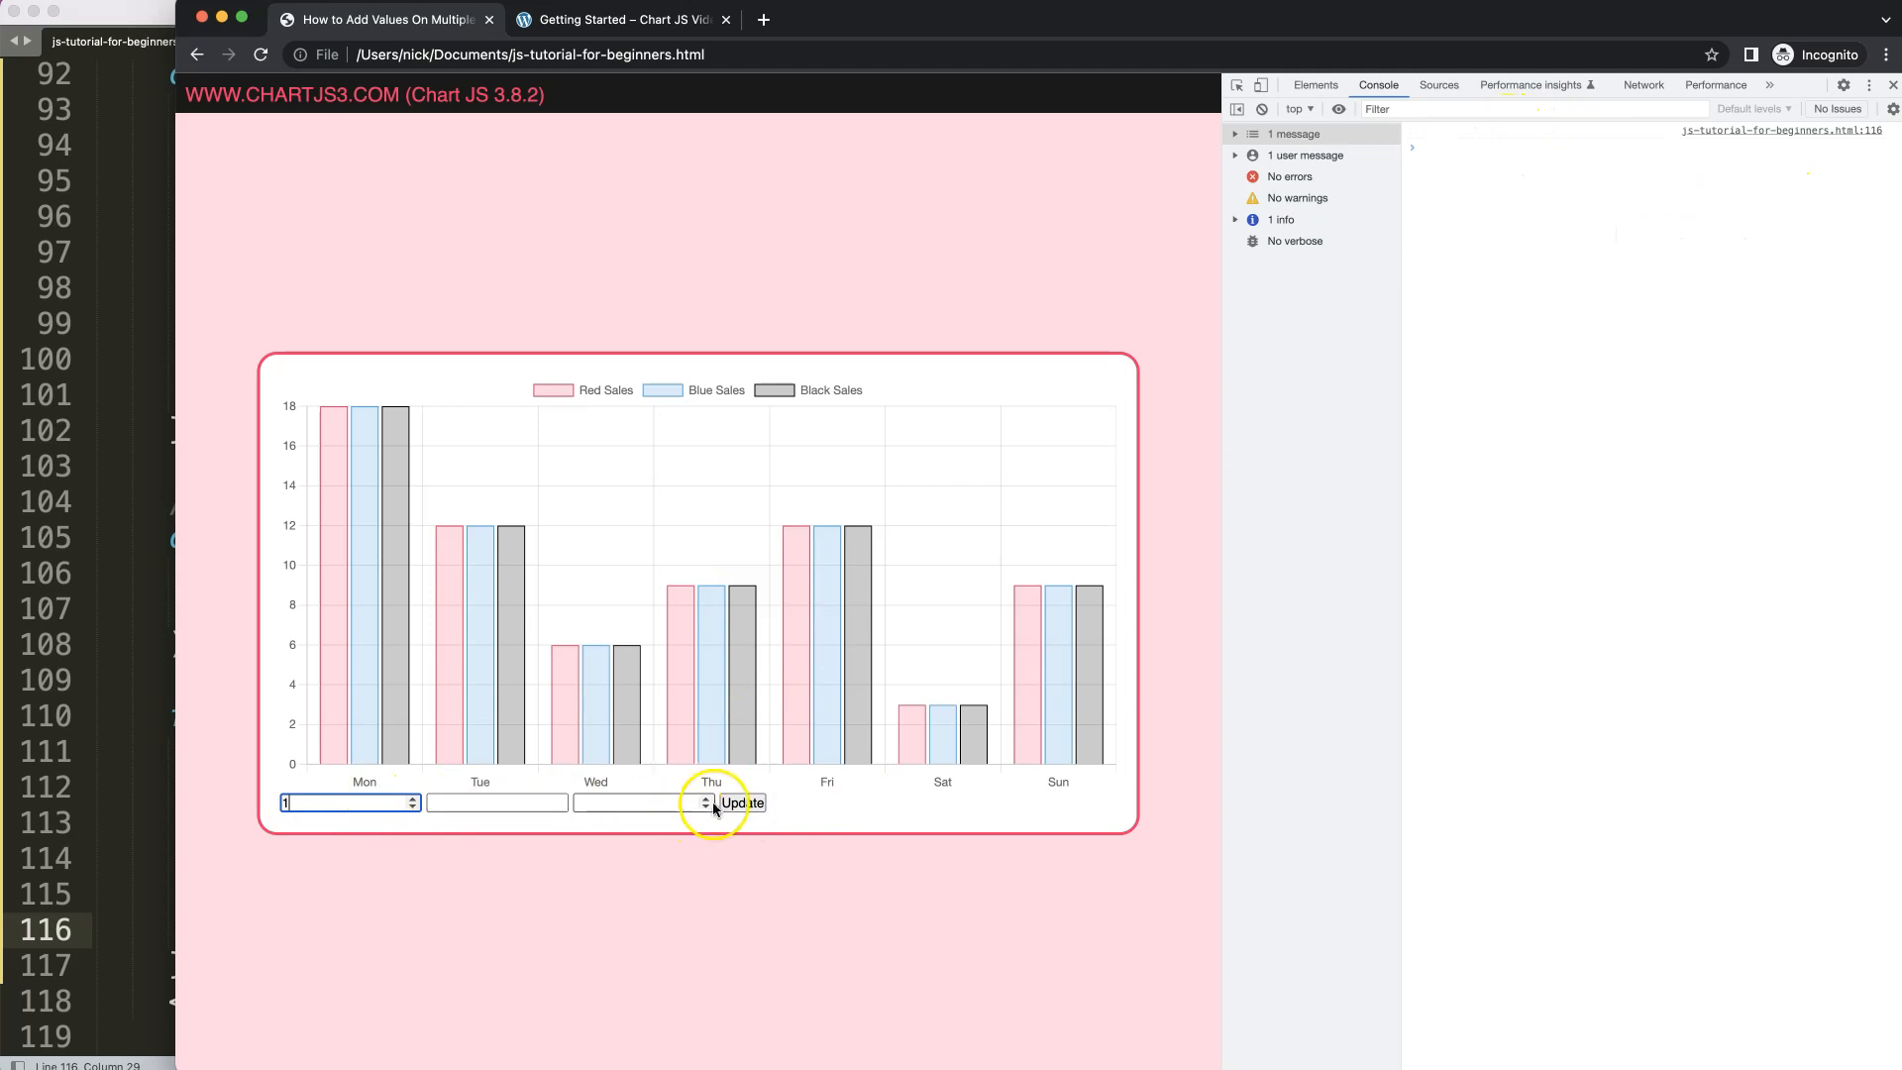
pyautogui.click(741, 802)
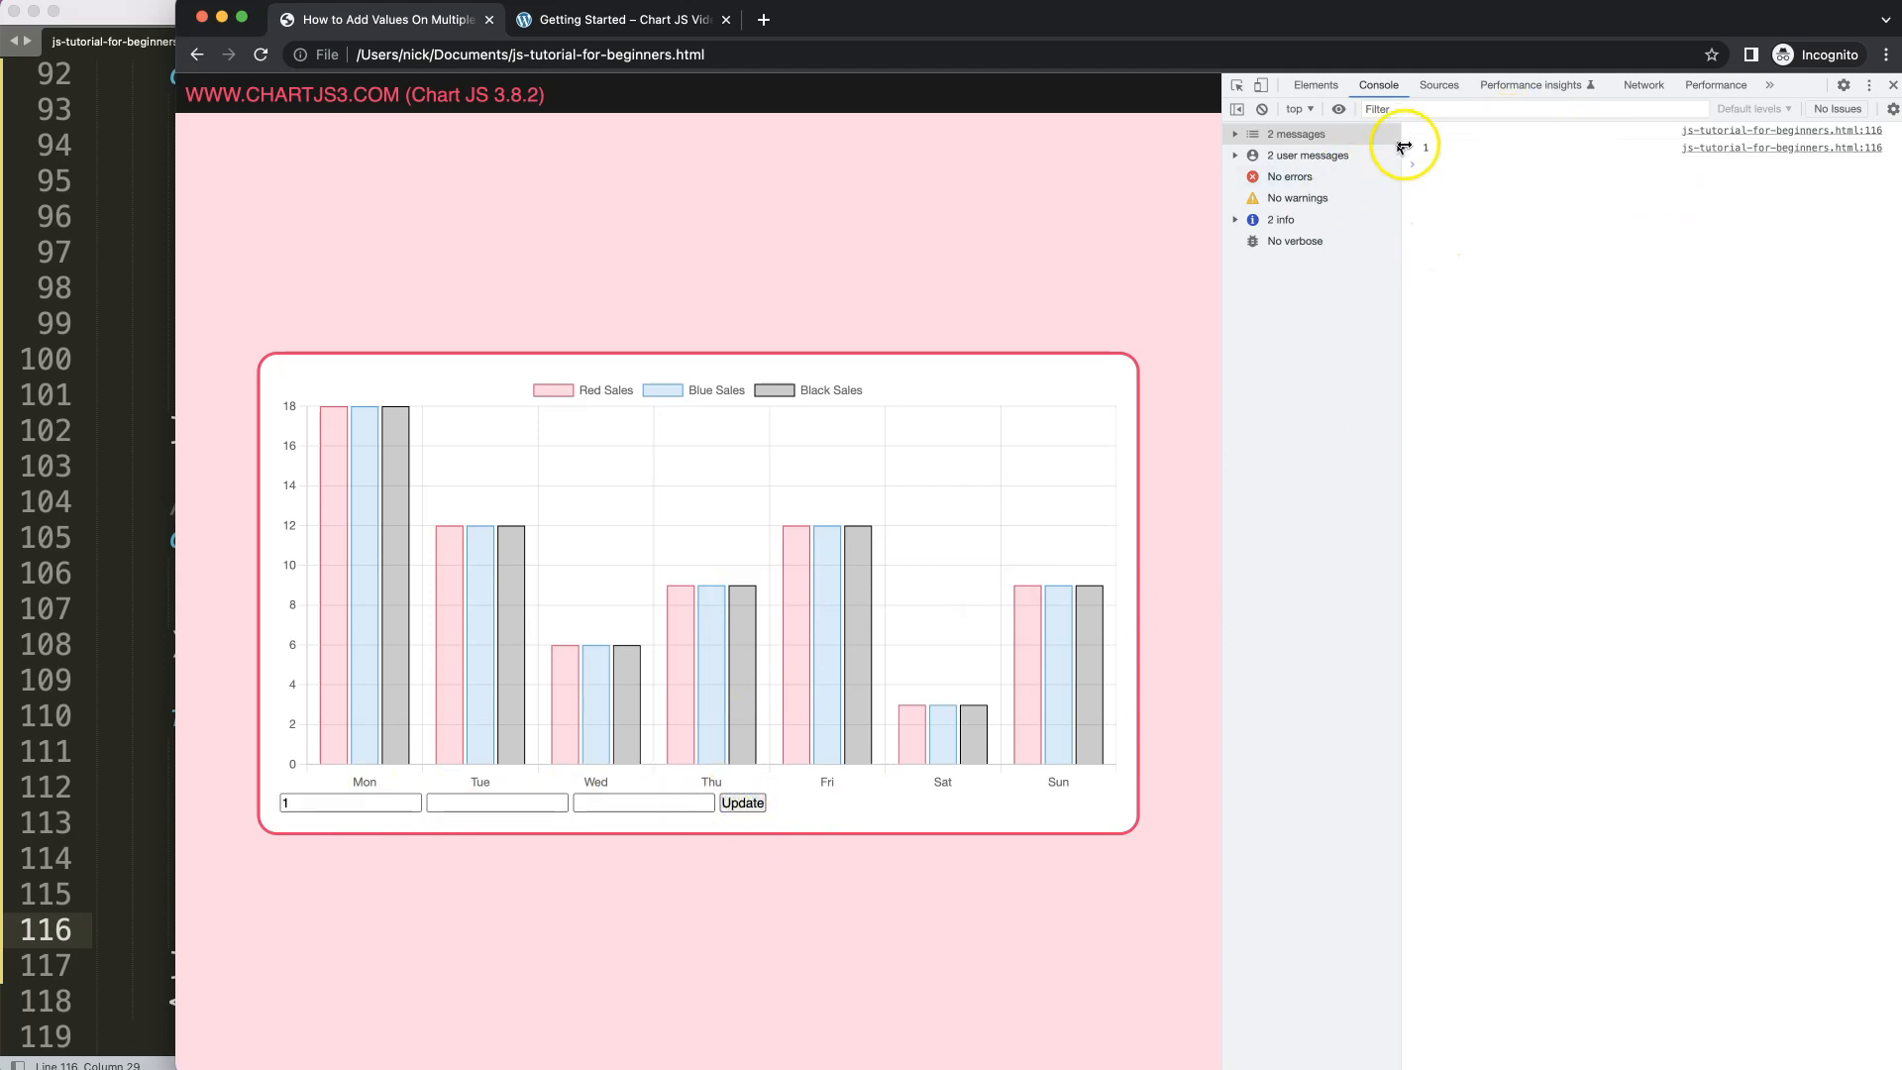
pyautogui.click(349, 803)
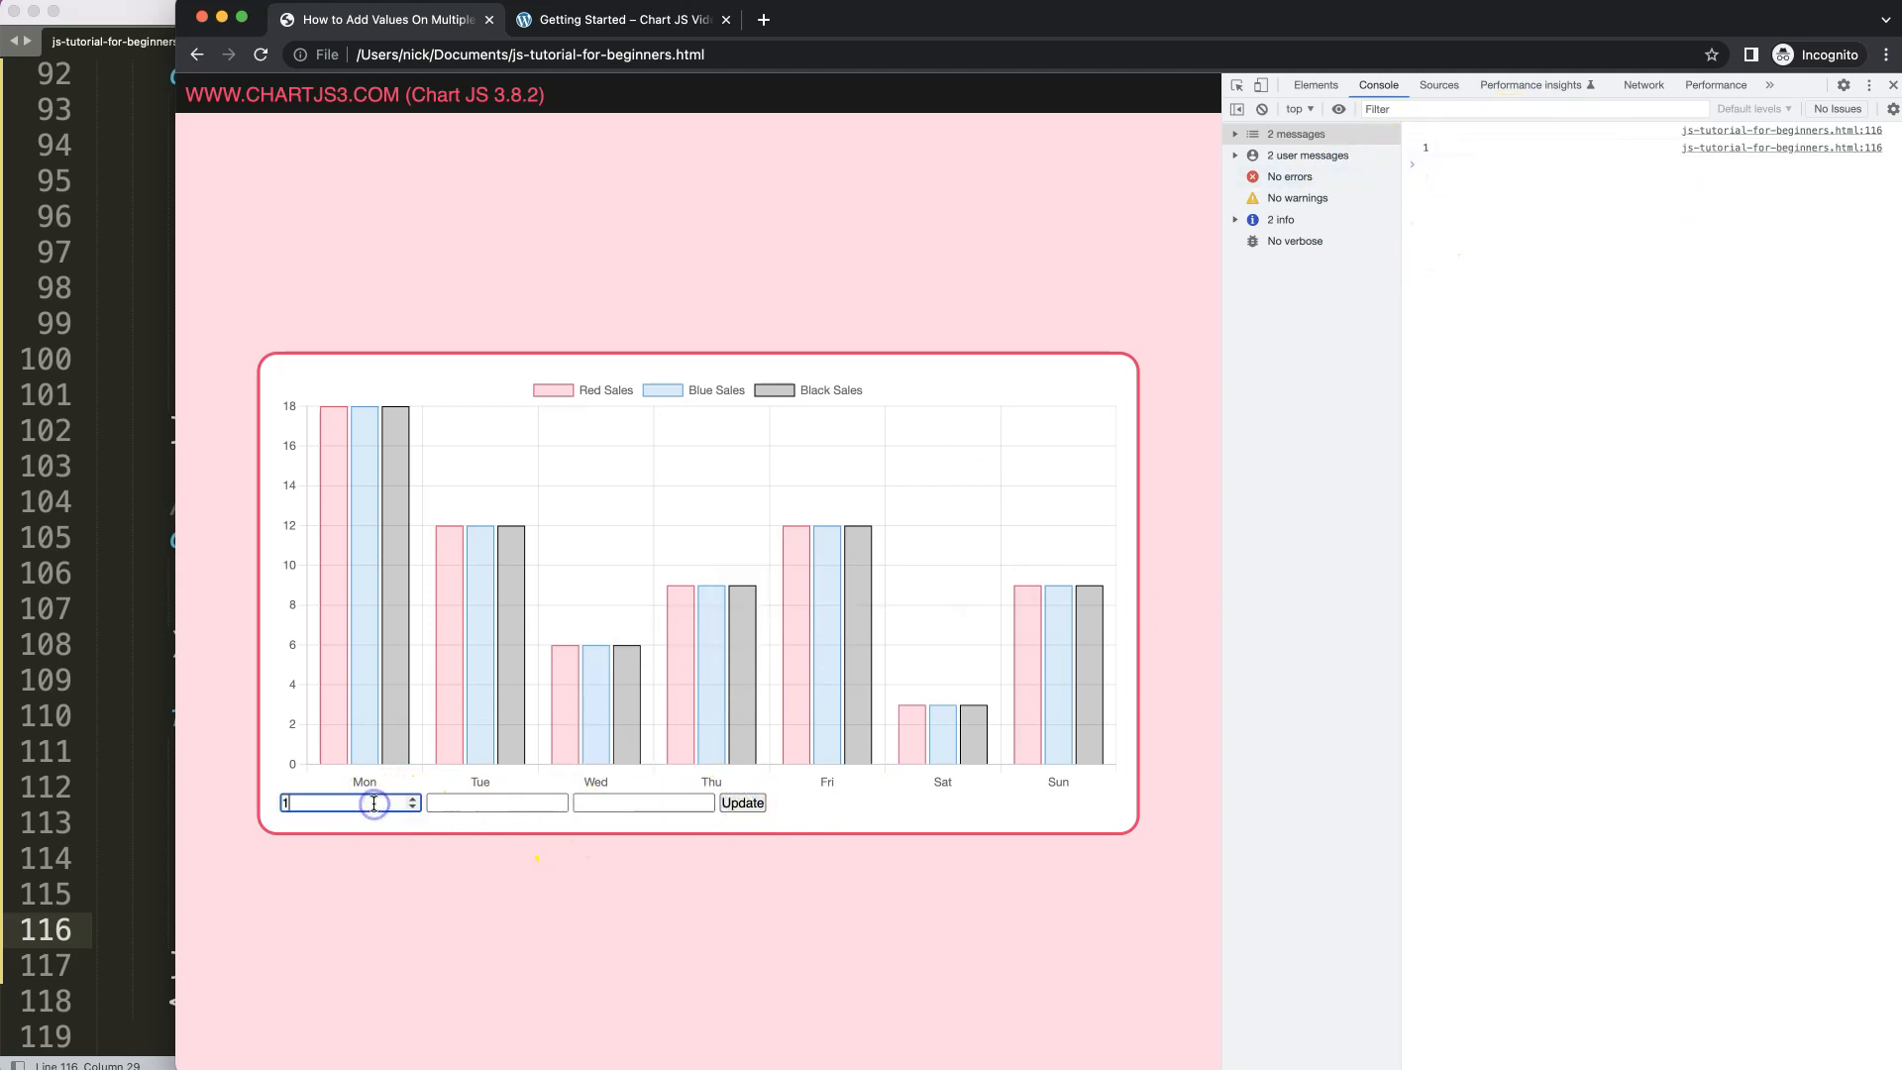
pyautogui.write('909')
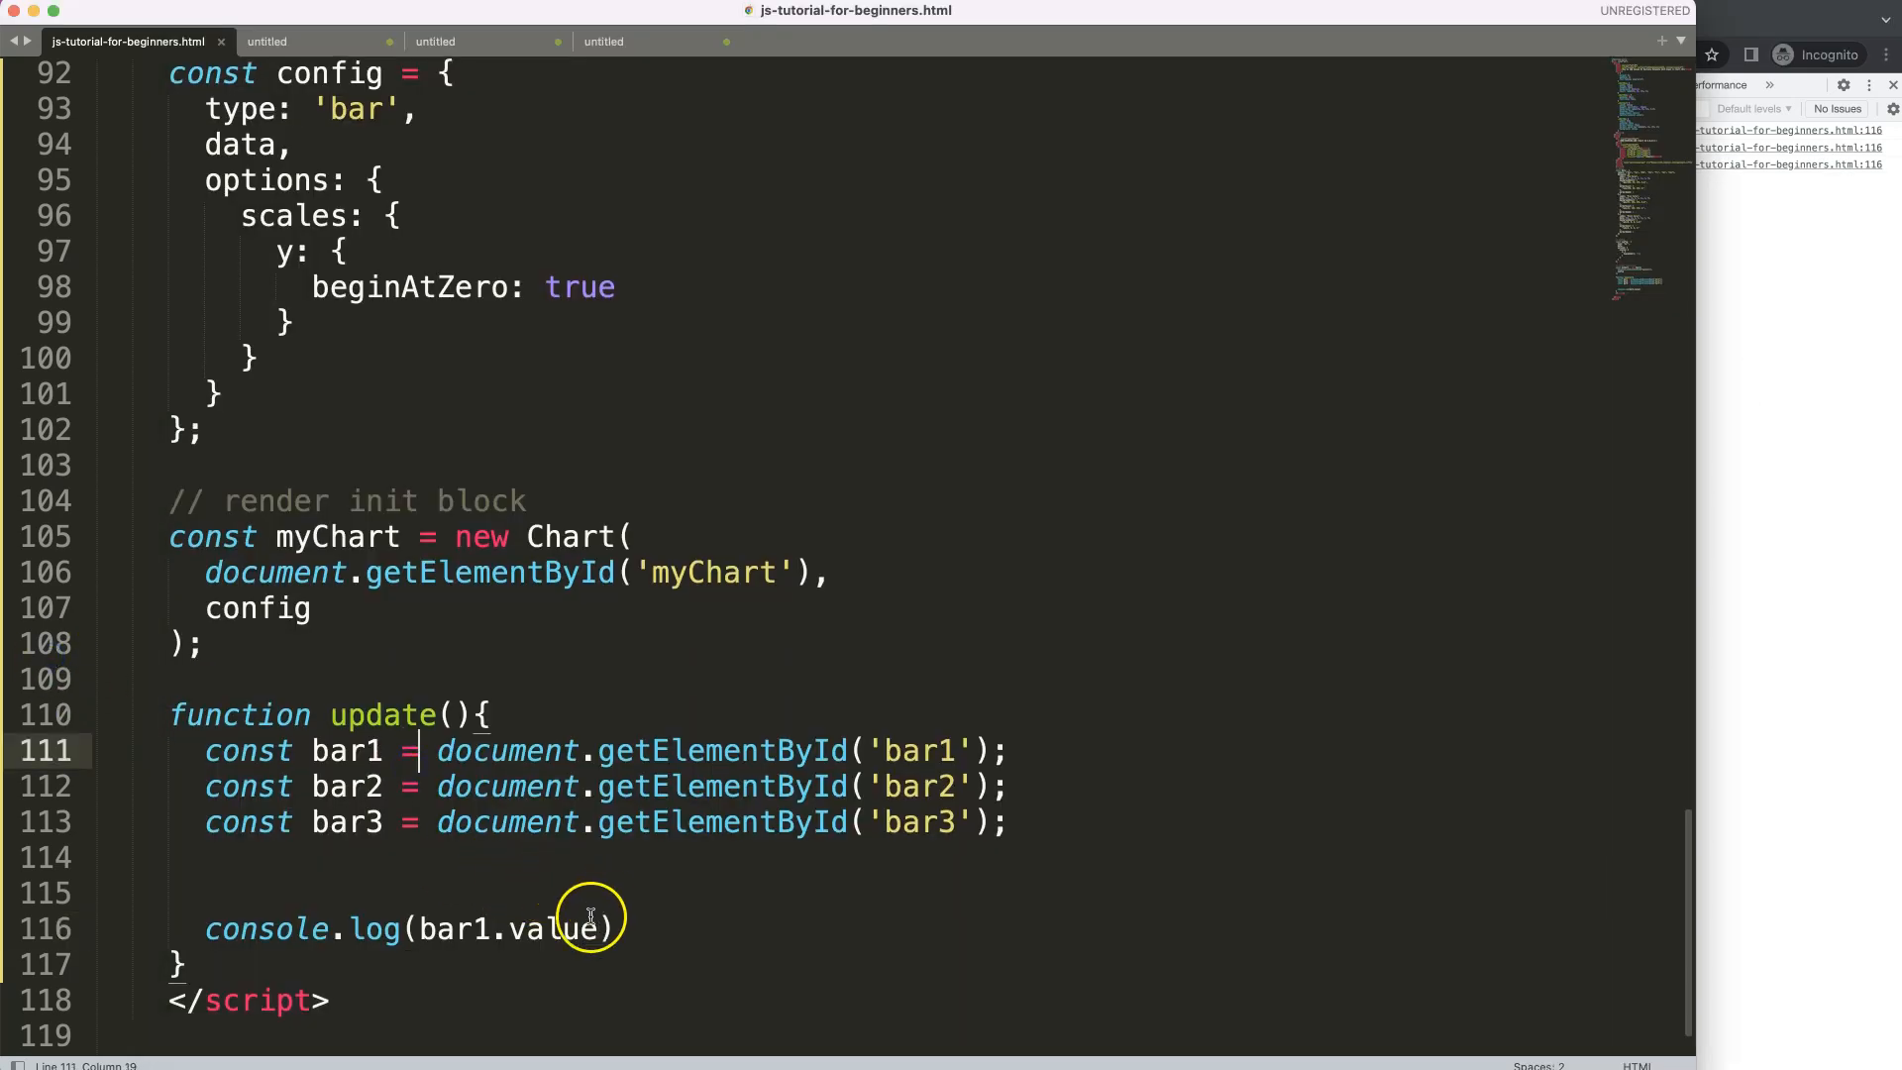
# - Begin a new myChart. statement on the line after the bar1.value console log
pyautogui.click(618, 929)
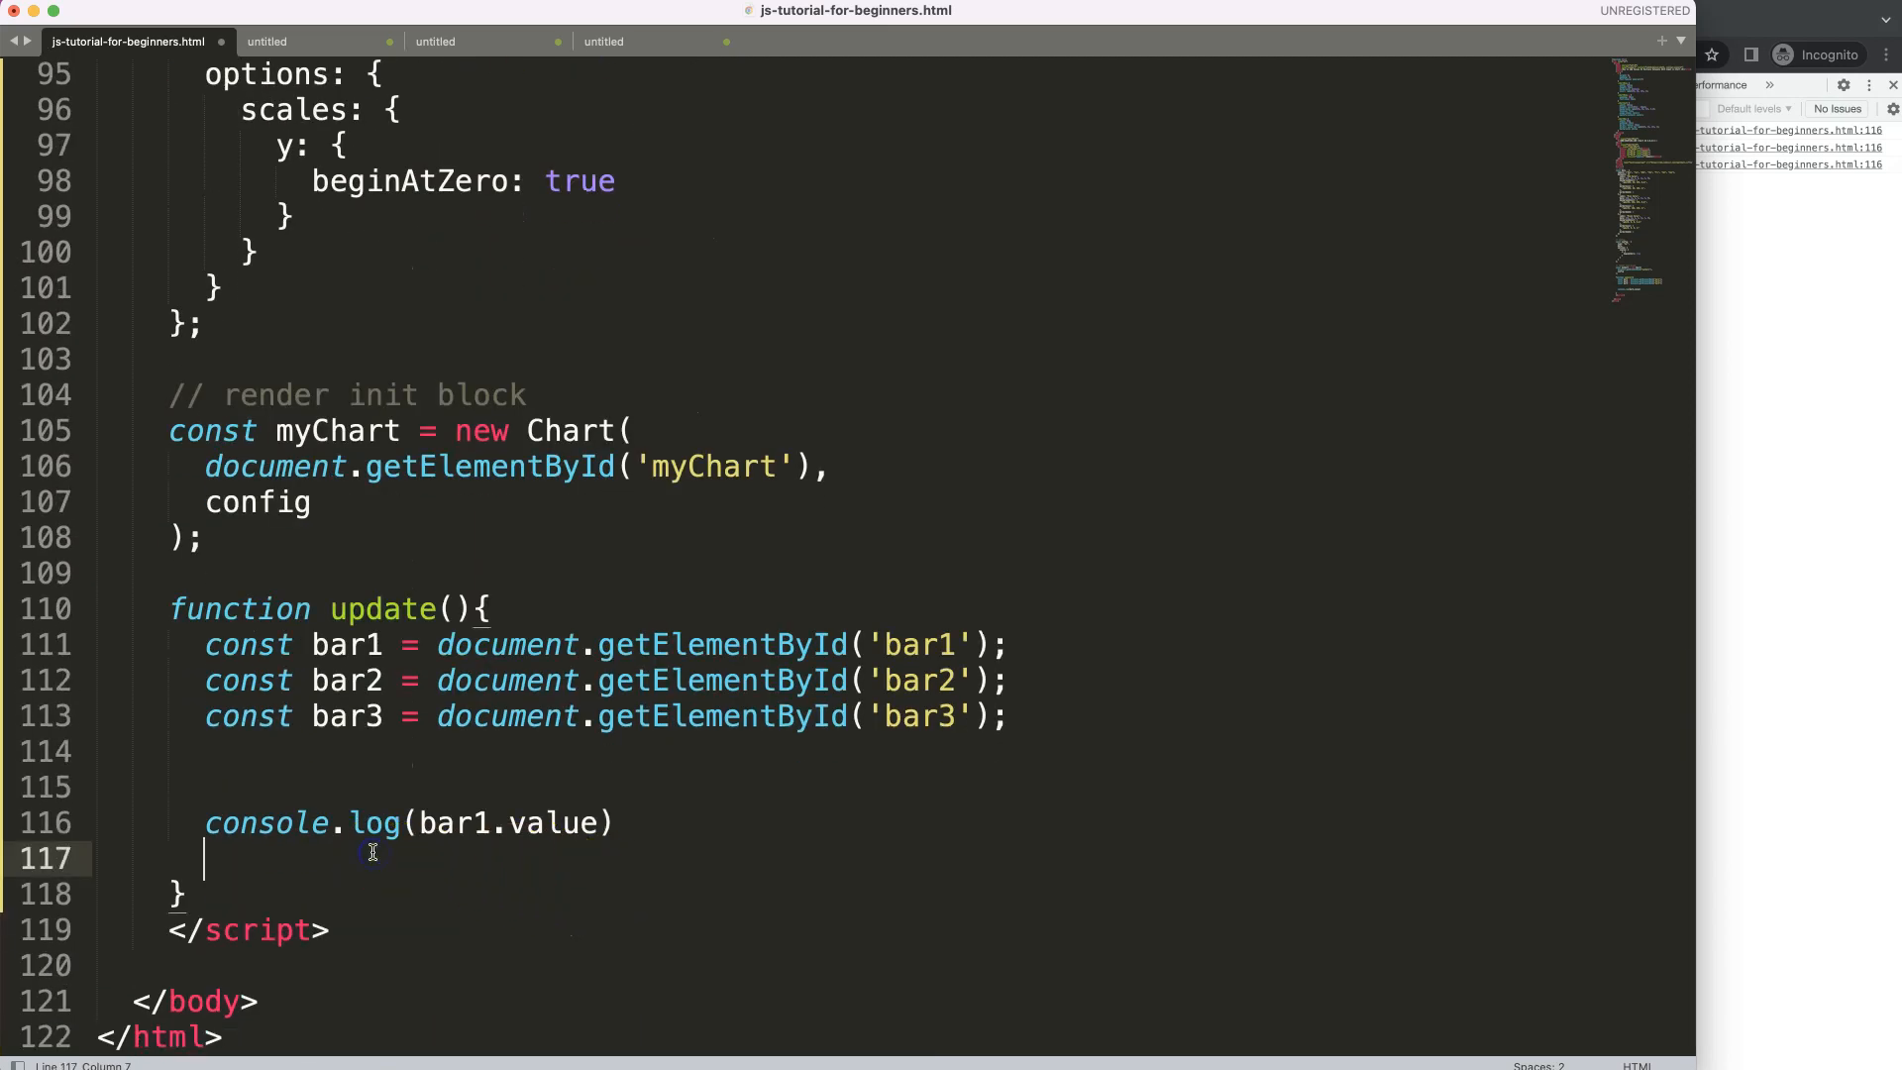
pyautogui.write('myChar')
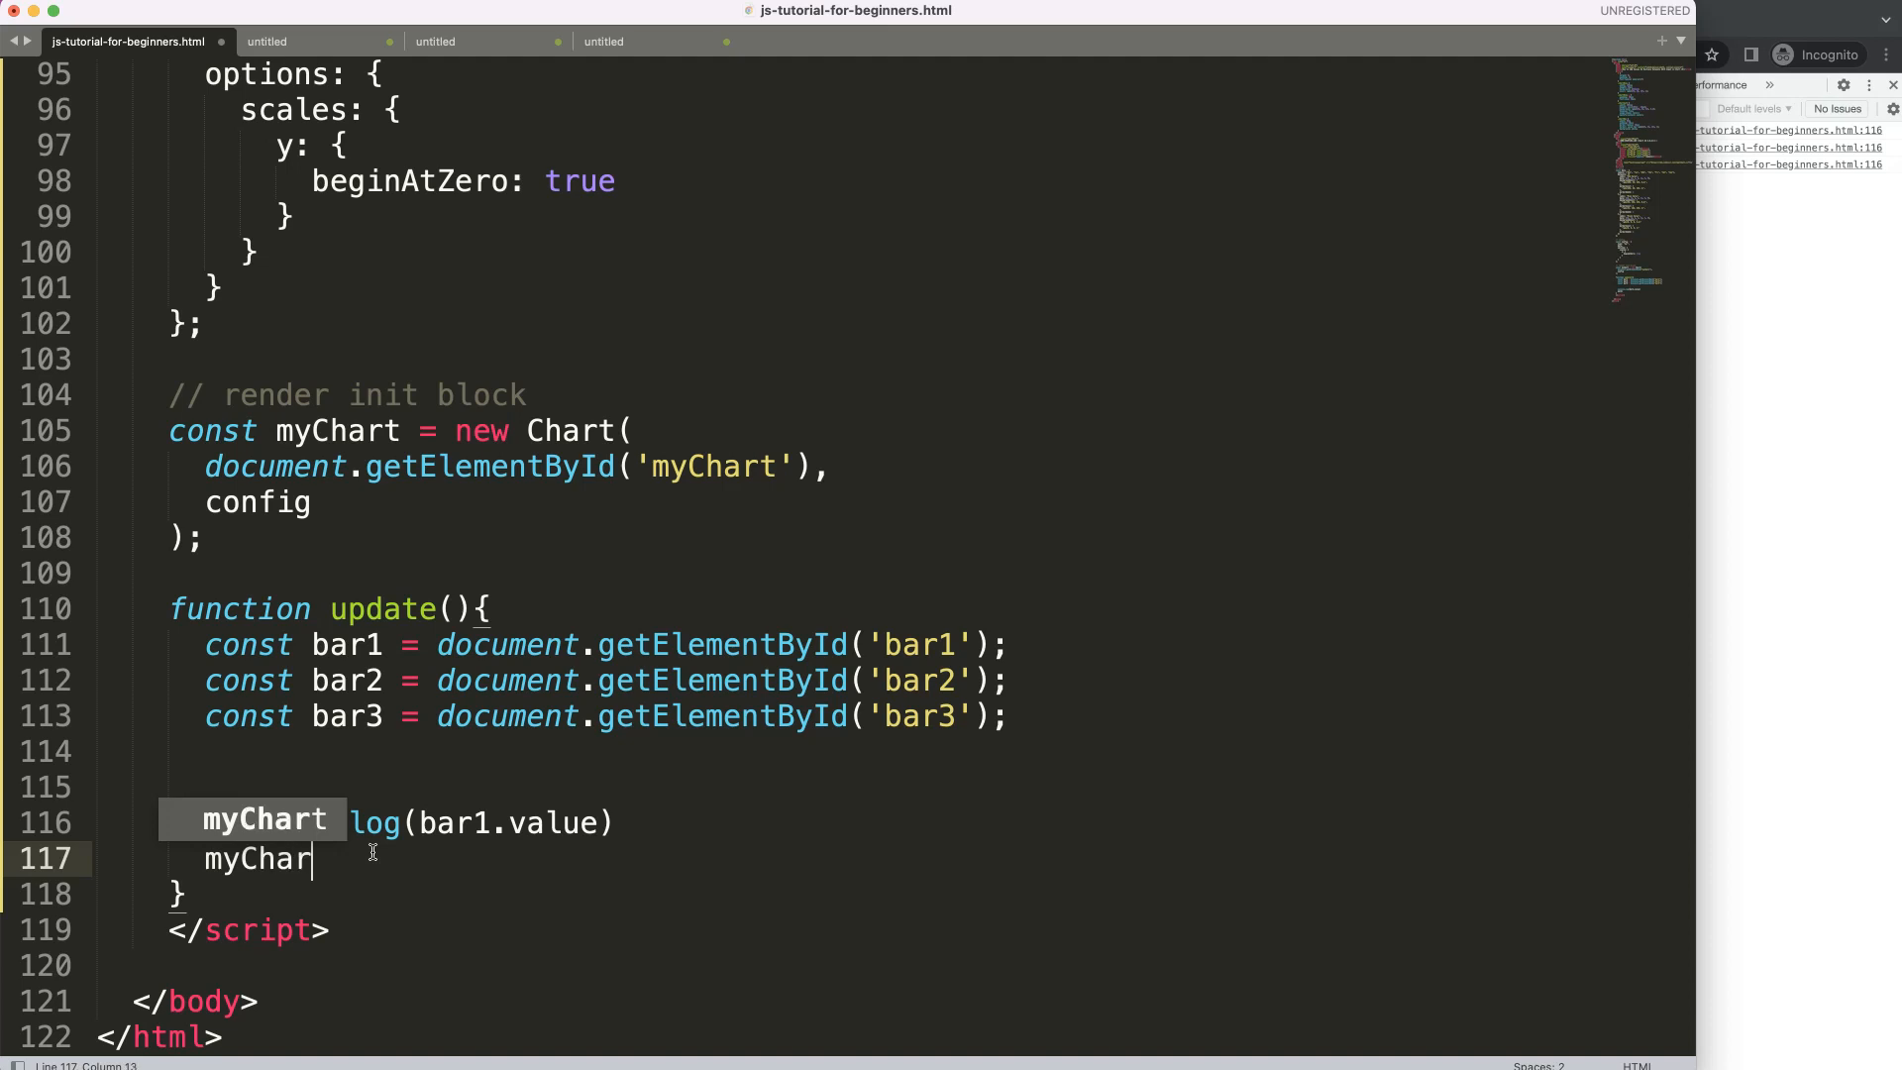
pyautogui.write('t.')
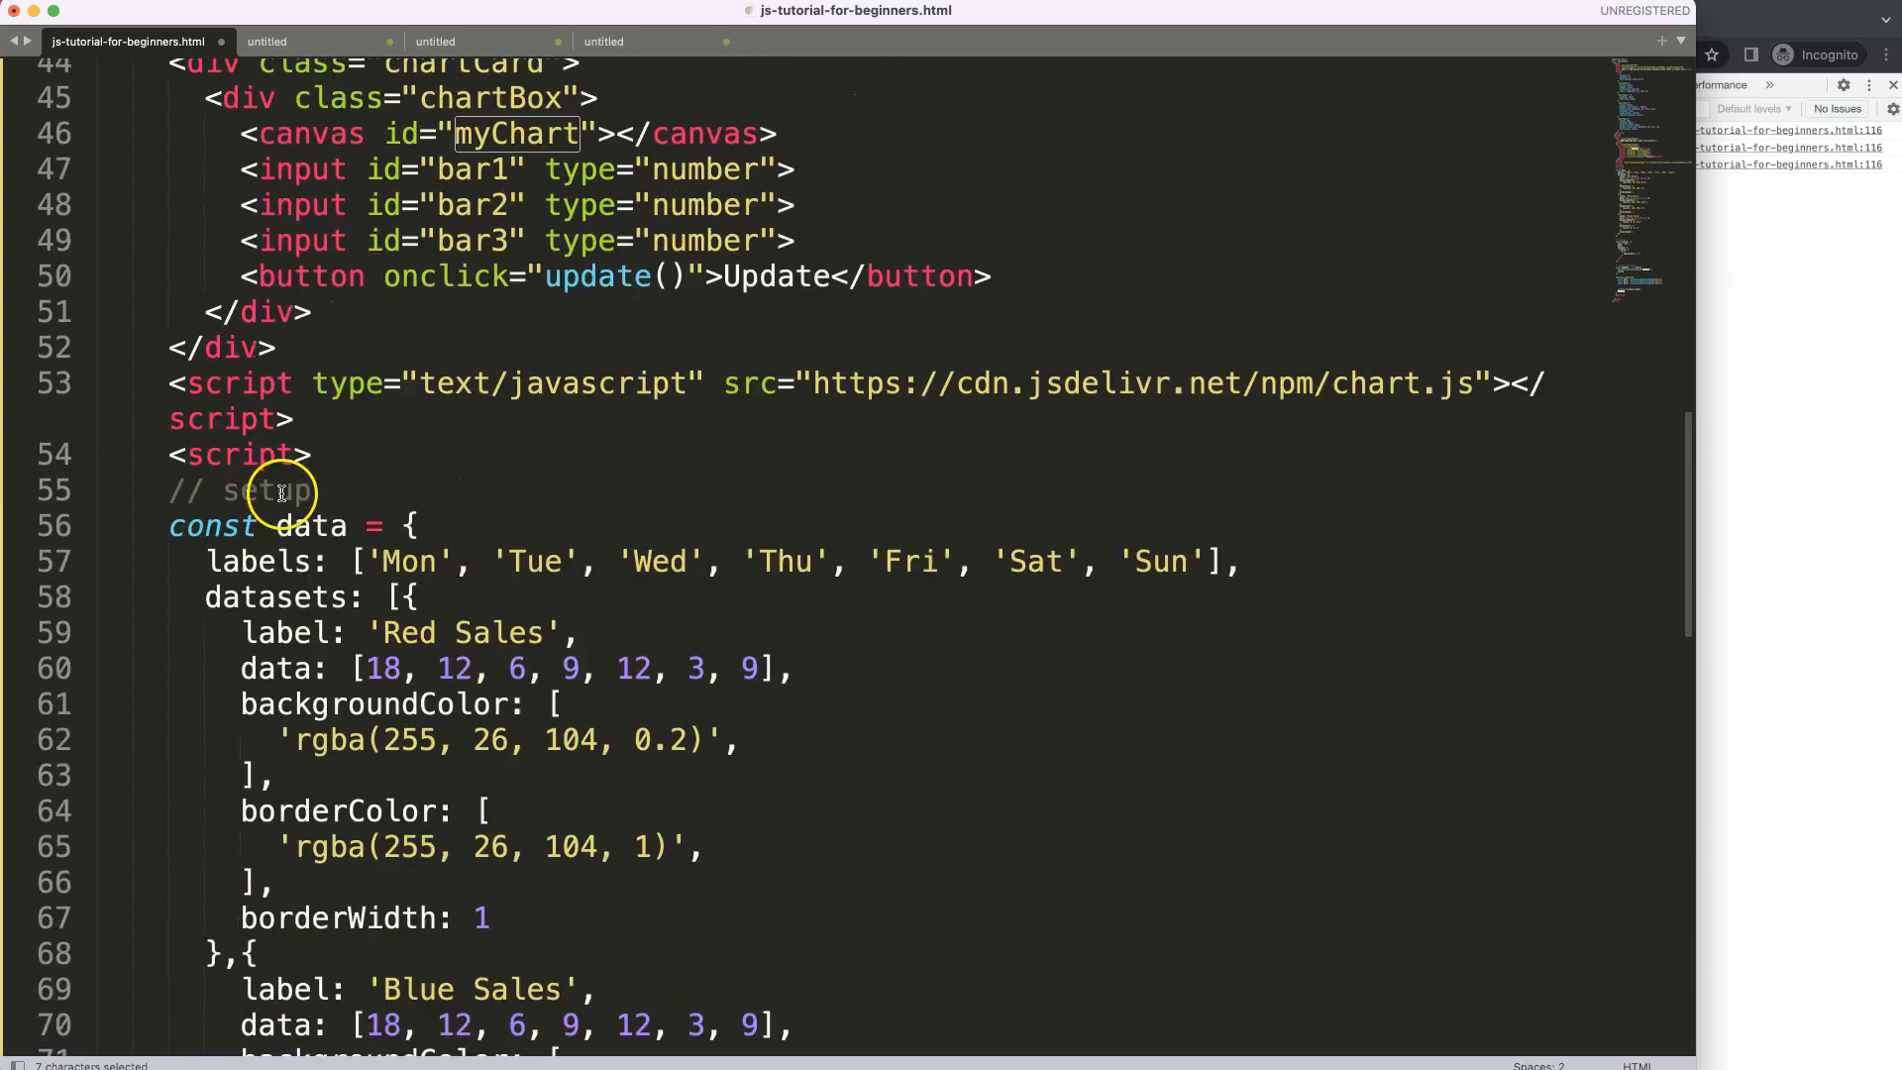
pyautogui.scroll(-3)
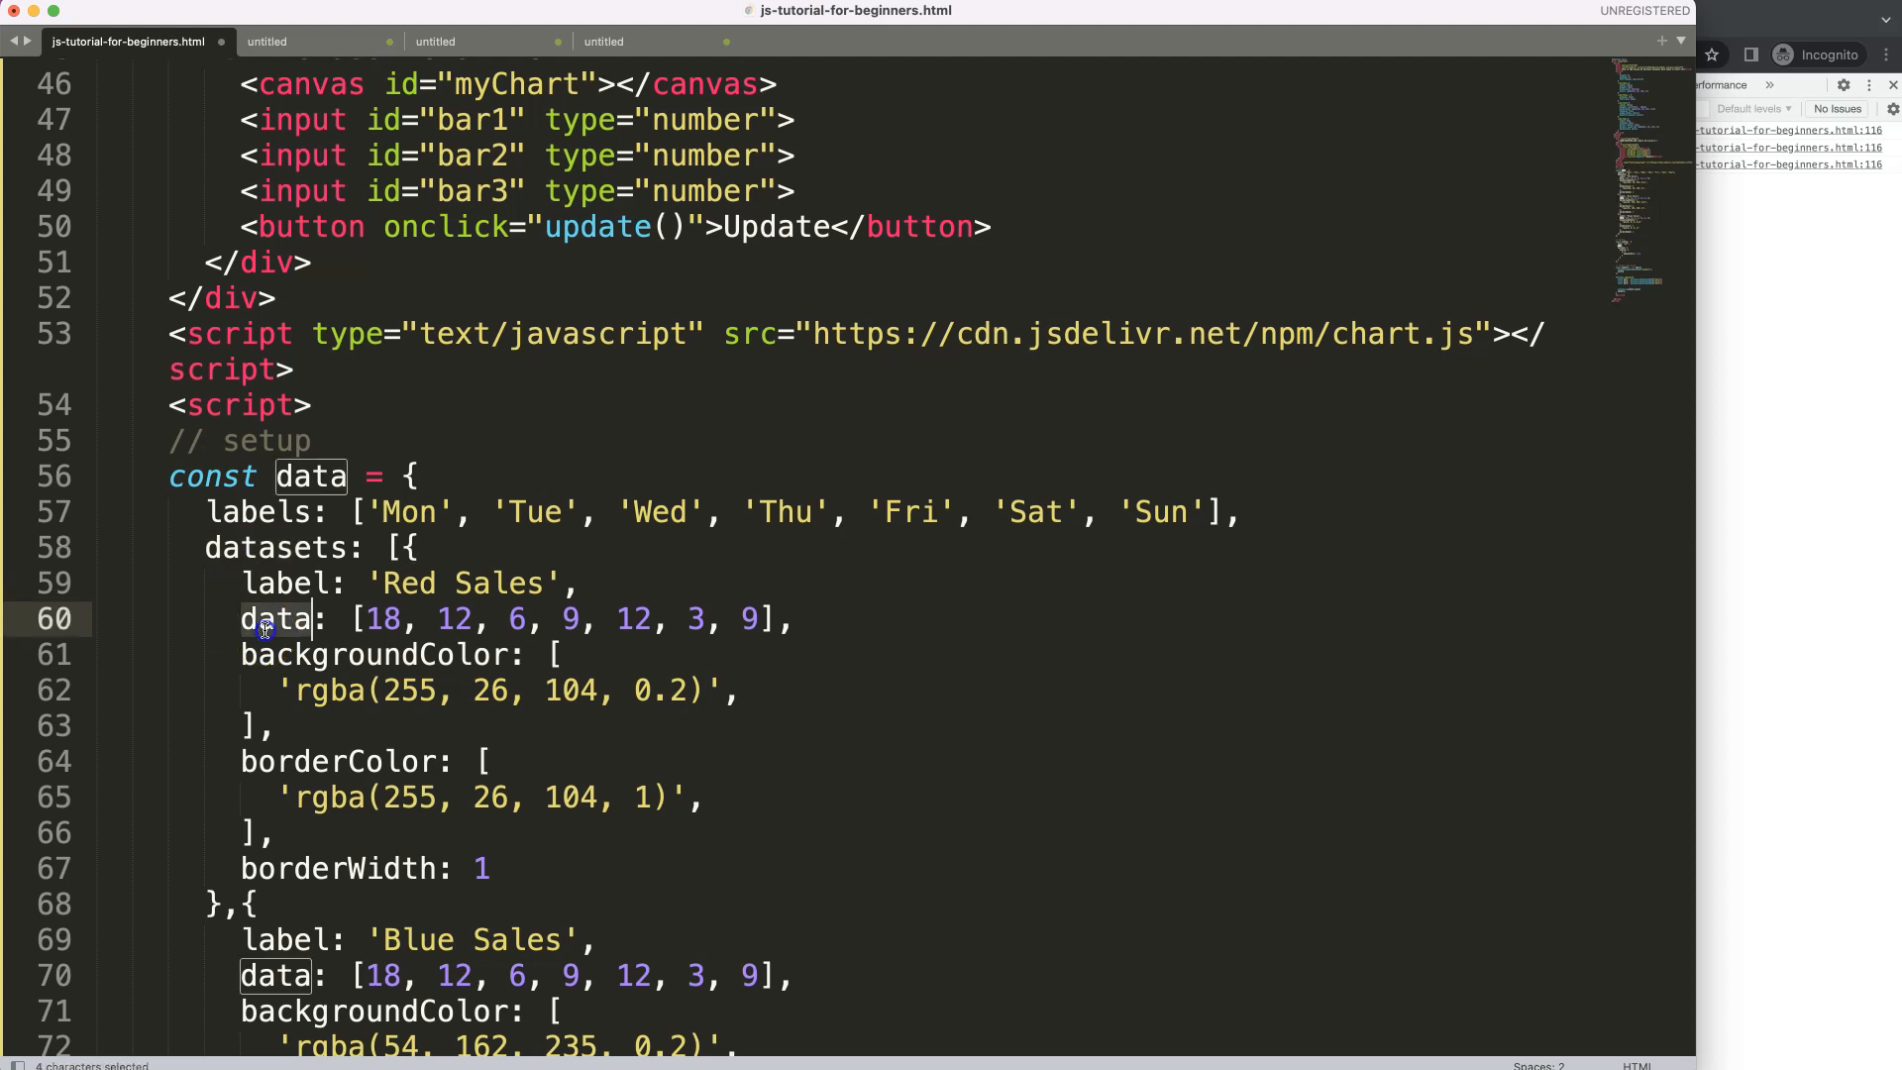
pyautogui.scroll(-3)
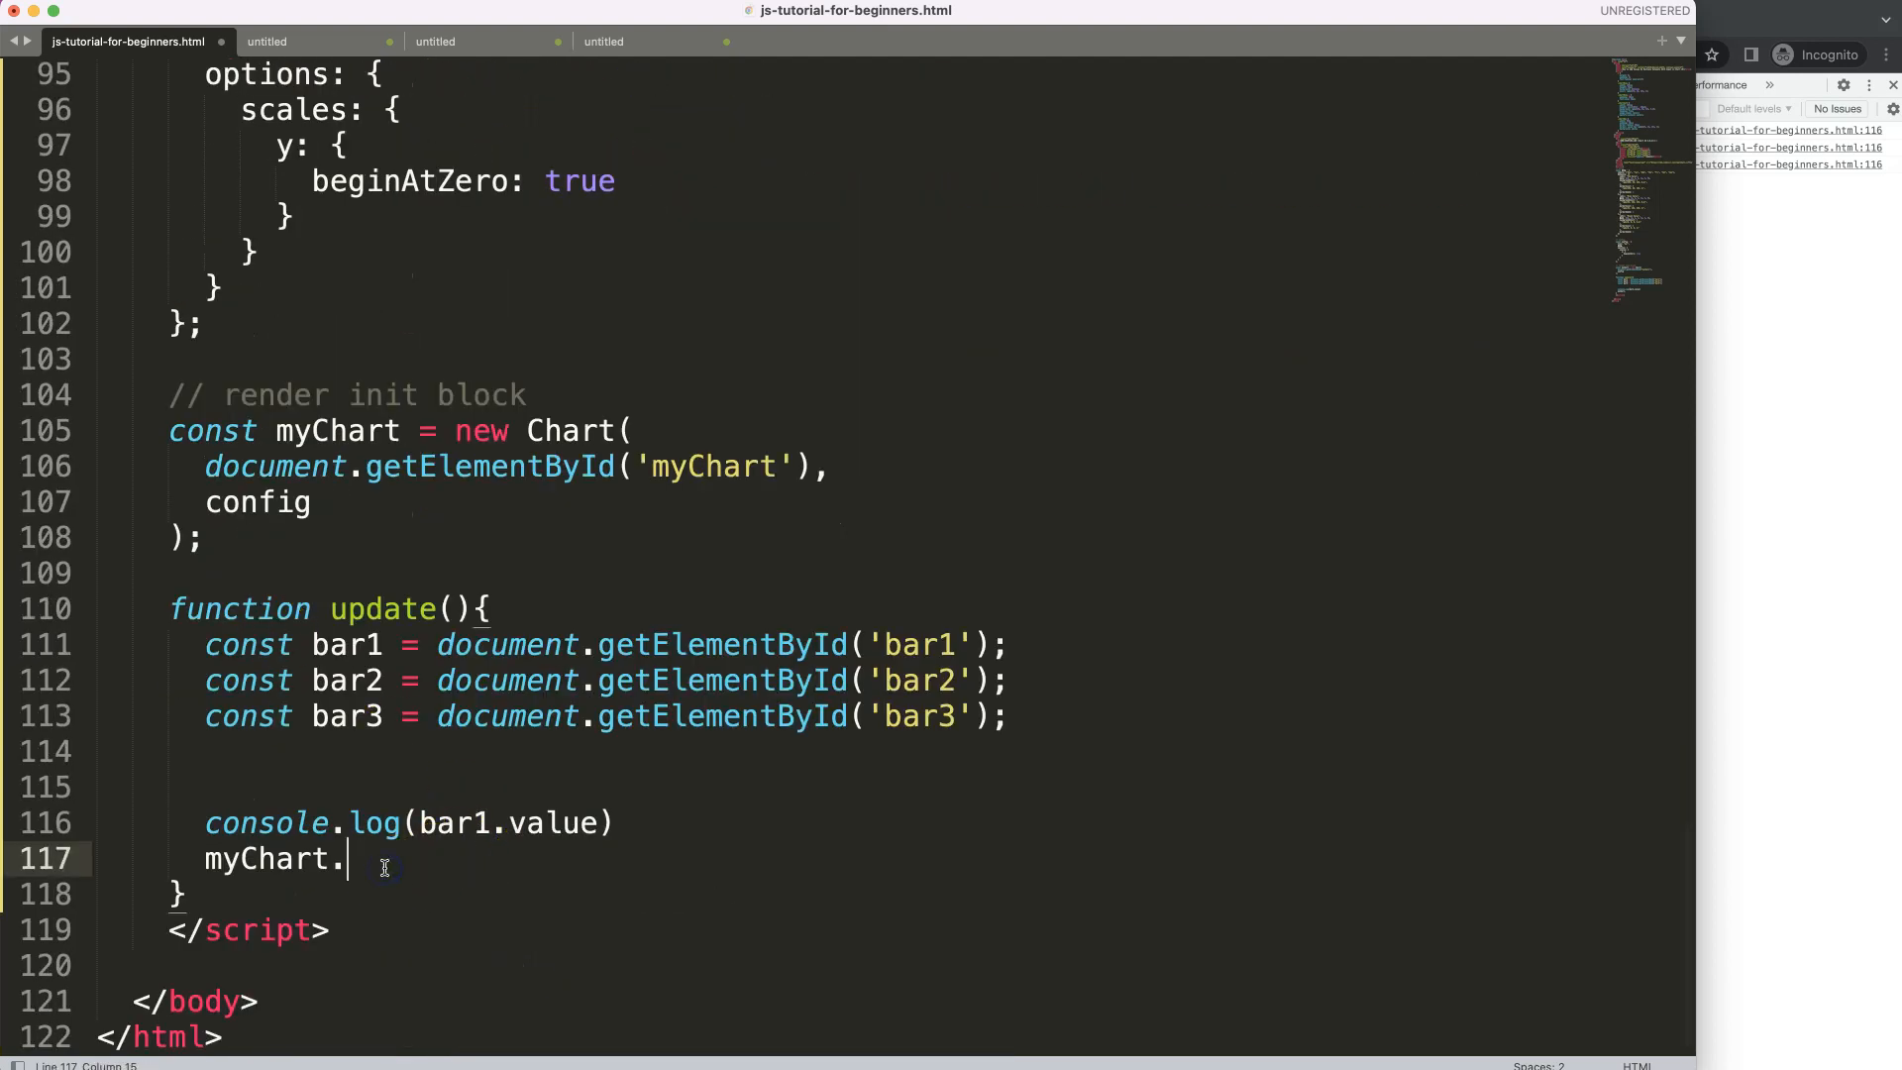
# - Complete the statement as myChart.data.datasets[0].data.push(bar1.value)
pyautogui.write('data.datasets')
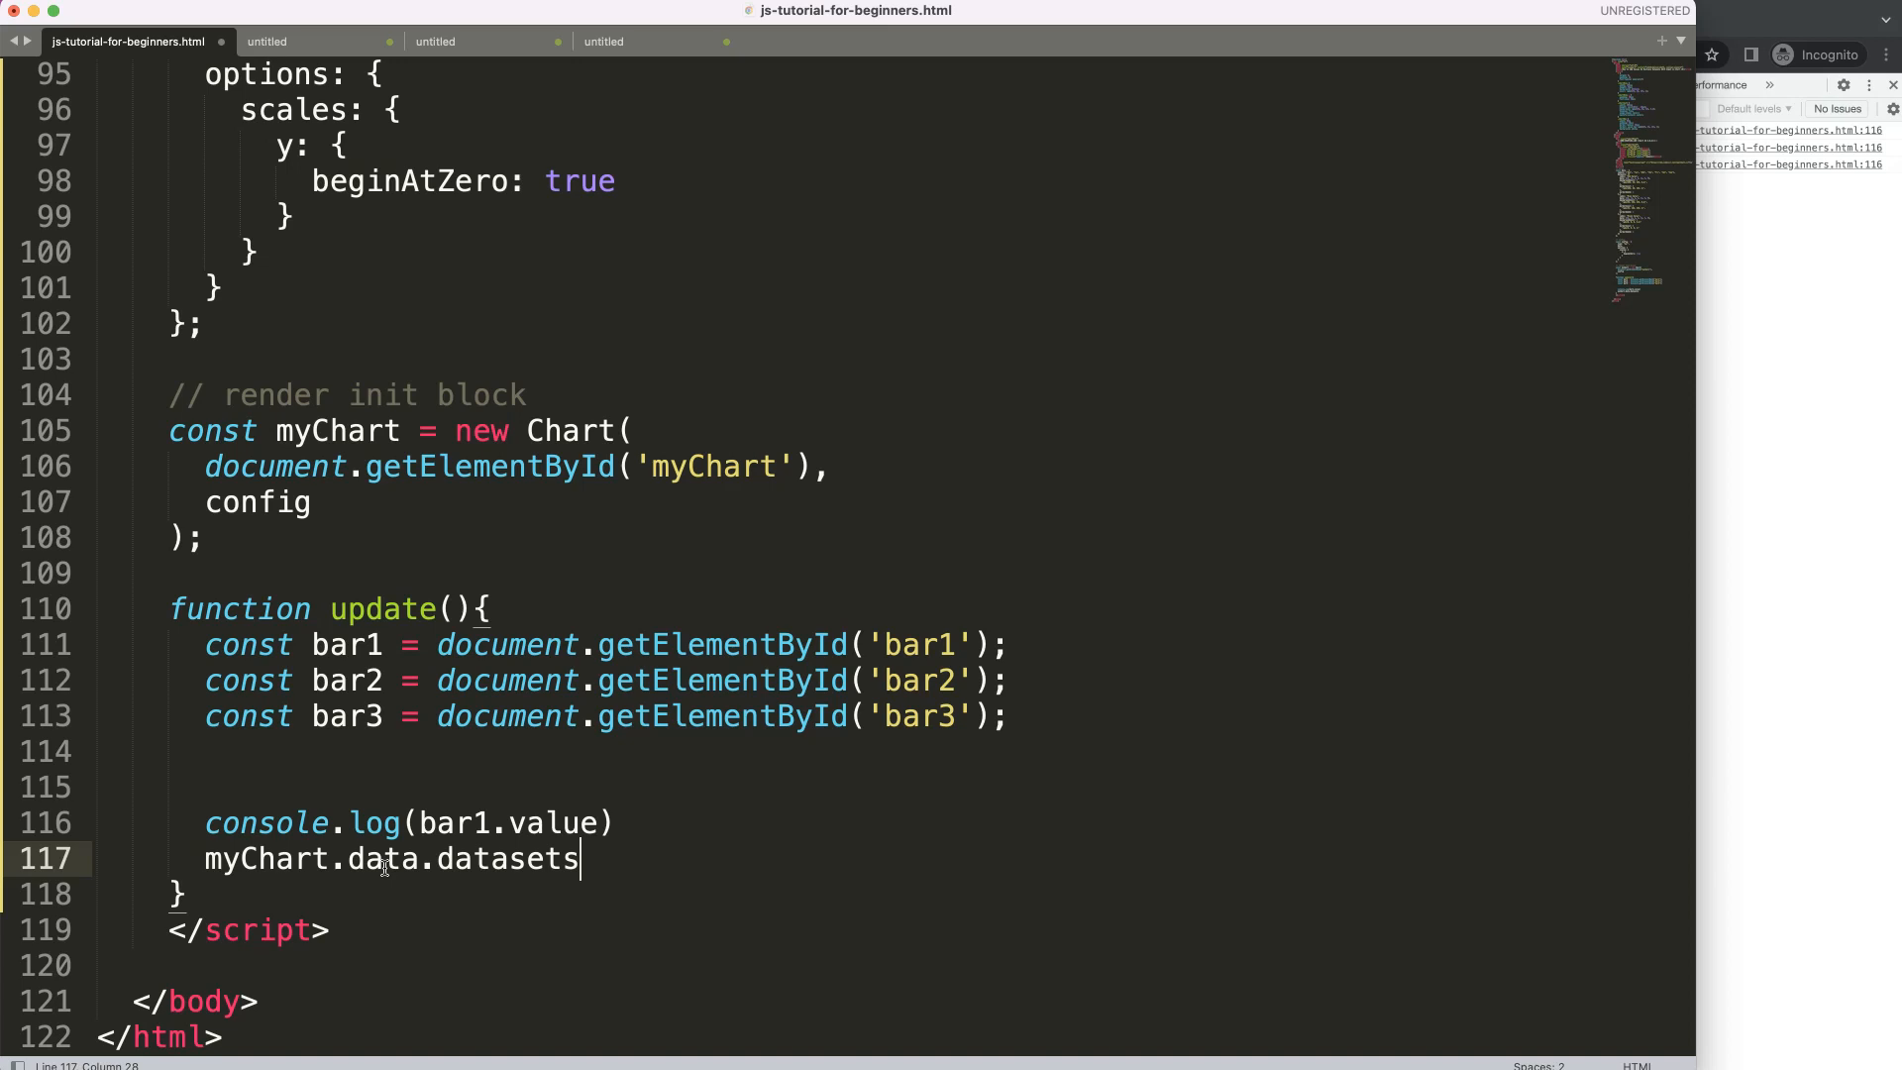
pyautogui.moveTo(520, 888)
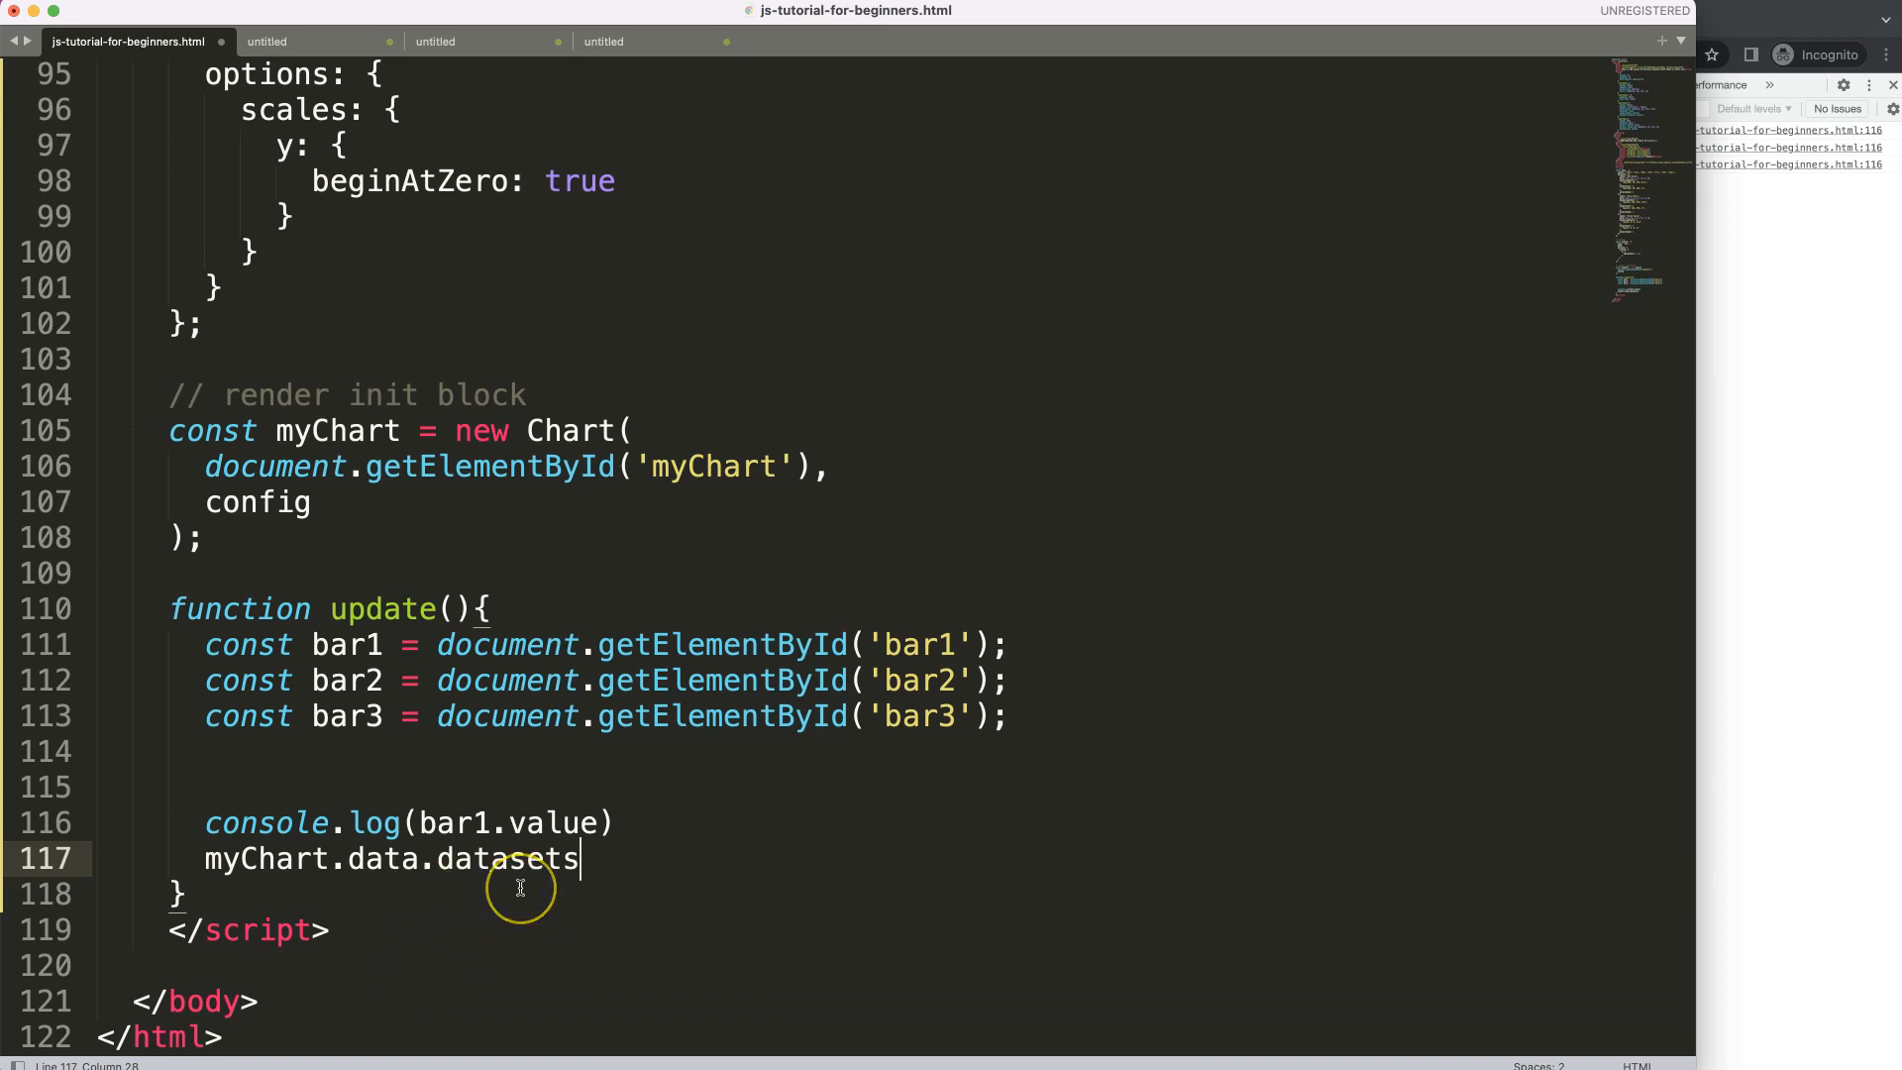
pyautogui.write('[]')
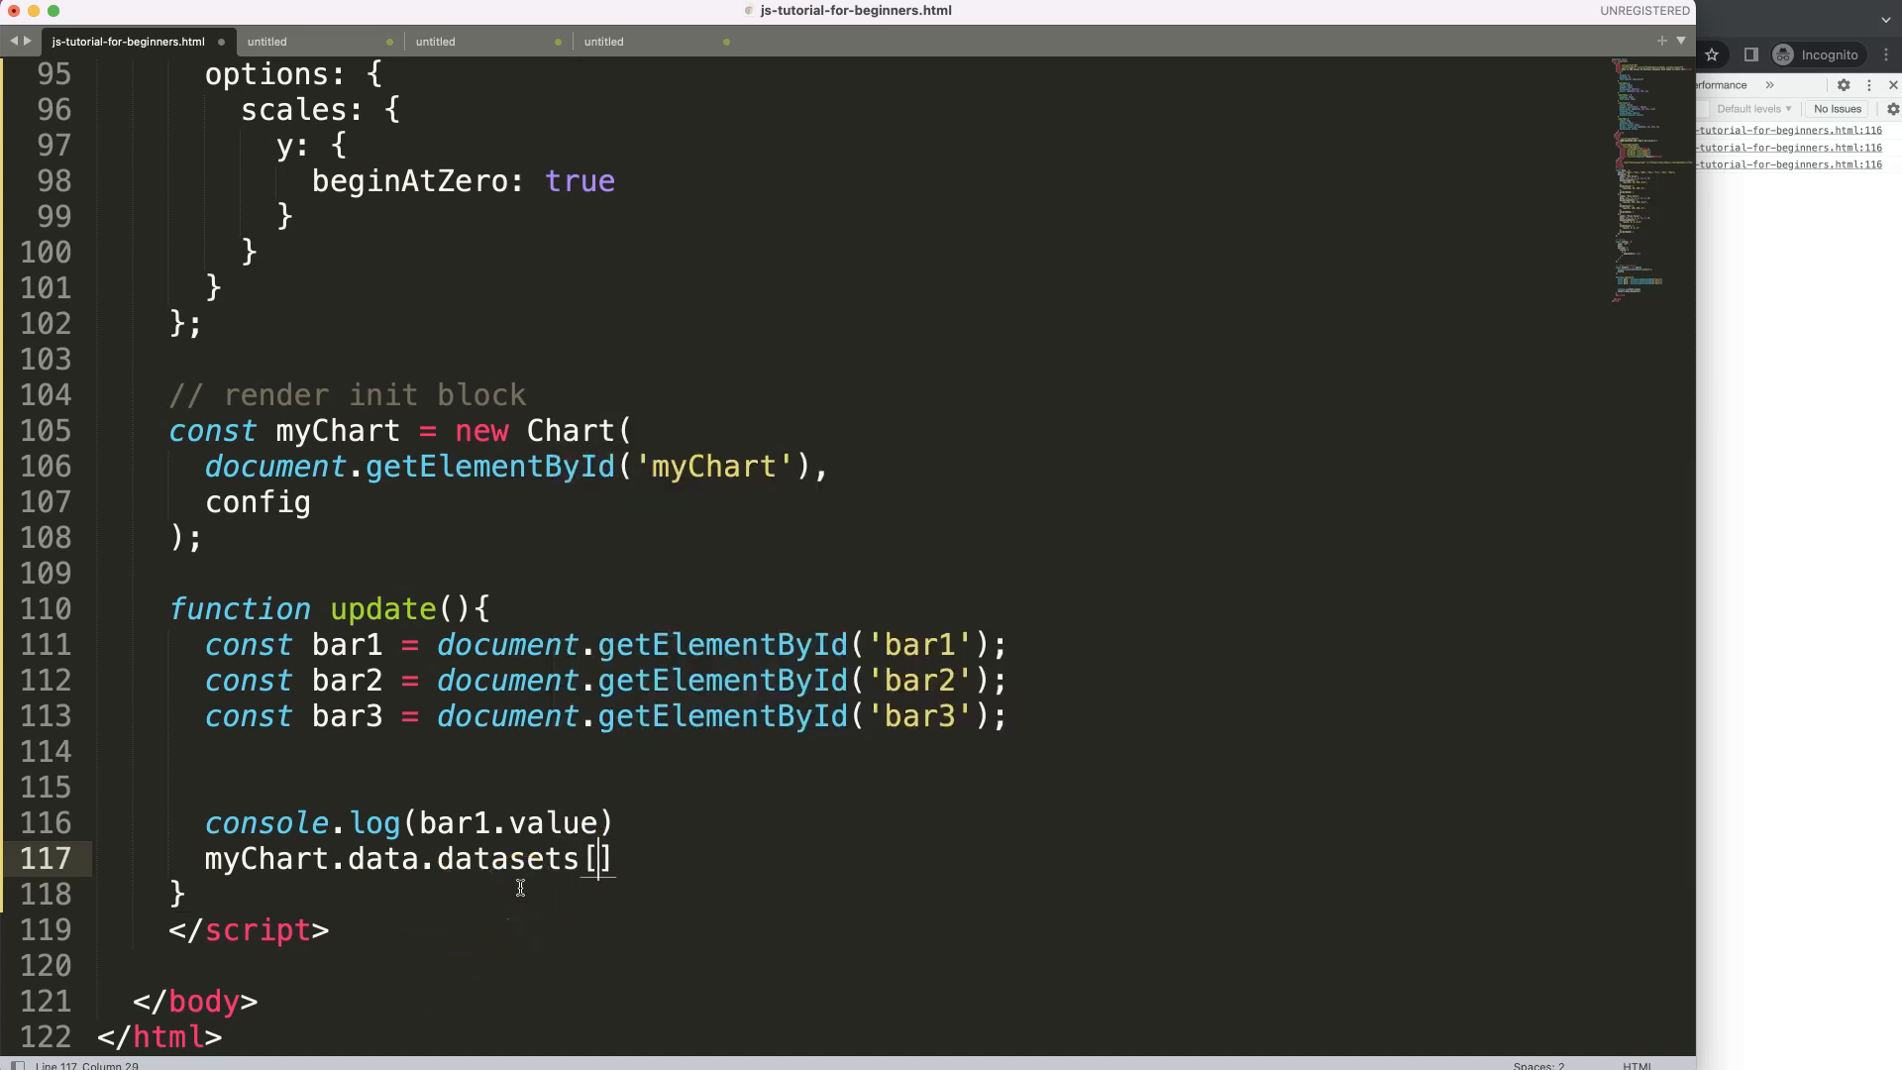
pyautogui.write('0')
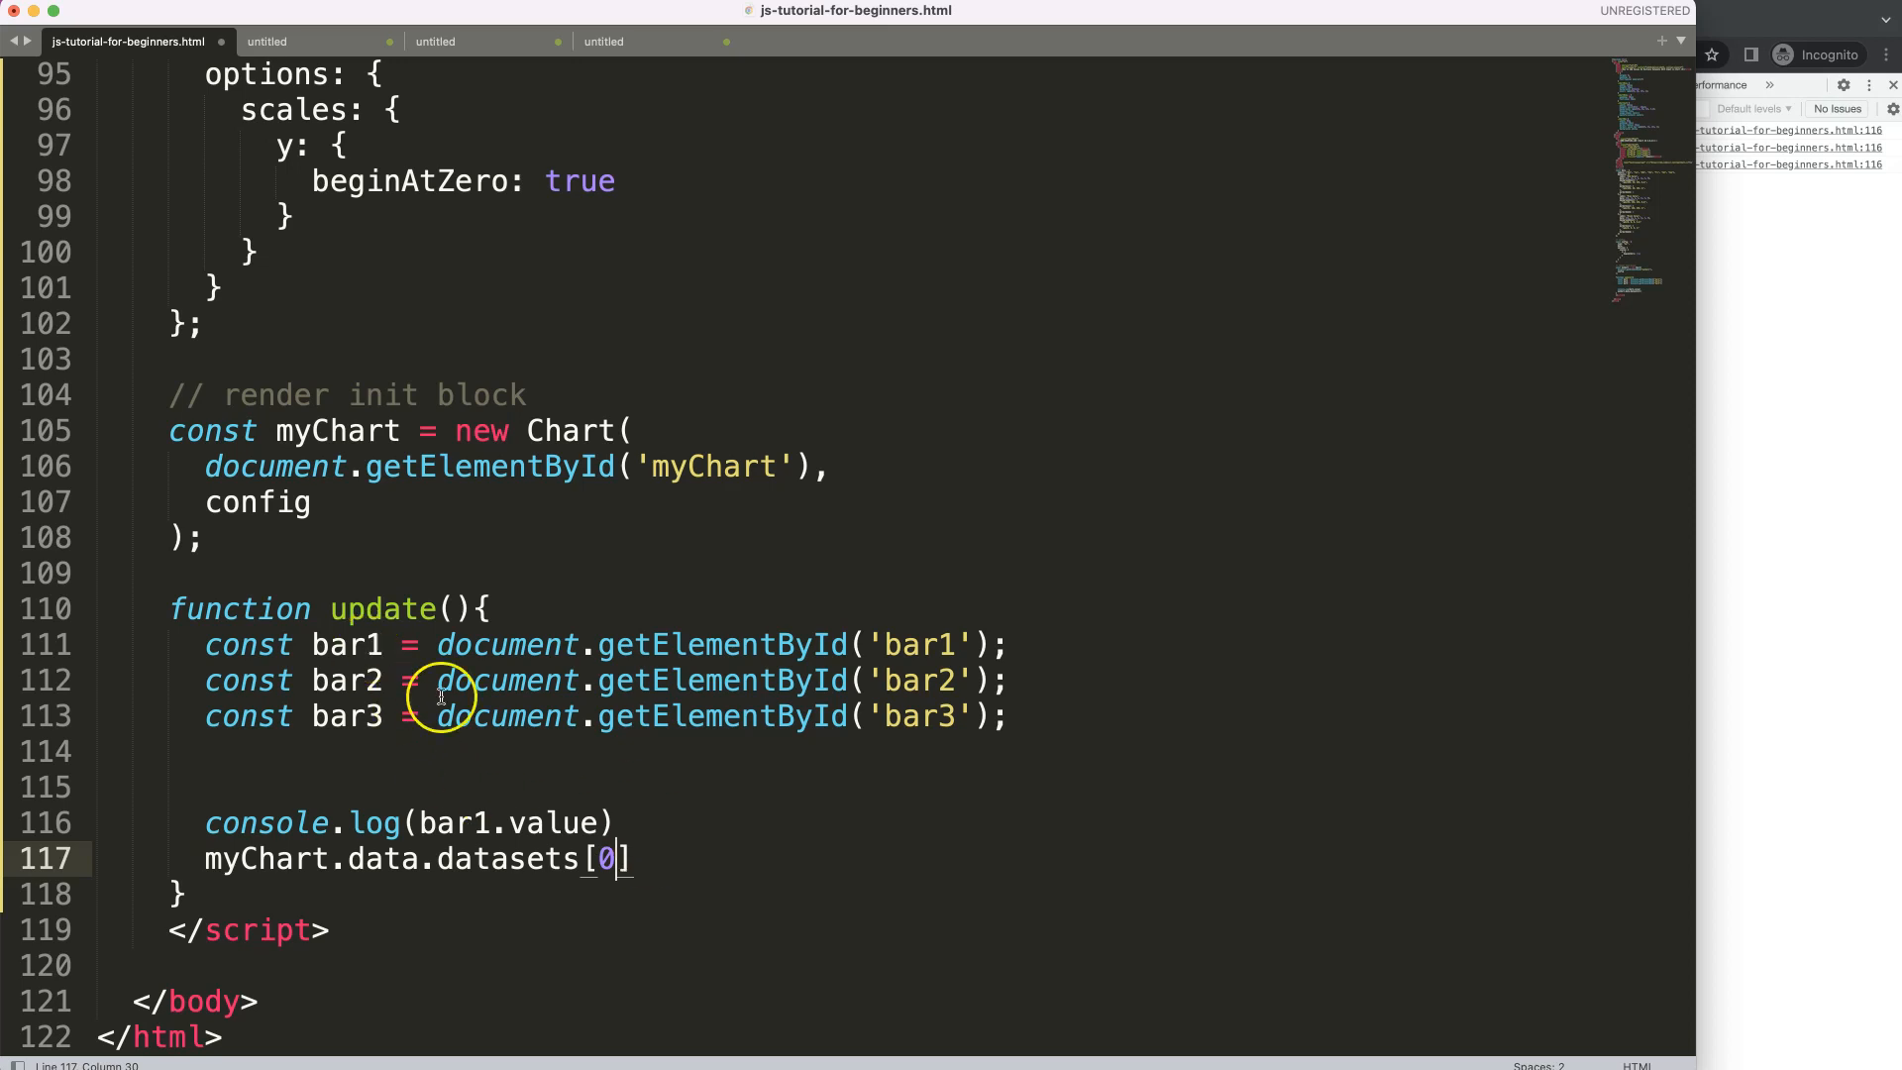
pyautogui.write('.da')
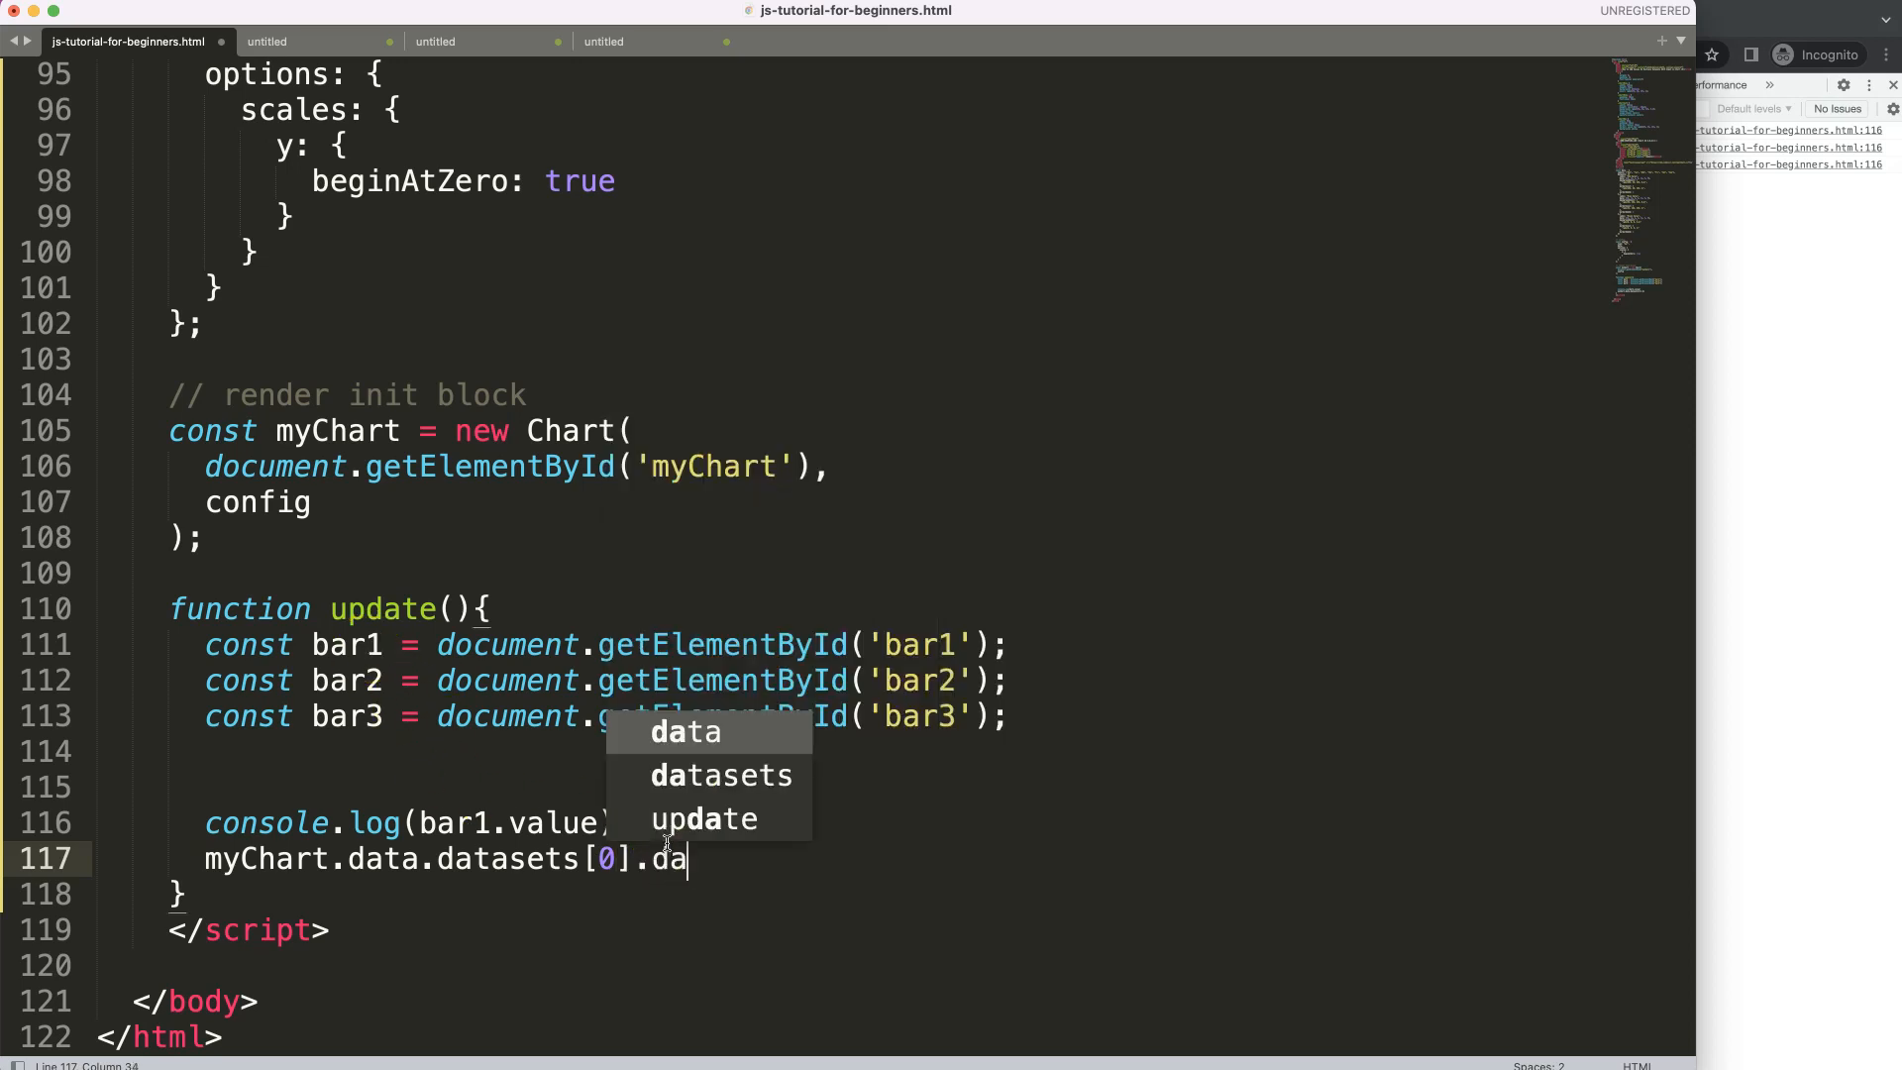
pyautogui.write('ta')
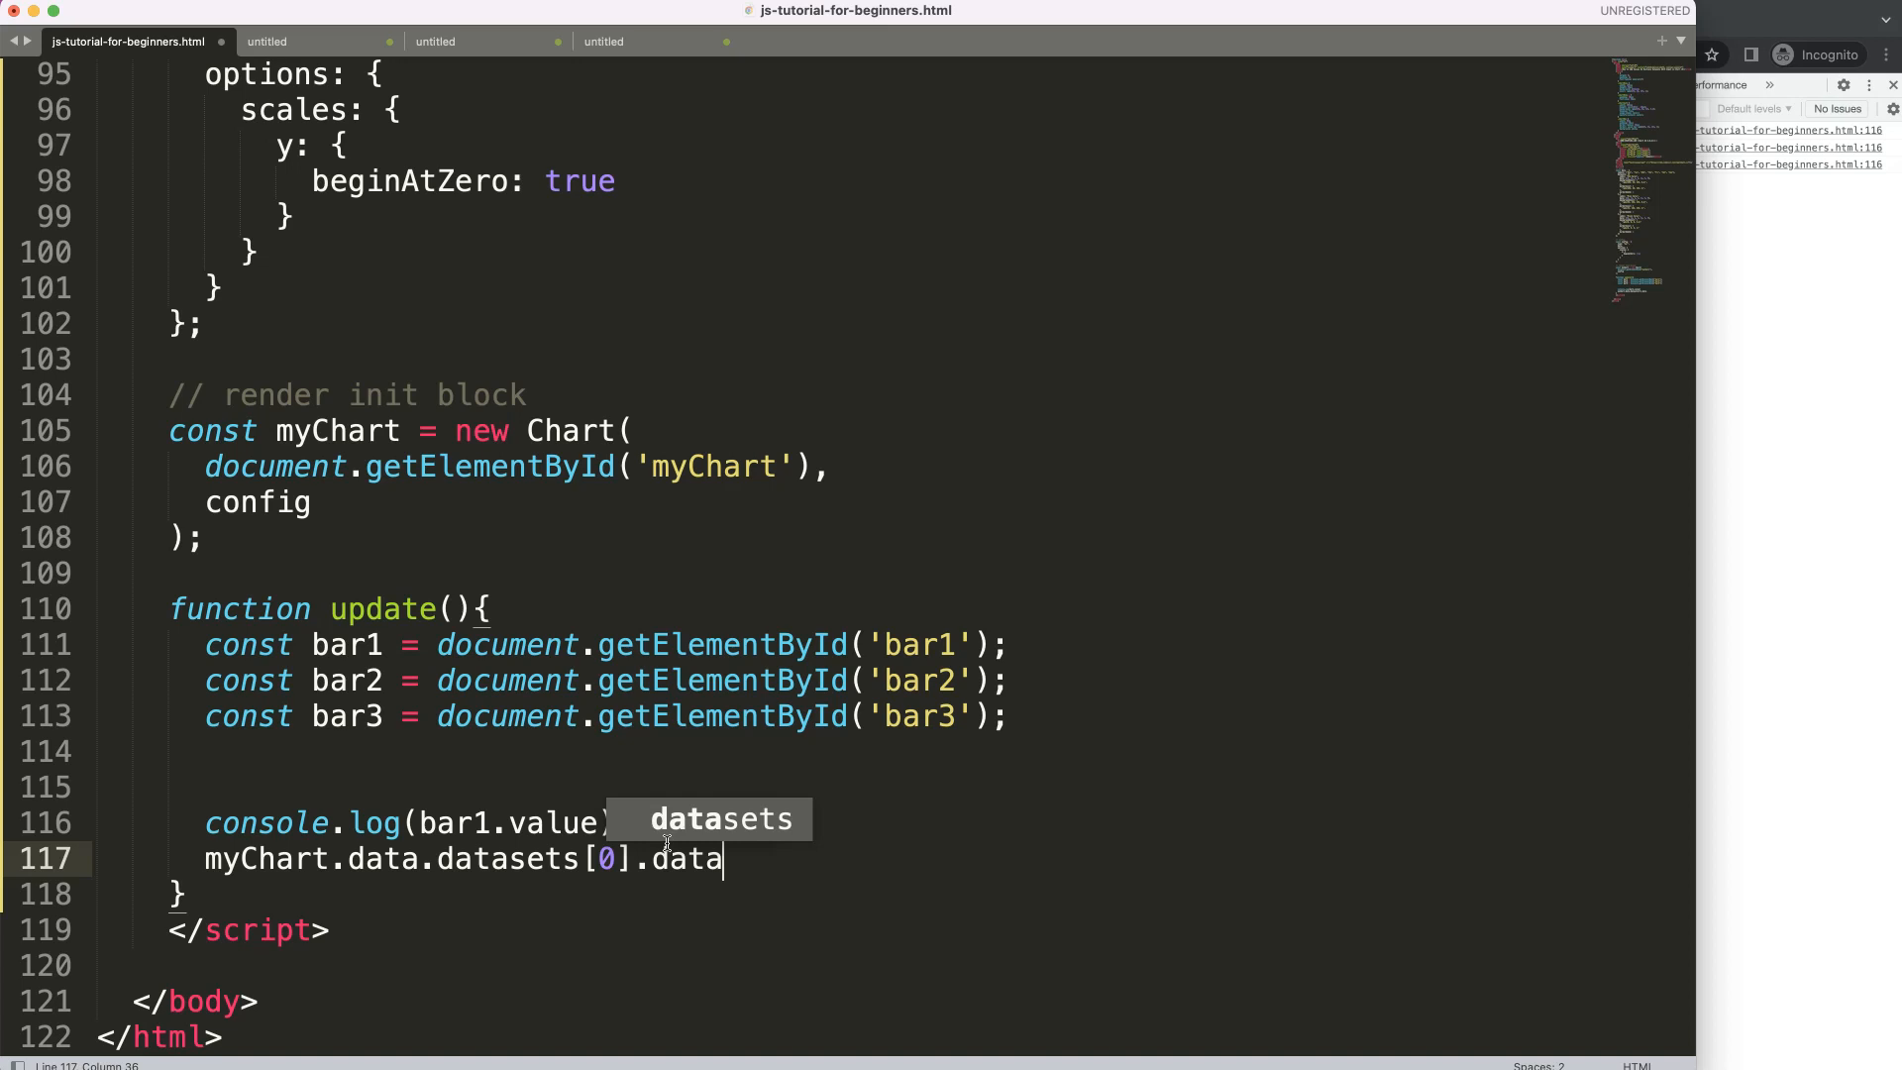
pyautogui.write('.')
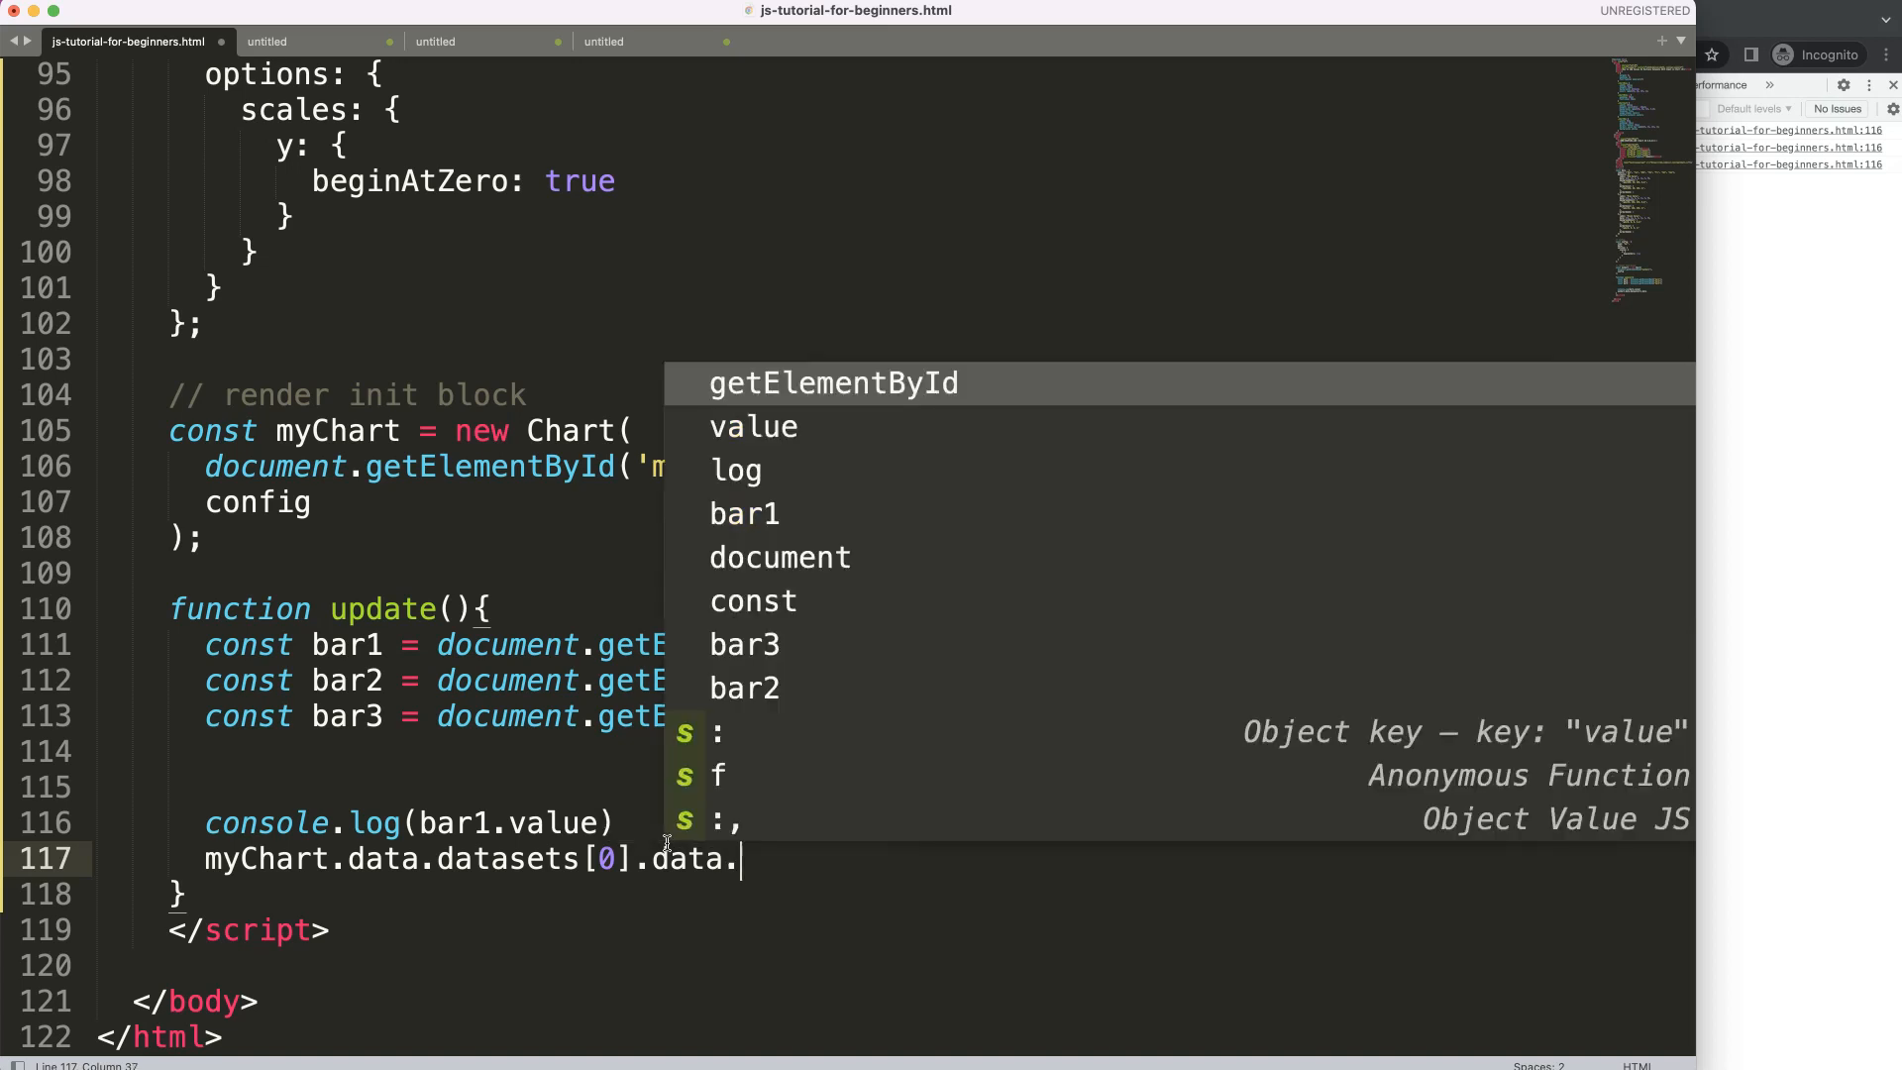
pyautogui.press('Escape')
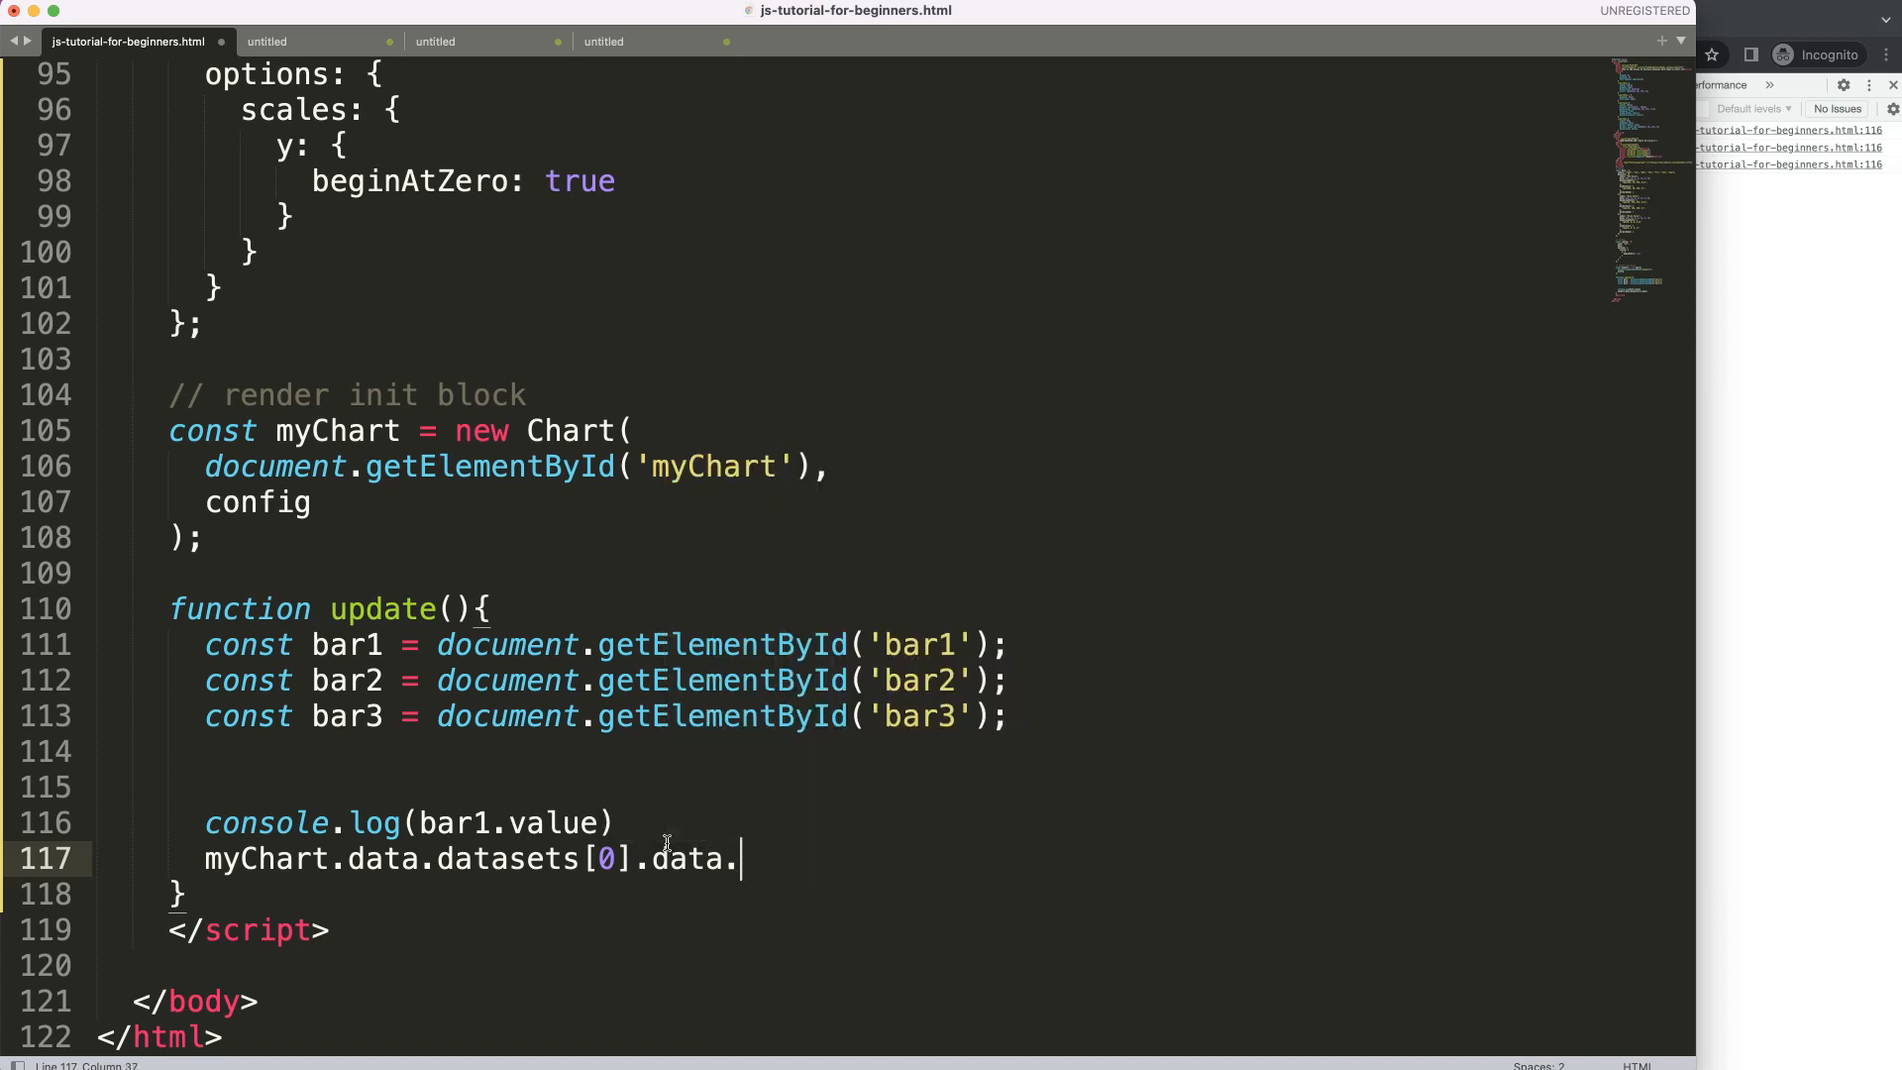
pyautogui.write('push()')
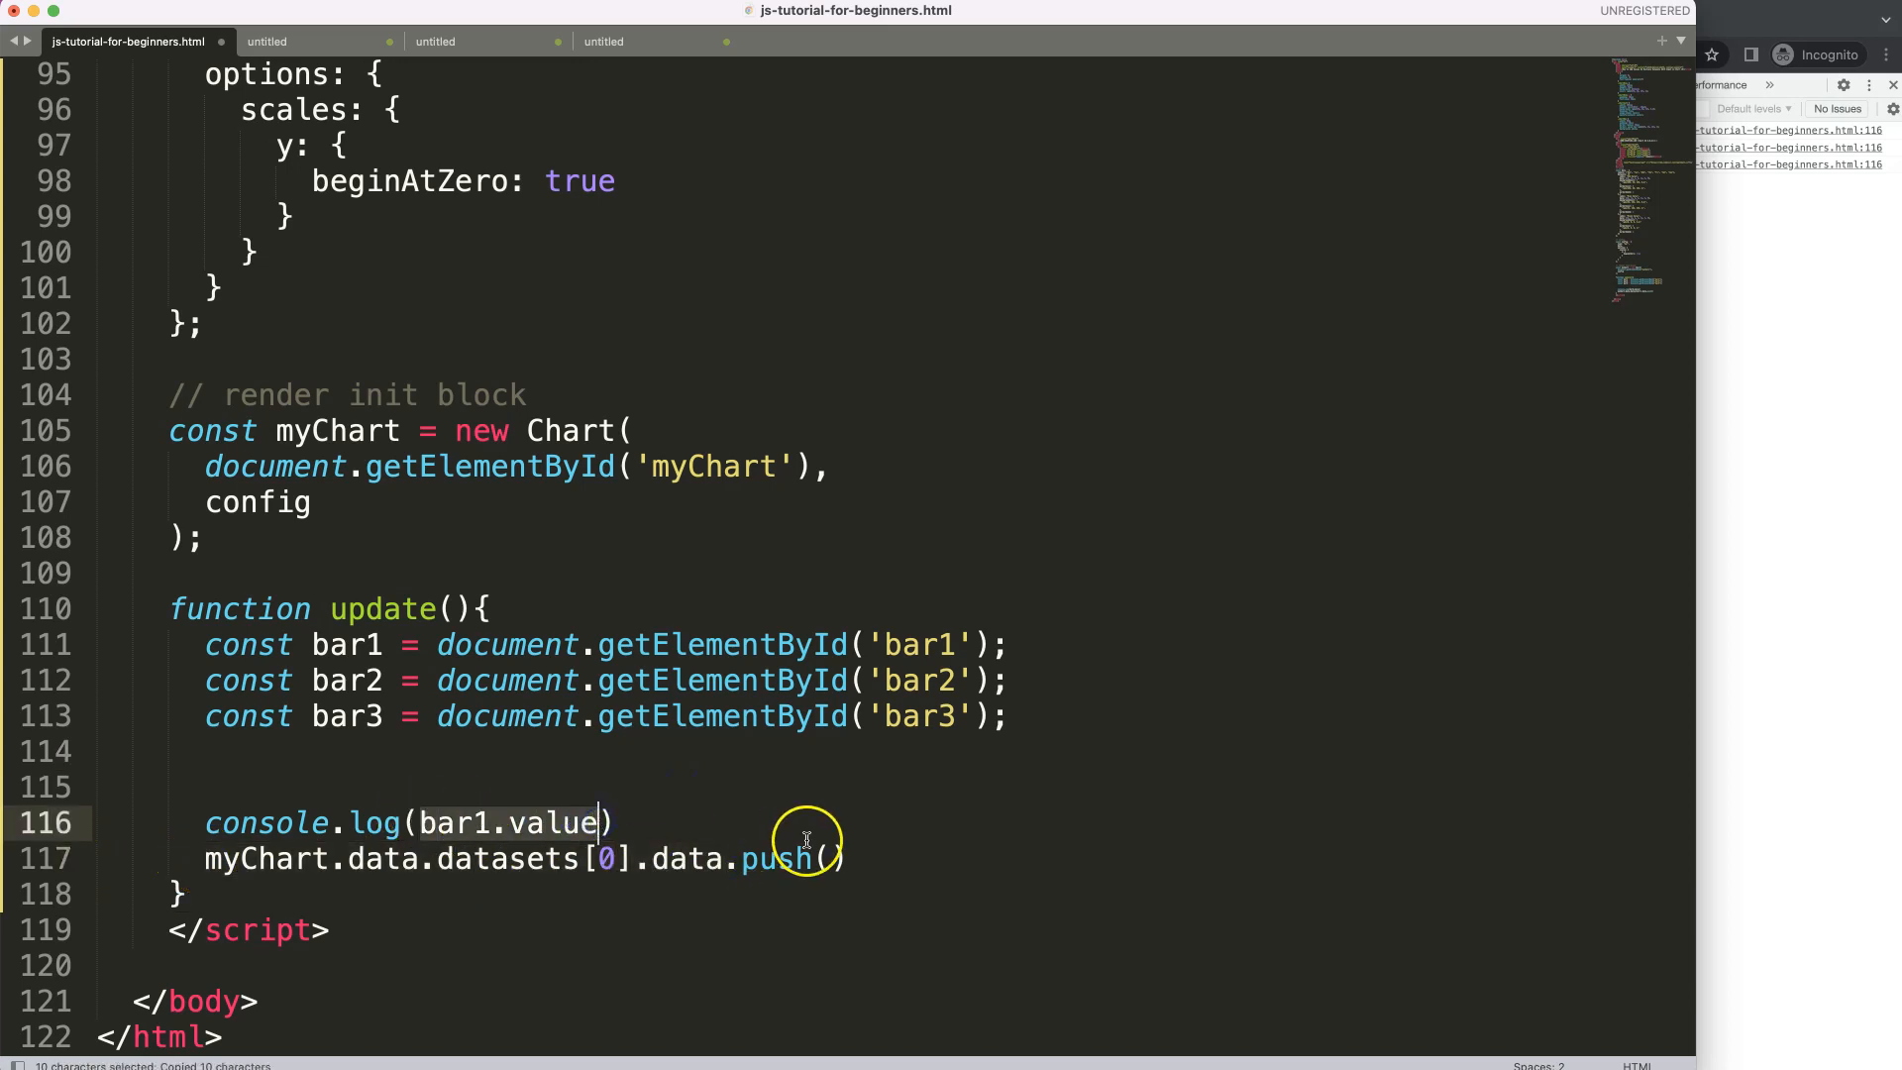
pyautogui.write('bar1.value')
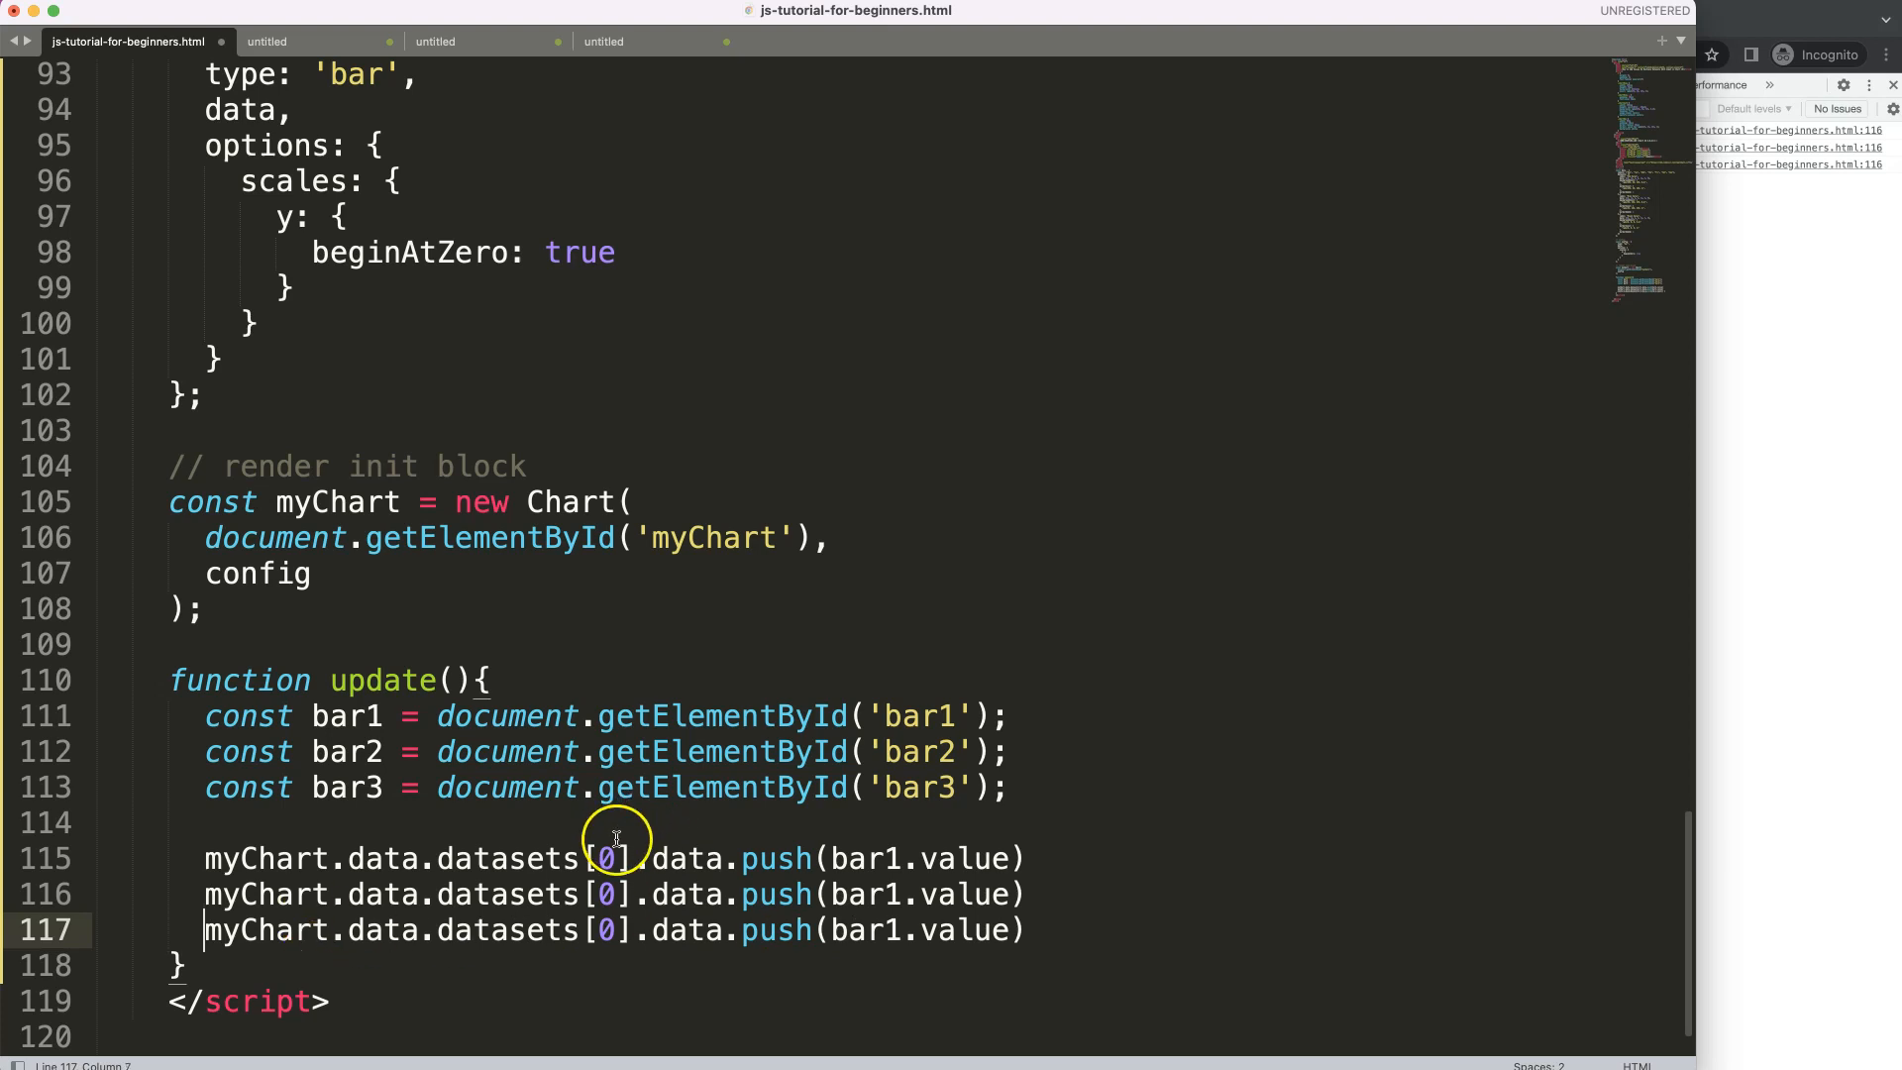
# - Duplicate the push line for datasets 1 and 2 with bar2 and bar3, then enter 5 in the page's third input
pyautogui.doubleClick(602, 894)
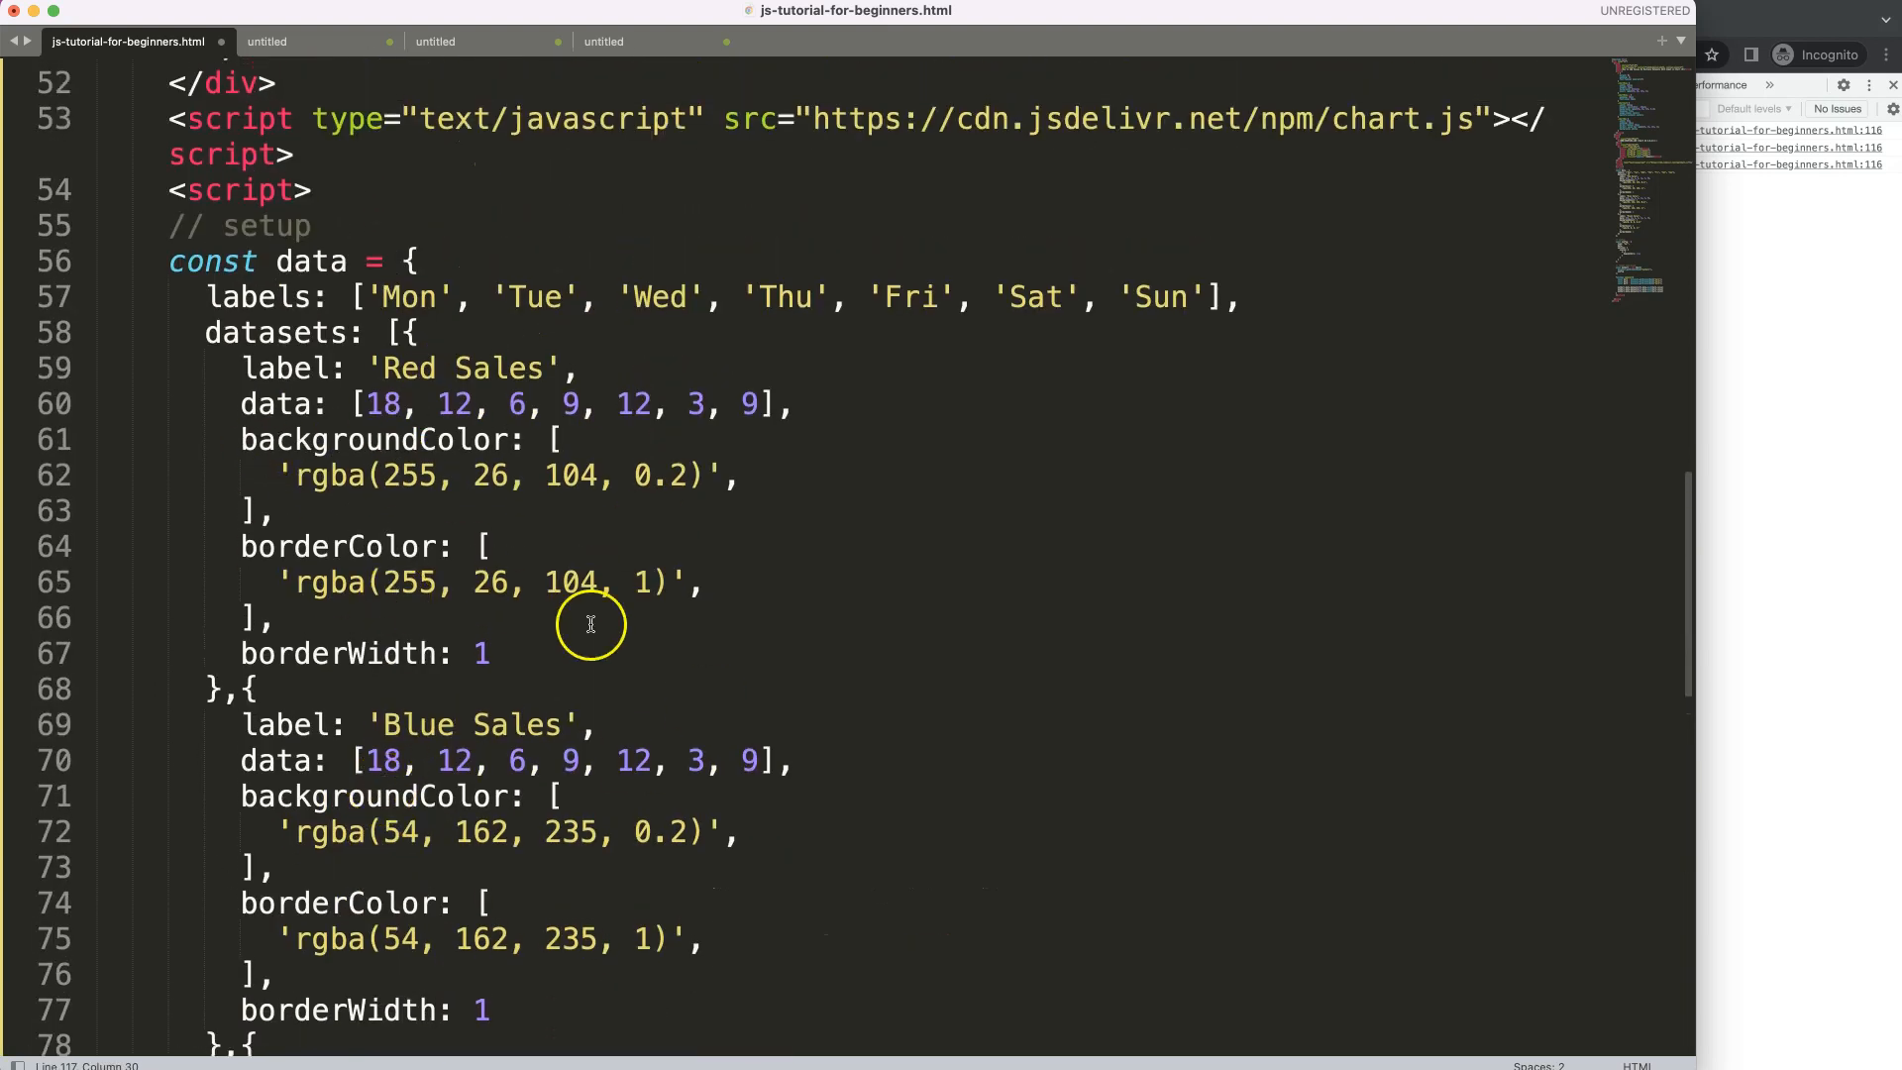
pyautogui.scroll(-3)
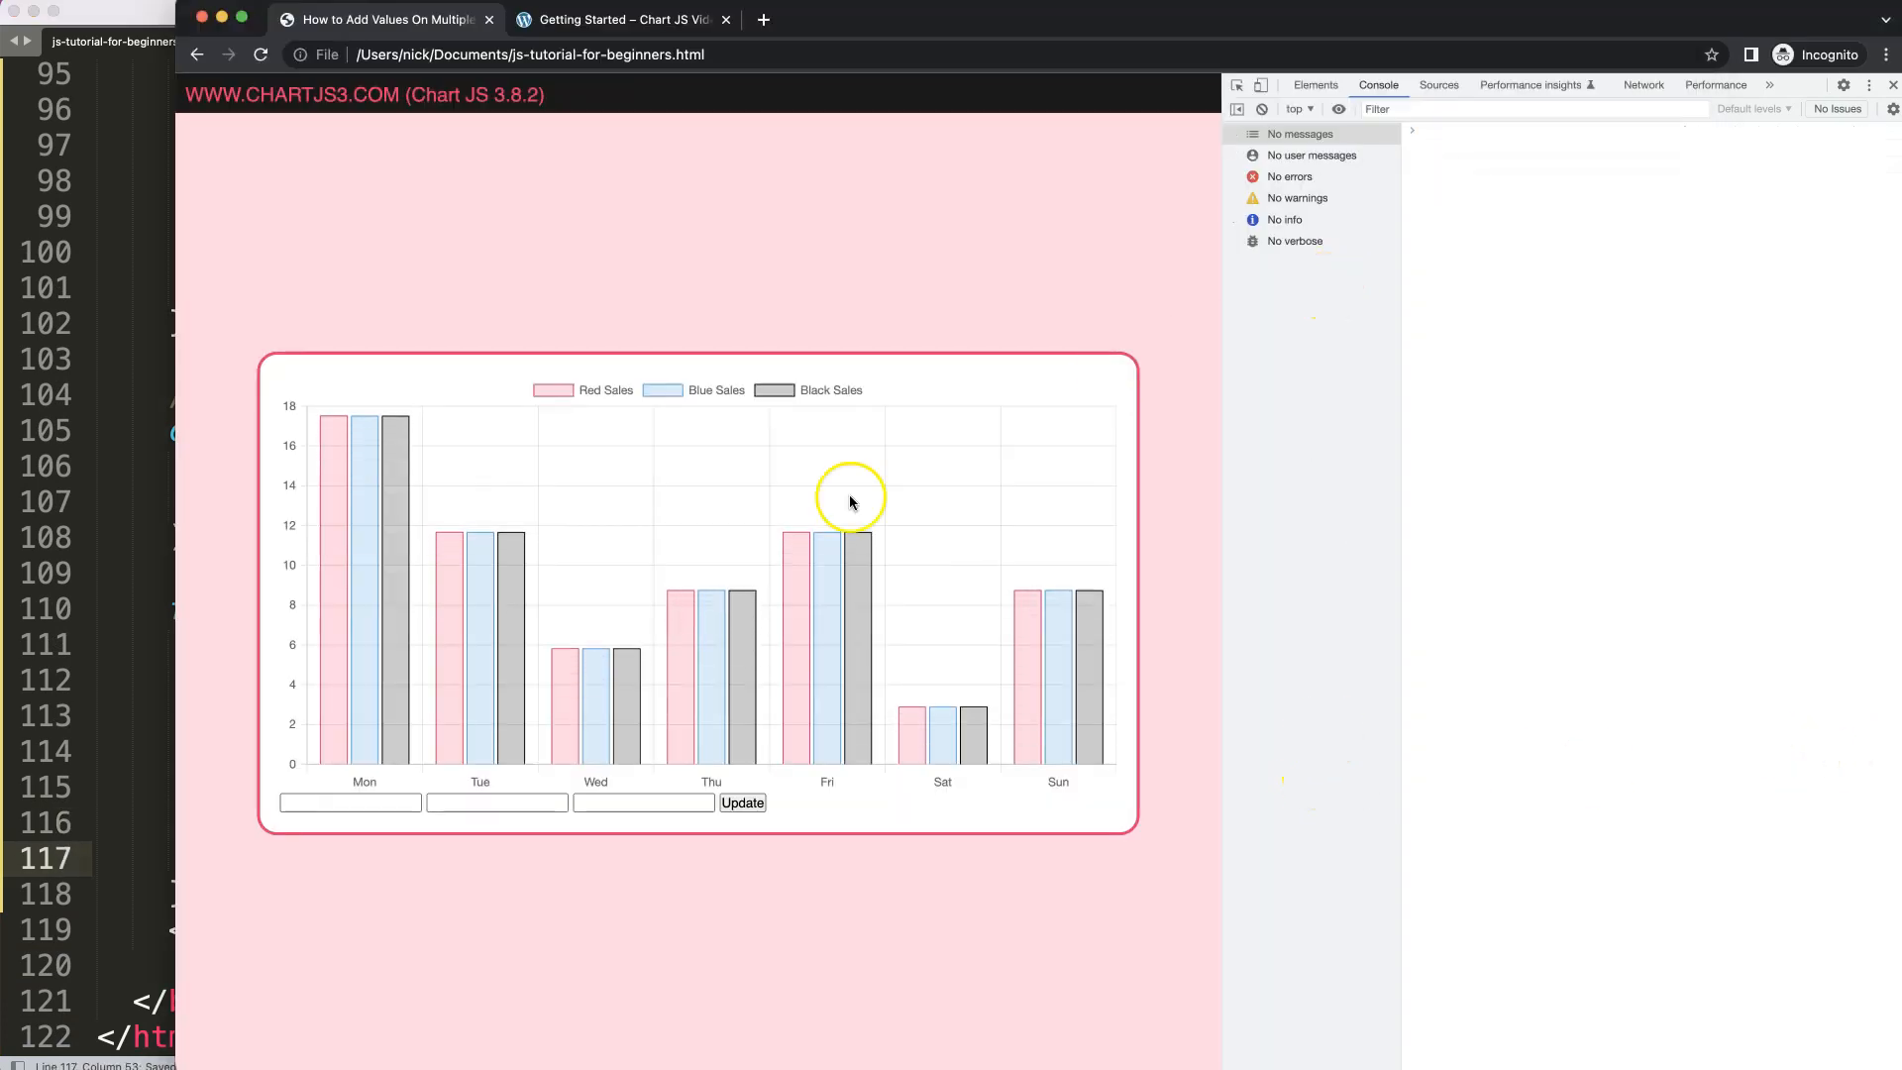
pyautogui.click(642, 802)
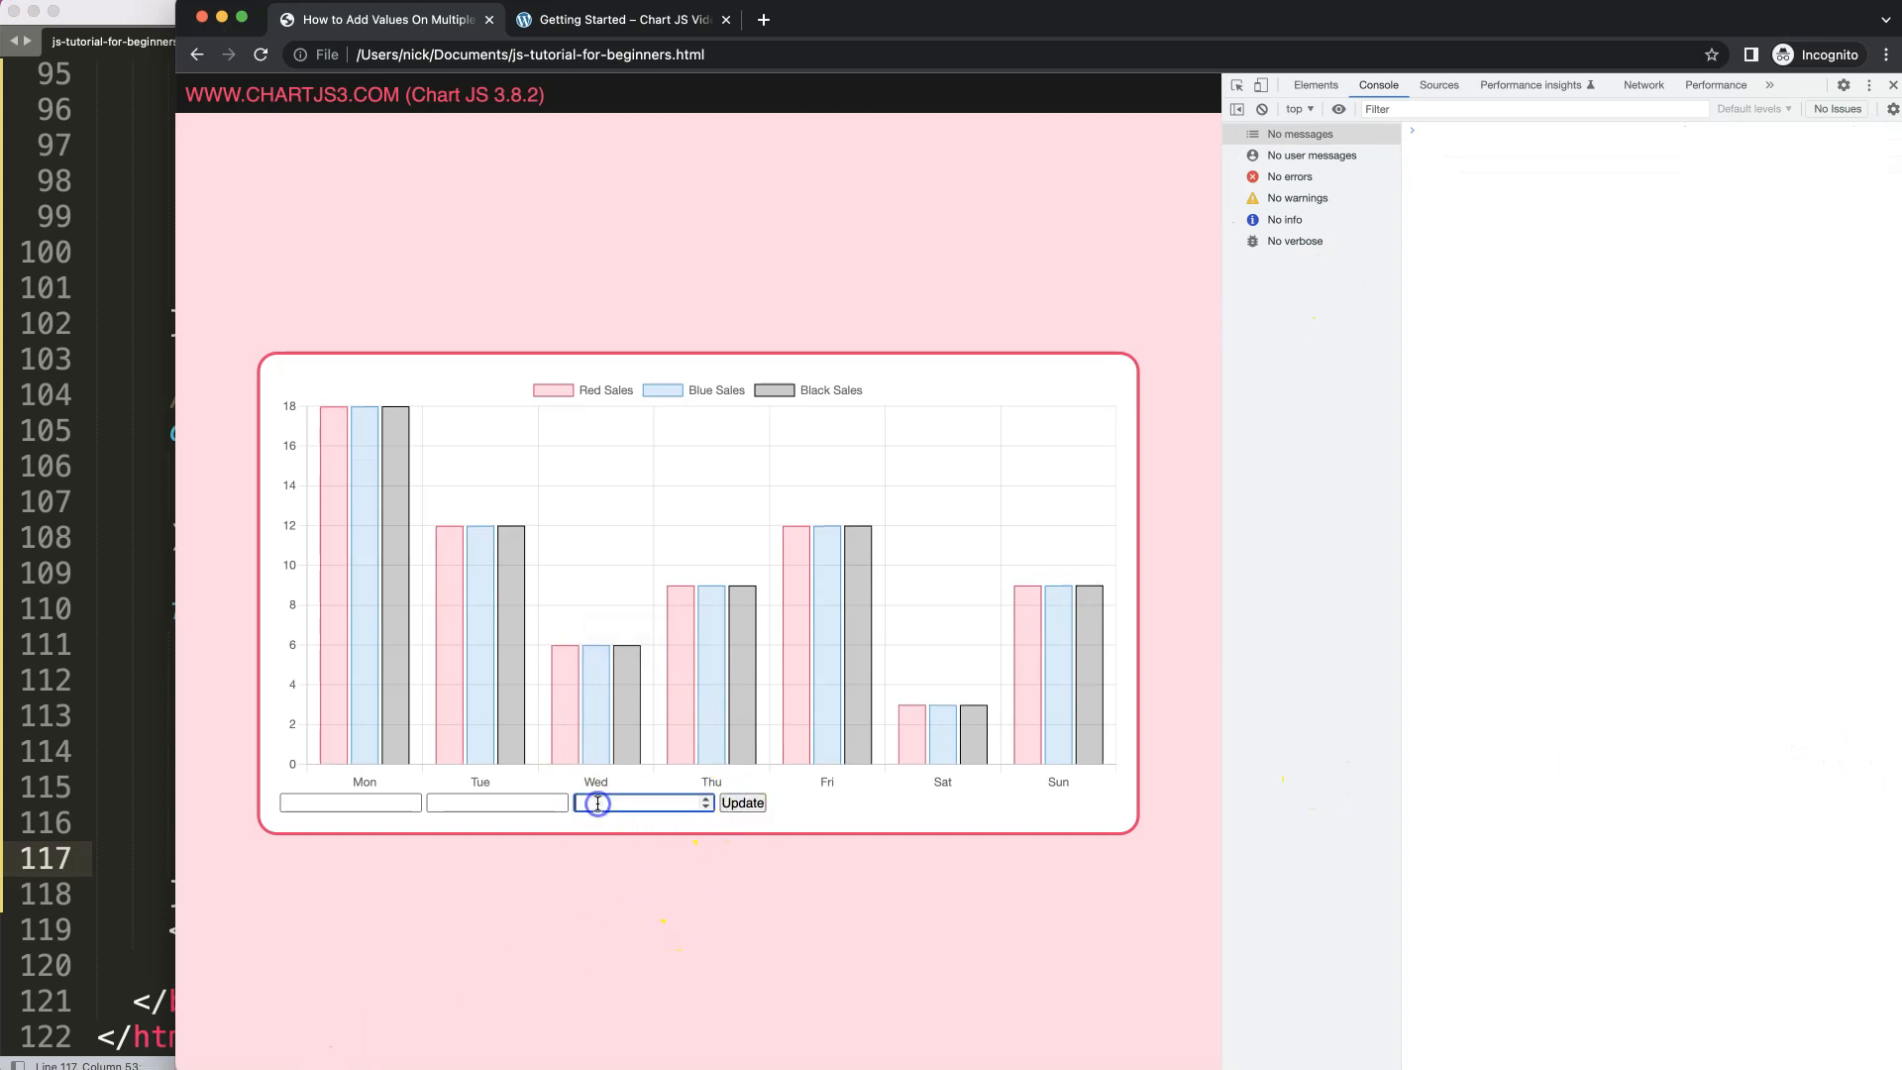
pyautogui.write('5')
pyautogui.write('my')
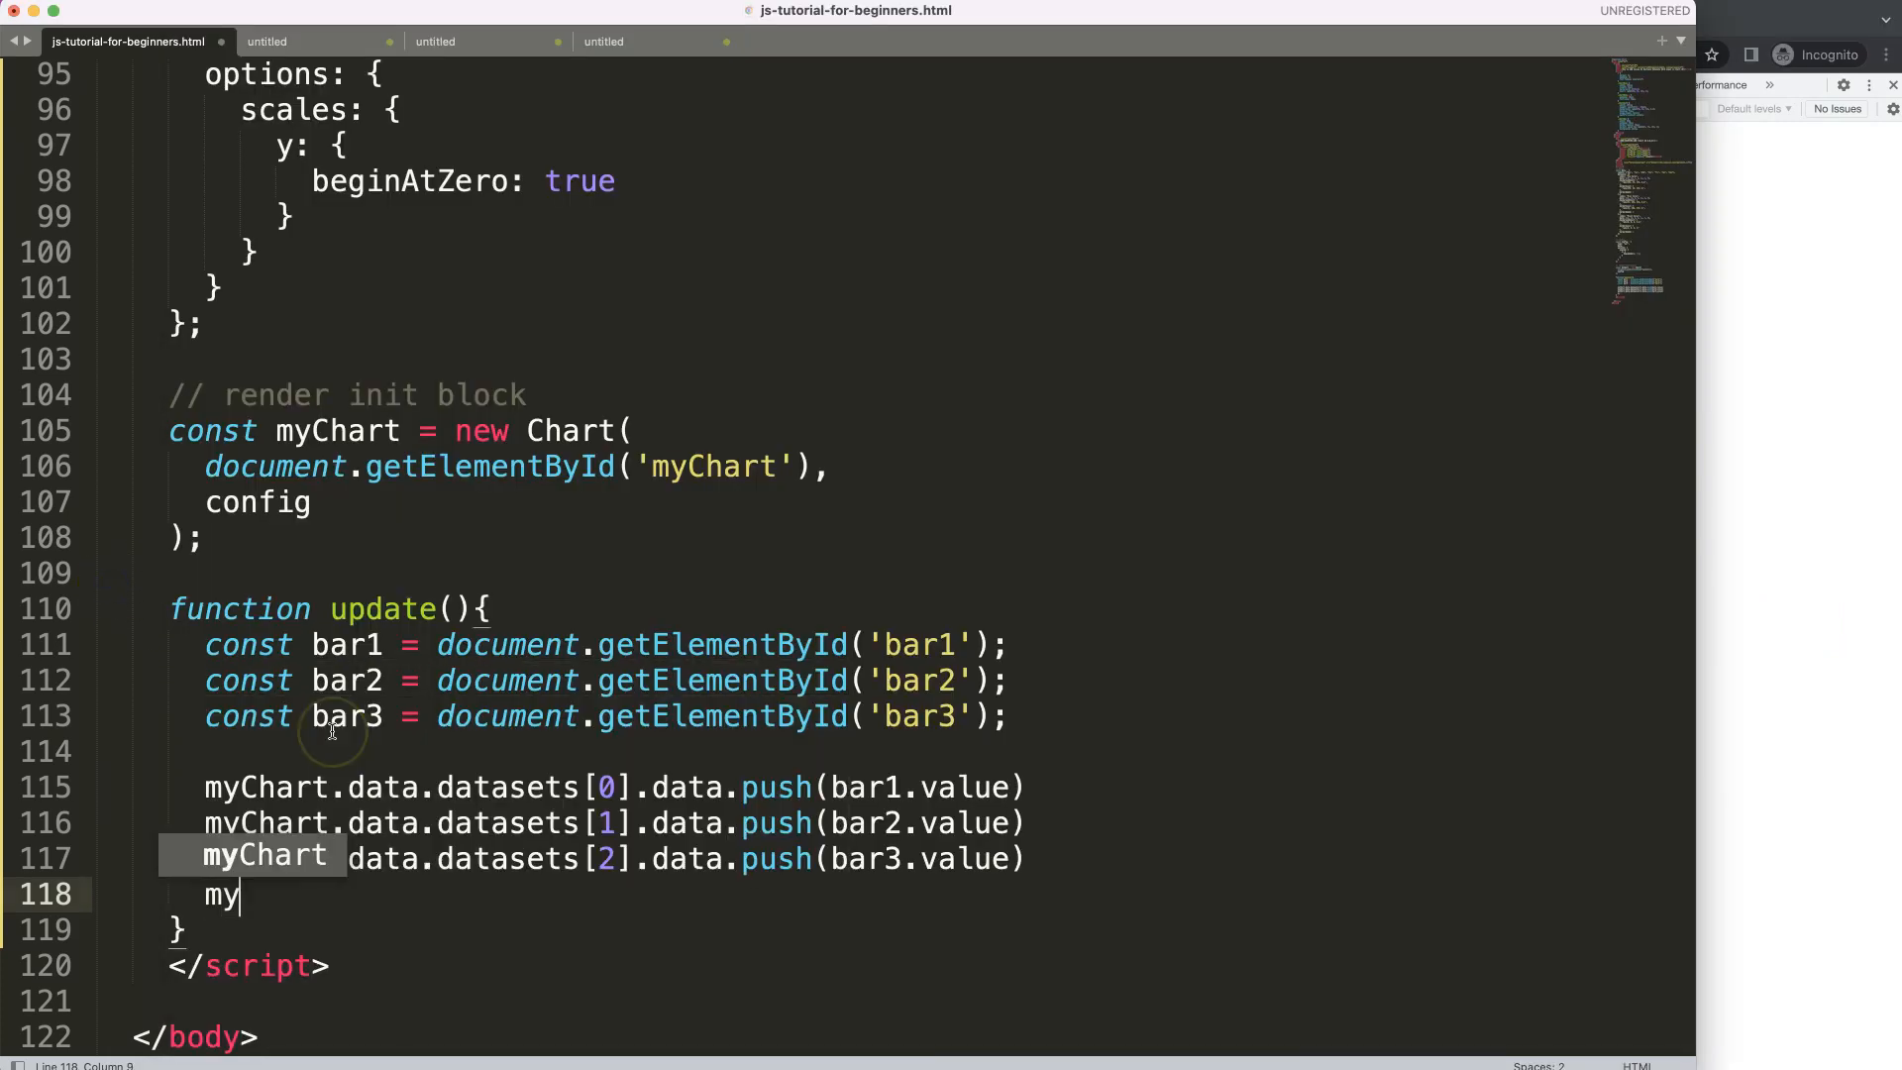
# - End update() with a myChart.update() call and return to the Mon–Sun labels array
pyautogui.write('Chr')
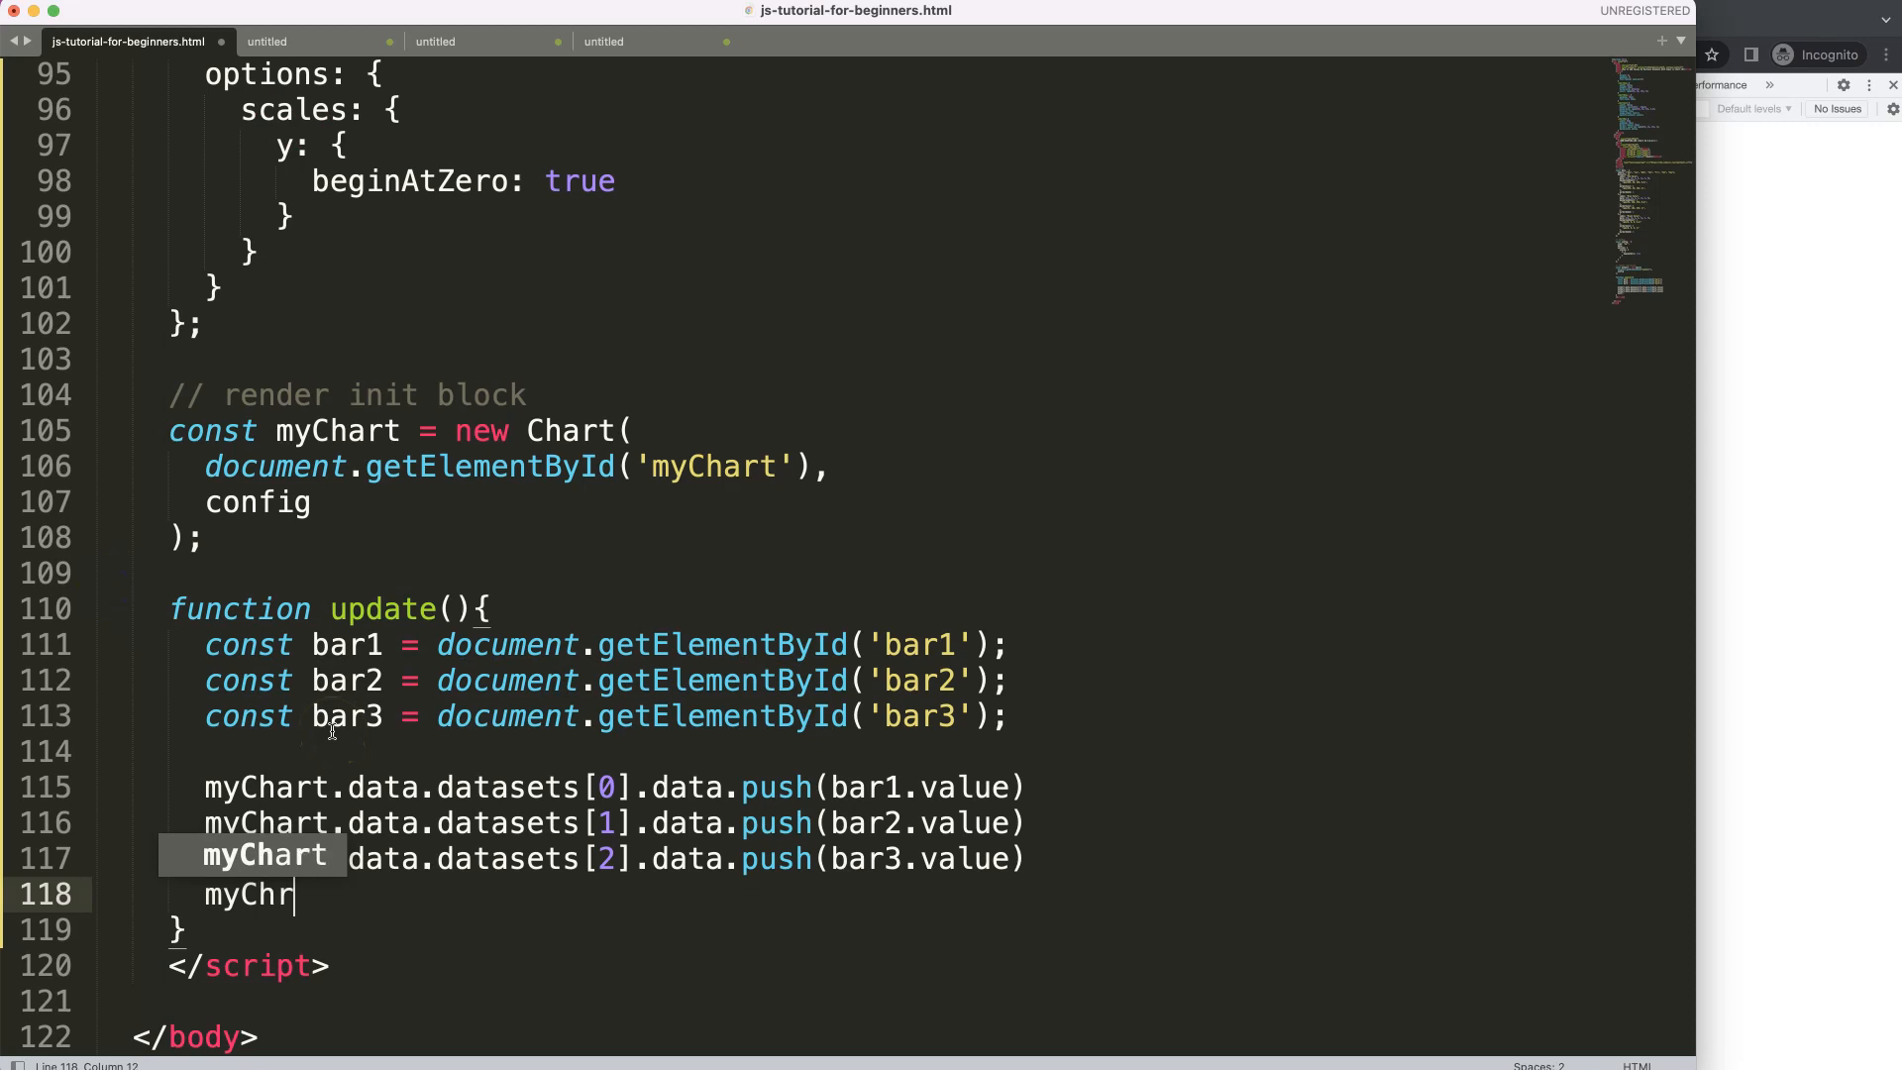
pyautogui.write('art.updat')
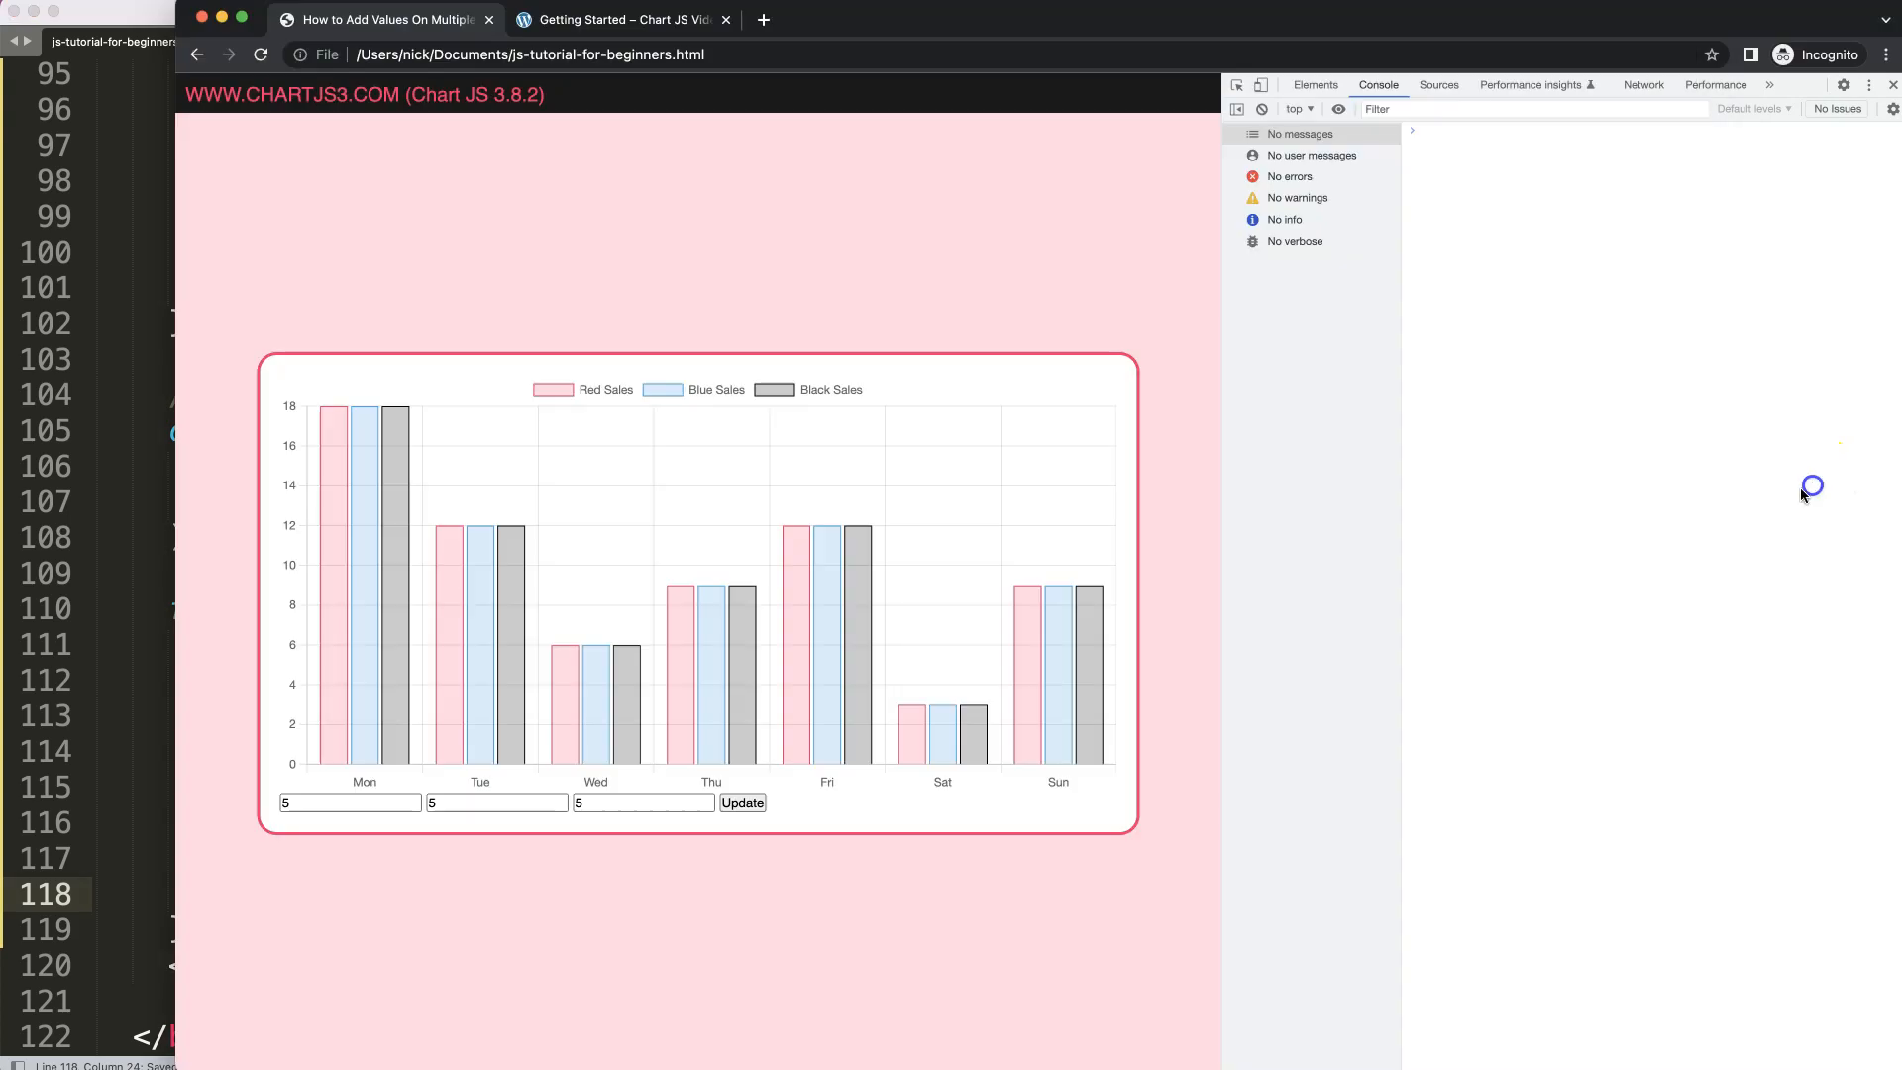
pyautogui.click(349, 803)
pyautogui.write('1')
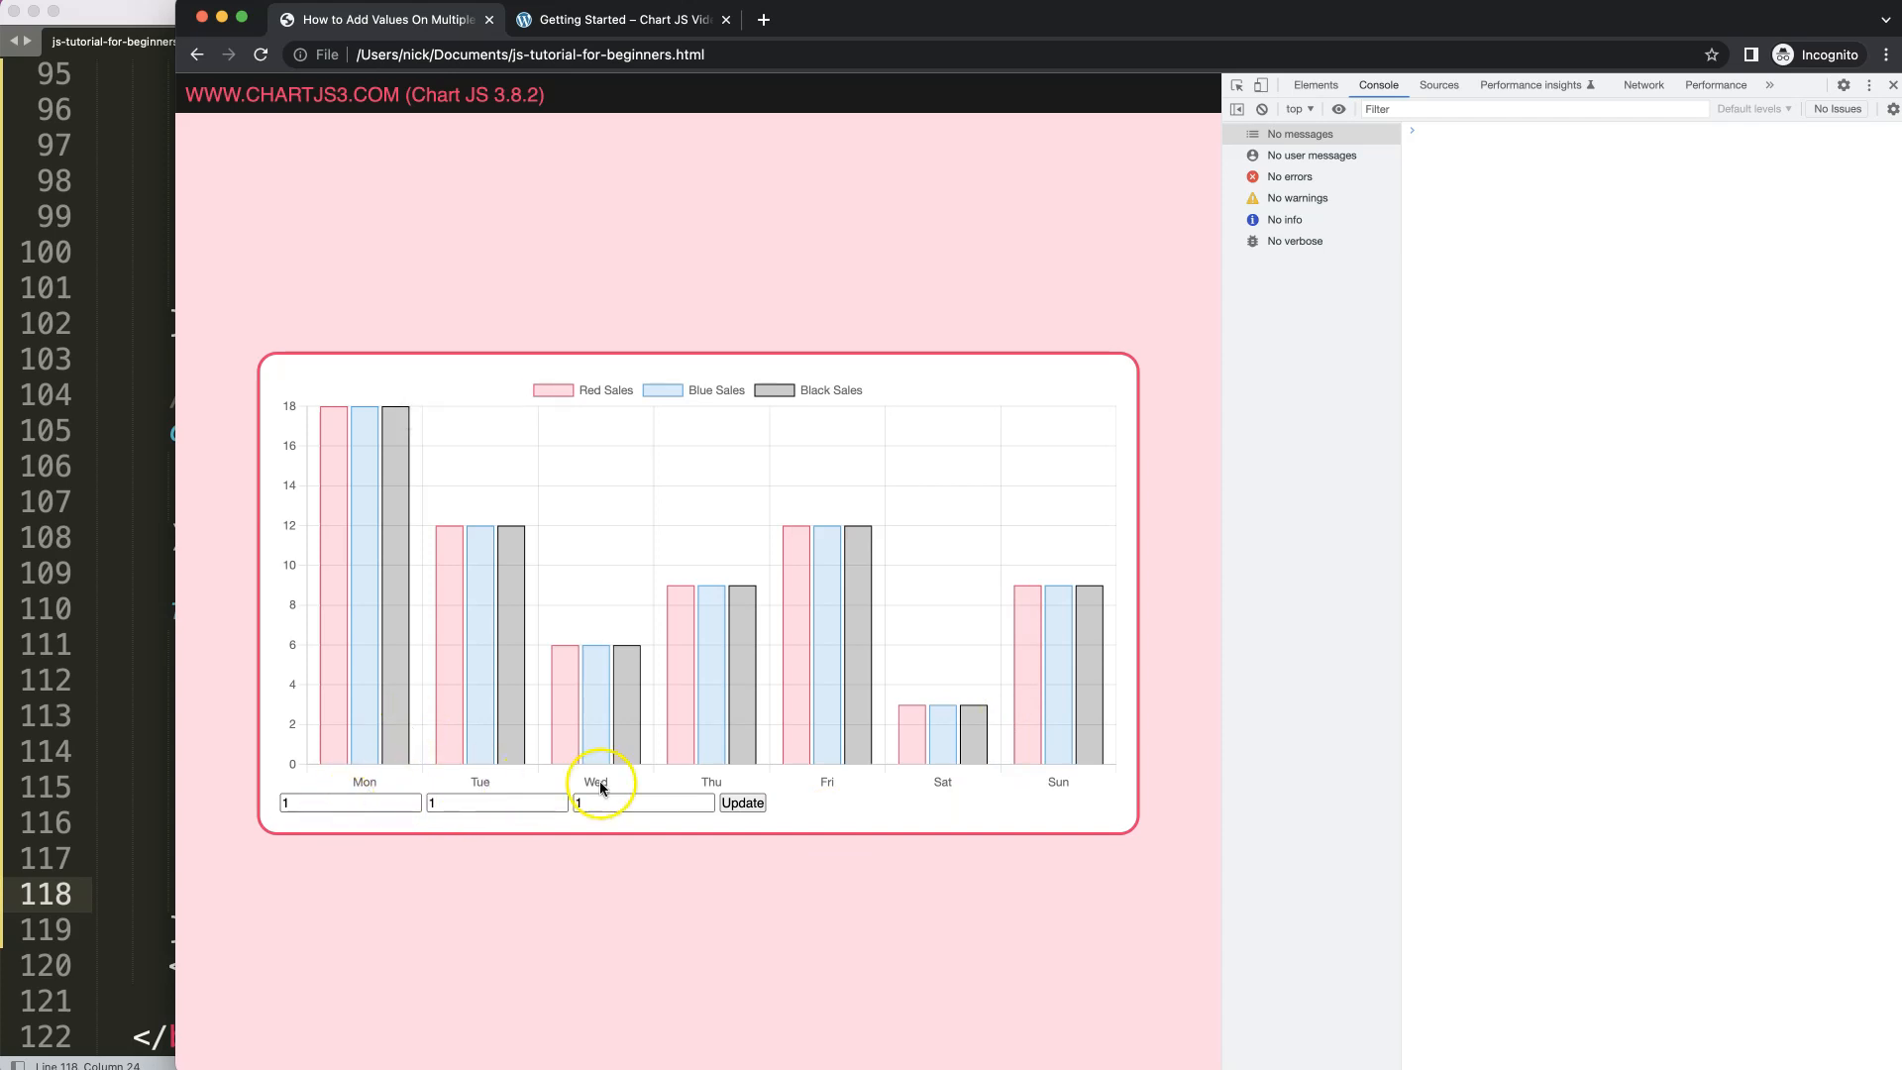
pyautogui.moveTo(1047, 782)
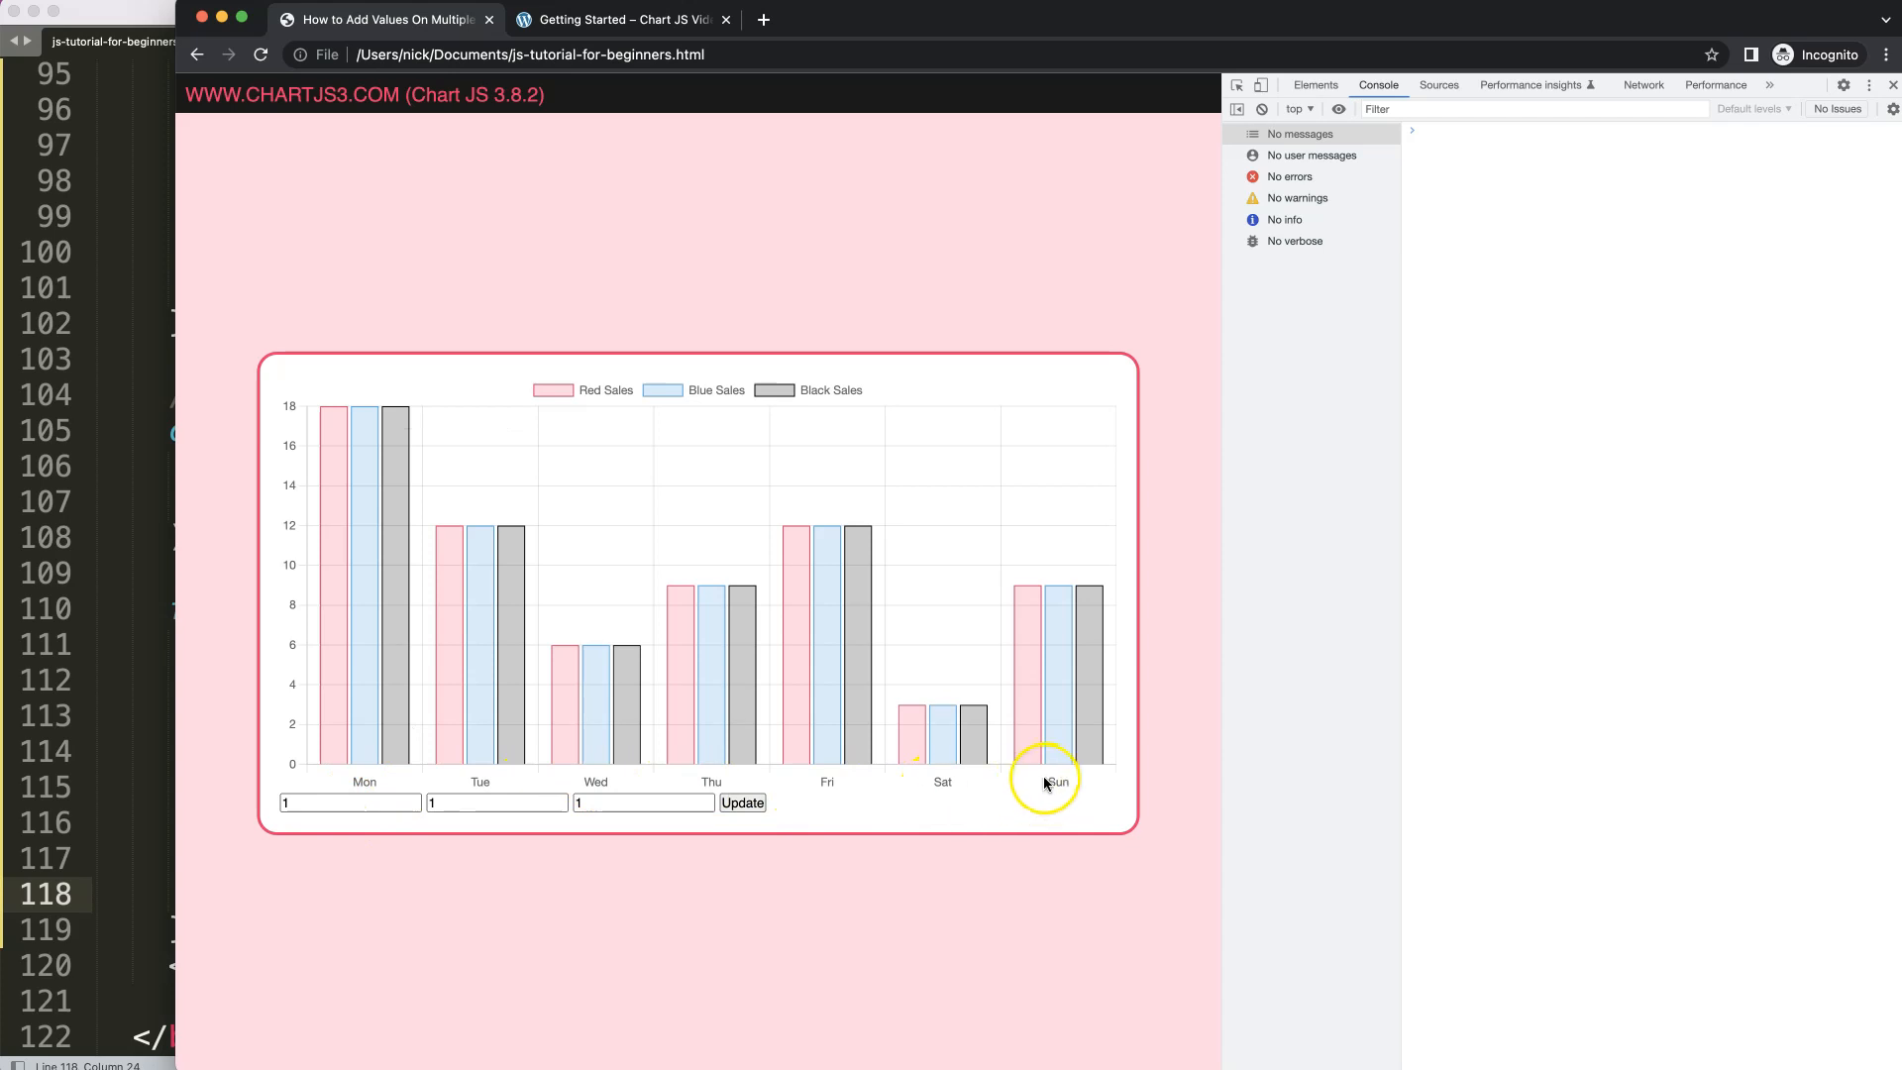
pyautogui.moveTo(1194, 590)
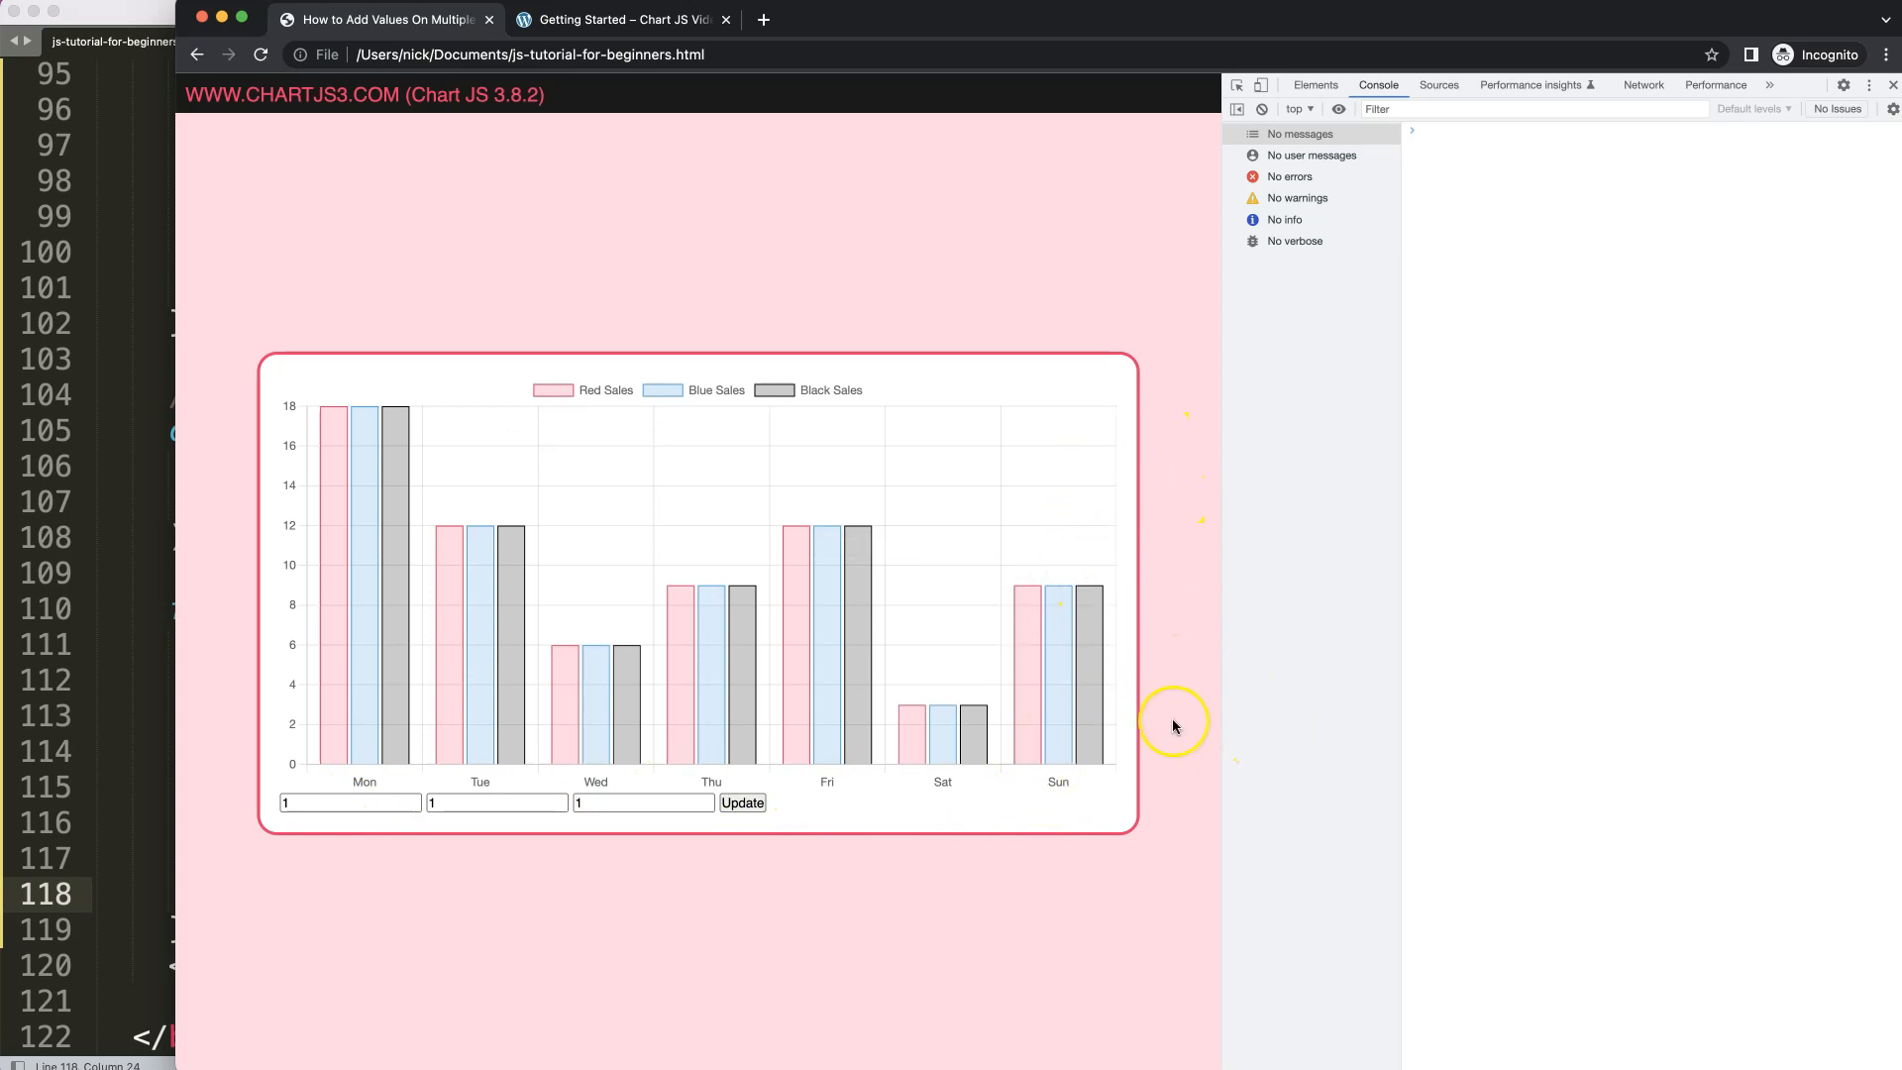
pyautogui.moveTo(1237, 579)
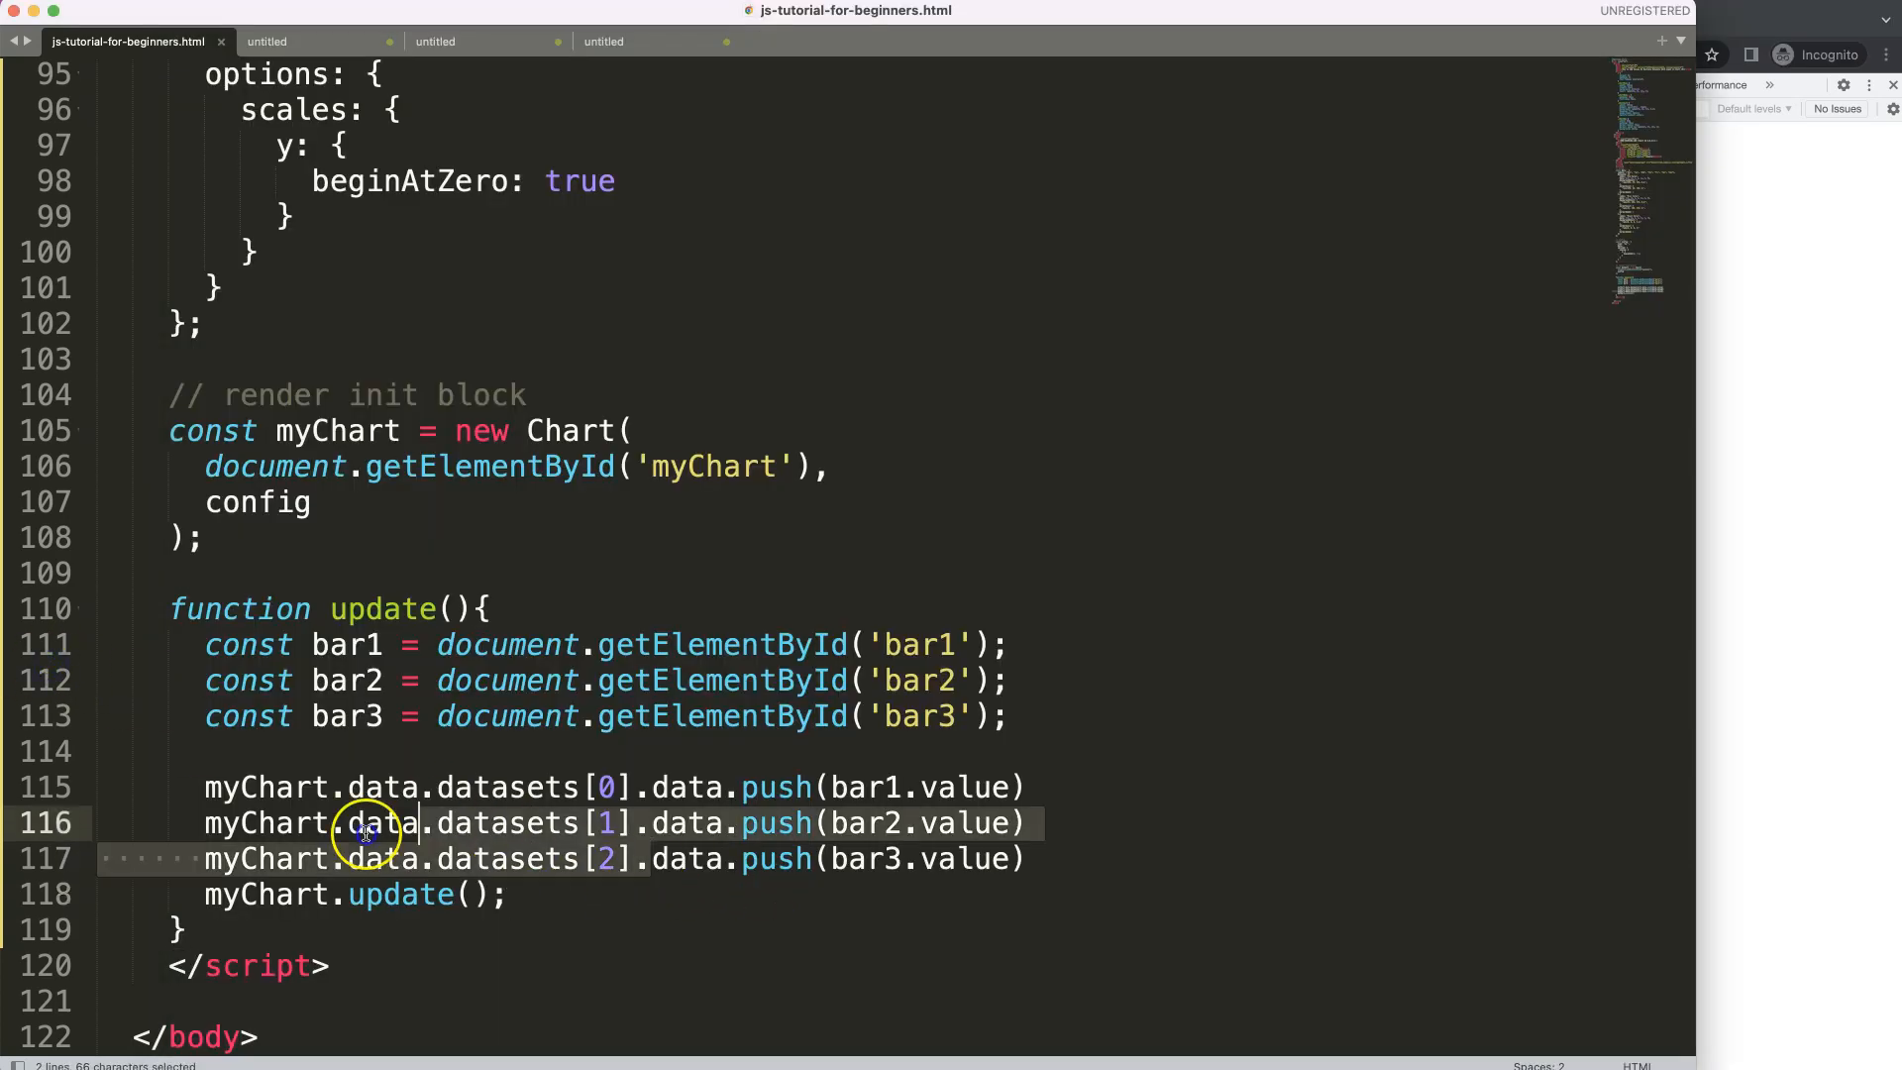
pyautogui.click(582, 822)
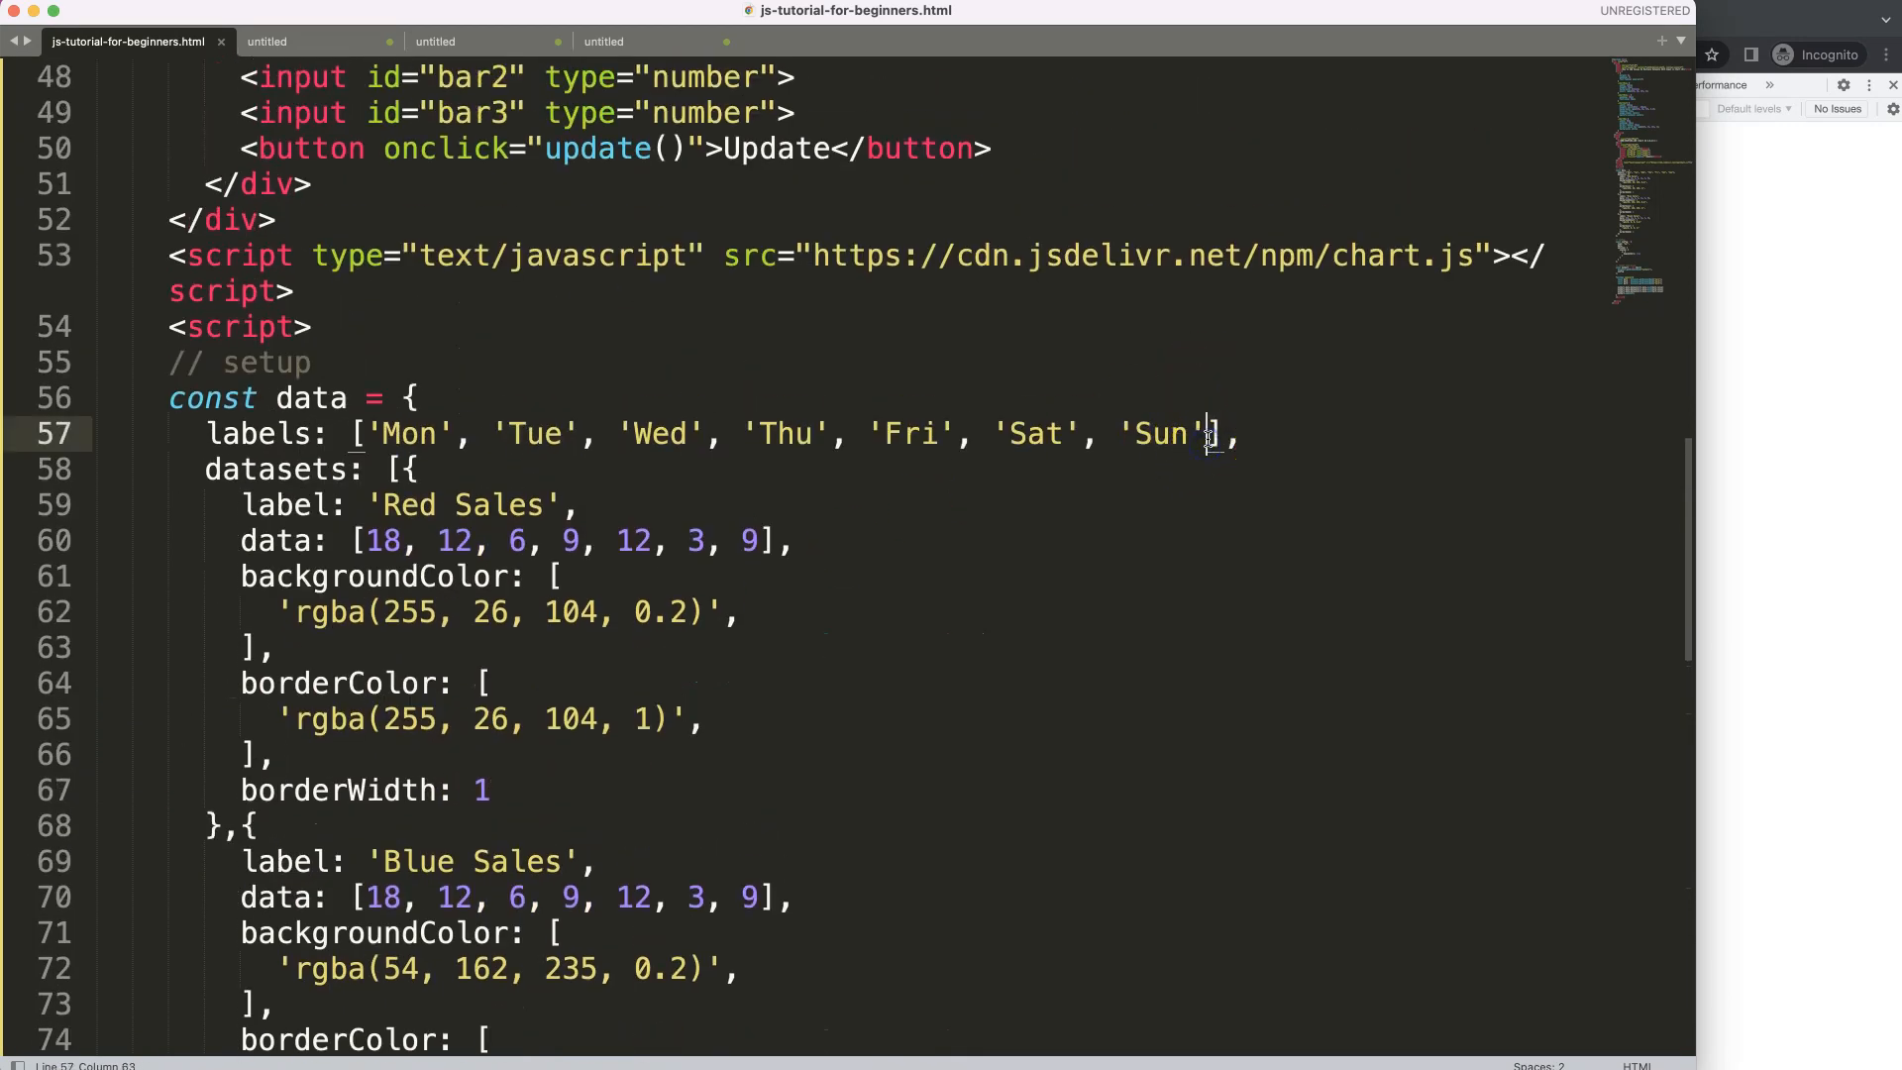
# - Append a 'new' label after Sun, then Update in Chrome to add bars of 1 under it
pyautogui.write(", '")
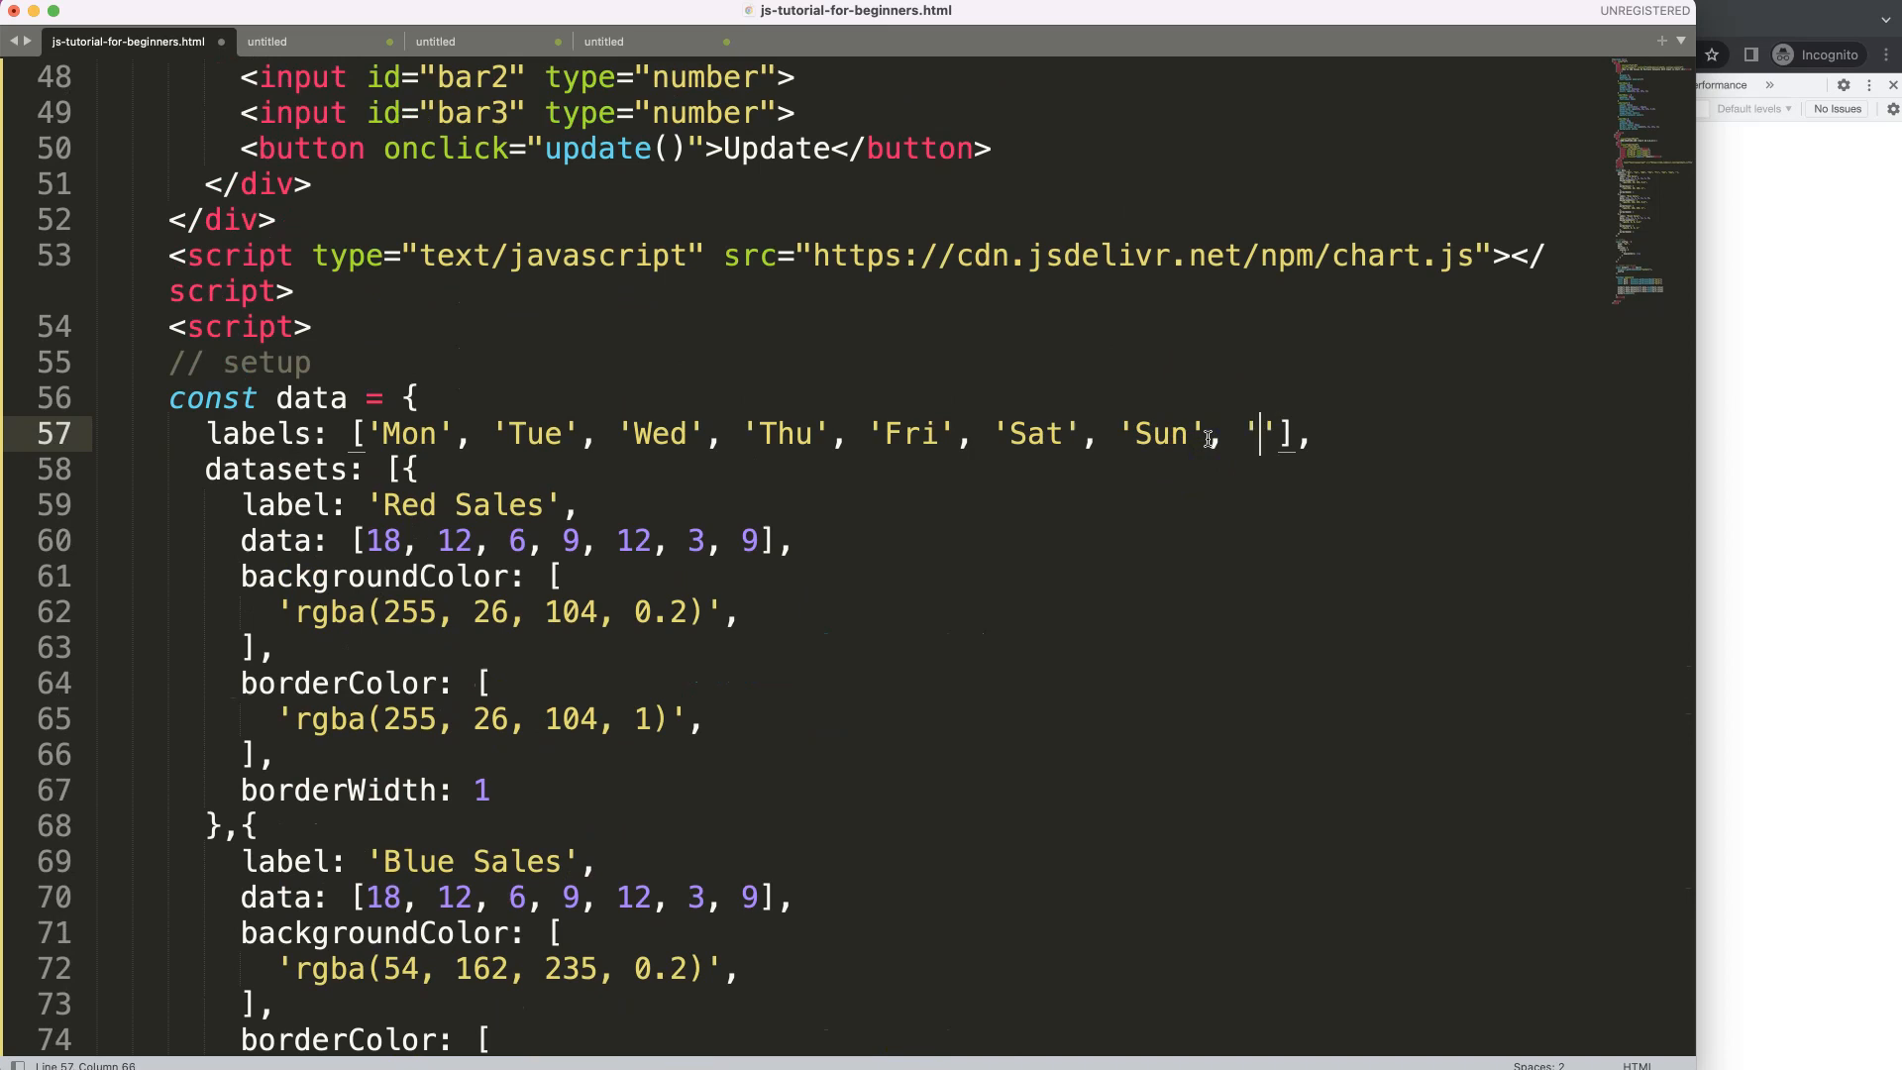
pyautogui.write('new')
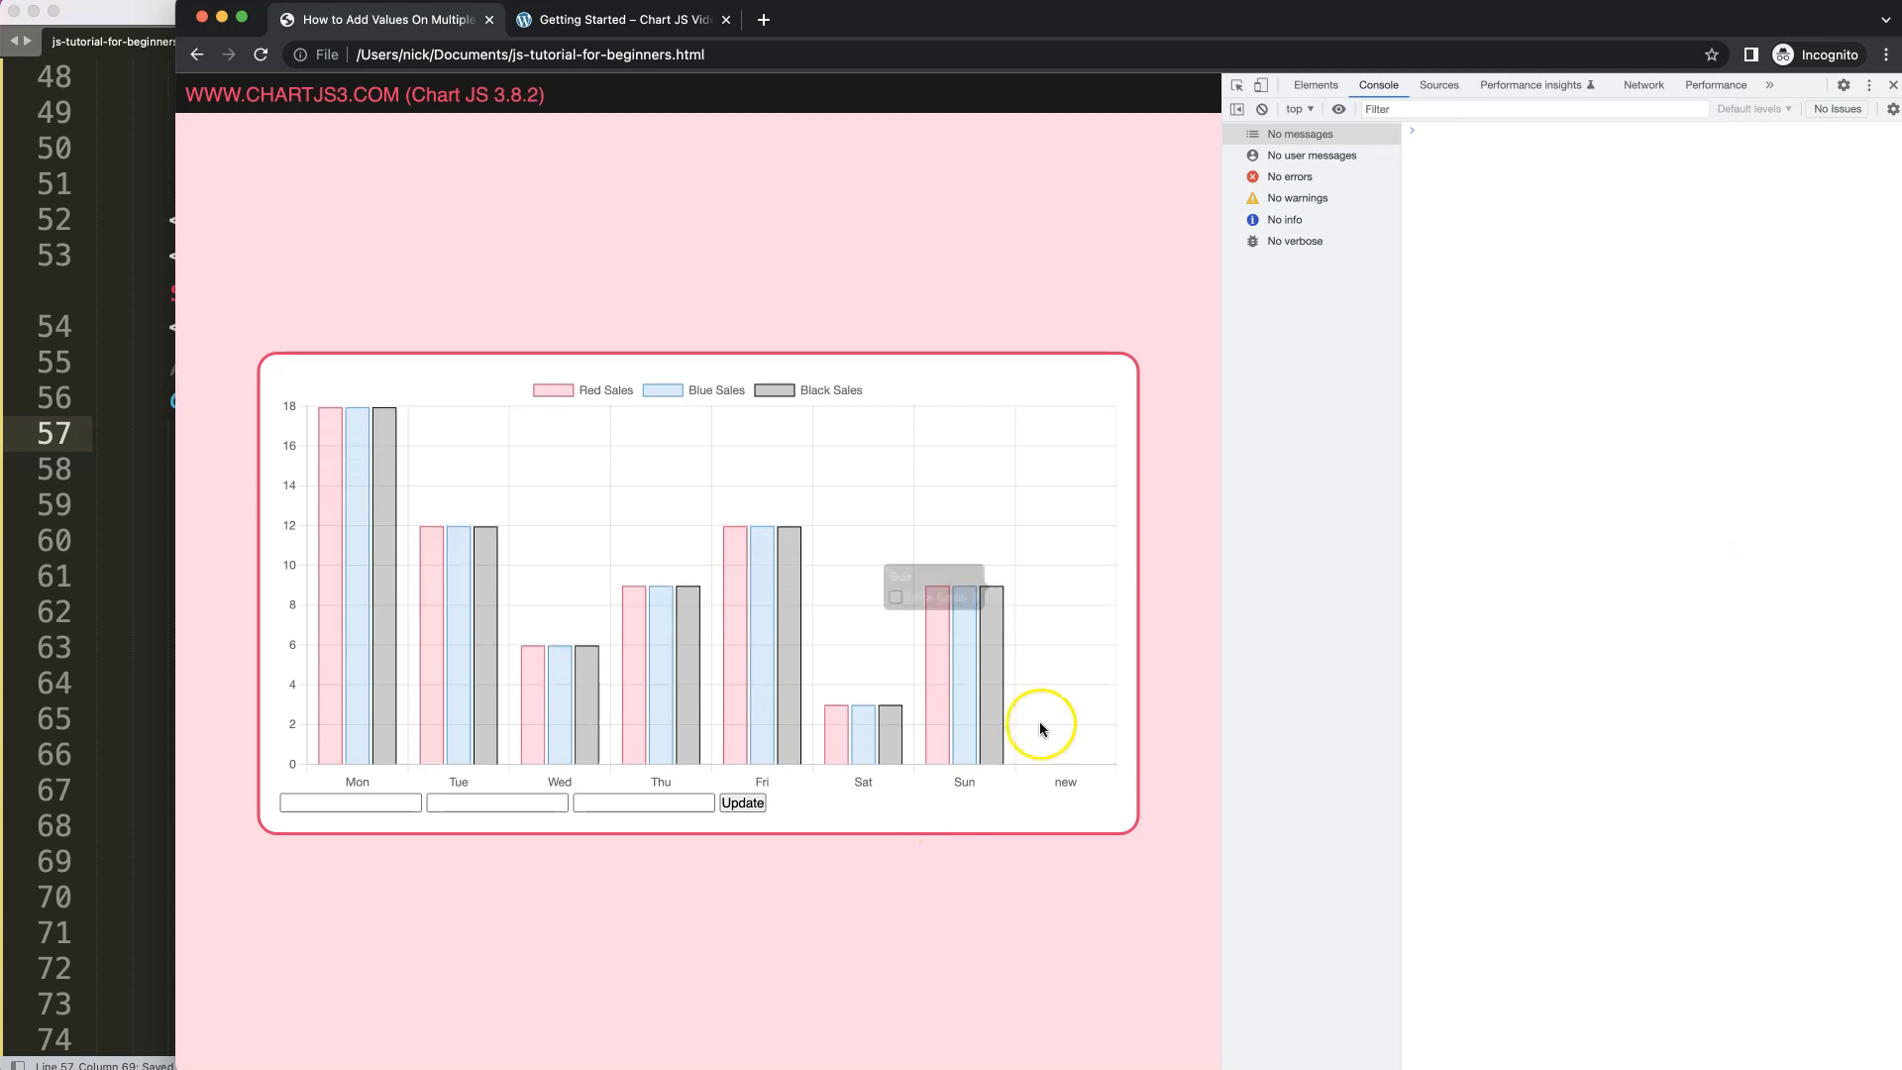
pyautogui.click(741, 802)
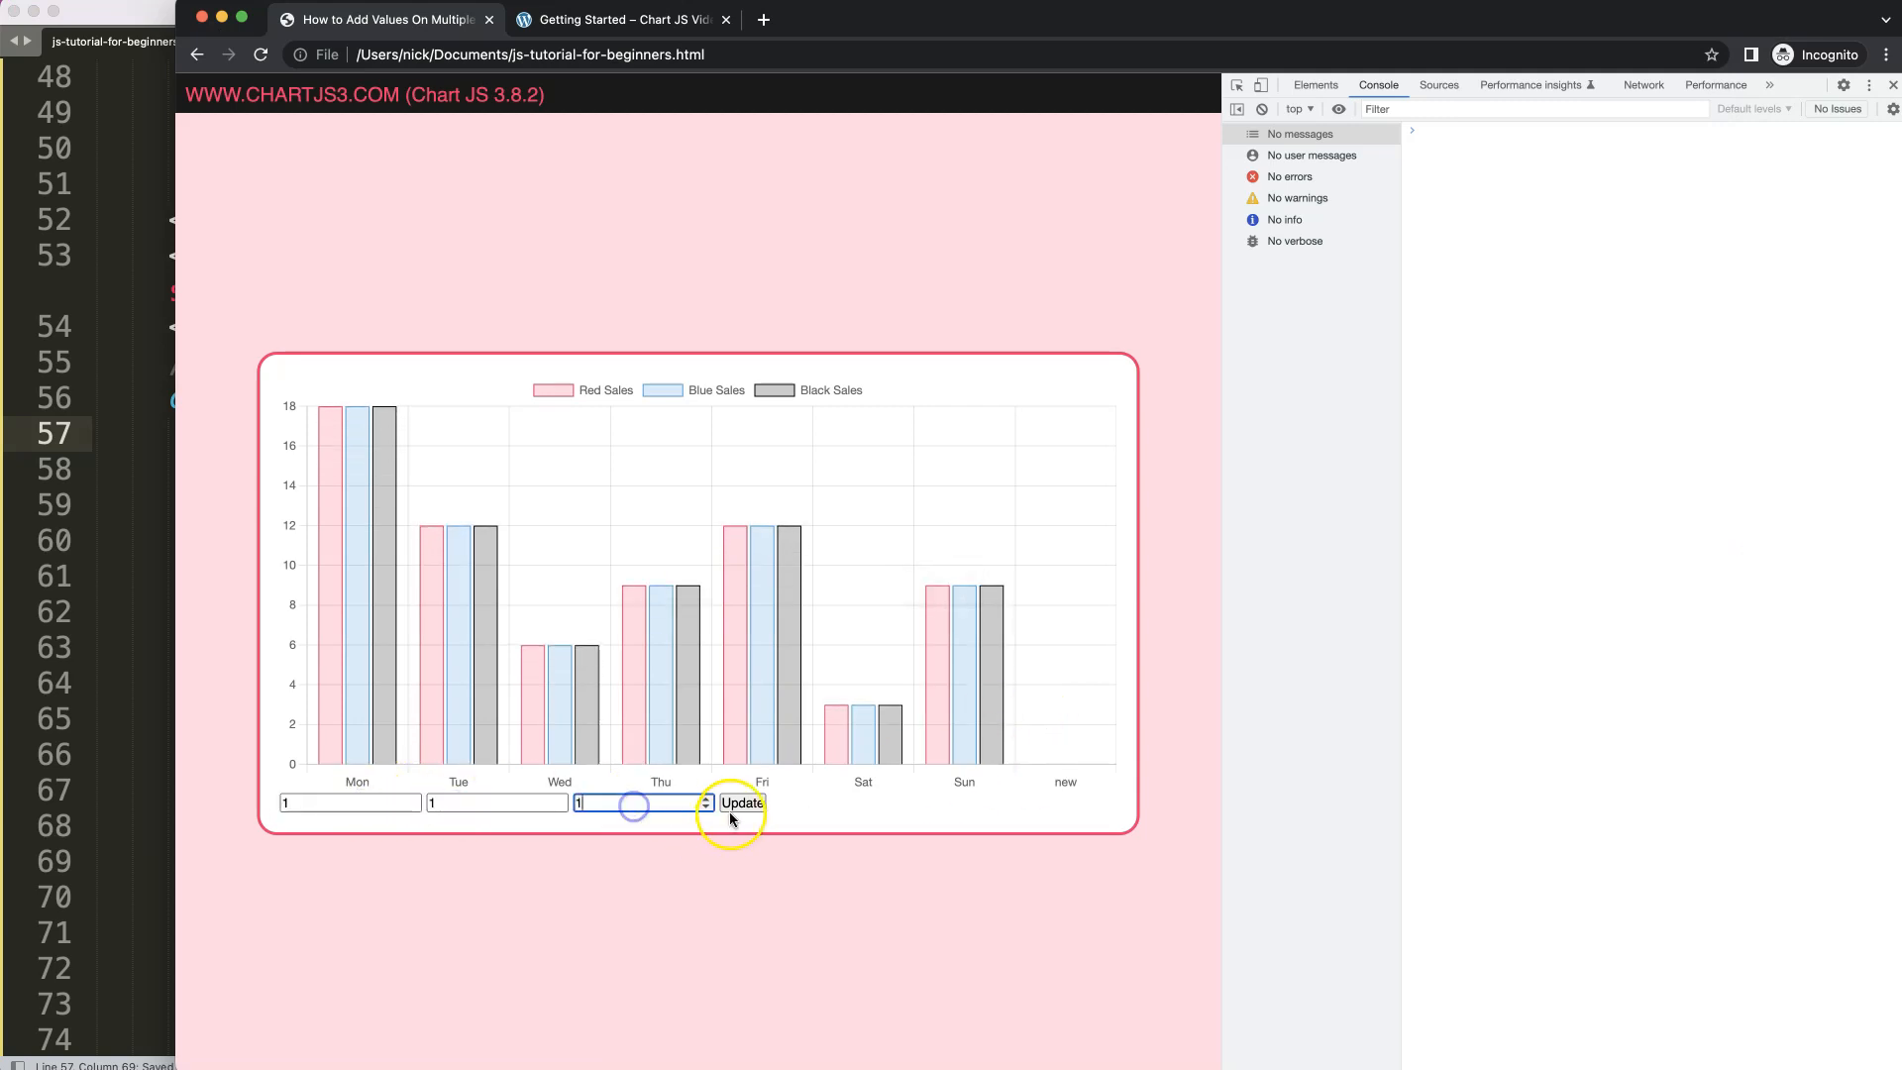
pyautogui.click(741, 803)
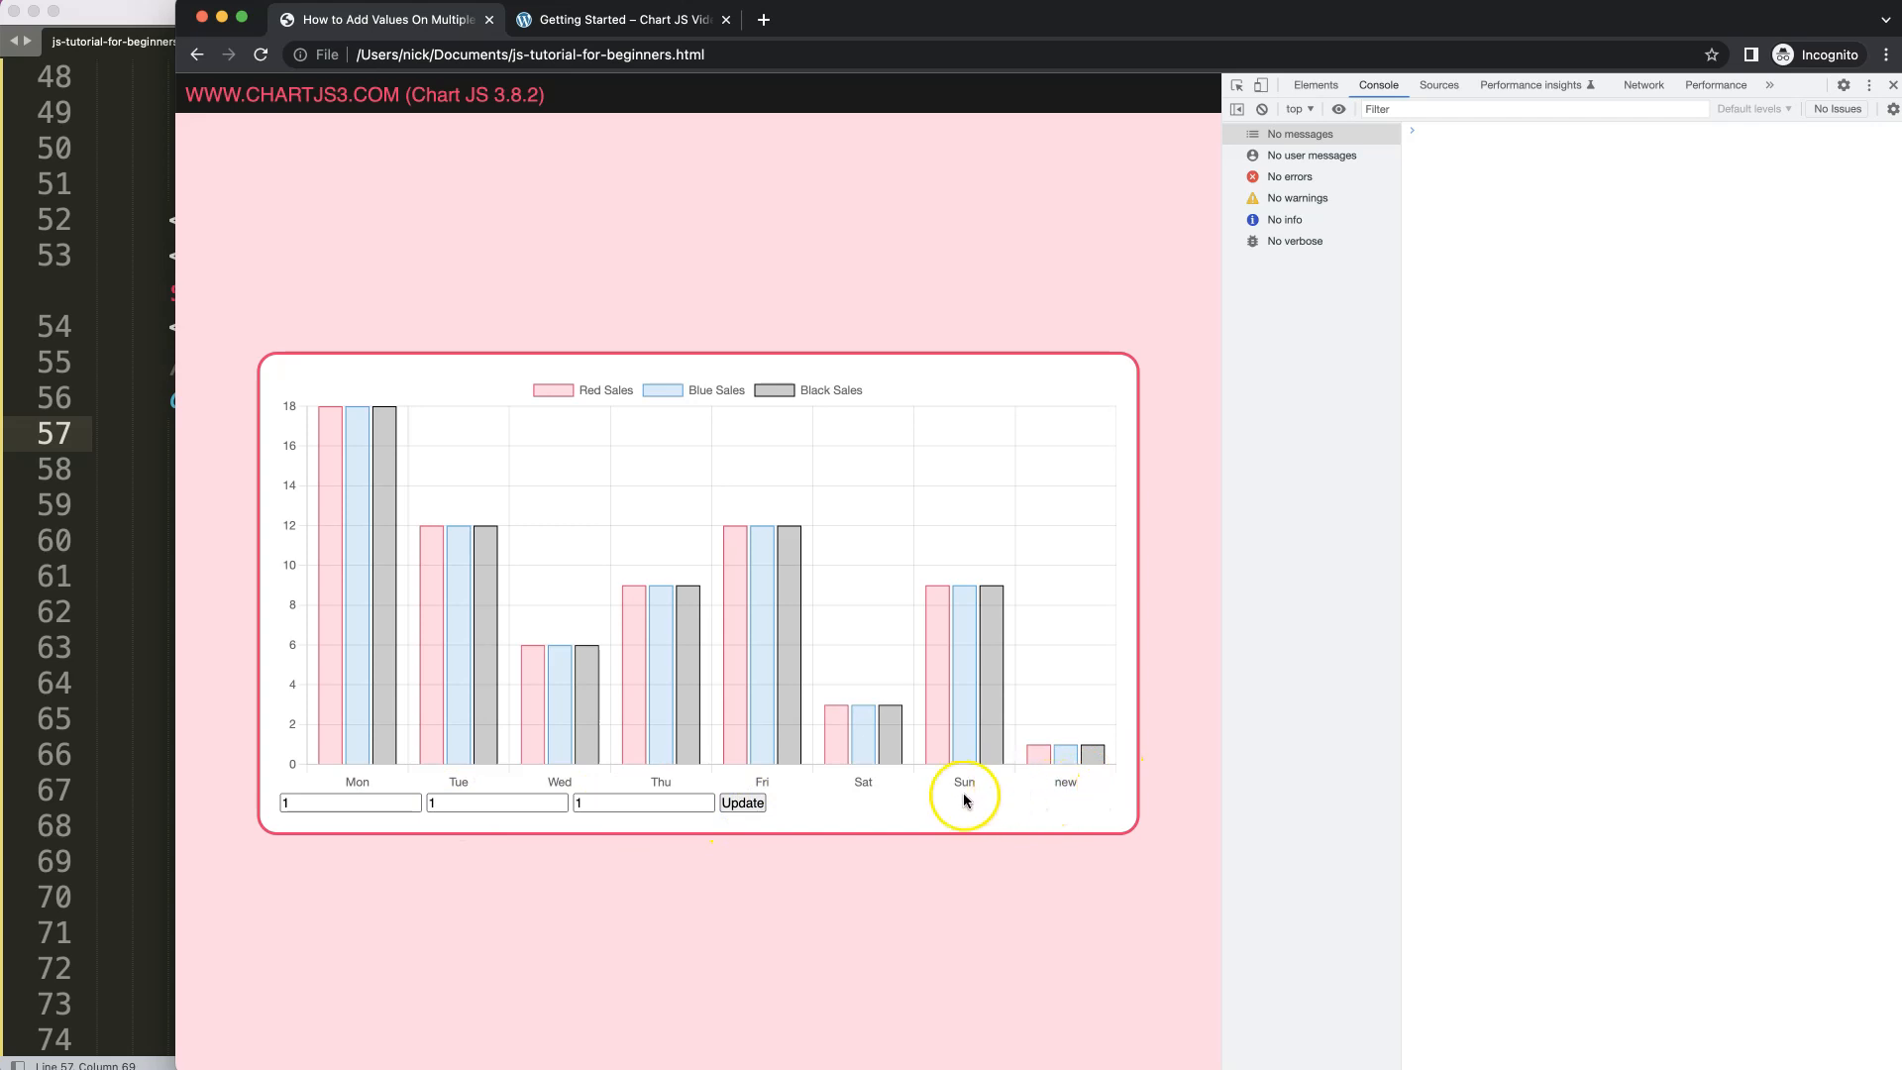
pyautogui.moveTo(917, 771)
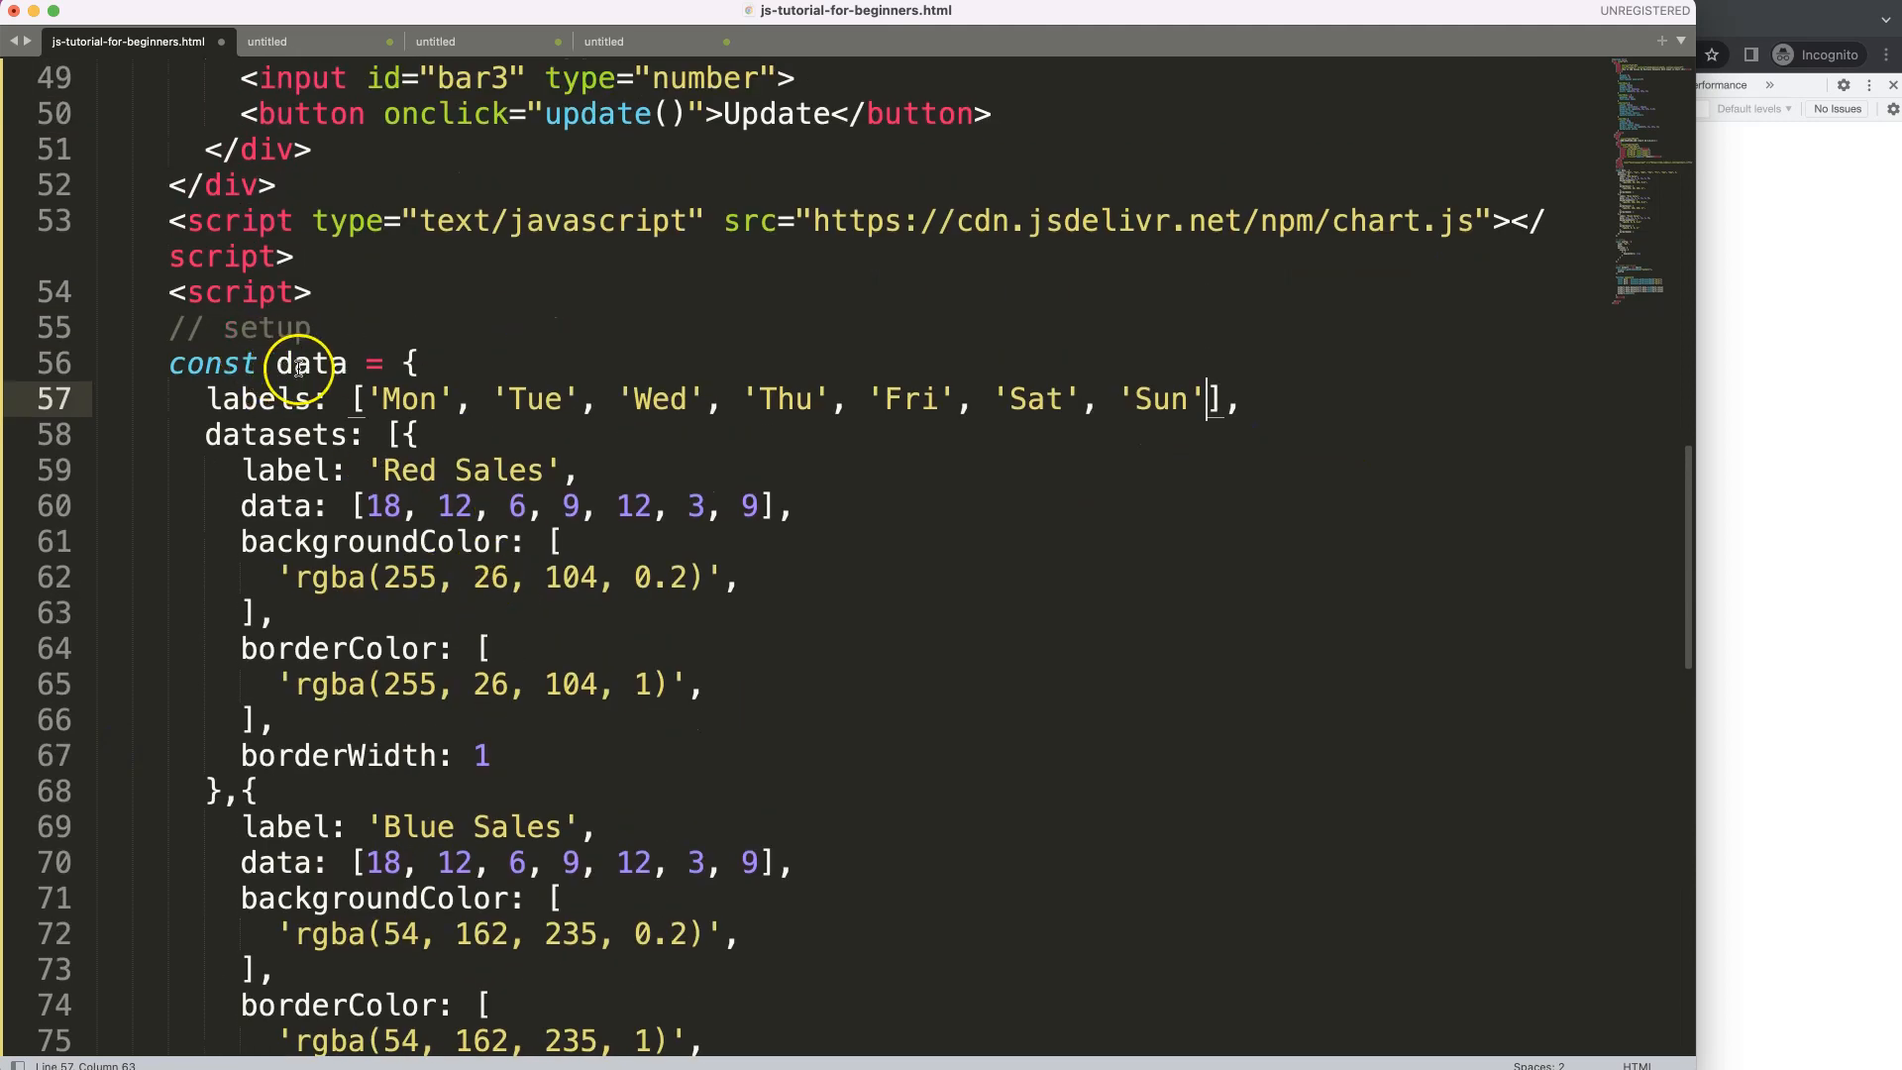
# - Insert myChart.data.labels.push('New Day') at the top of update(), leaving labels ending at Sun
pyautogui.doubleClick(257, 399)
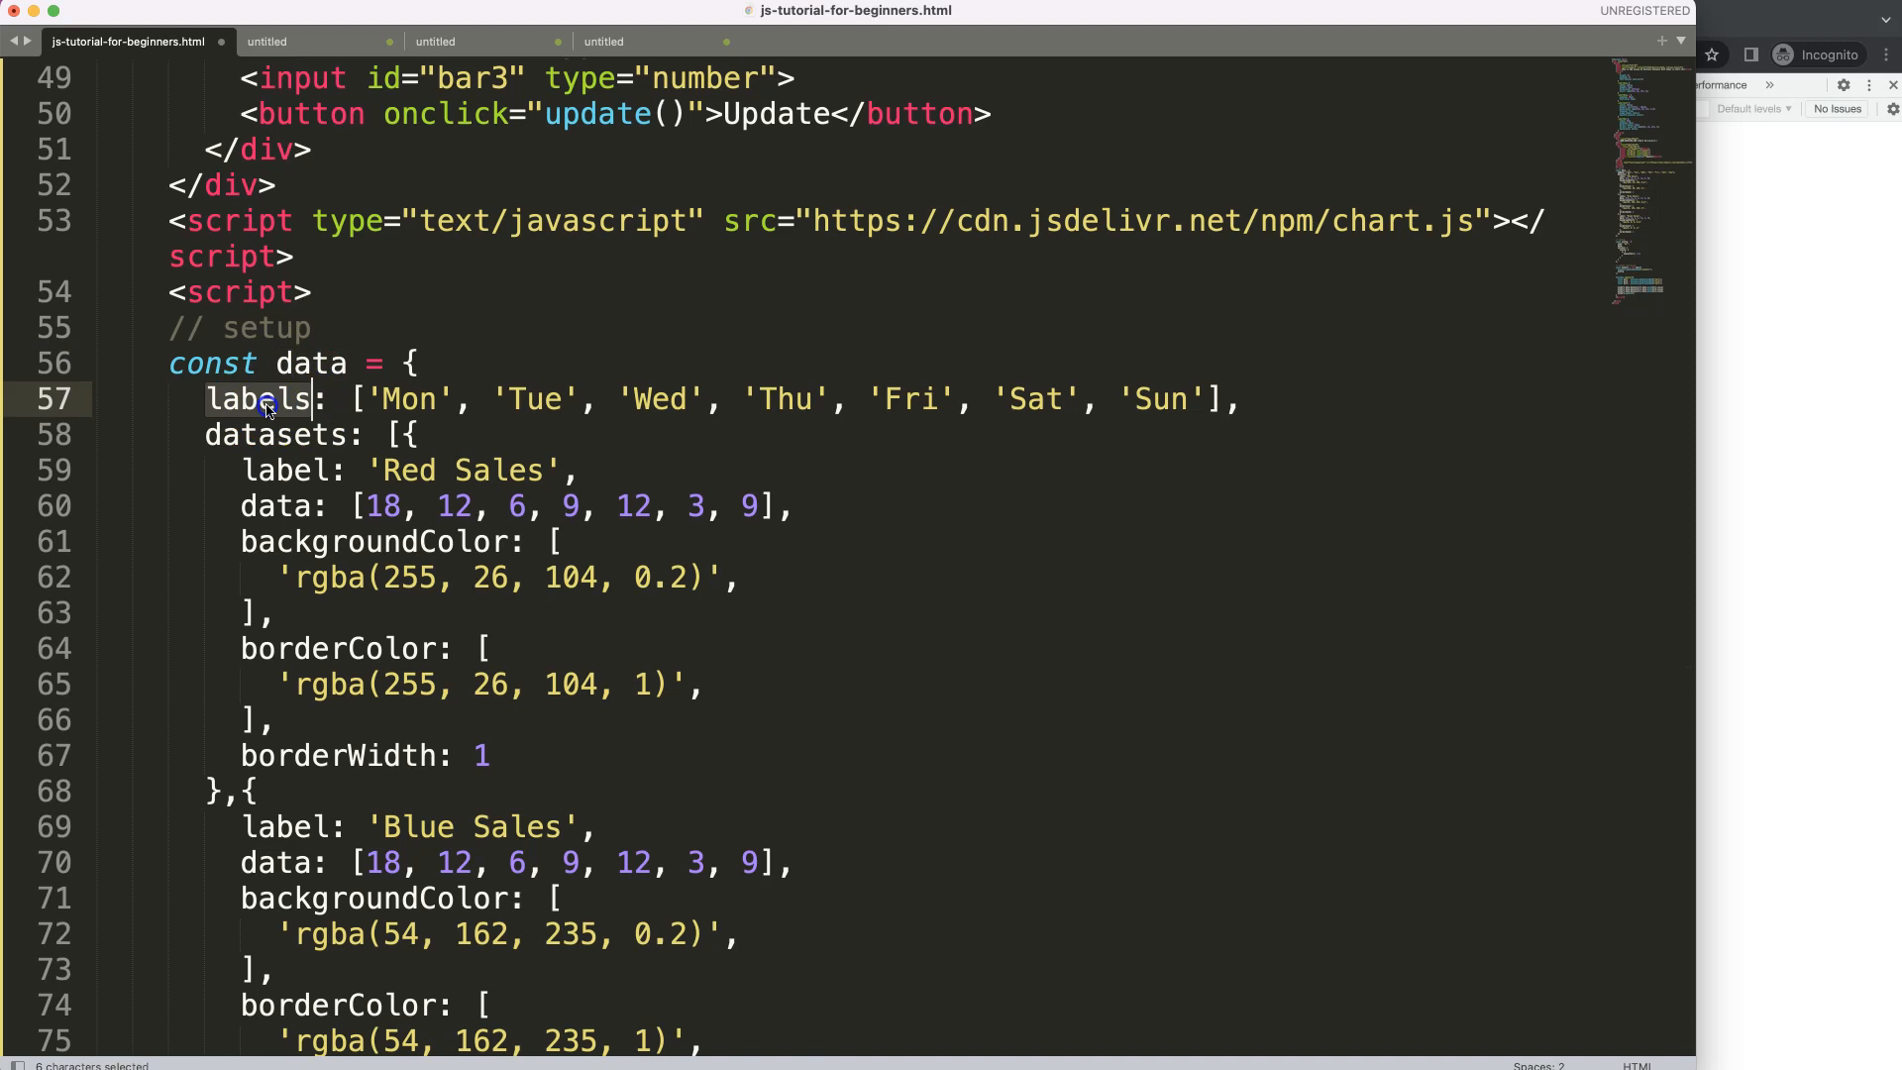
pyautogui.scroll(-3)
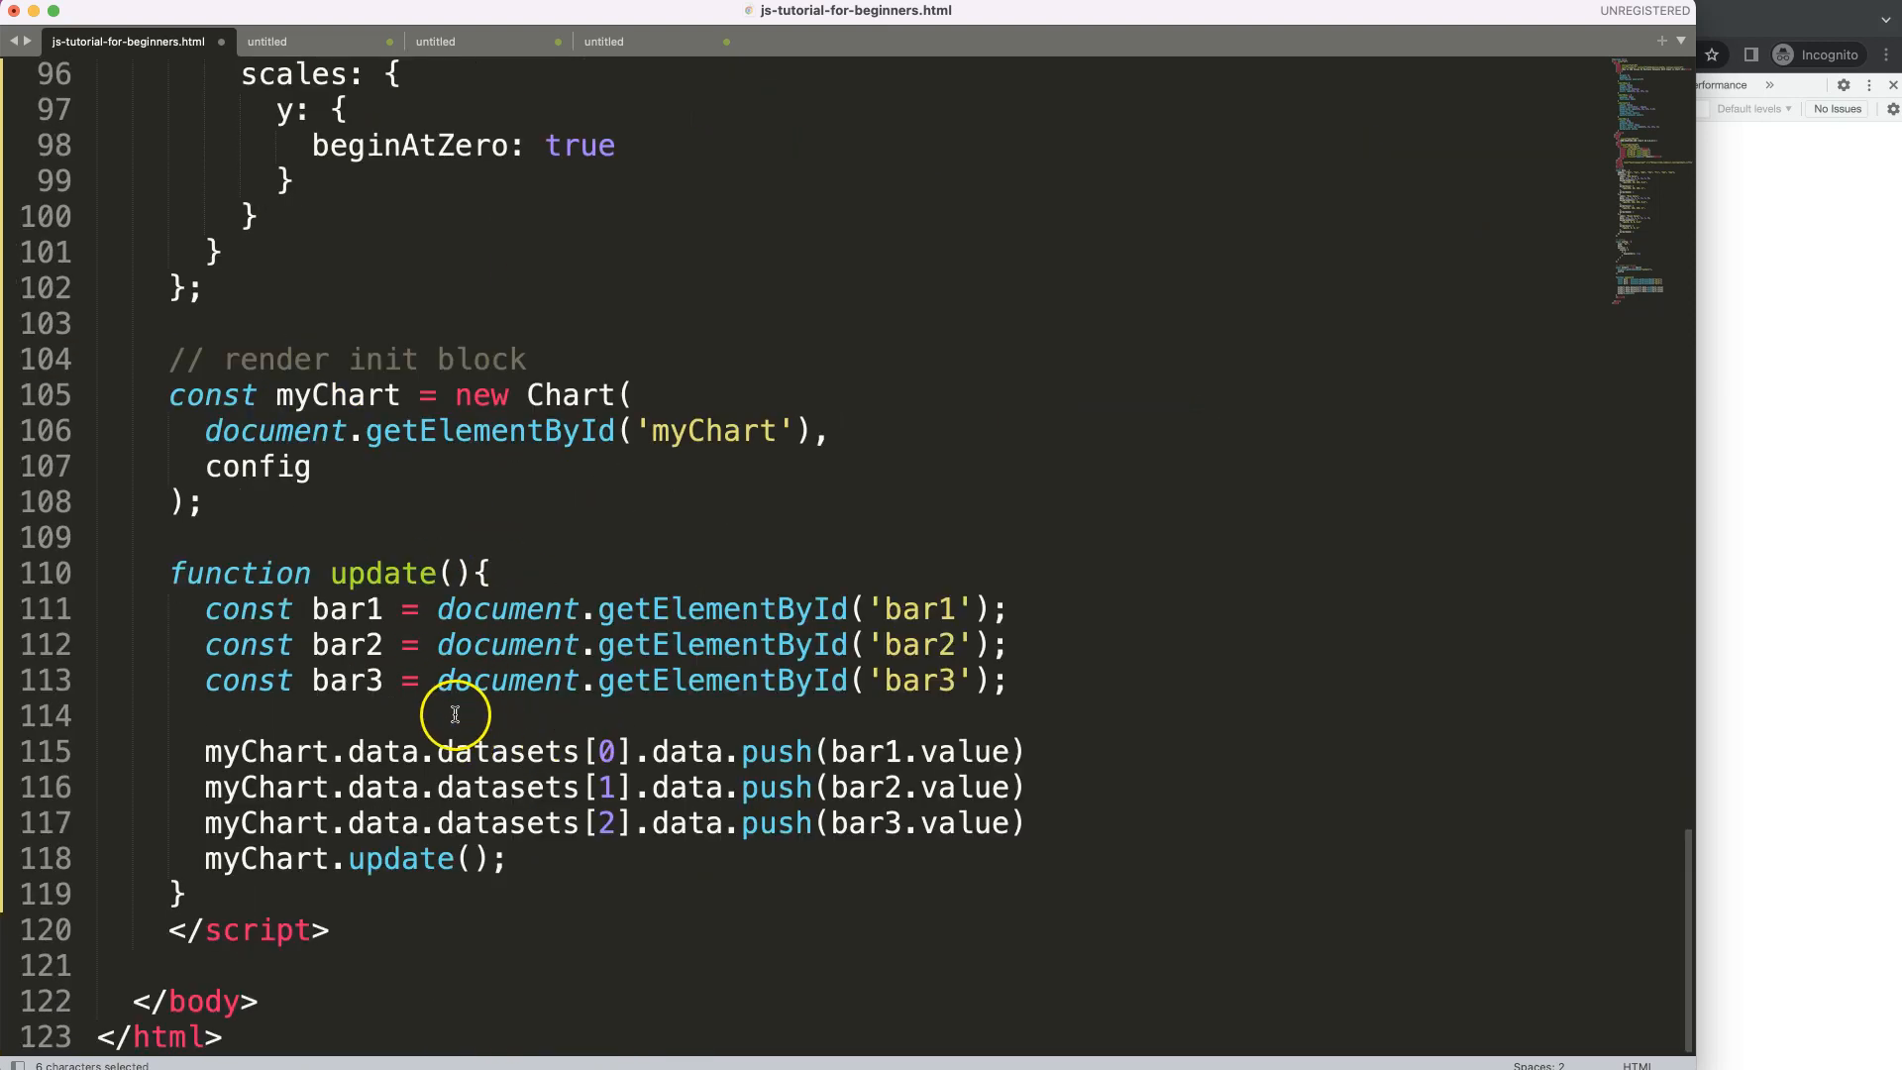
pyautogui.press('enter')
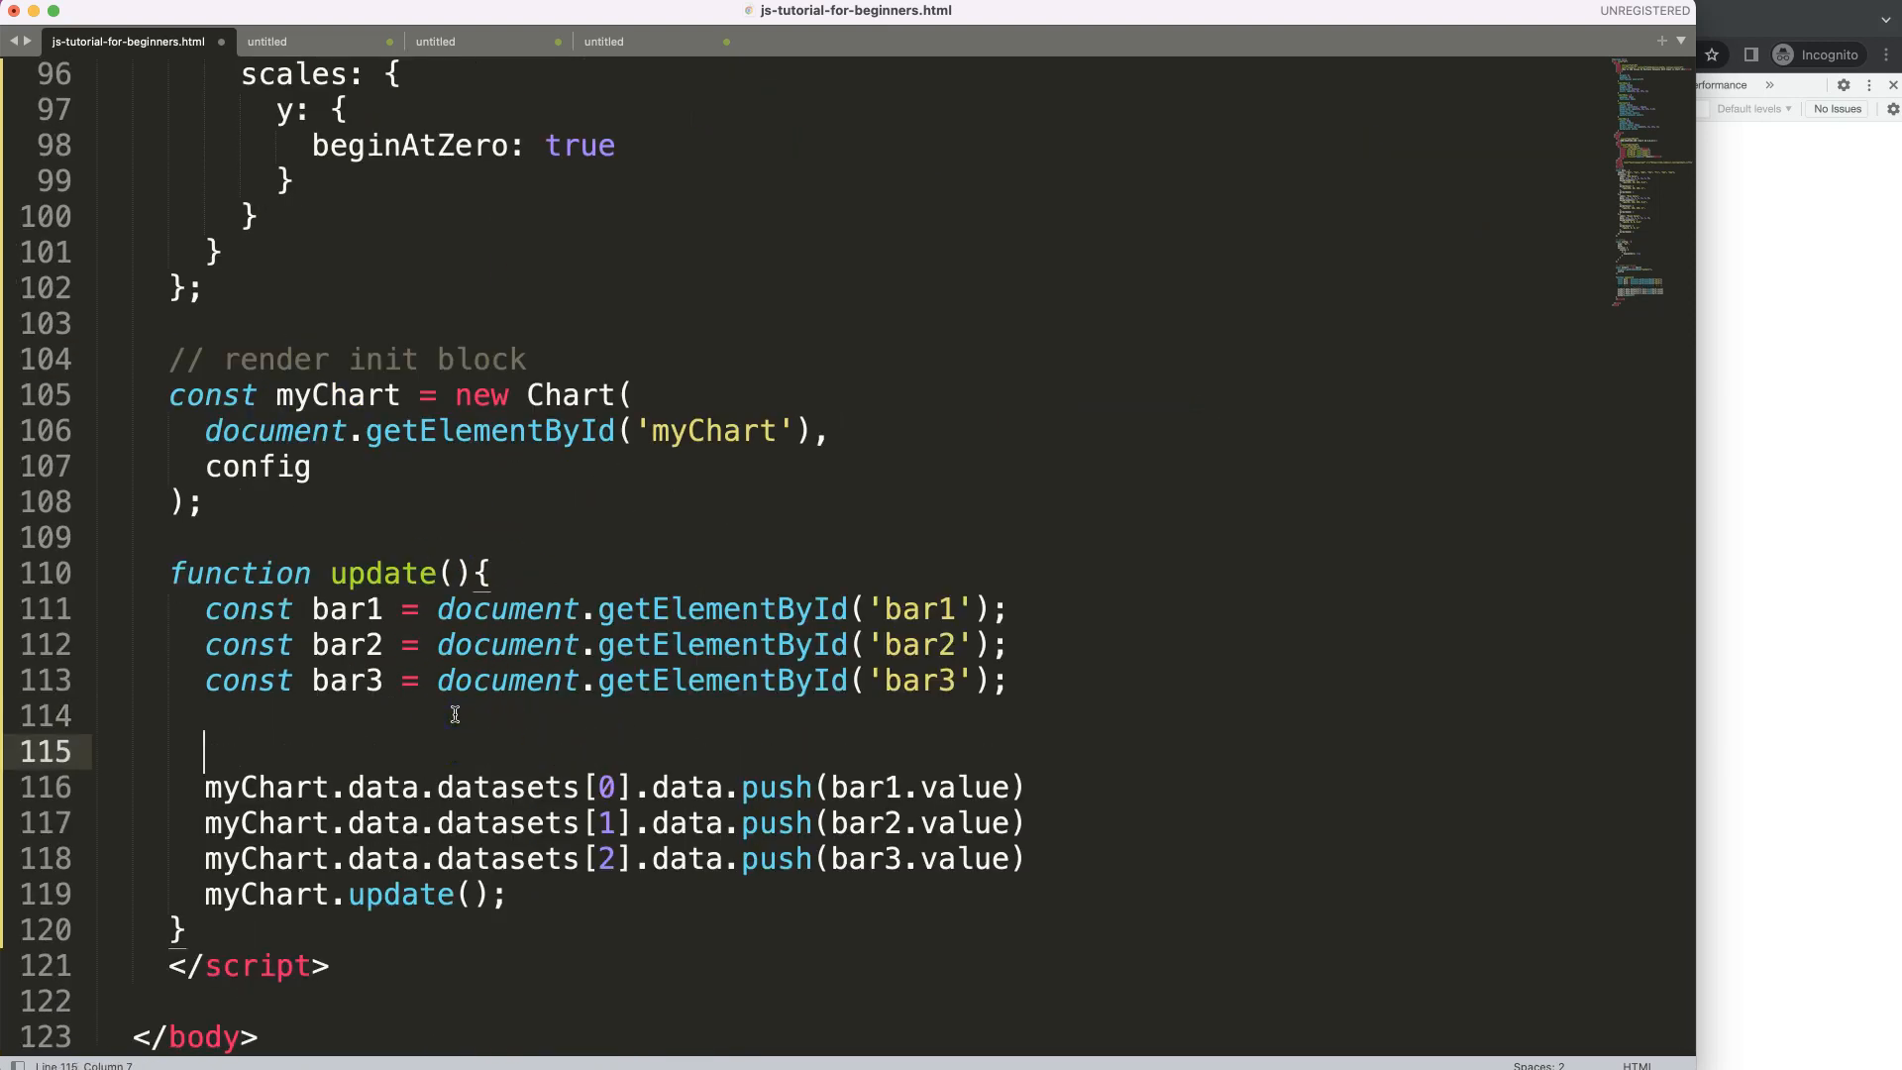
pyautogui.write('myChart.data.labels')
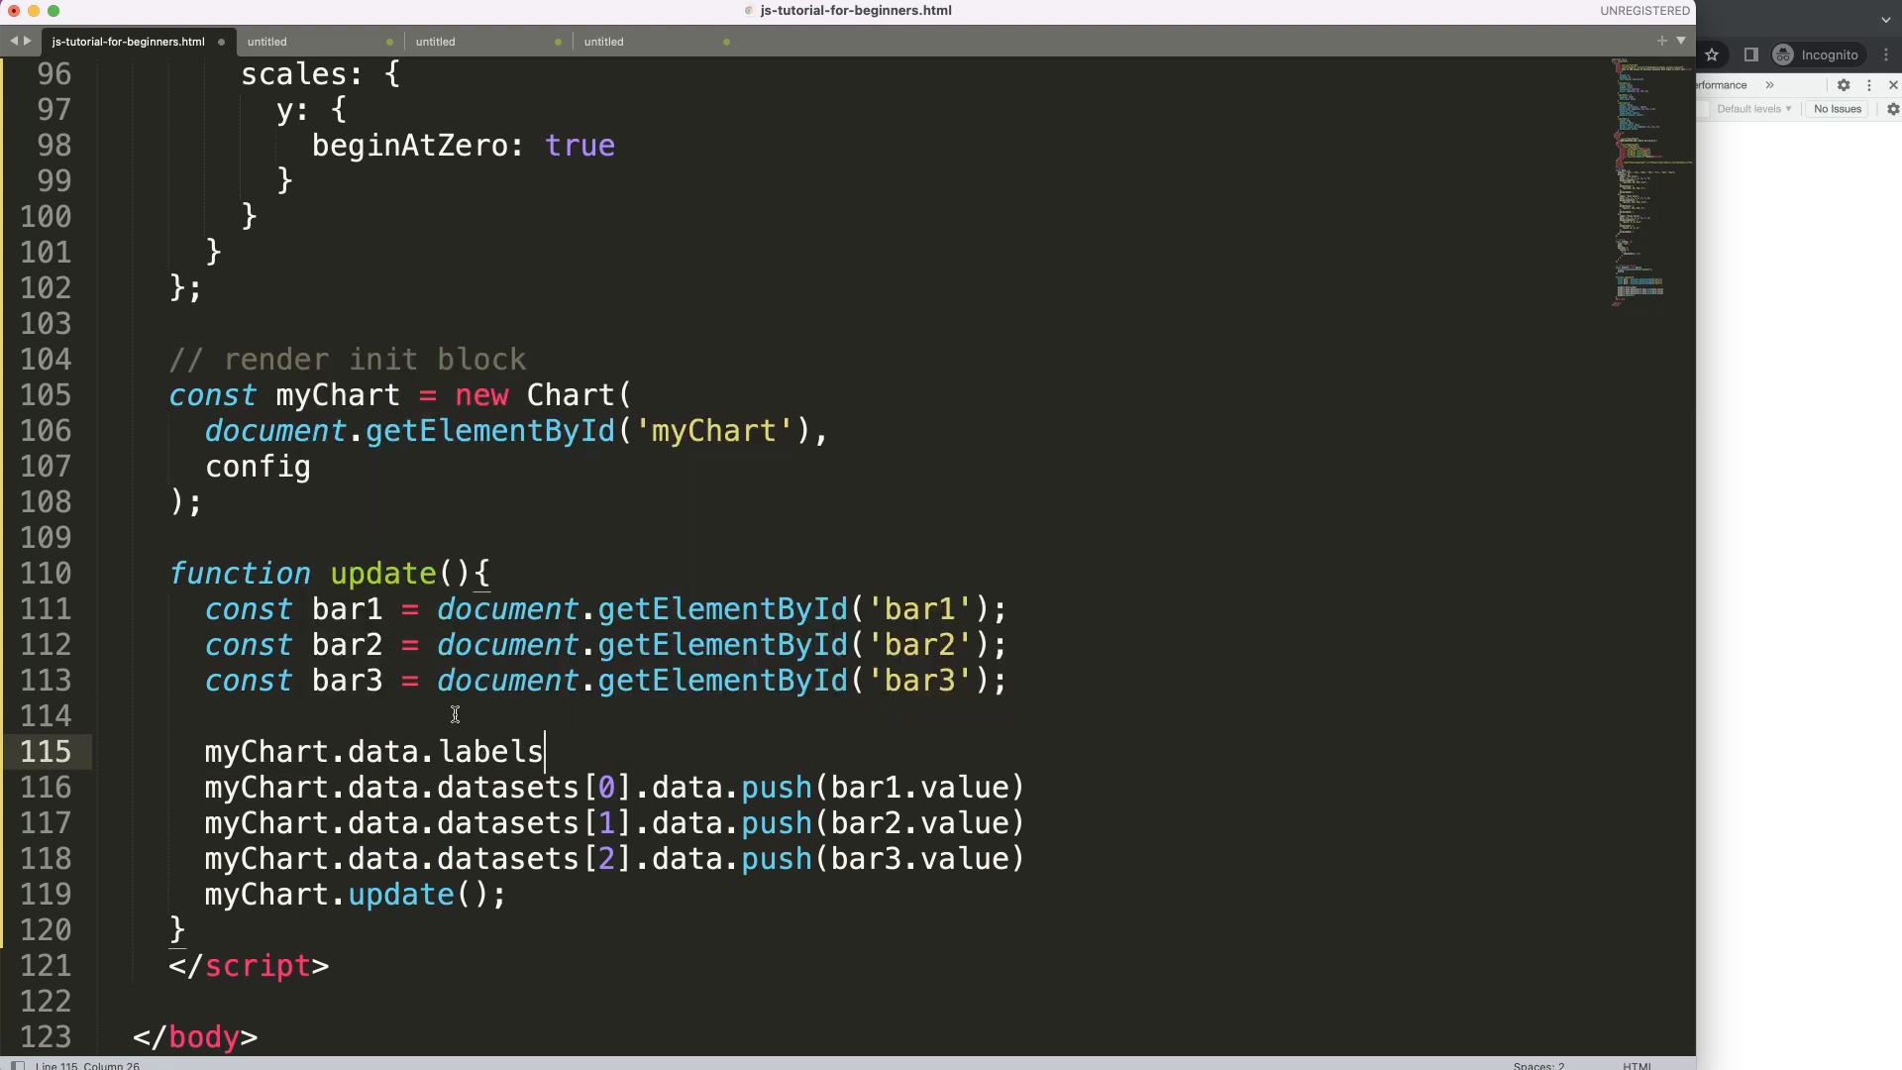
pyautogui.write('.push')
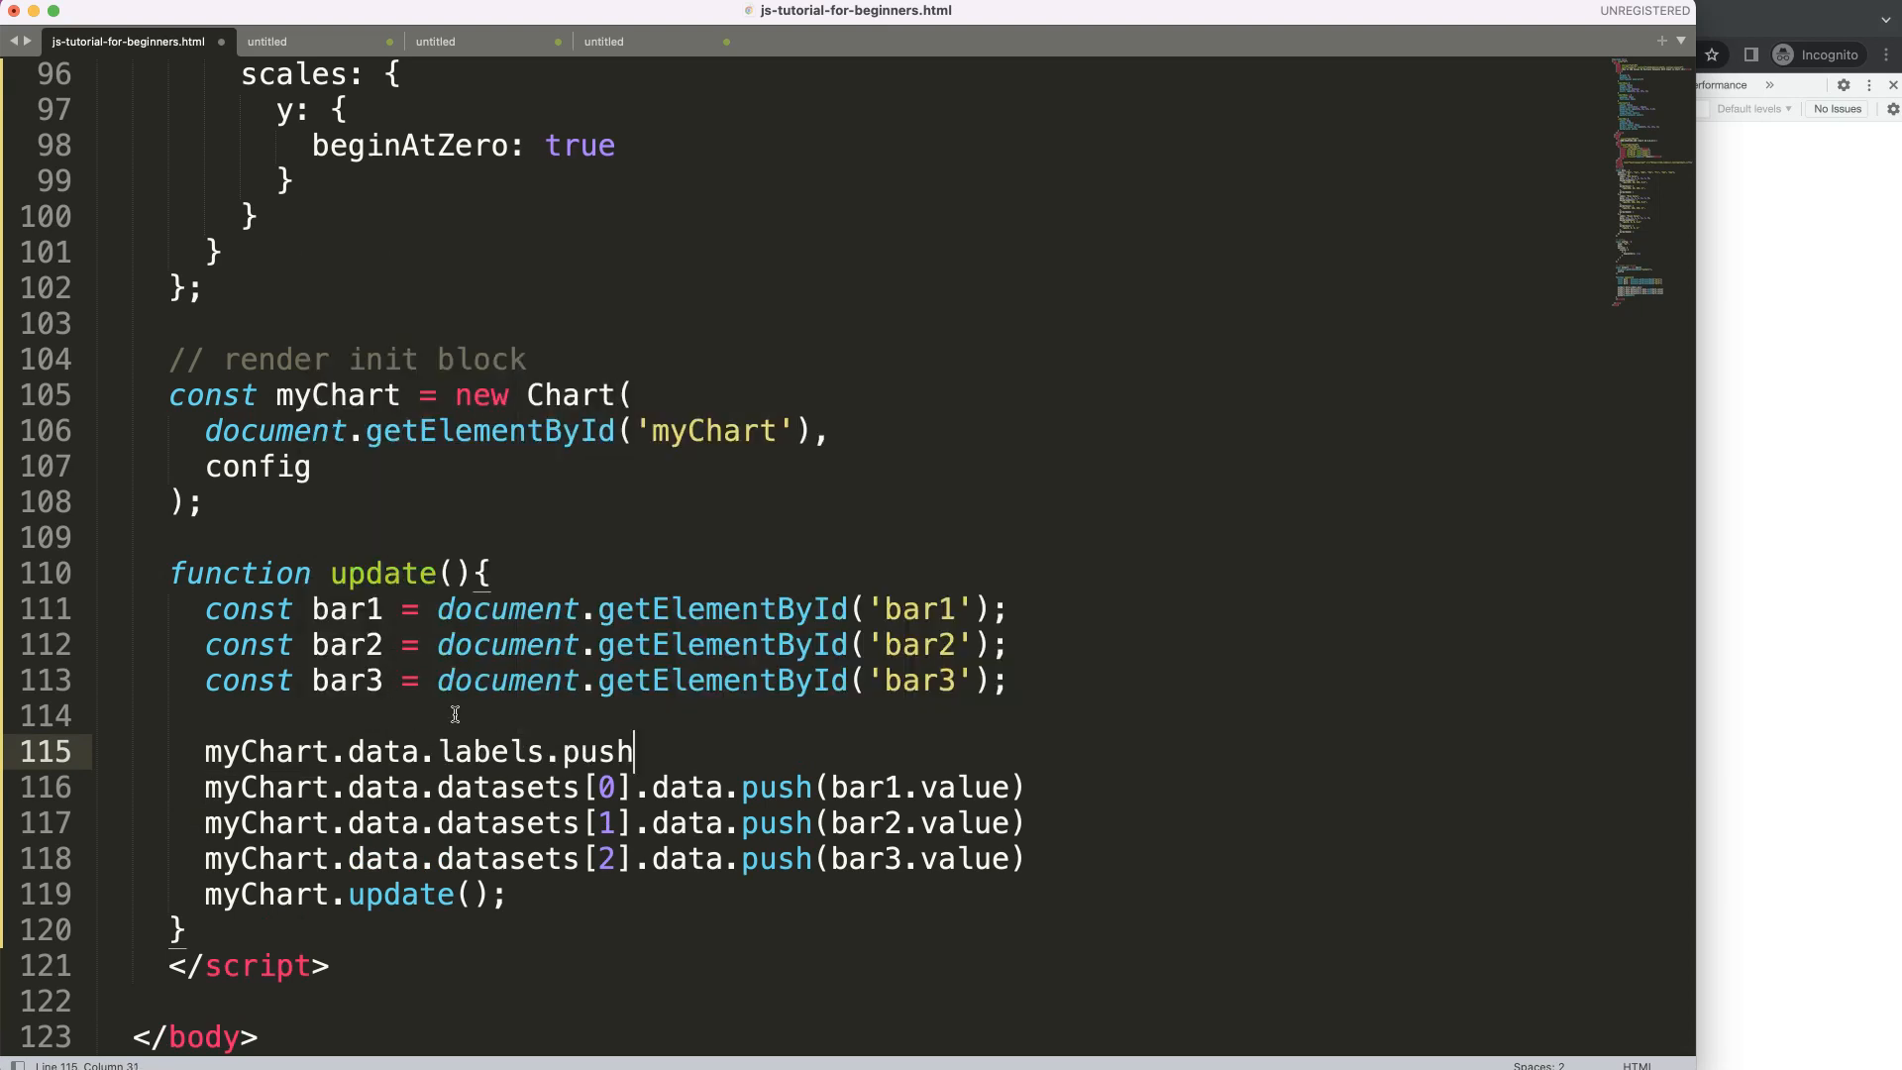
pyautogui.write('()')
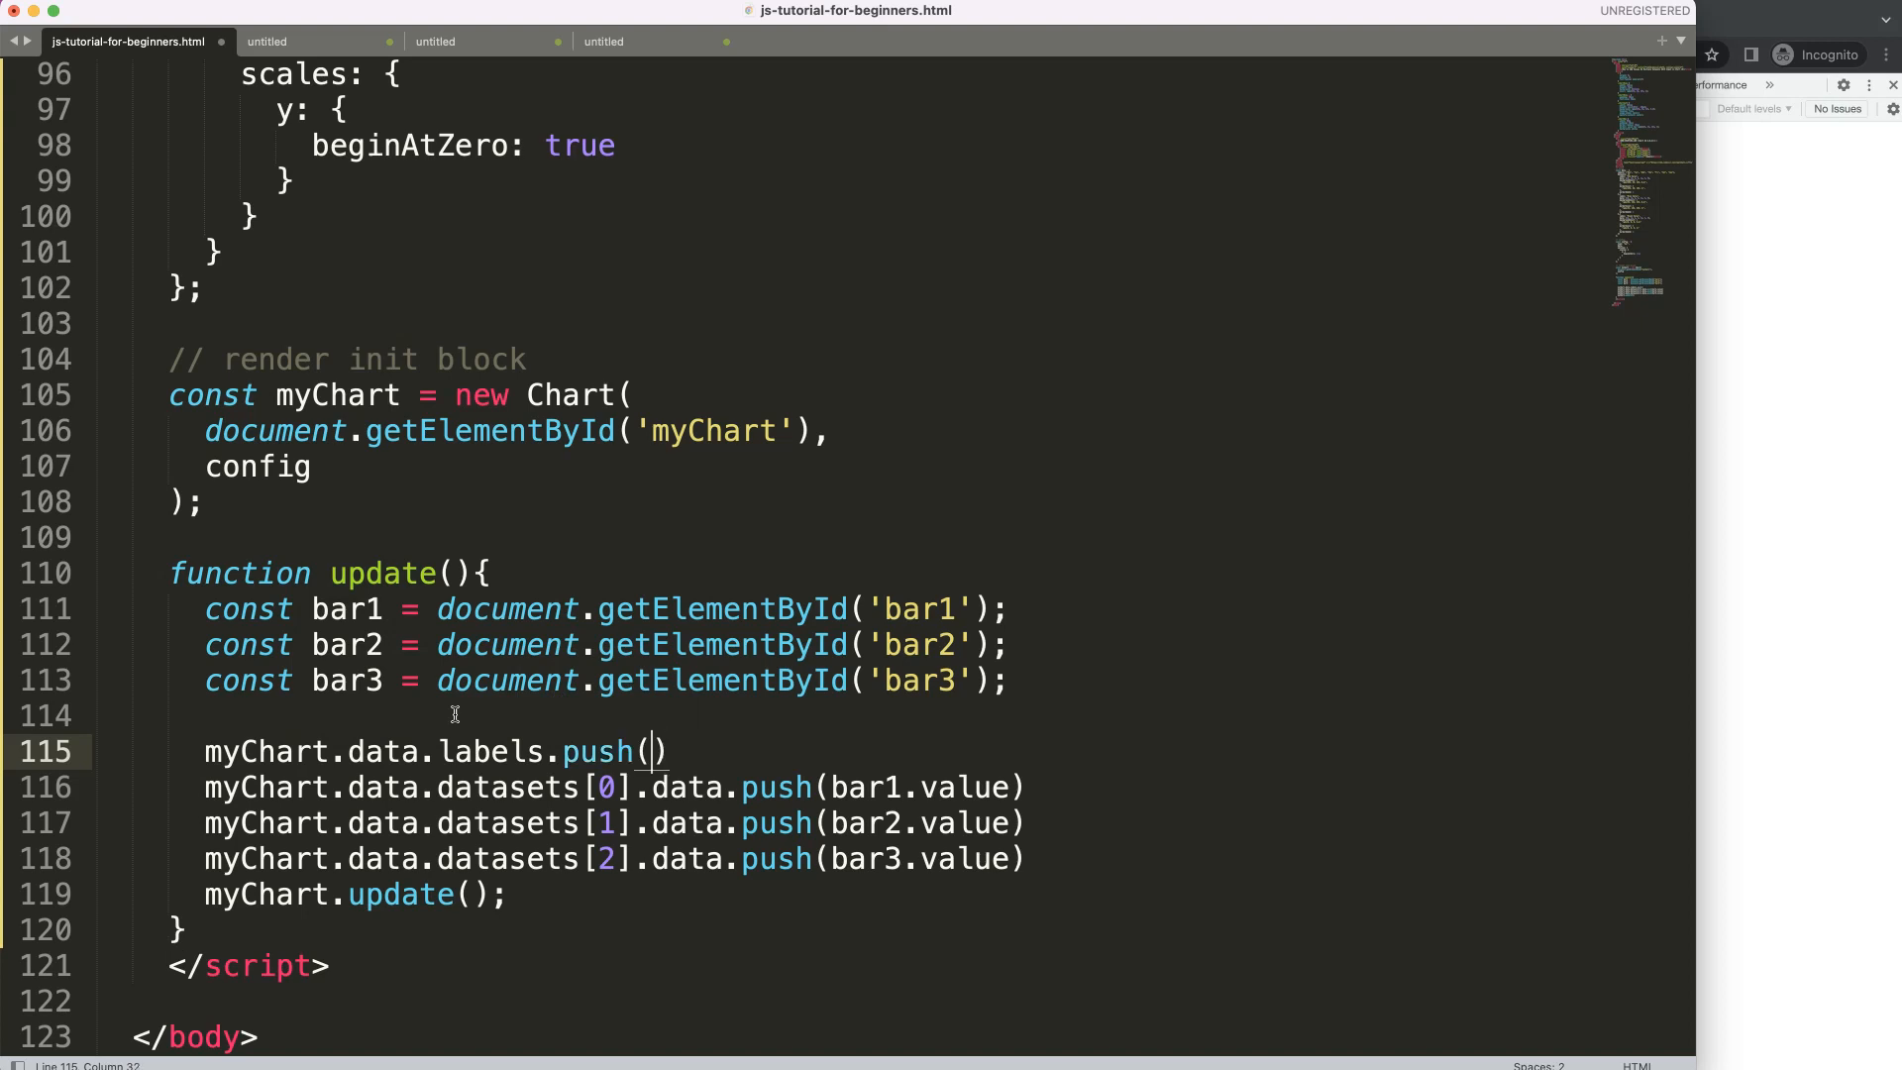
pyautogui.write("''")
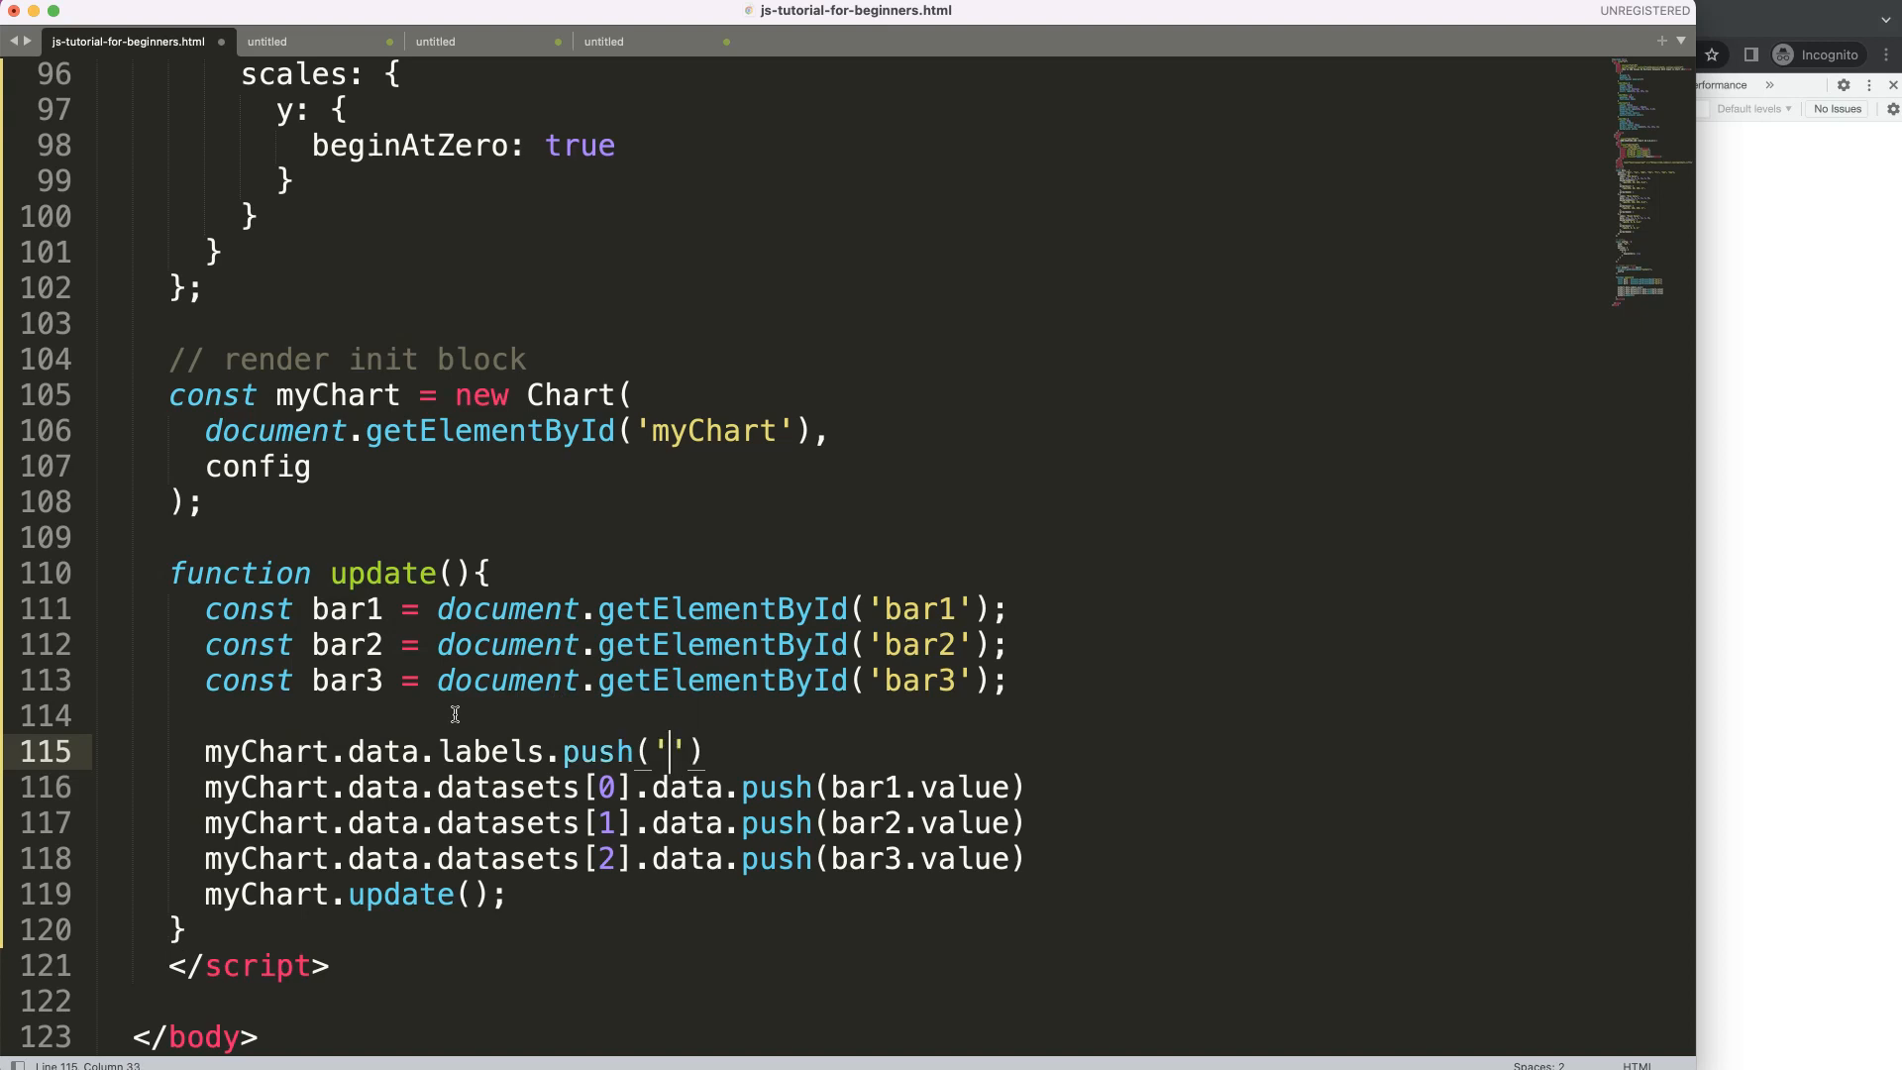
pyautogui.write('New Day')
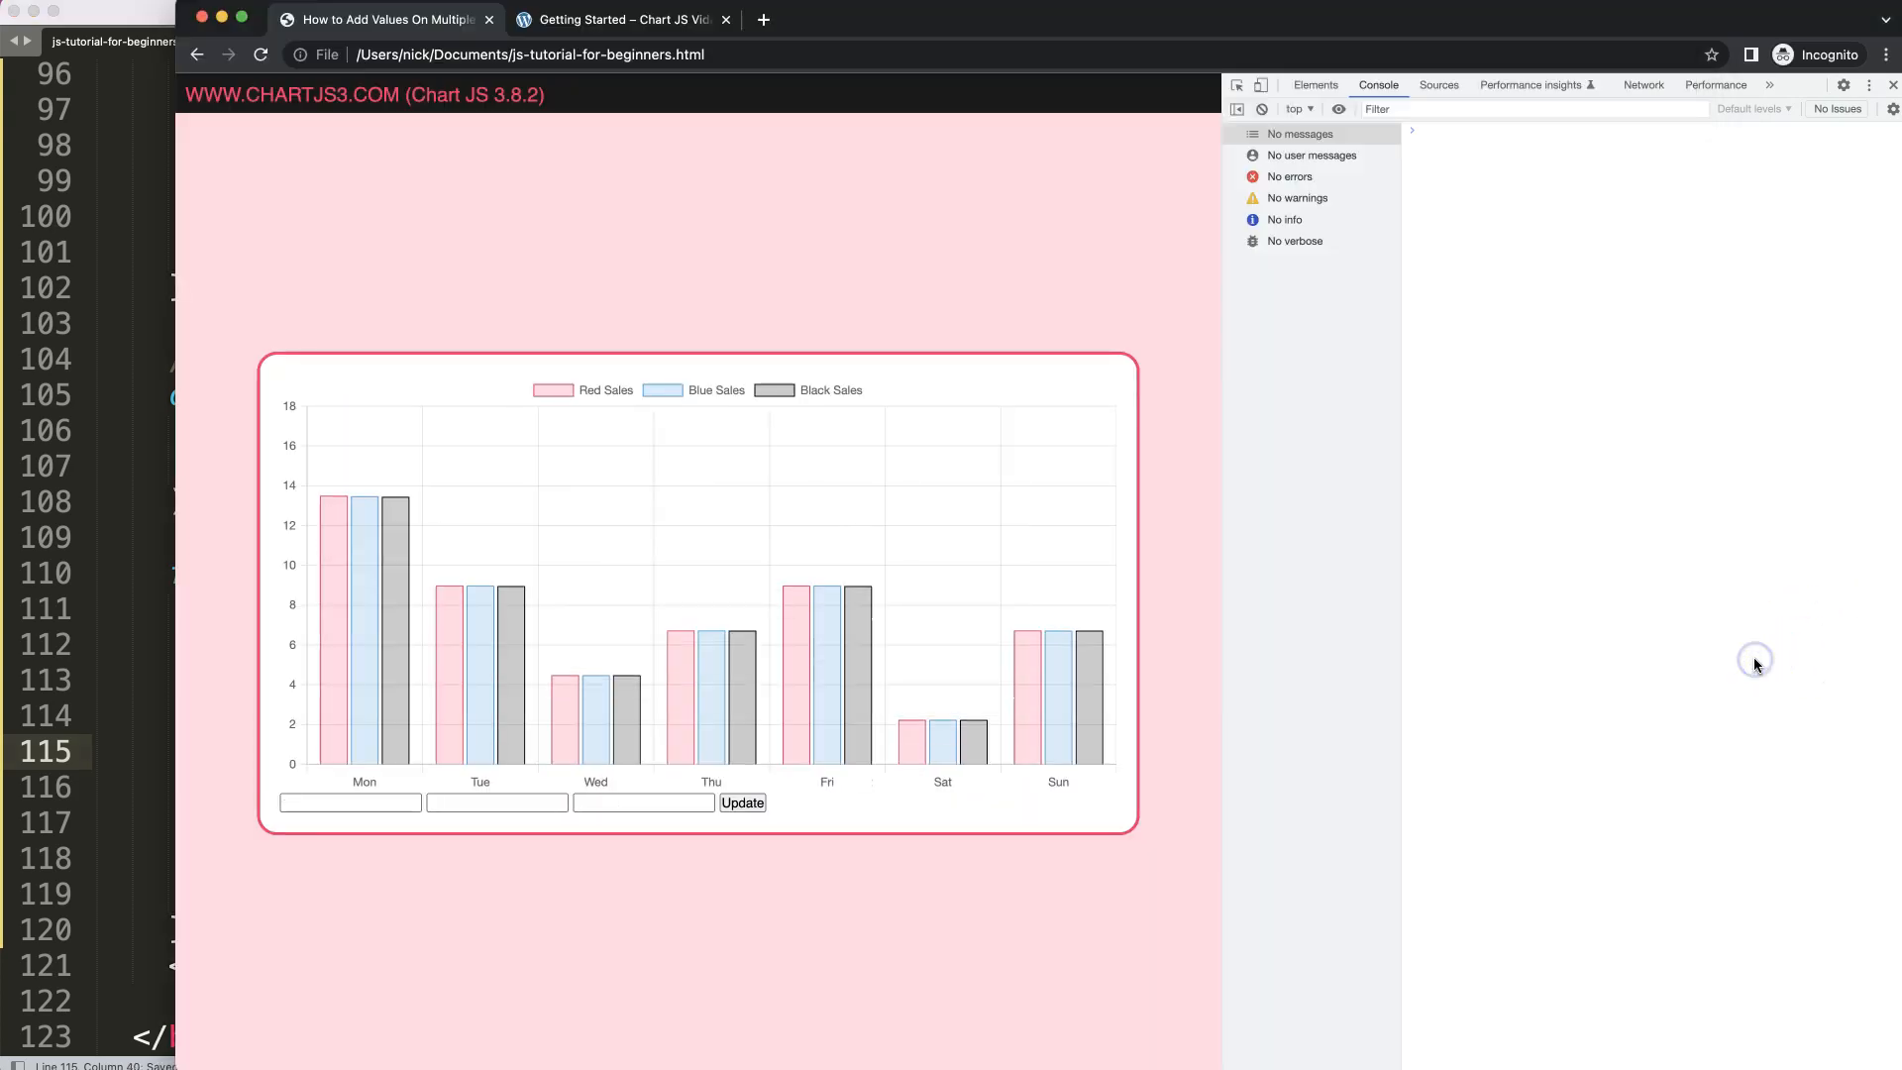
# - Reload, push several New Day groups (Blue Sales 4), then switch to the Chart JS Range Input video tab
pyautogui.click(1888, 86)
pyautogui.write('2')
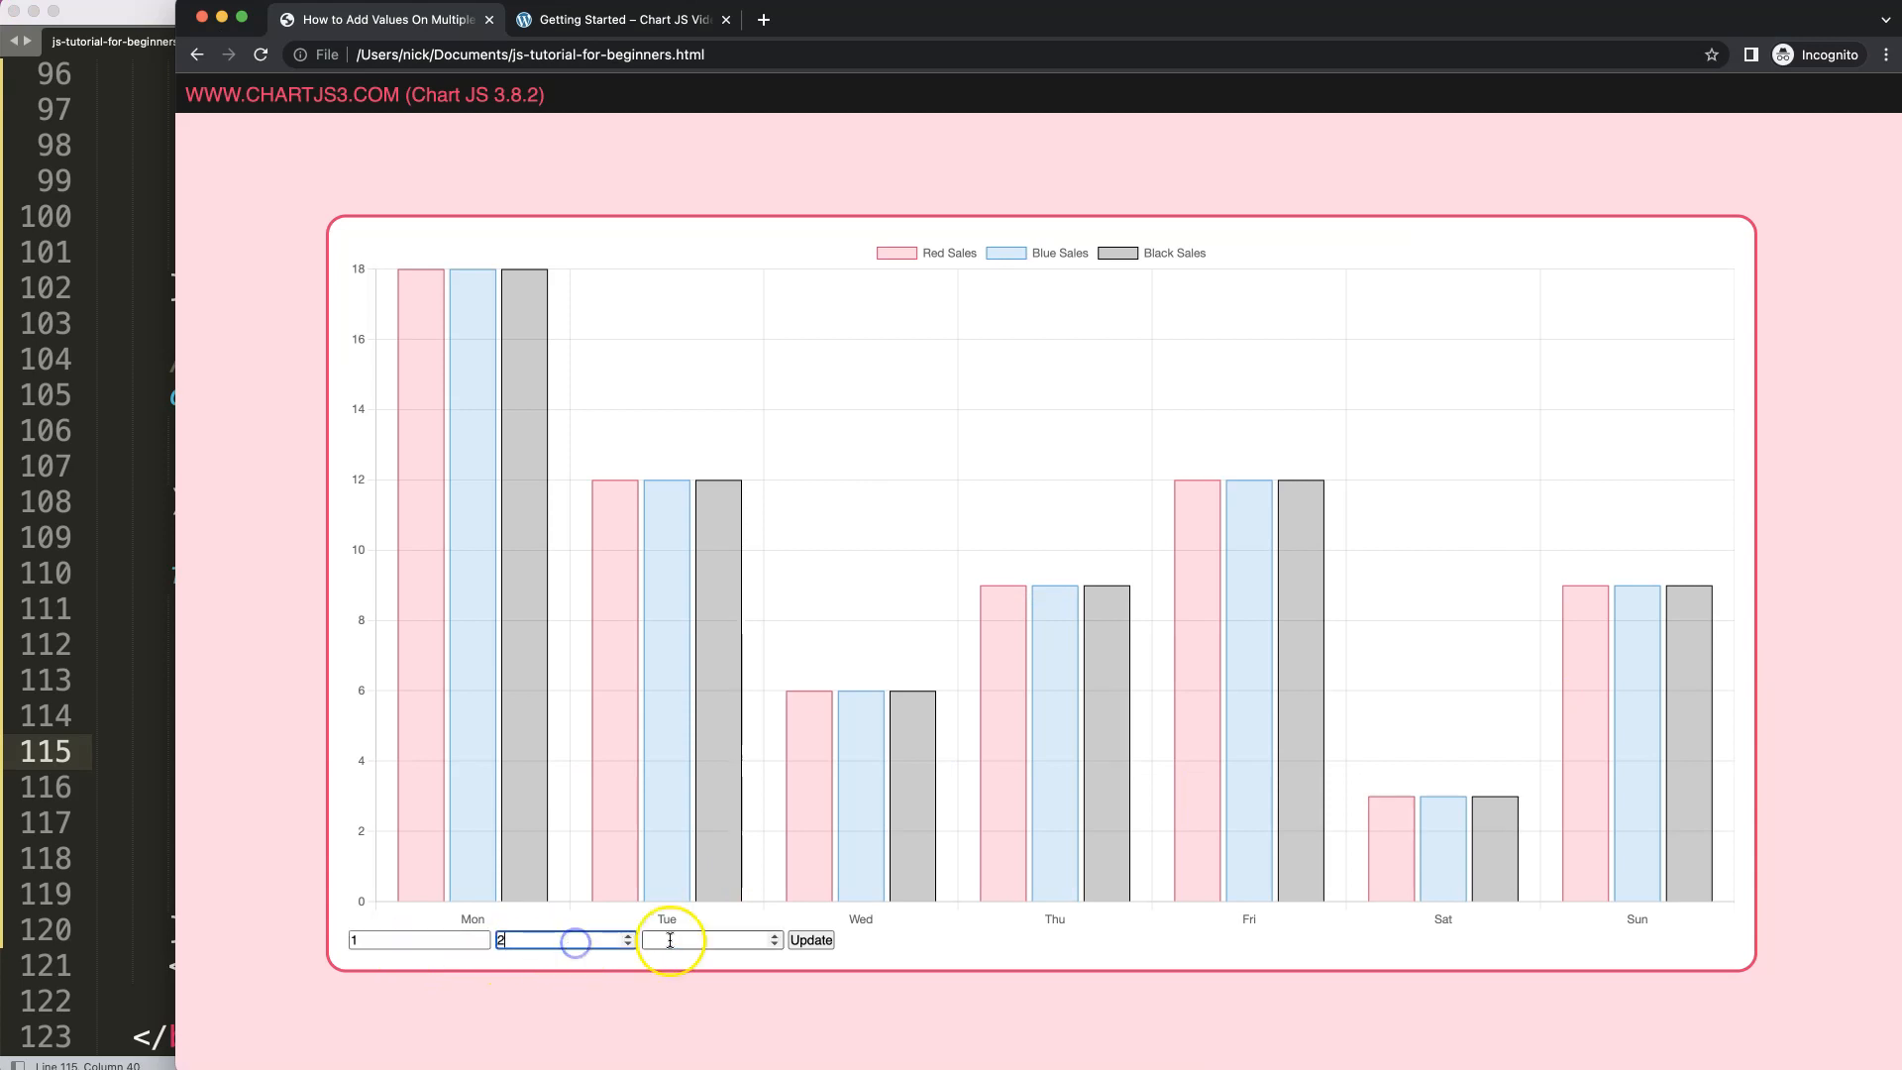
pyautogui.click(808, 940)
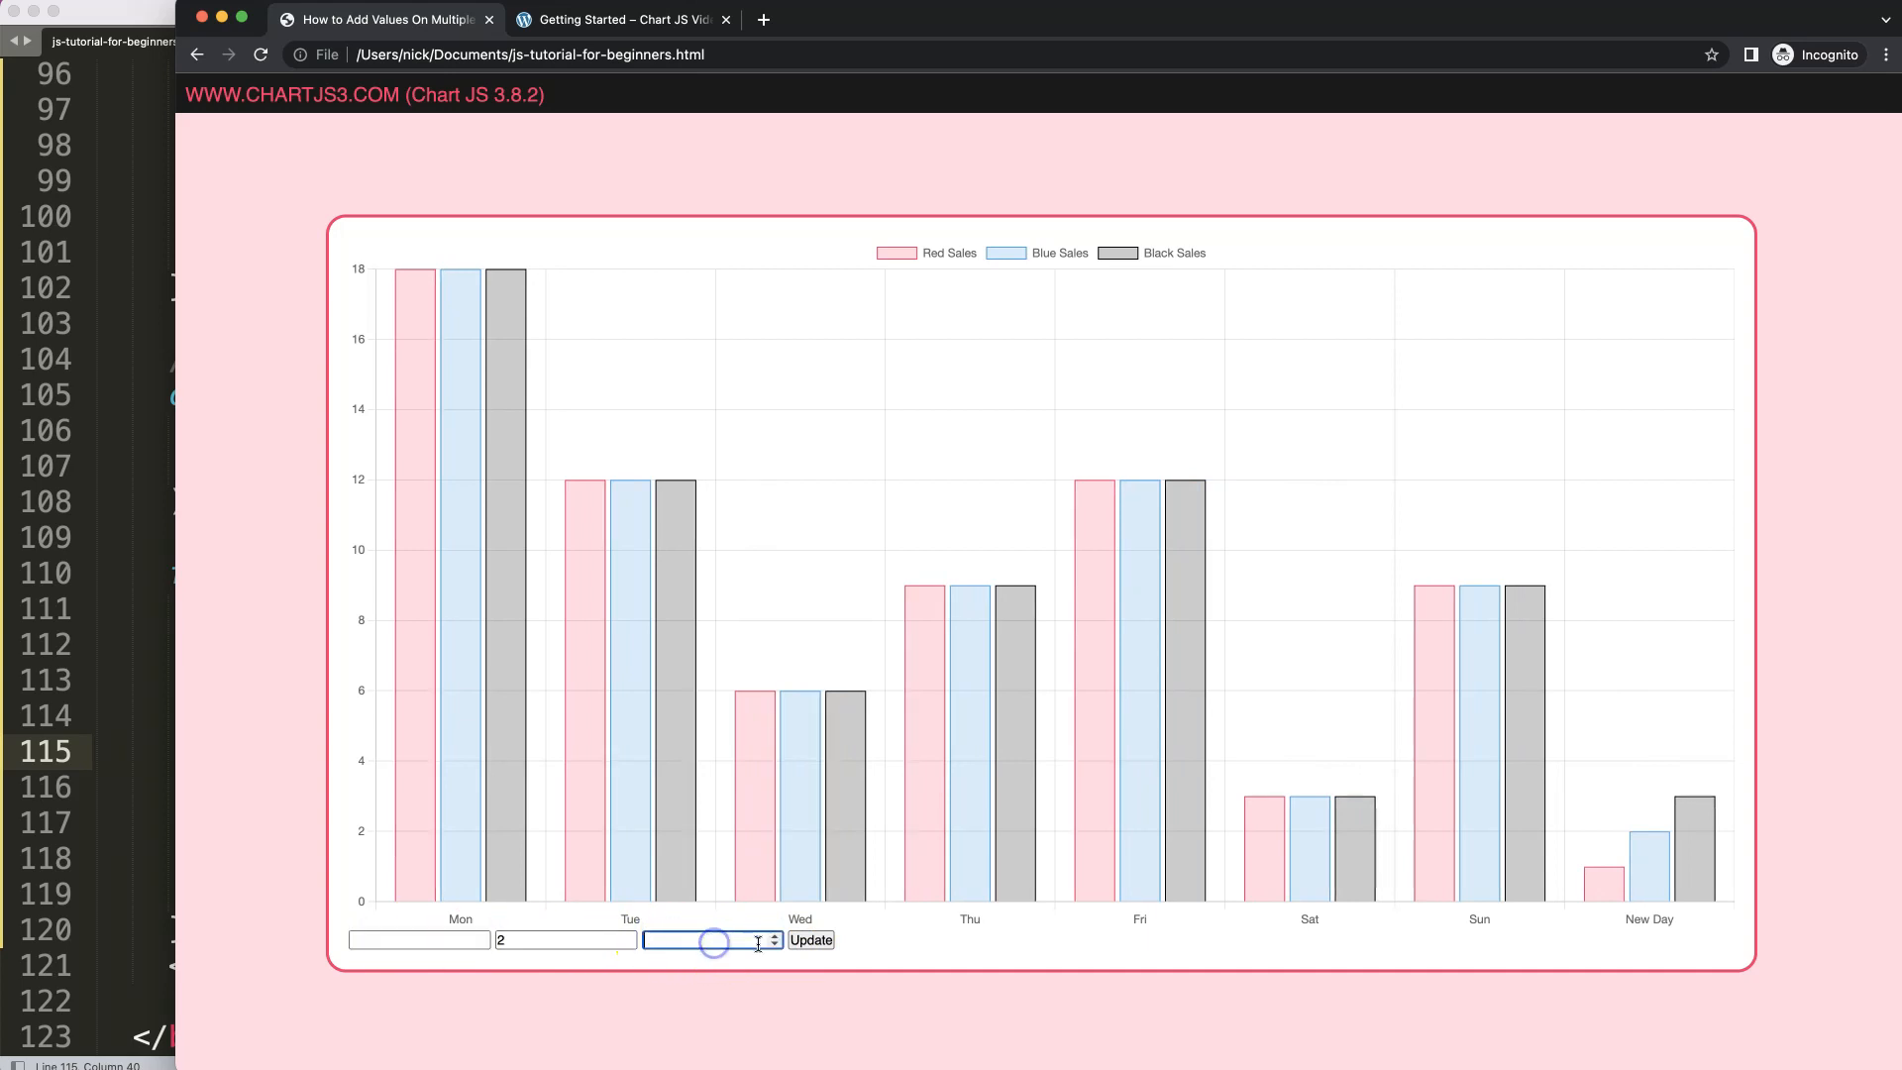
pyautogui.click(808, 940)
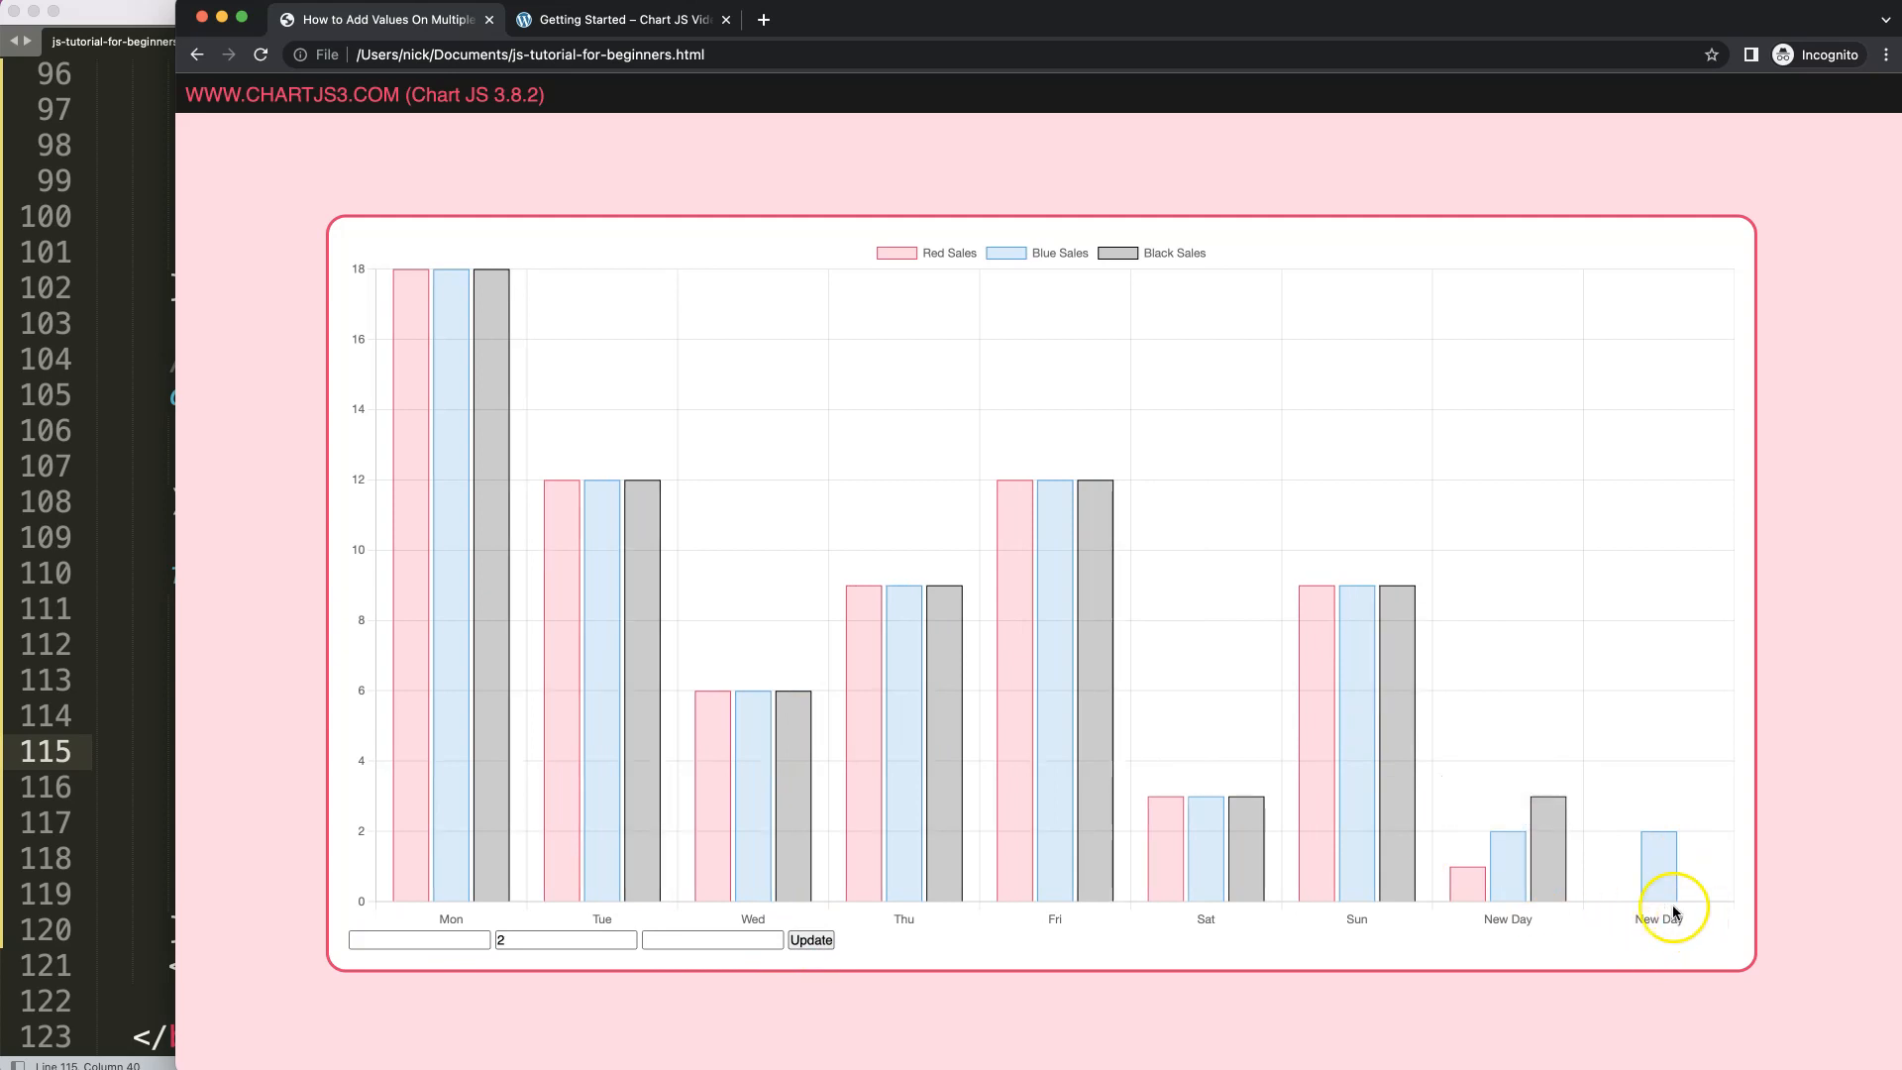
pyautogui.click(565, 939)
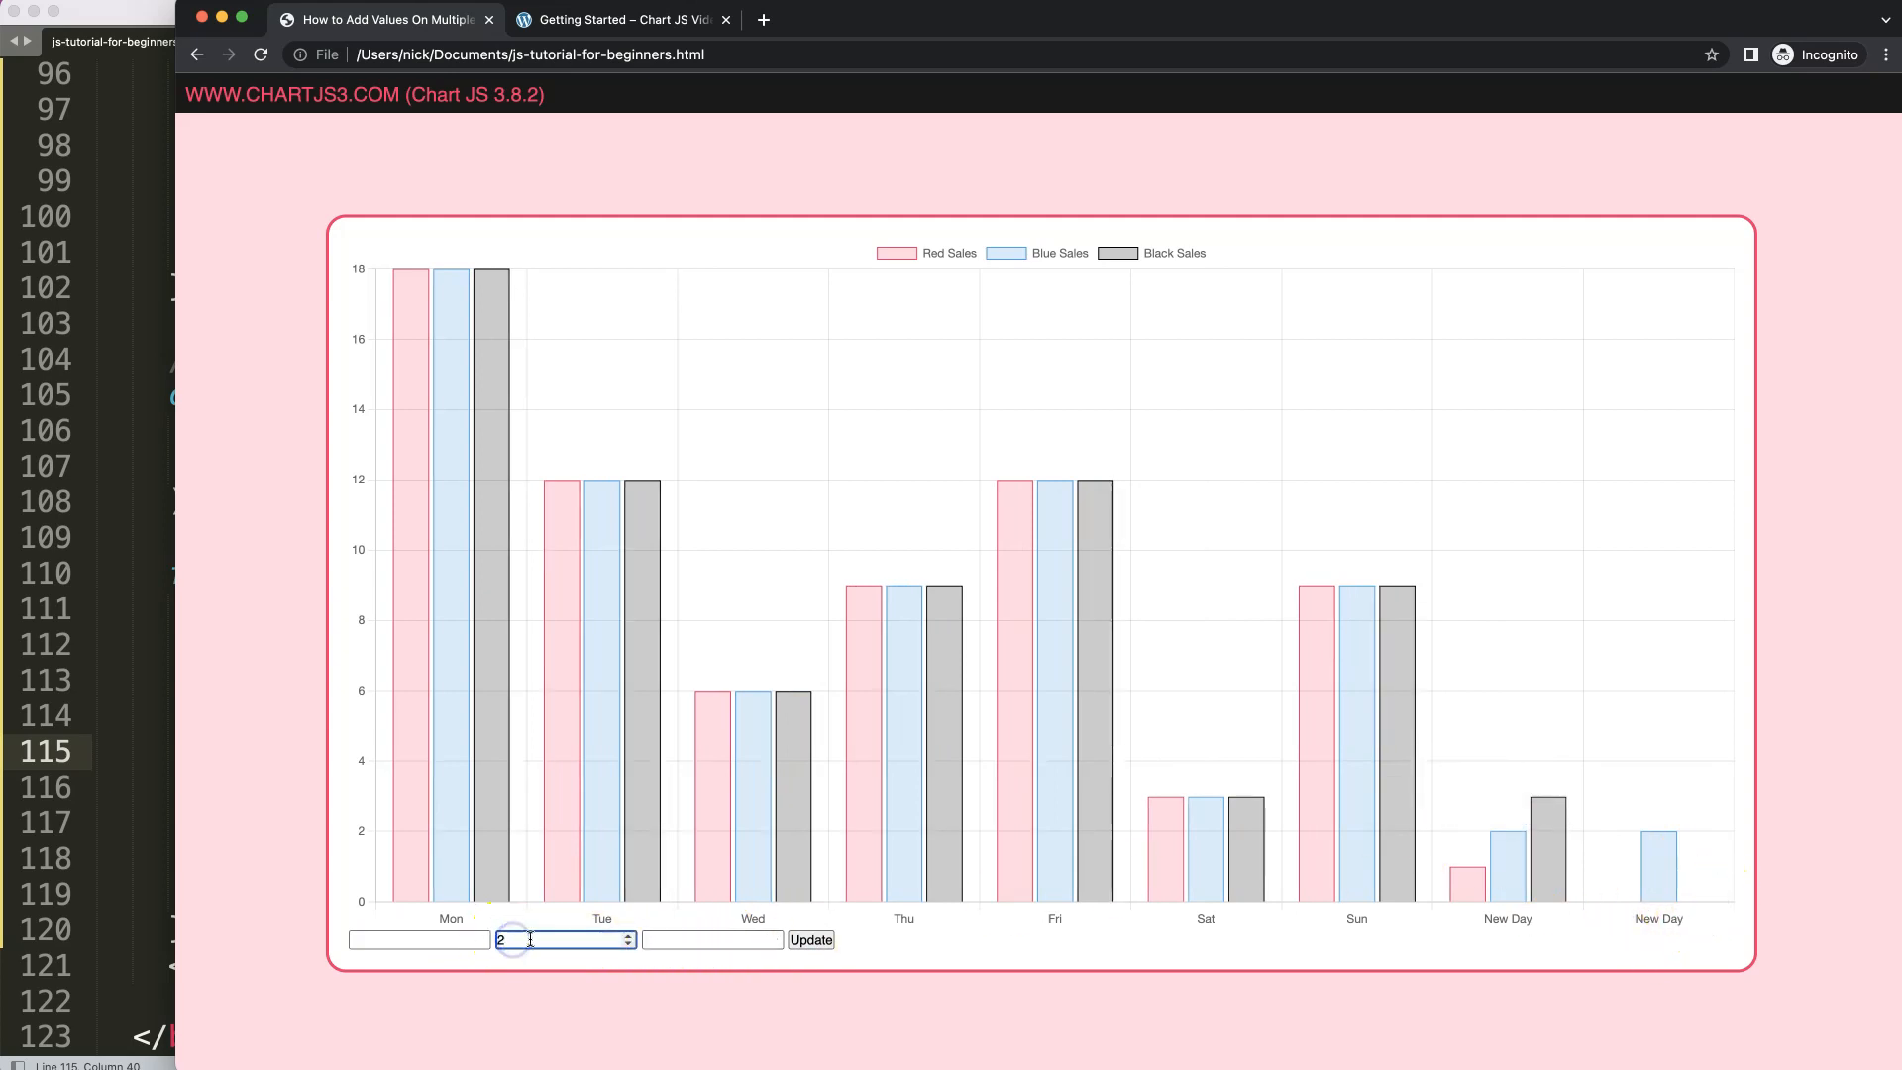
pyautogui.write('4')
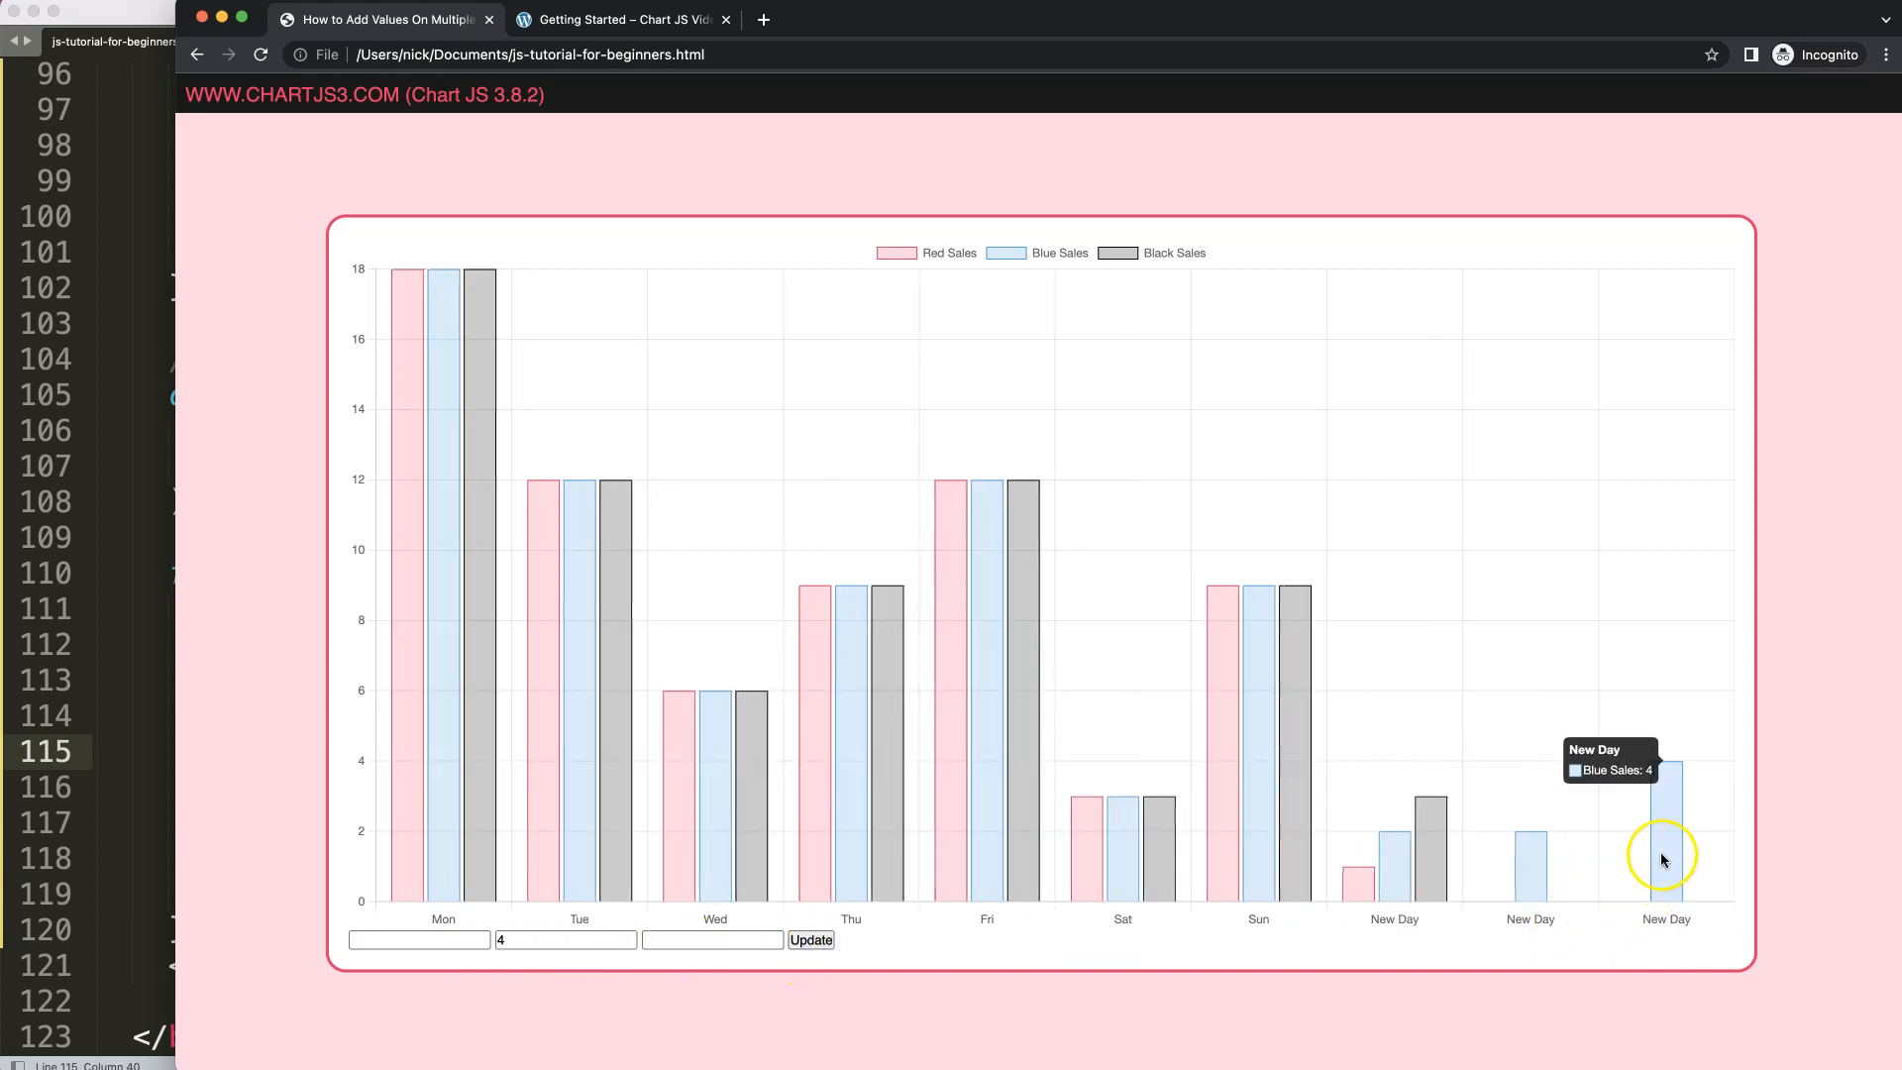
pyautogui.moveTo(1666, 828)
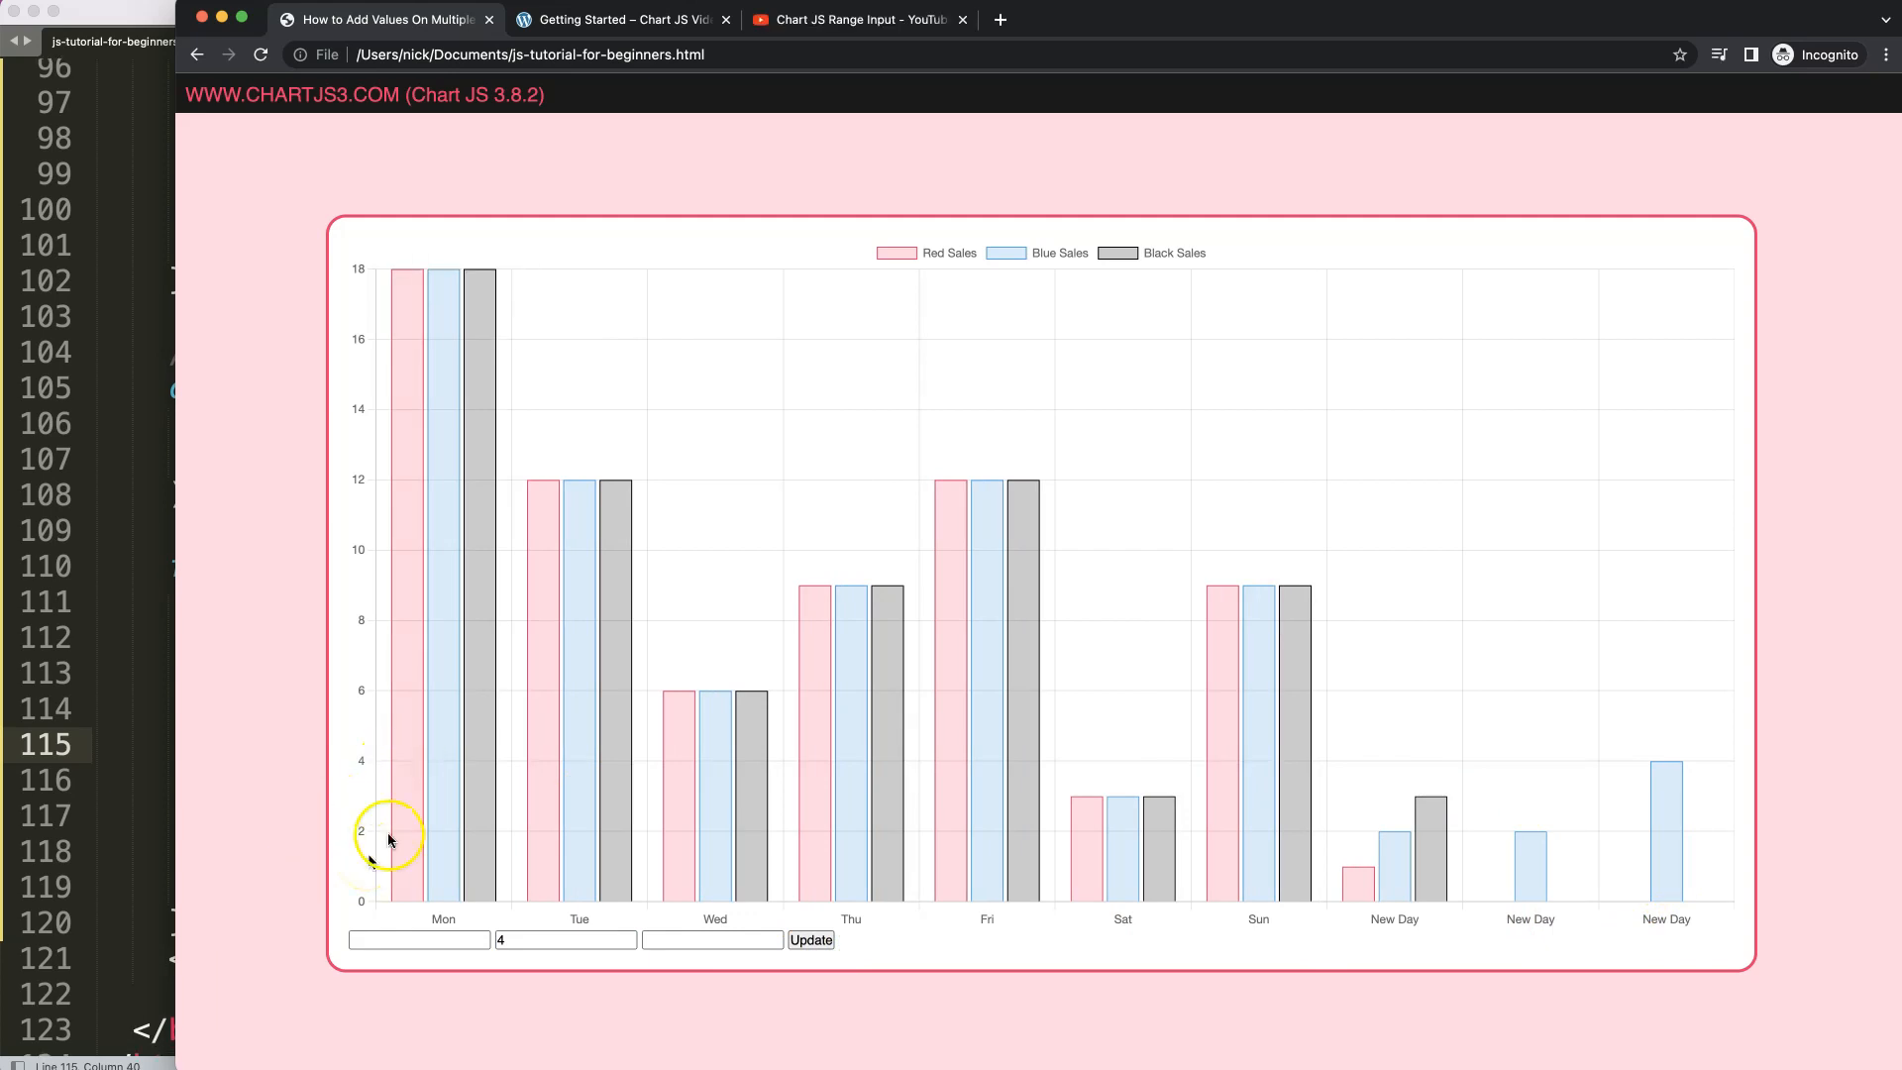
pyautogui.moveTo(917, 955)
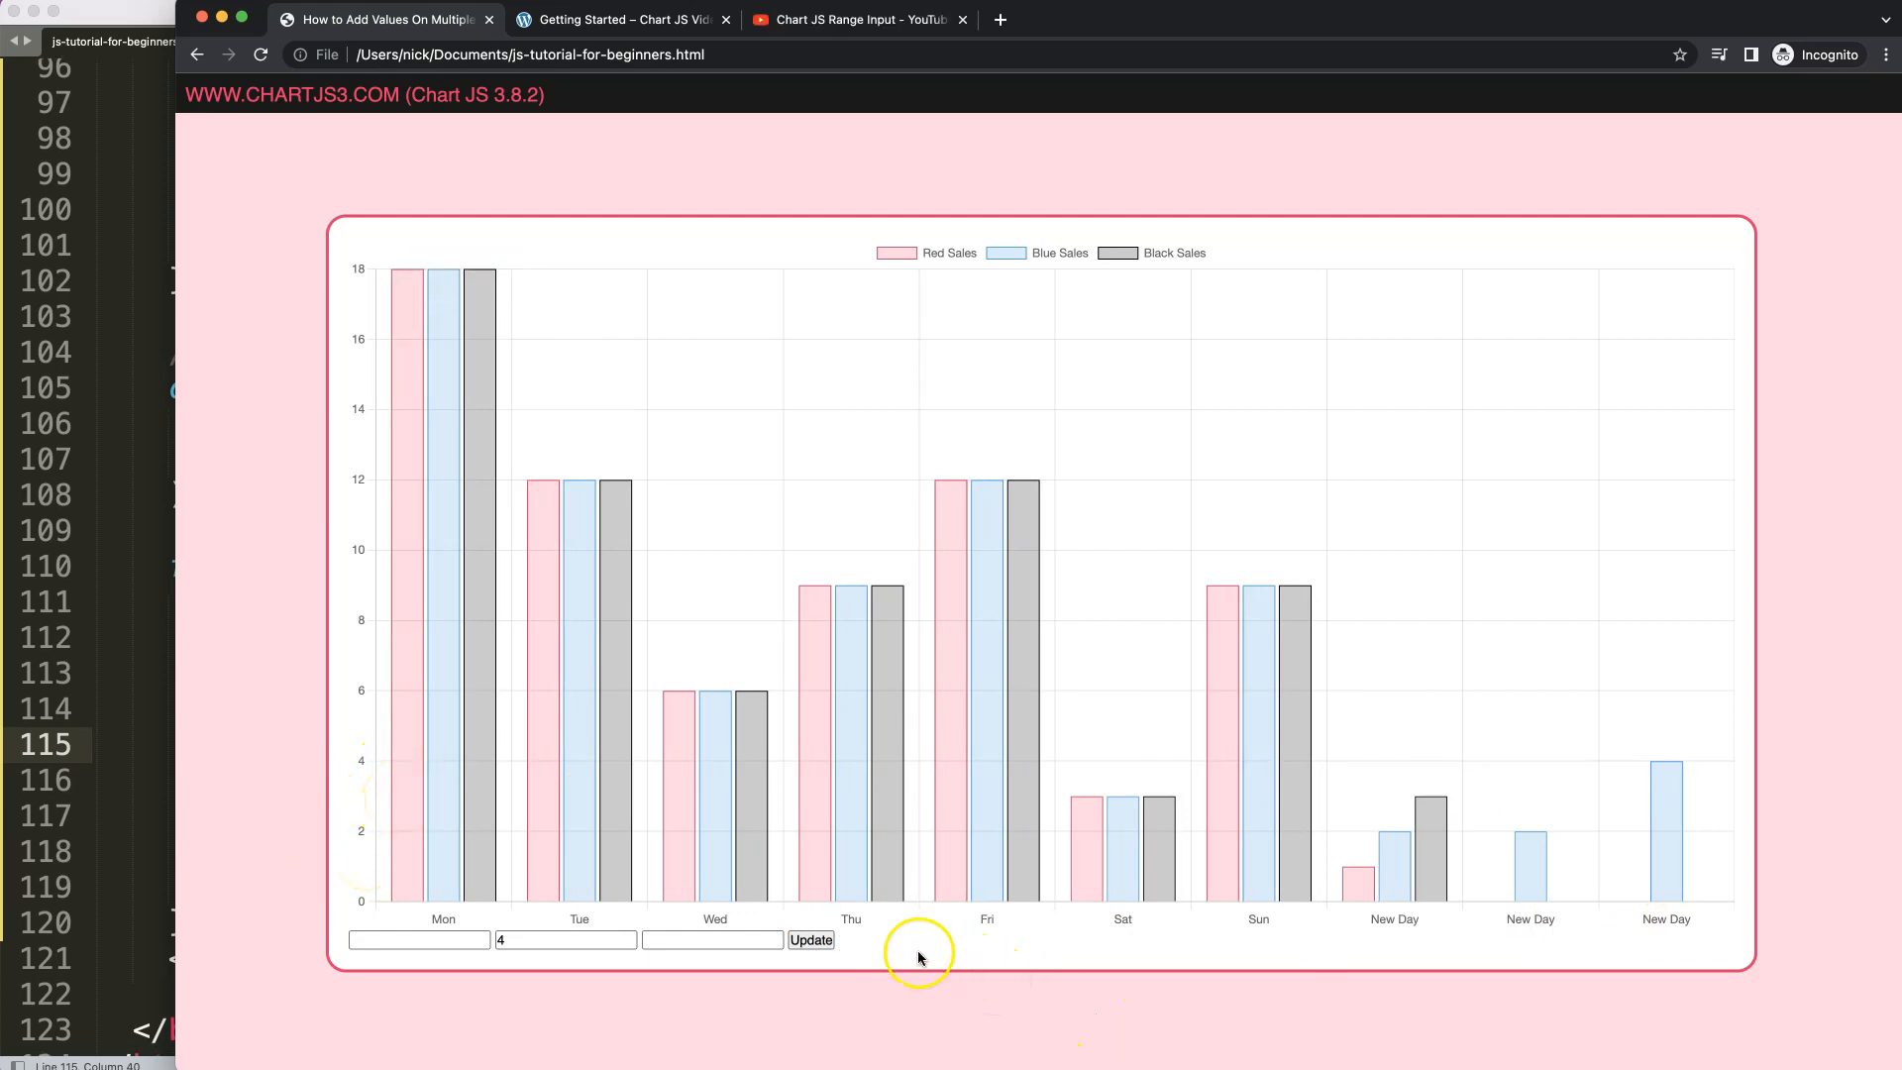
pyautogui.moveTo(683, 868)
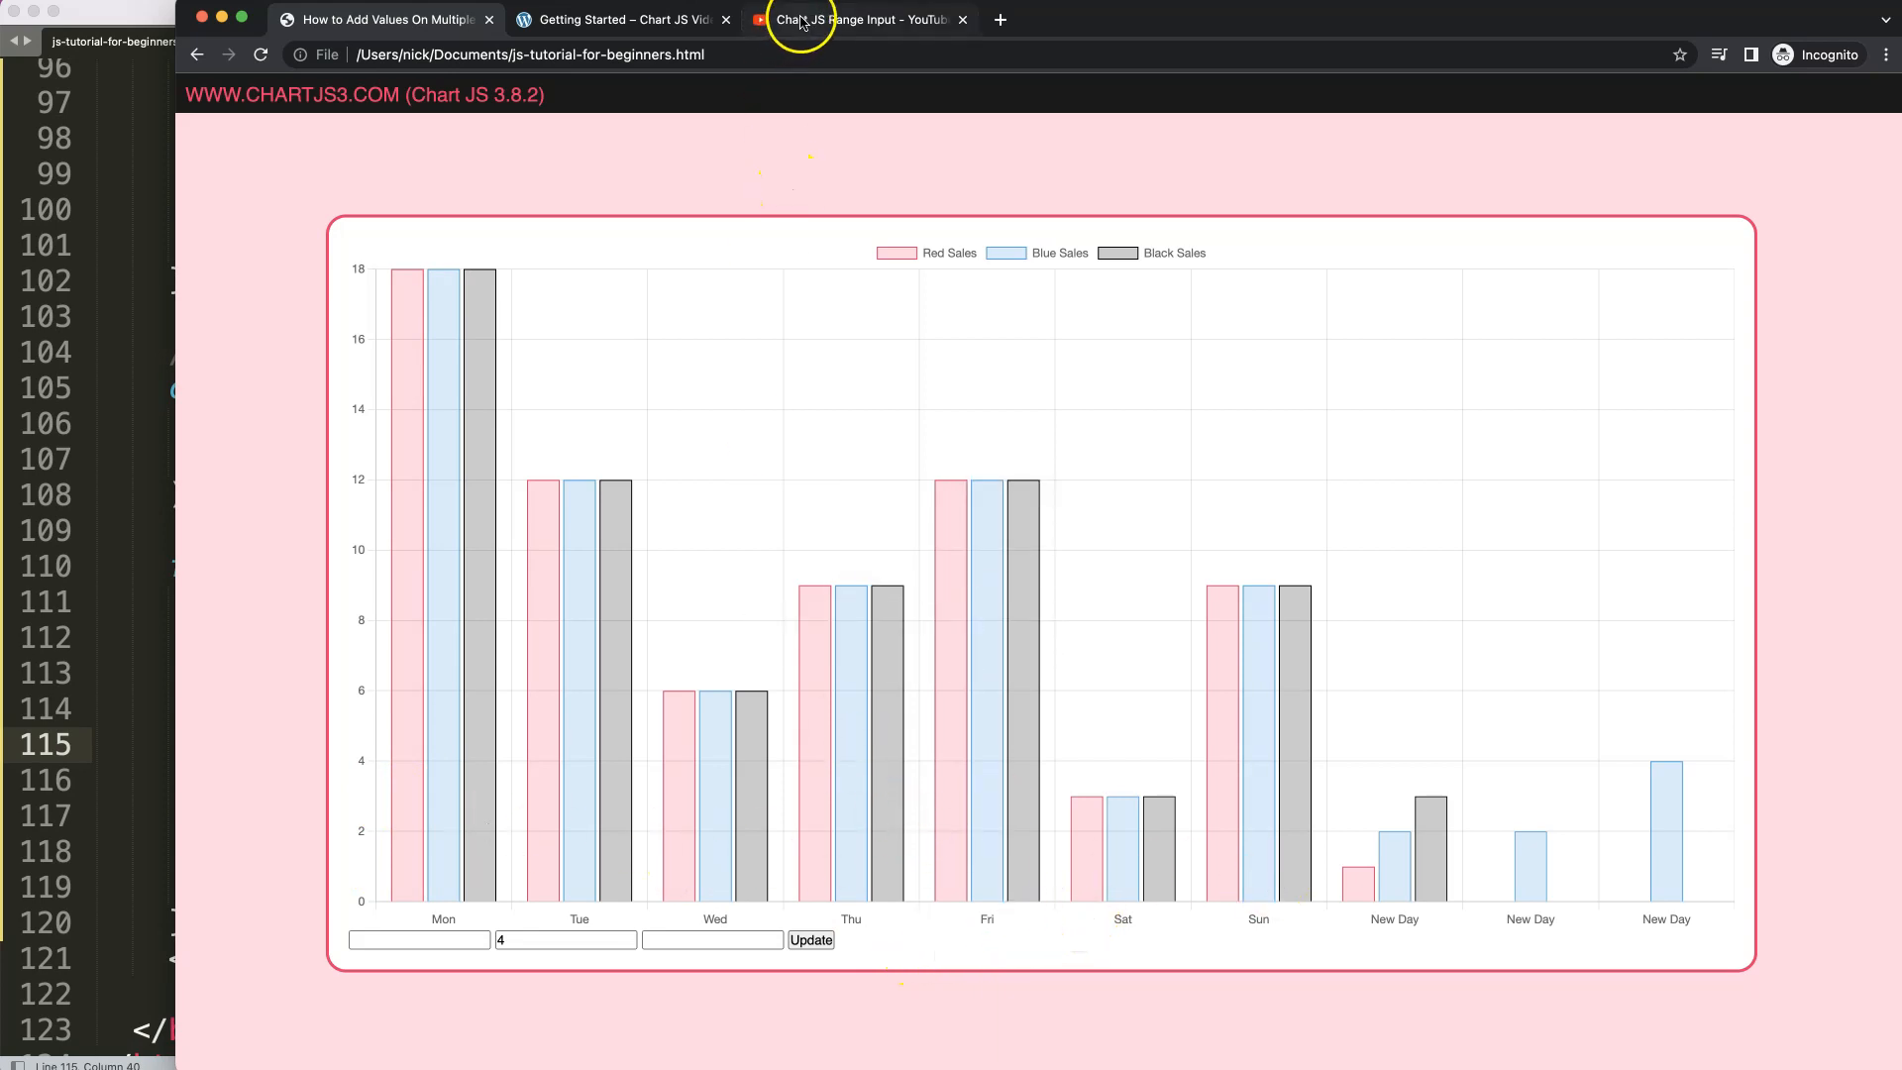
pyautogui.click(856, 18)
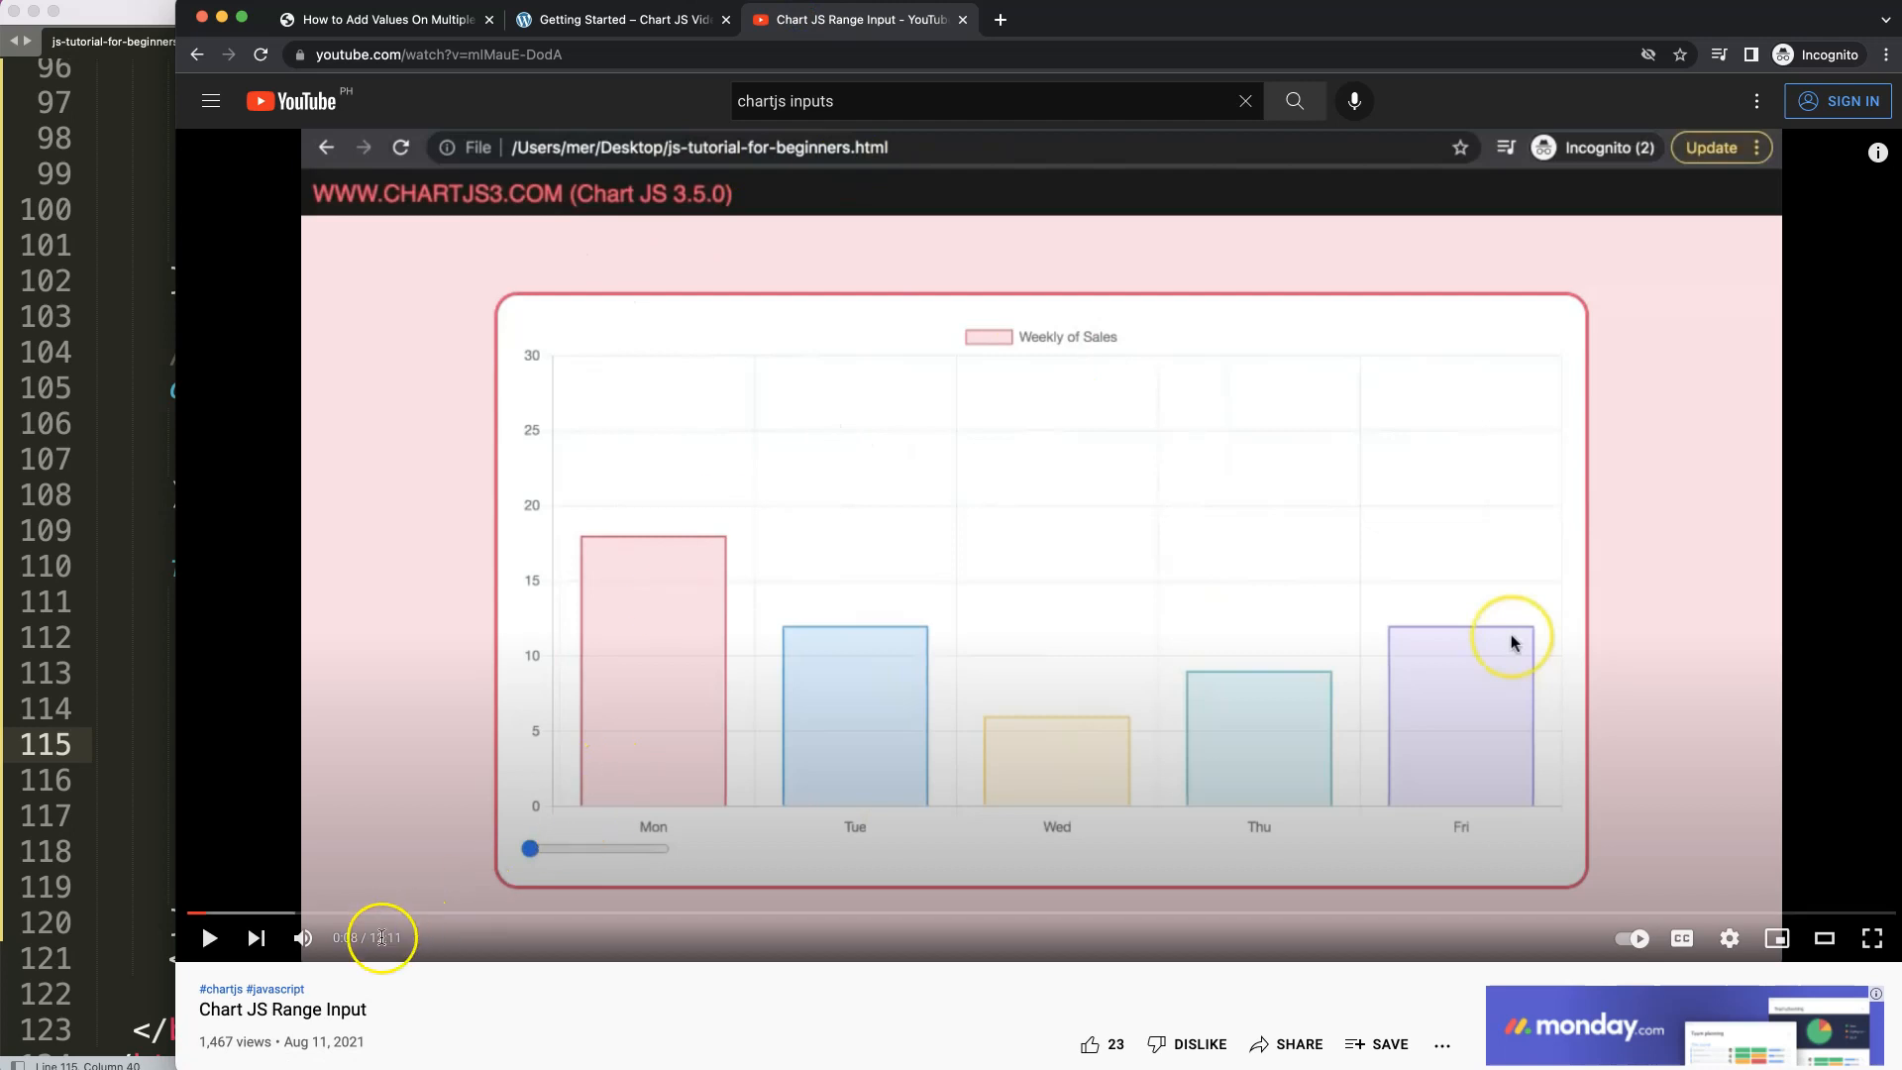